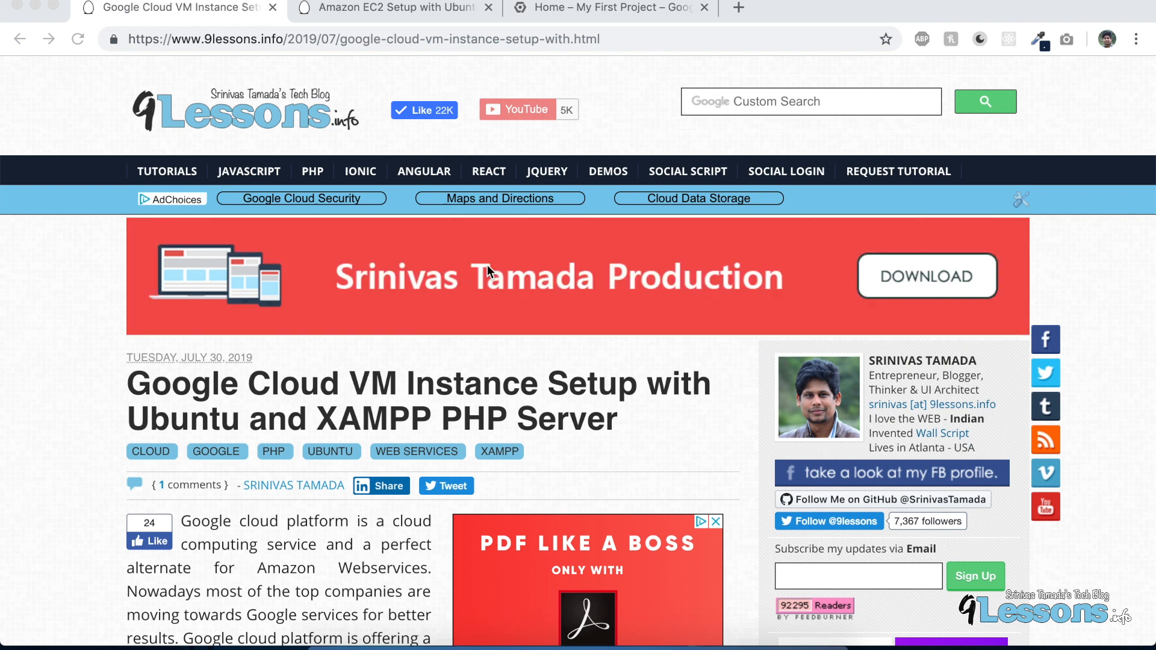
# Step: Skim the Google Cloud VM setup article, then switch to the Amazon EC2 setup article
pyautogui.scroll(-3)
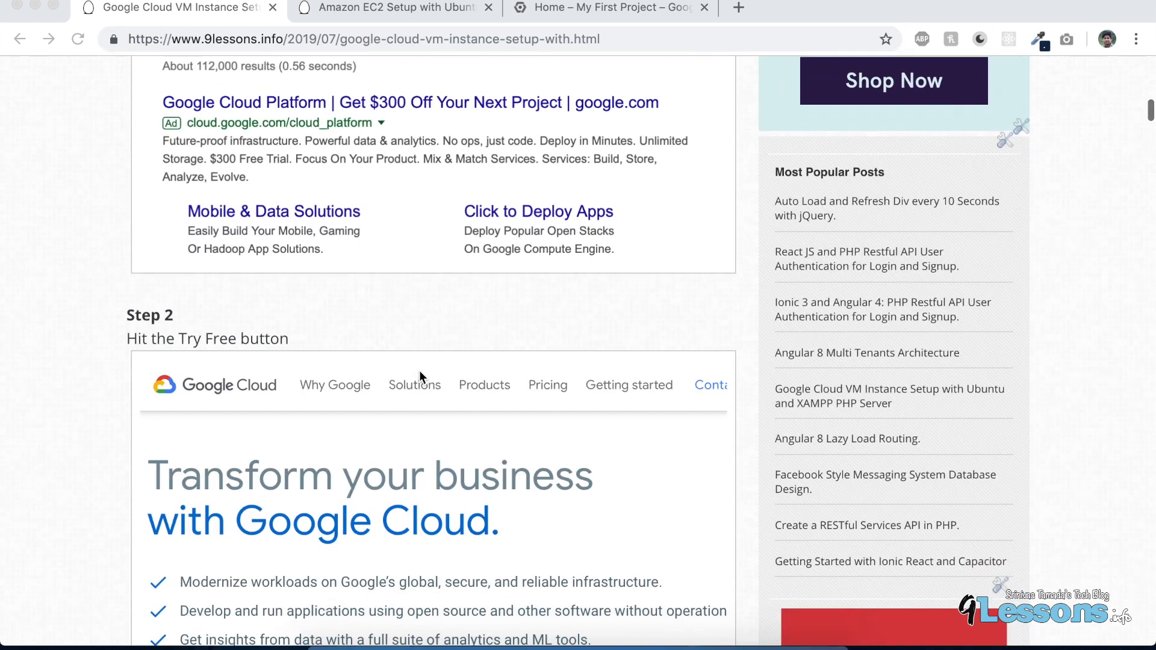
pyautogui.scroll(-3)
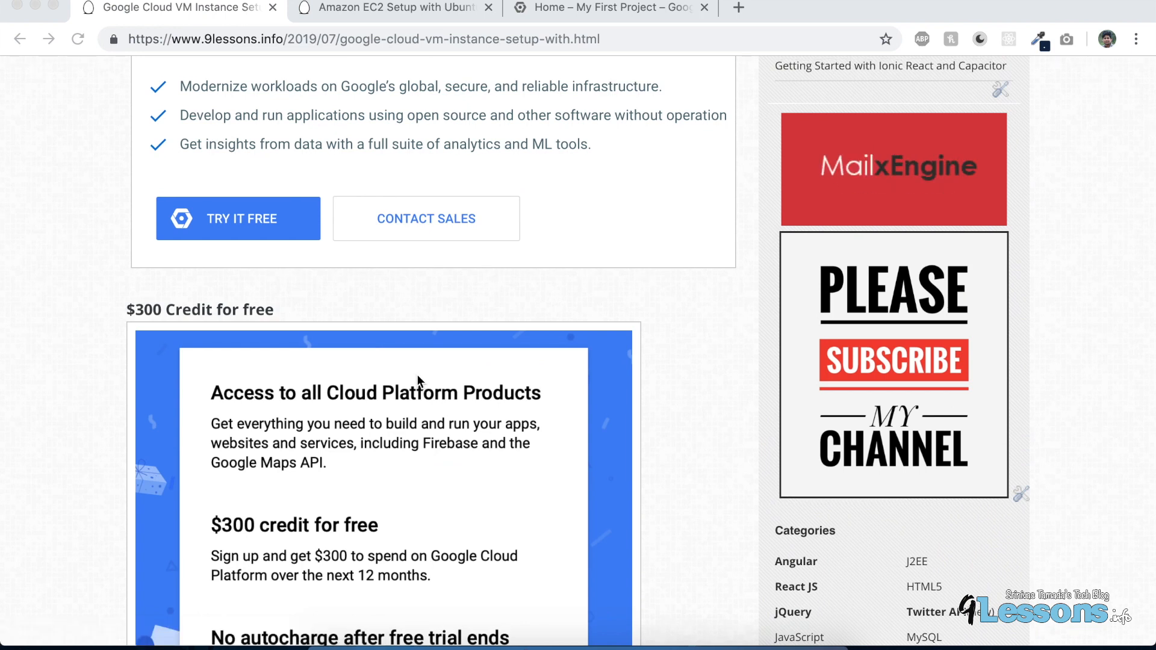
pyautogui.scroll(-3)
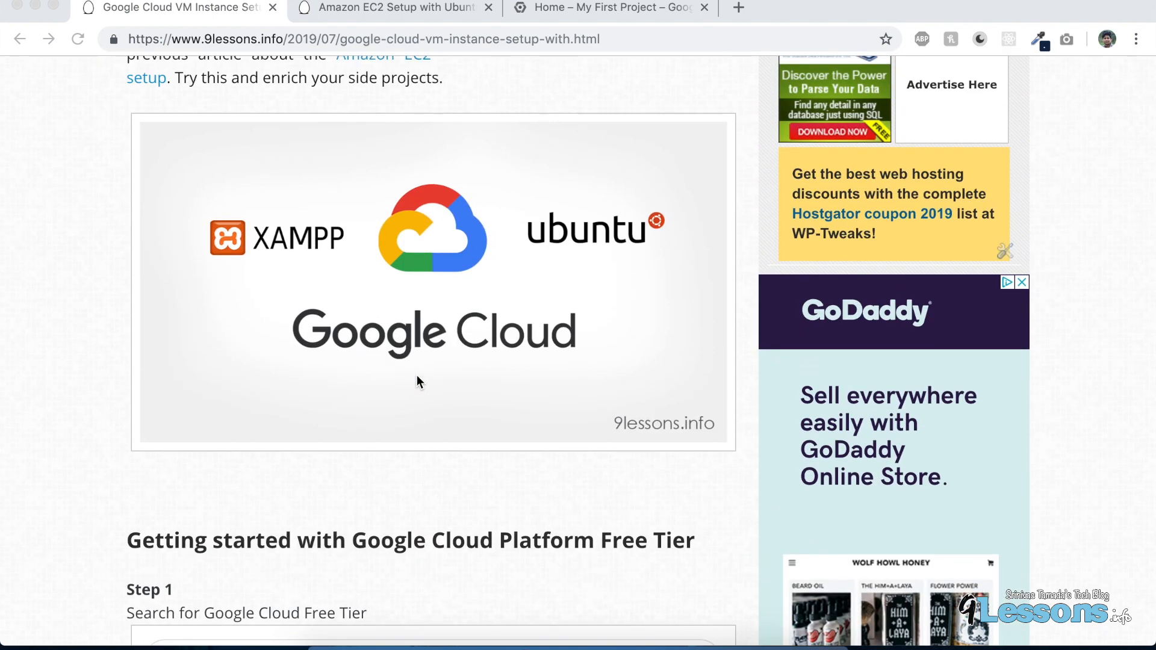
pyautogui.click(395, 10)
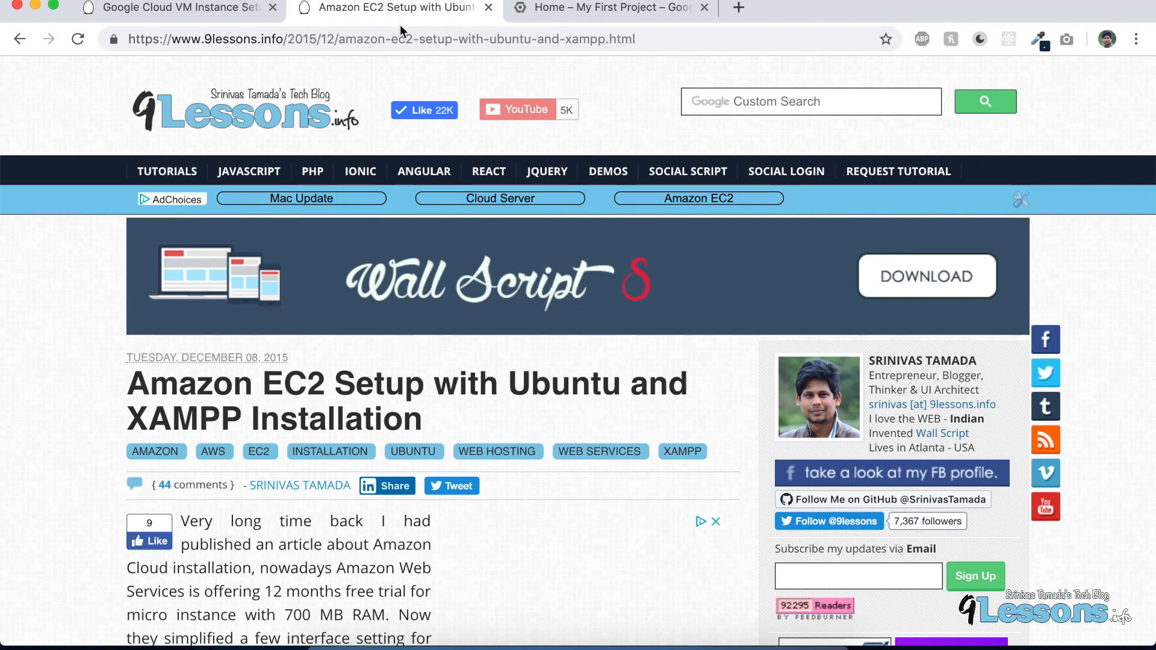
# Step: Glance through the EC2 article and return to the top of the Google Cloud VM article
pyautogui.scroll(-3)
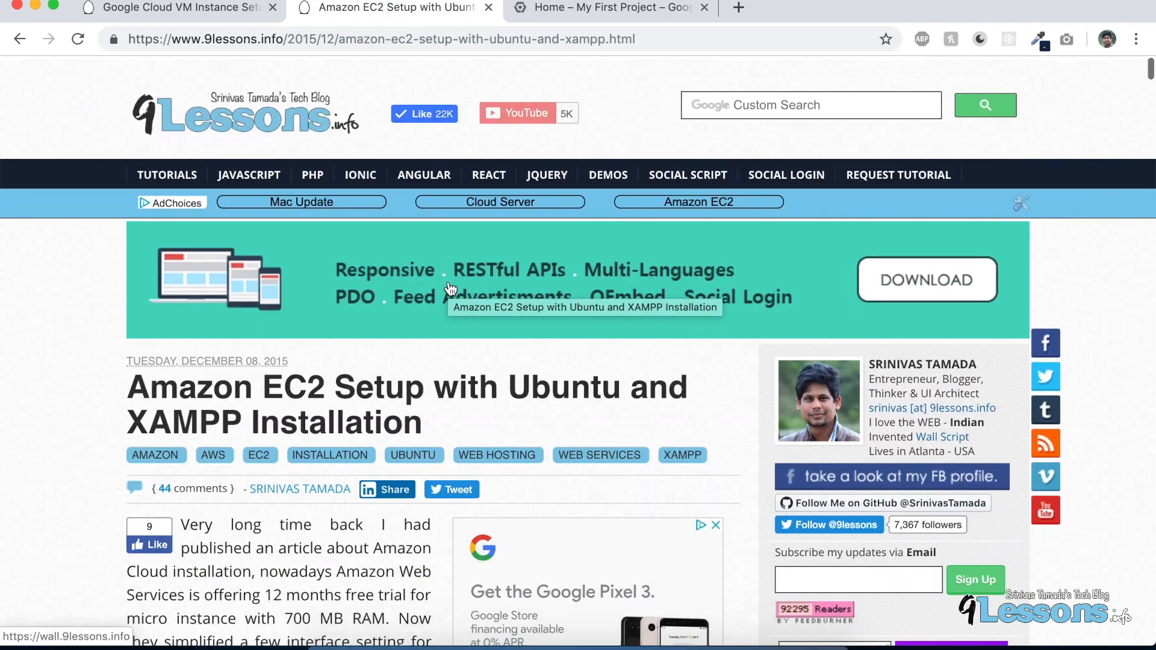
pyautogui.click(175, 9)
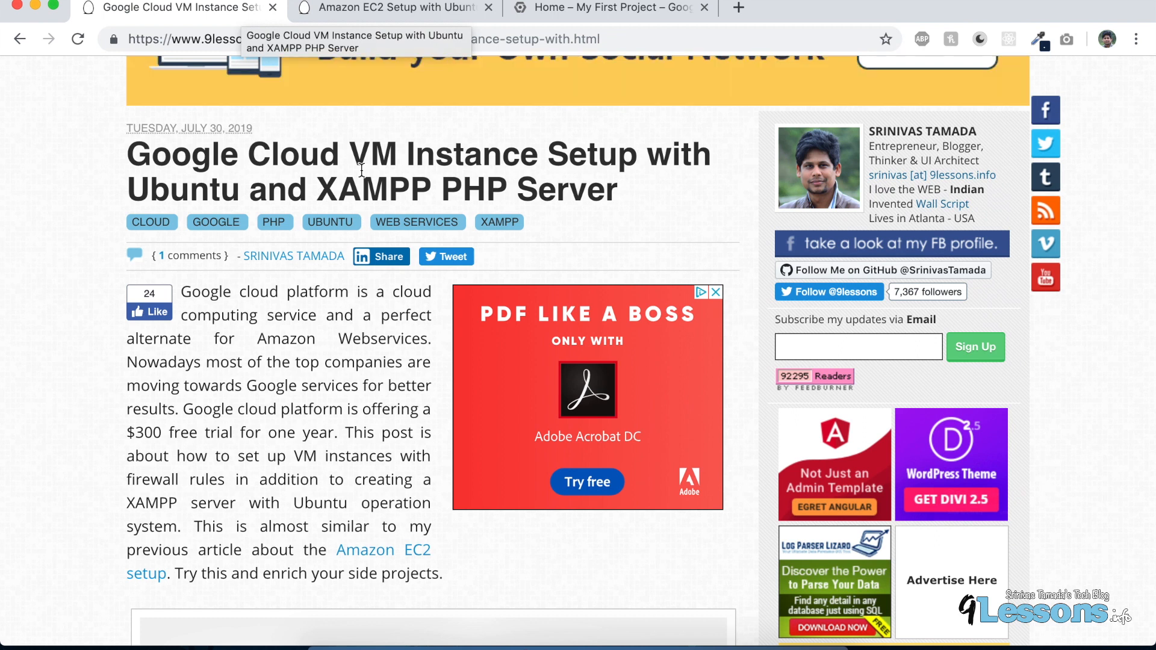
pyautogui.scroll(3)
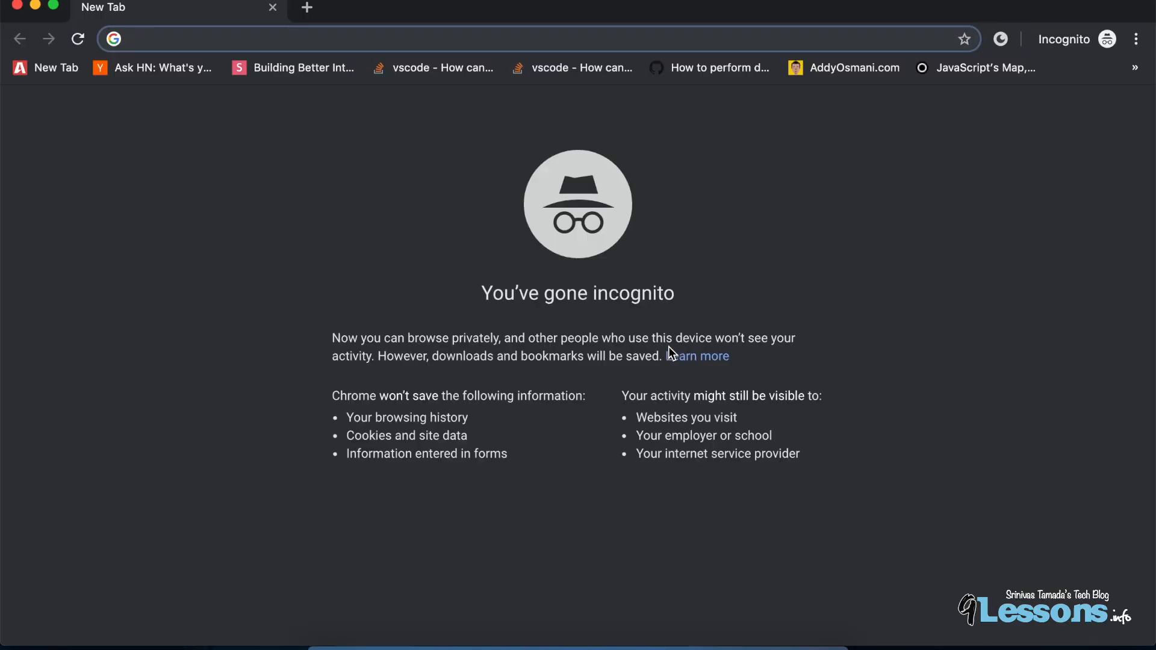
# Step: Search 'google cloud', start the $300 free trial and continue to sign-in
pyautogui.write('google cloud')
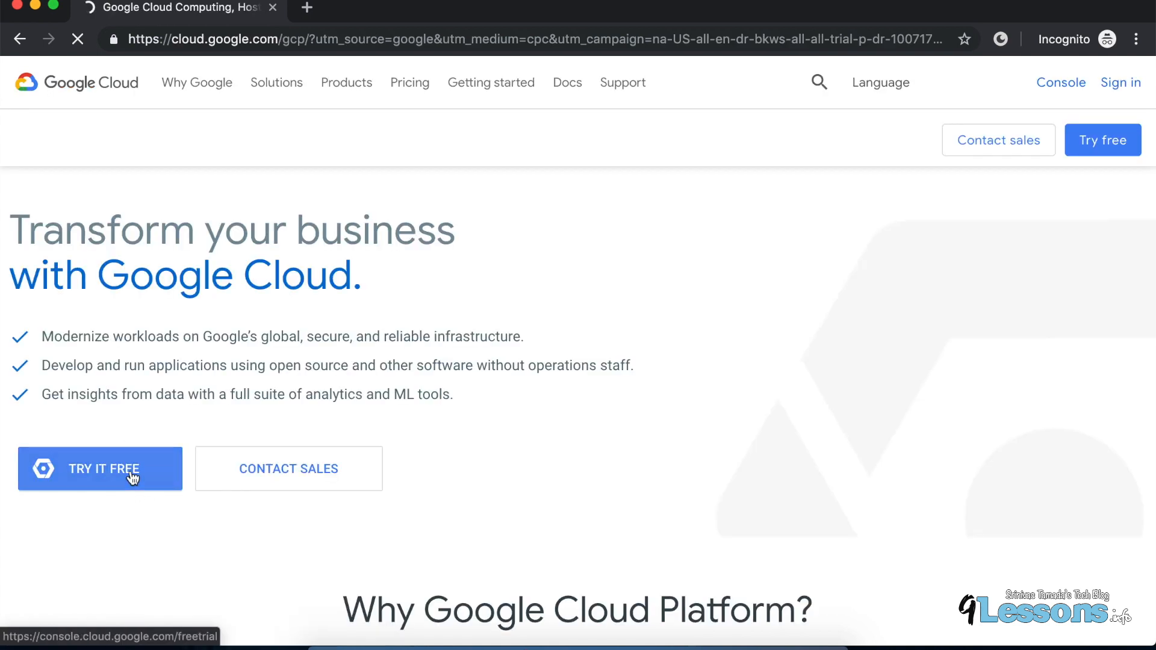
pyautogui.click(103, 469)
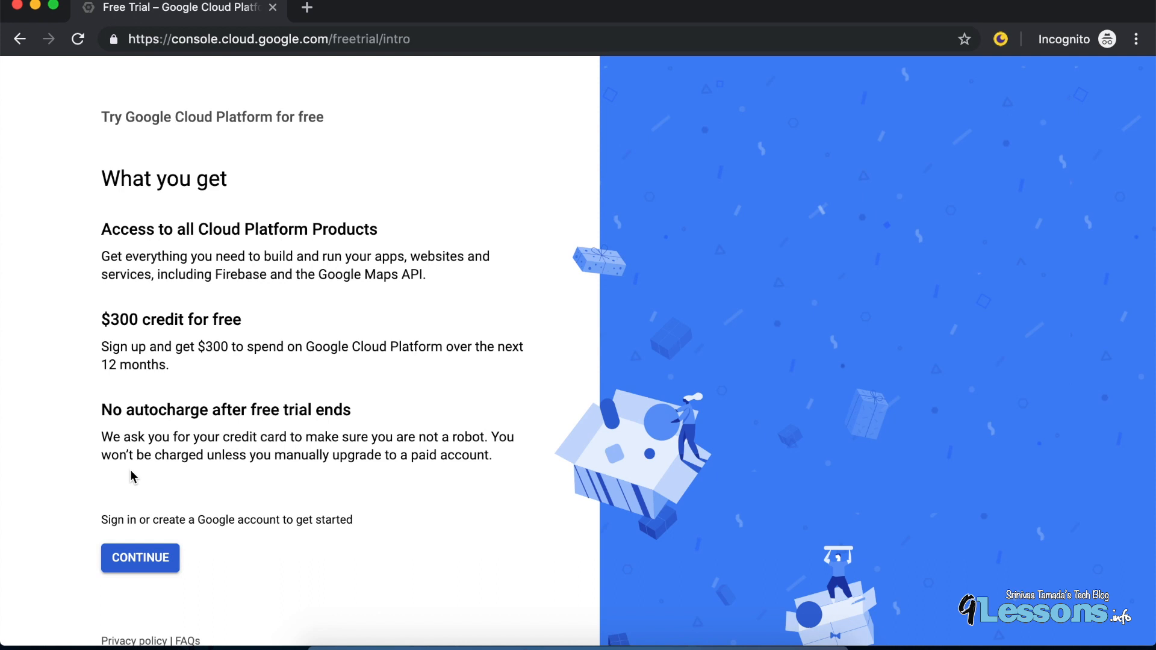
pyautogui.moveTo(171, 432)
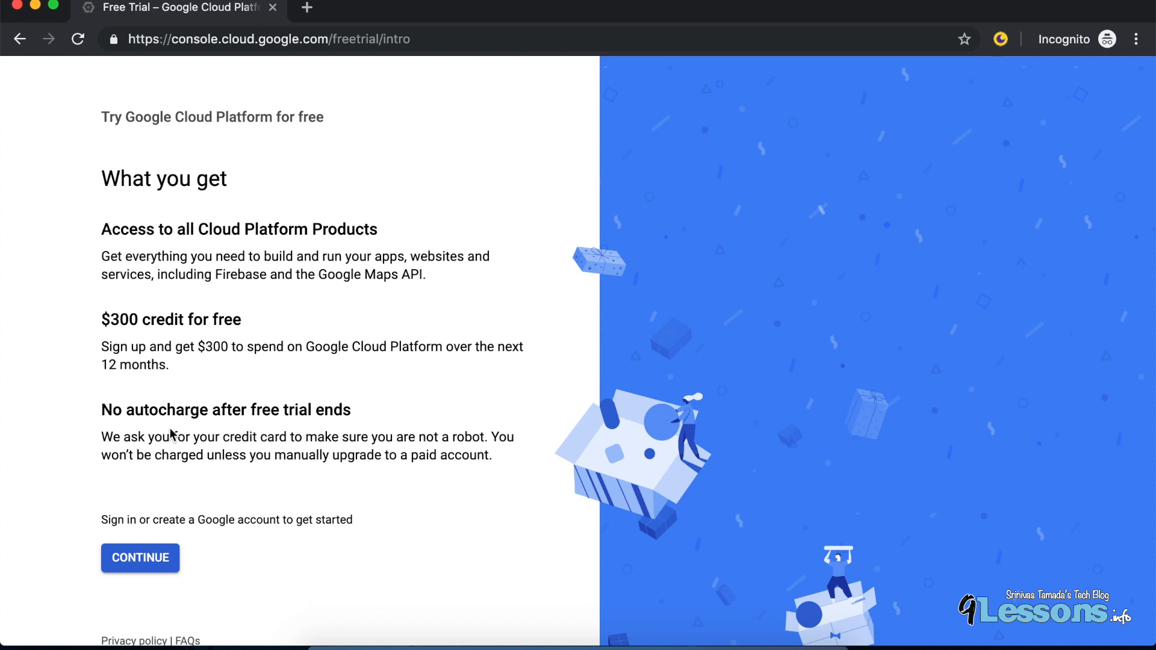
pyautogui.moveTo(106, 322)
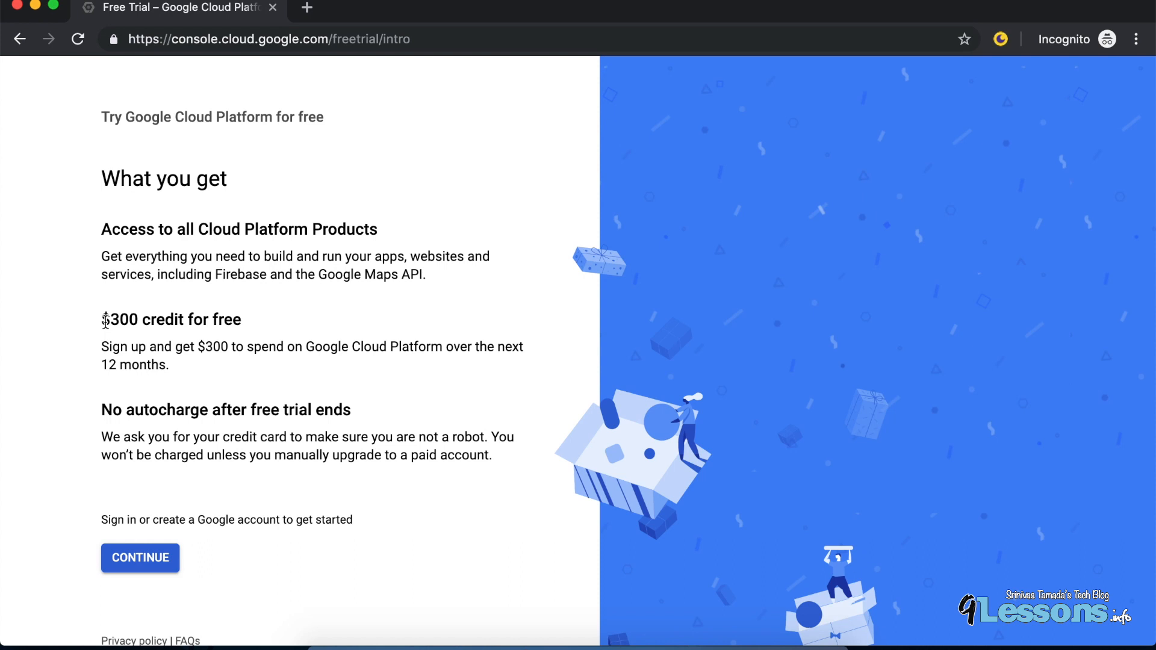
pyautogui.moveTo(137, 253)
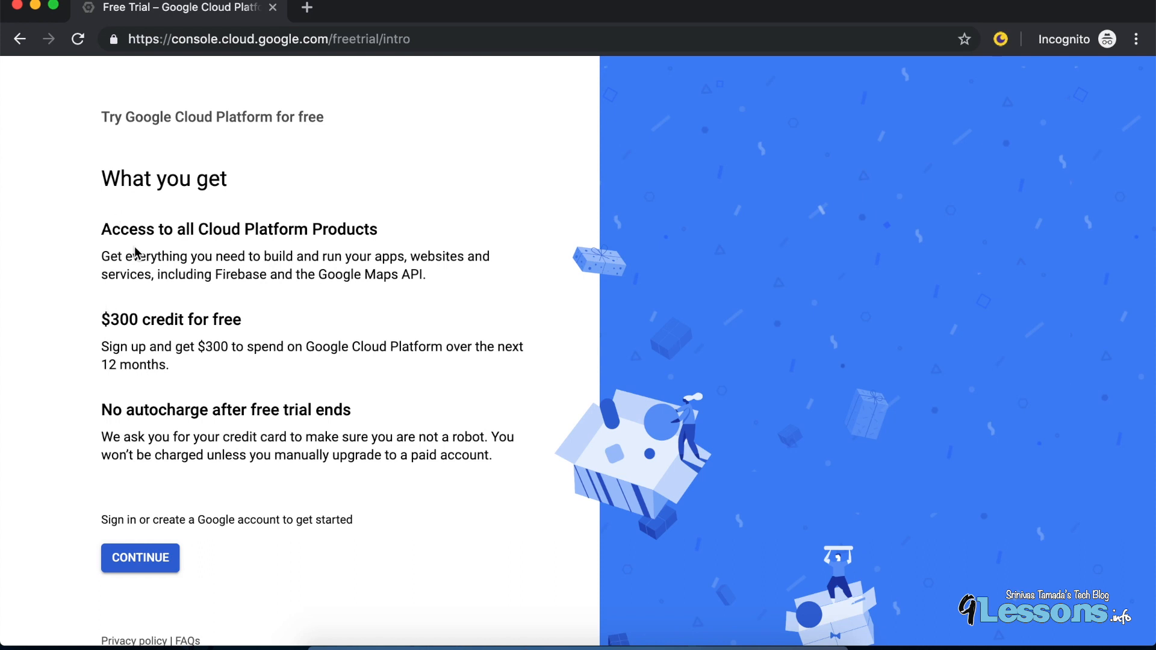
pyautogui.click(139, 558)
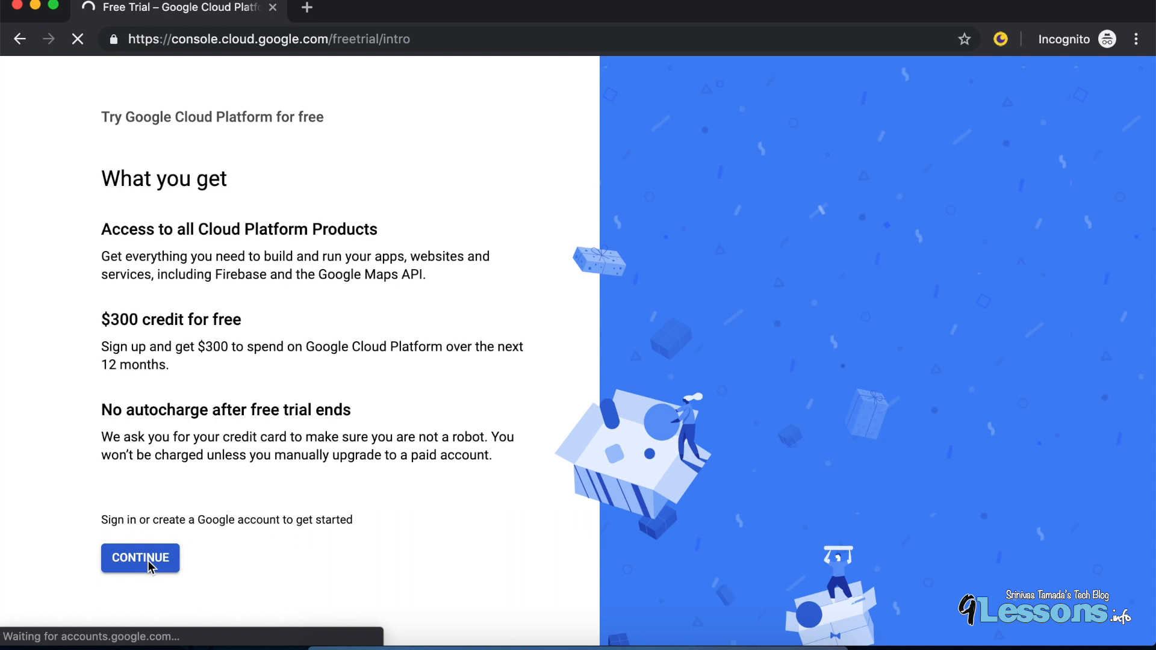
pyautogui.click(139, 559)
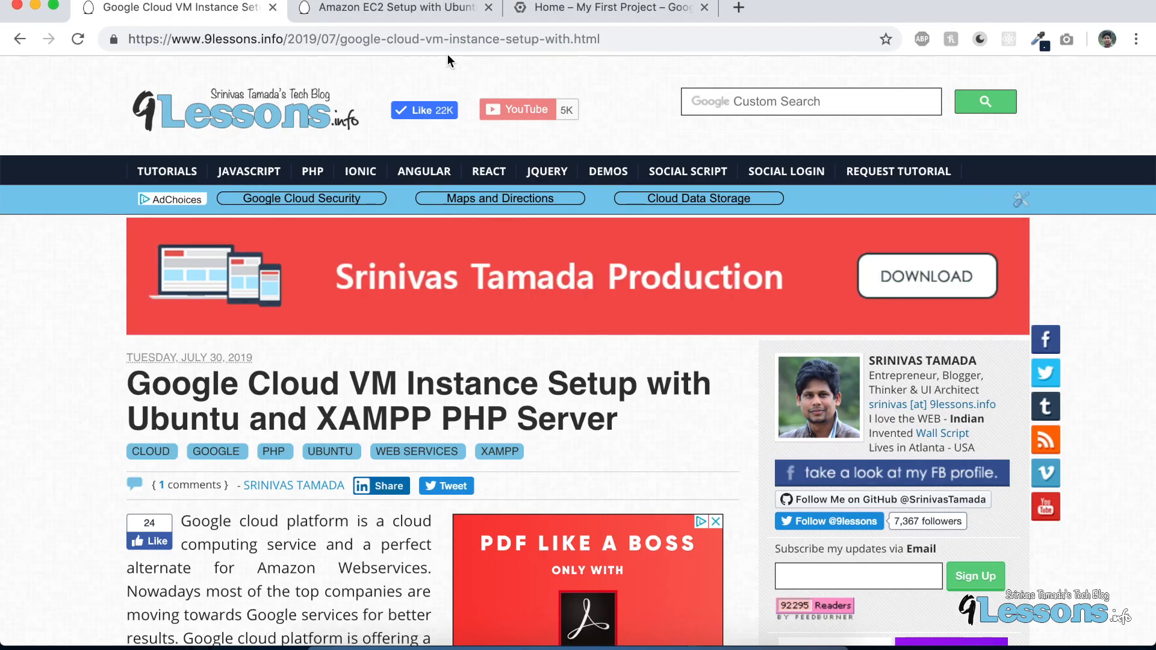
# Step: View the Billing credits table ($295.81 of $300 left) in My First Project, then go back Home
pyautogui.click(611, 8)
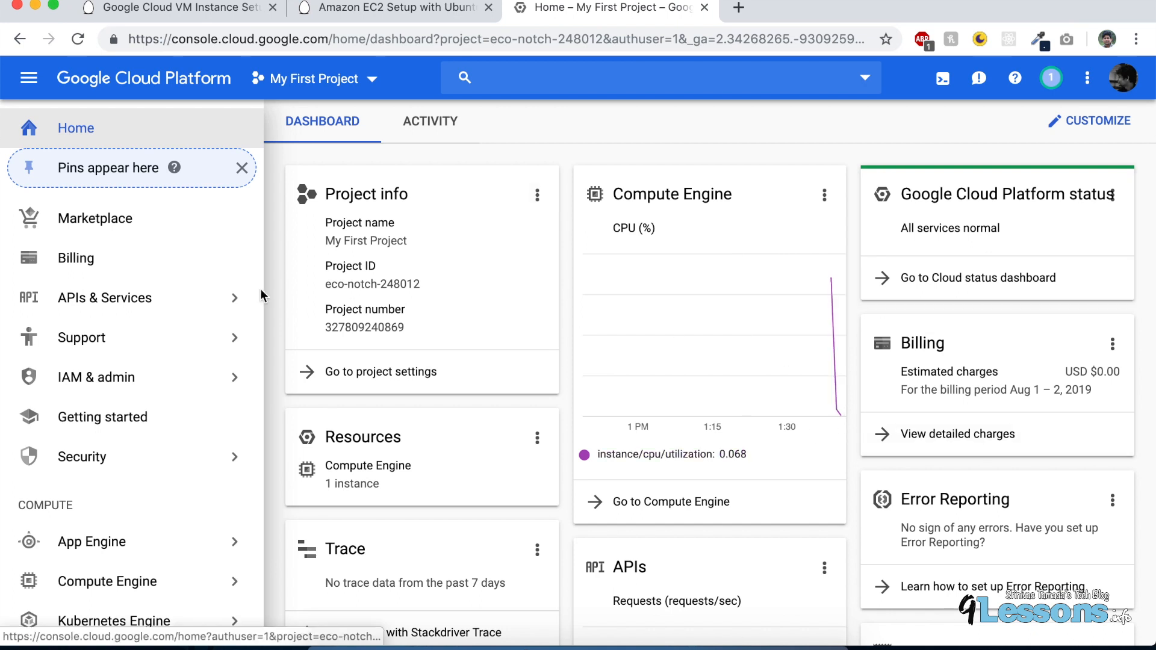
pyautogui.click(75, 258)
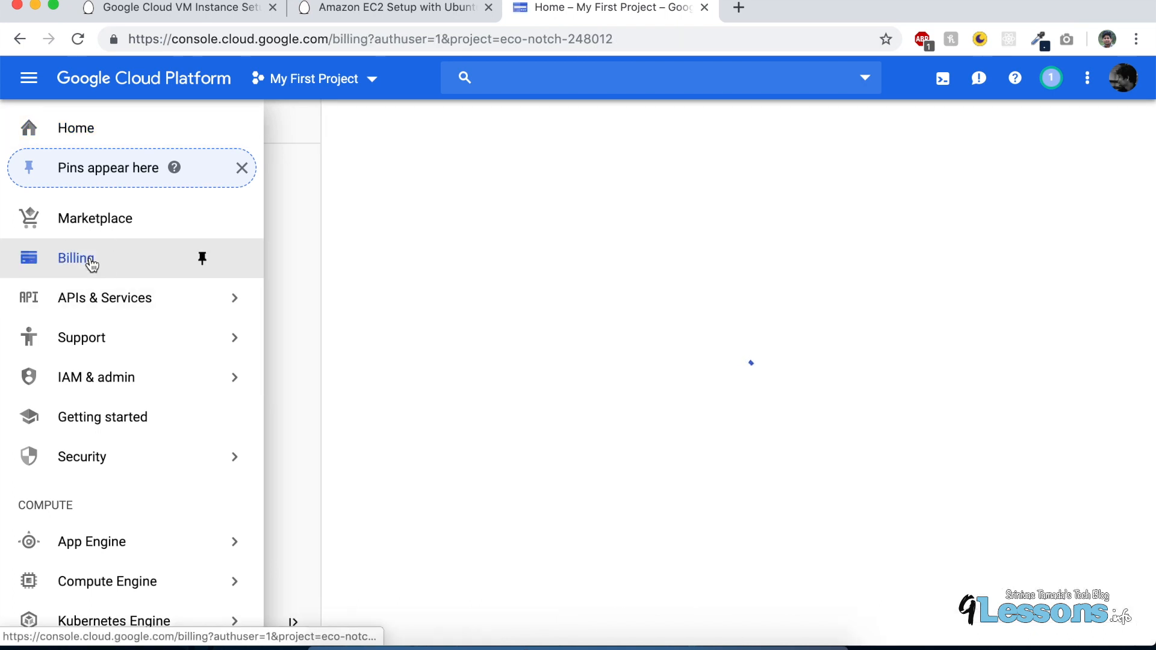
pyautogui.click(75, 258)
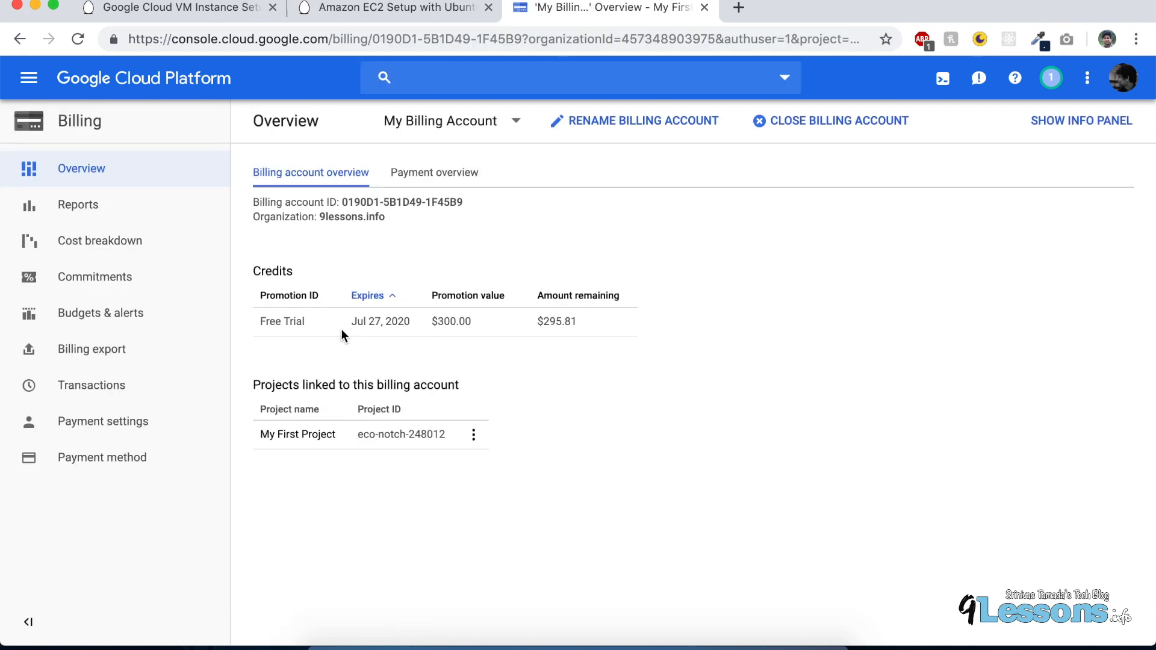
pyautogui.doubleClick(380, 322)
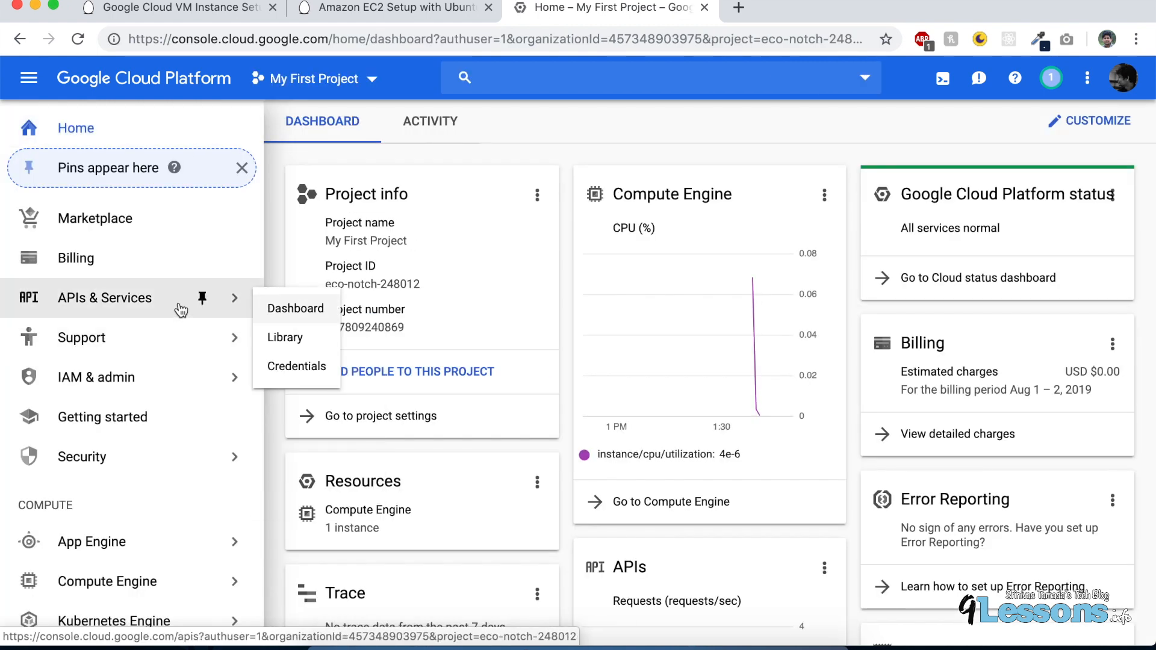
pyautogui.moveTo(29, 77)
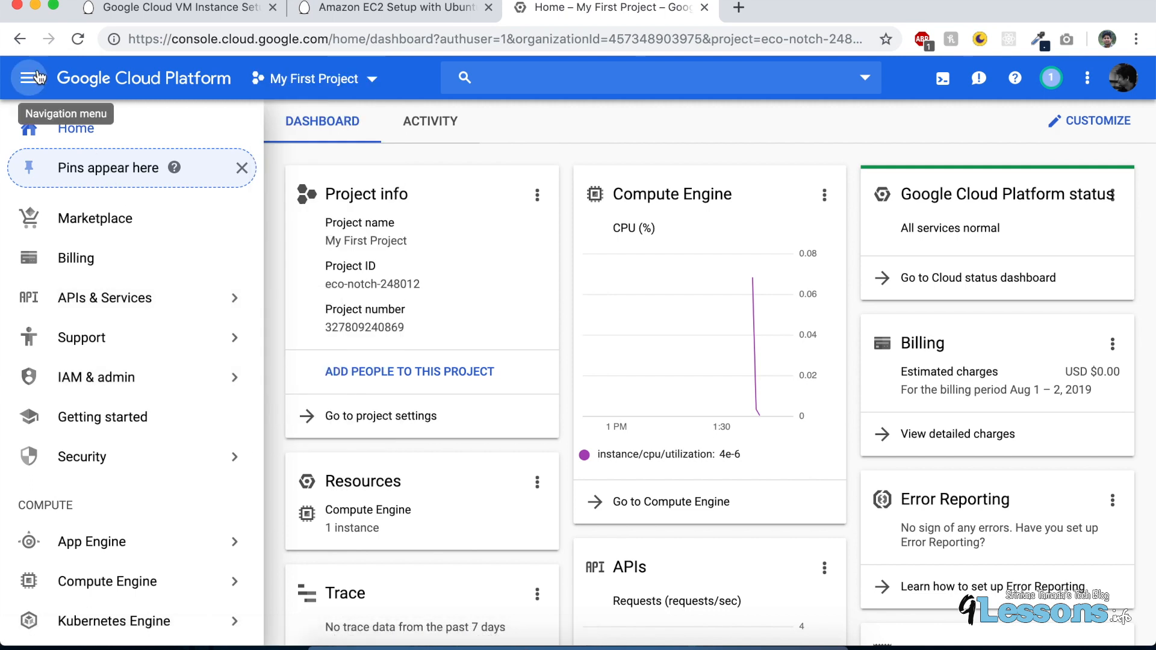
# Step: Begin creating a Compute Engine VM instance named demoinstance in us-central1
pyautogui.click(107, 582)
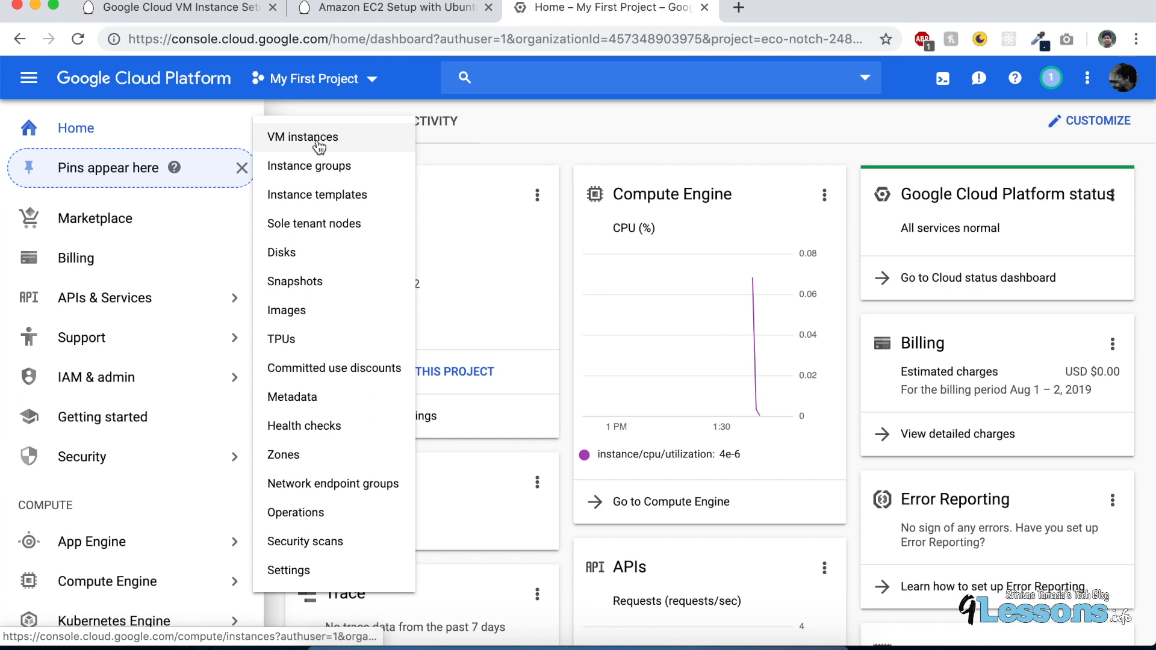
pyautogui.click(301, 137)
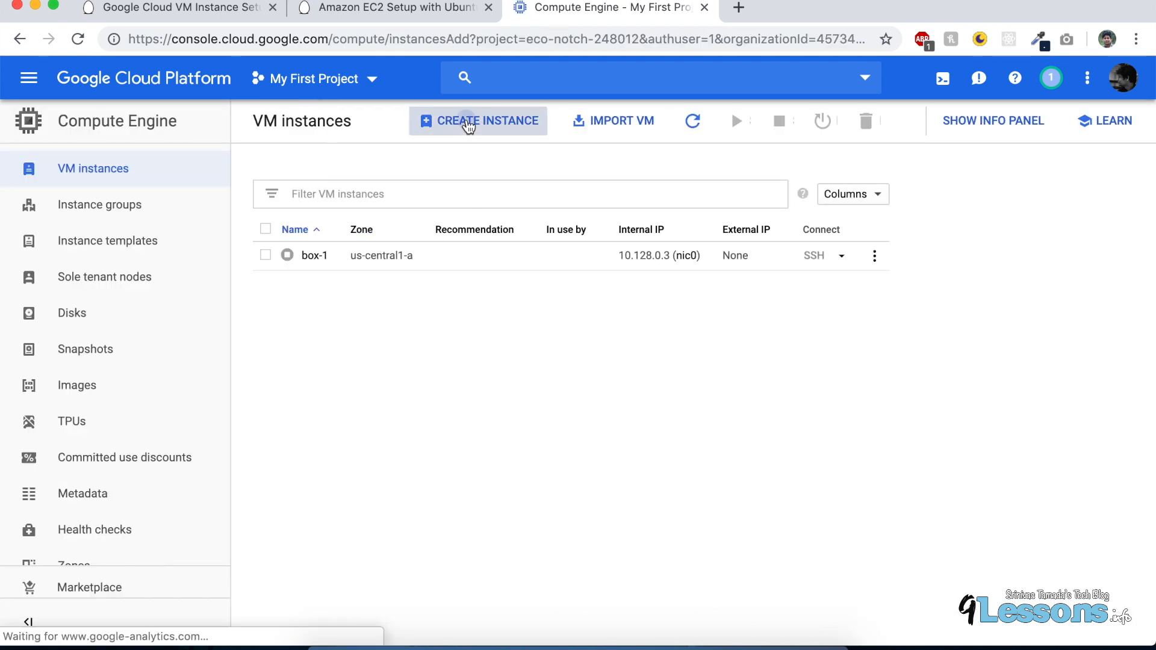
pyautogui.click(477, 120)
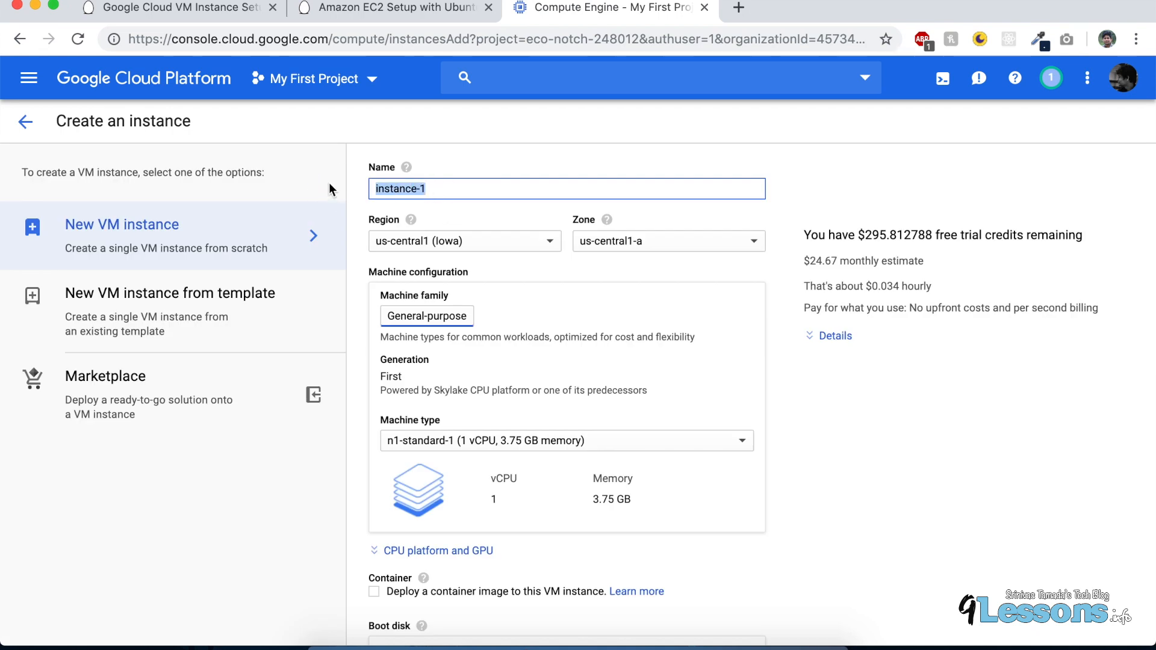
pyautogui.write('demo')
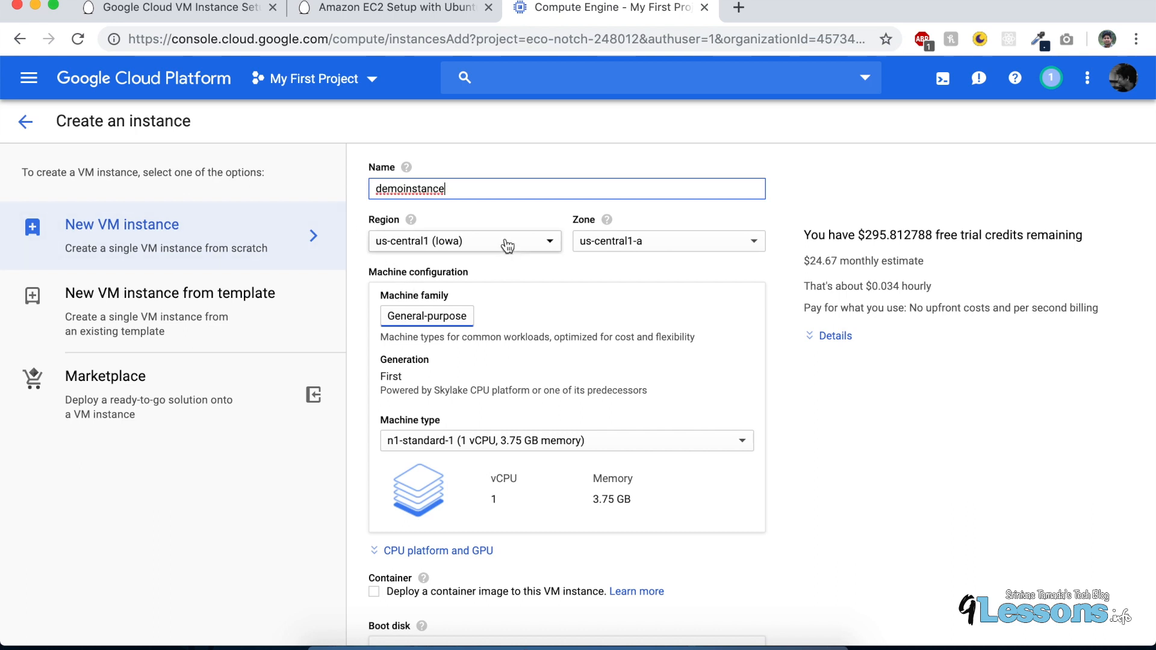
pyautogui.click(465, 240)
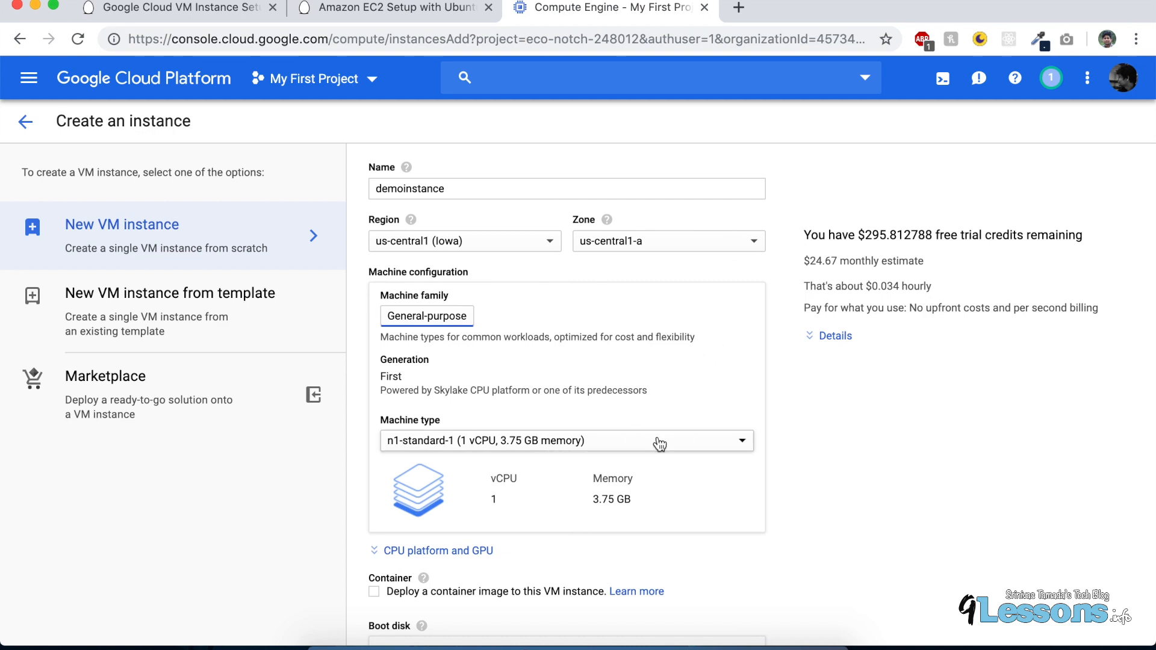
# Step: Review the machine type list and keep n1-standard-1
pyautogui.click(566, 440)
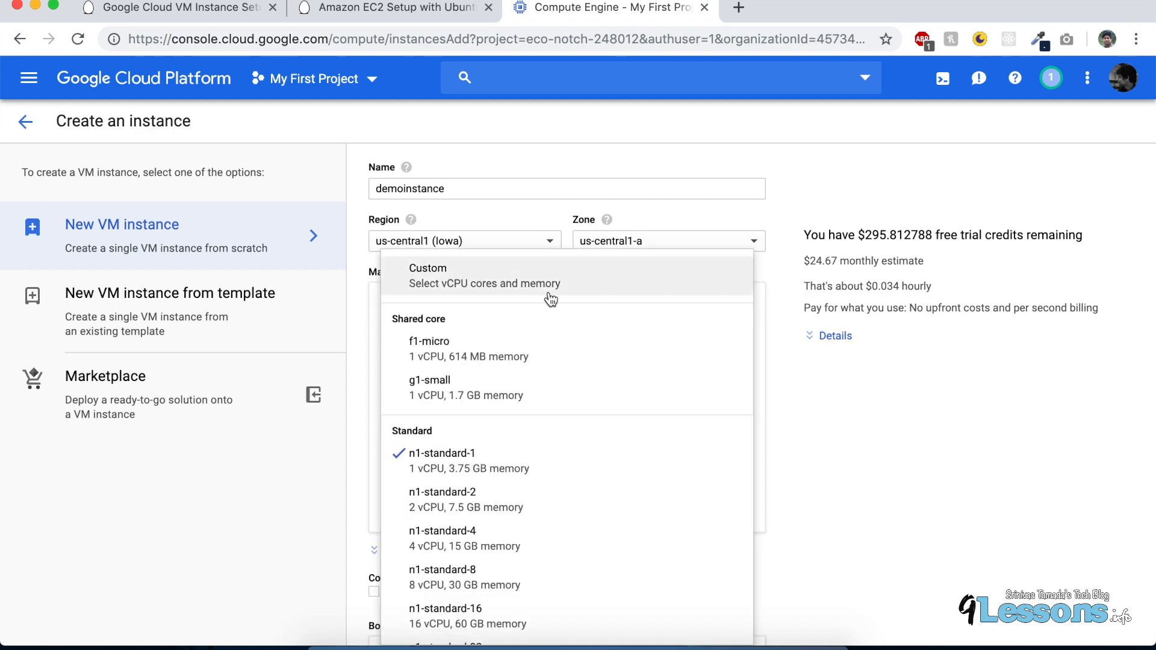
pyautogui.moveTo(561, 349)
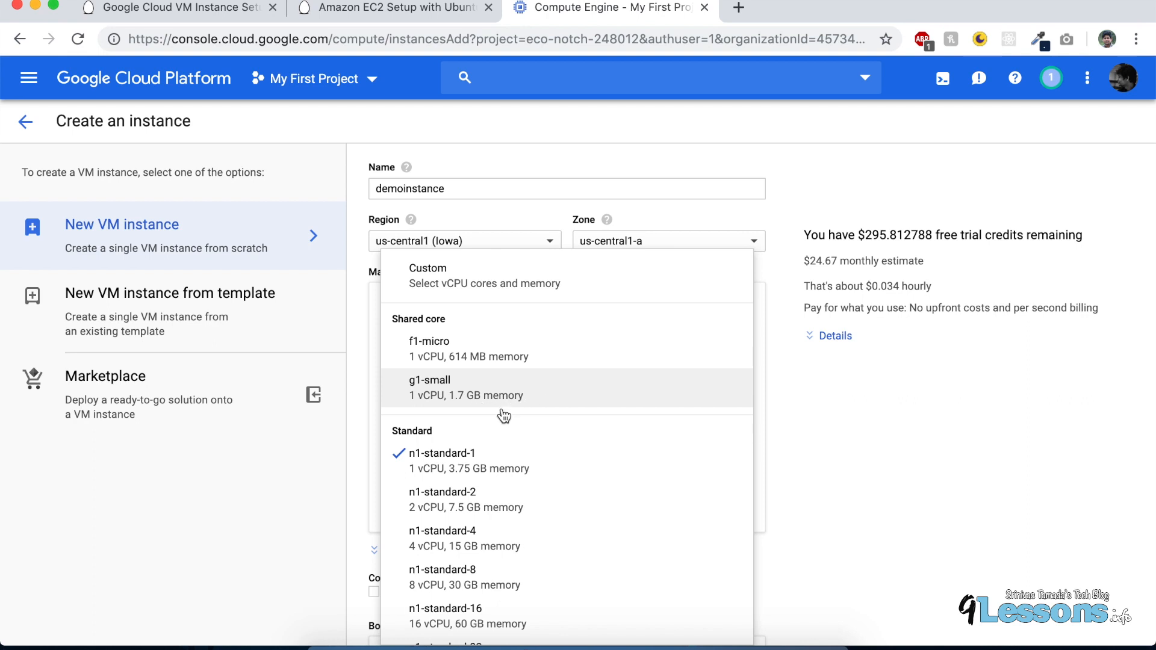
pyautogui.moveTo(429, 335)
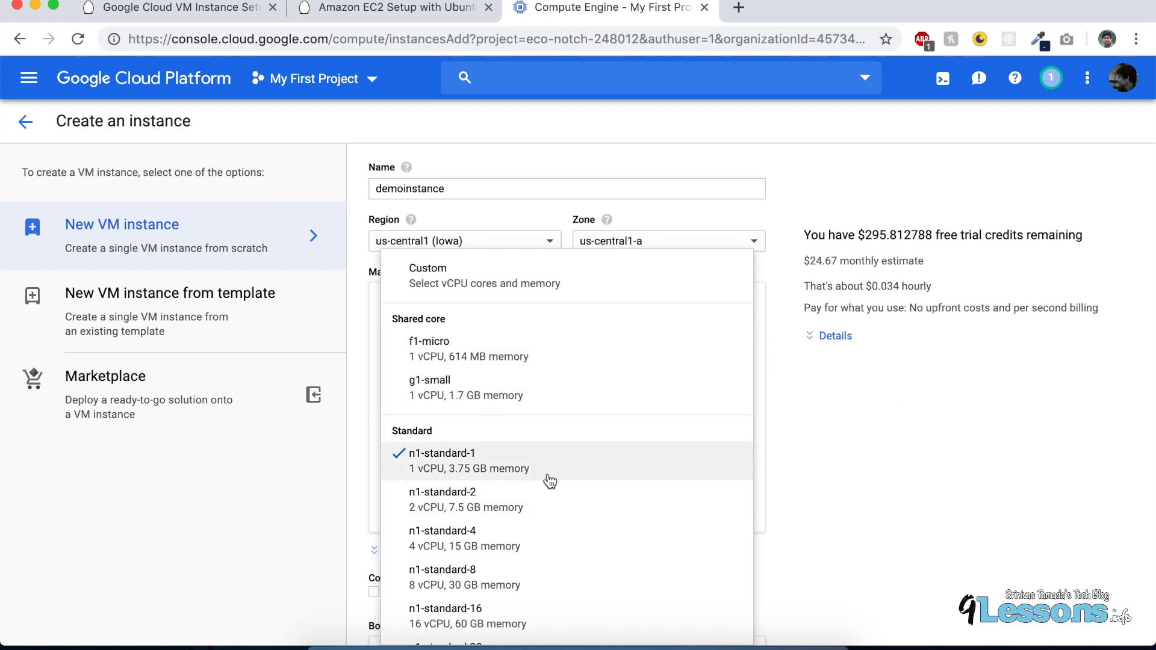
pyautogui.moveTo(551, 472)
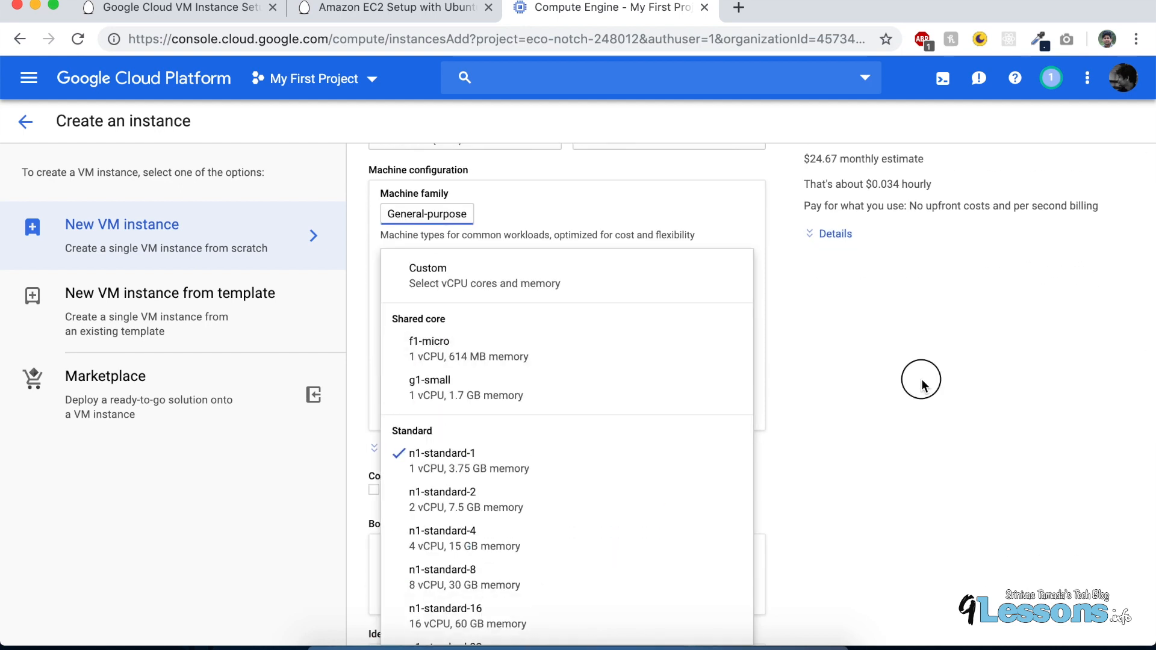
pyautogui.click(449, 453)
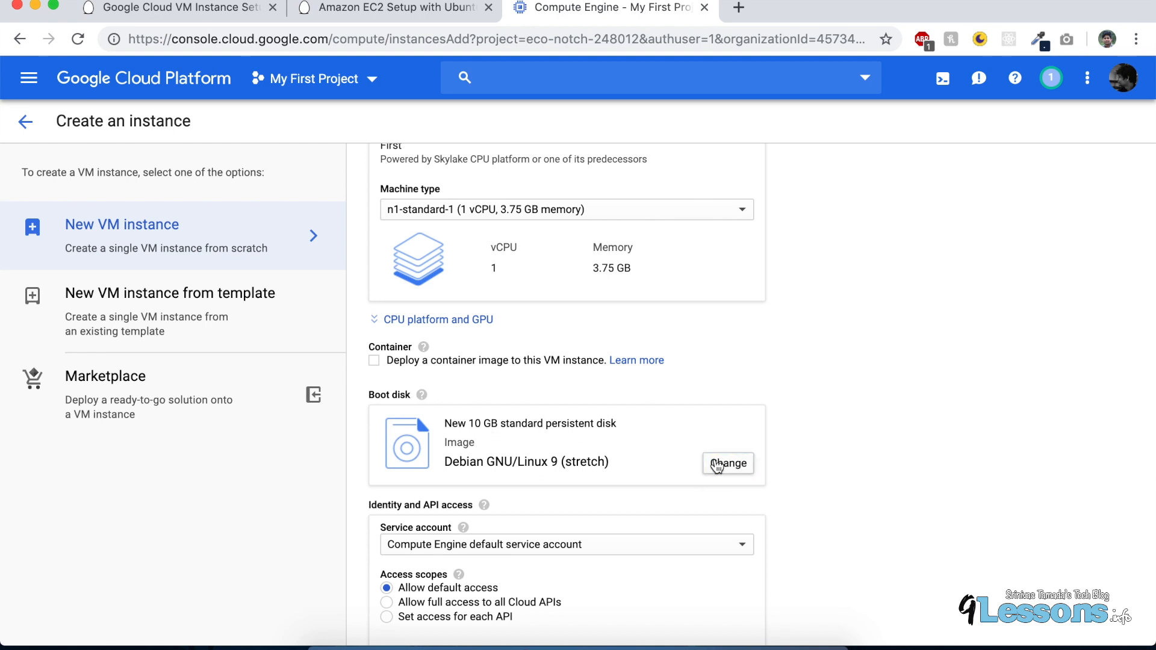
# Step: Pick Ubuntu 19.04 from the boot disk OS images list
pyautogui.click(728, 462)
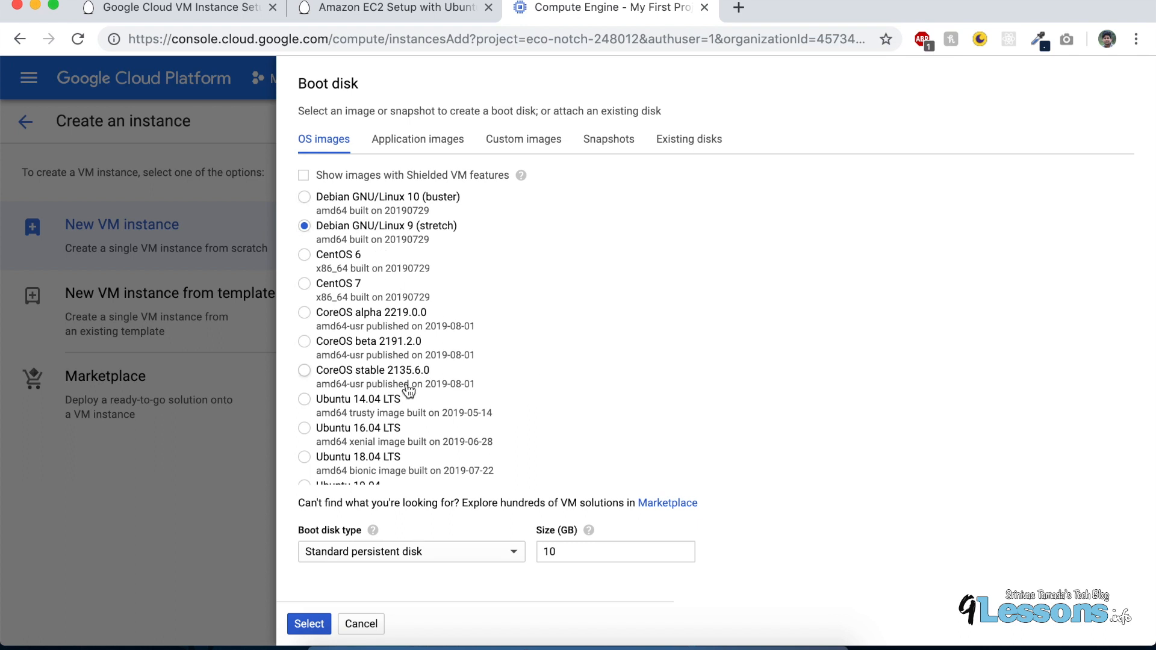
pyautogui.scroll(-3)
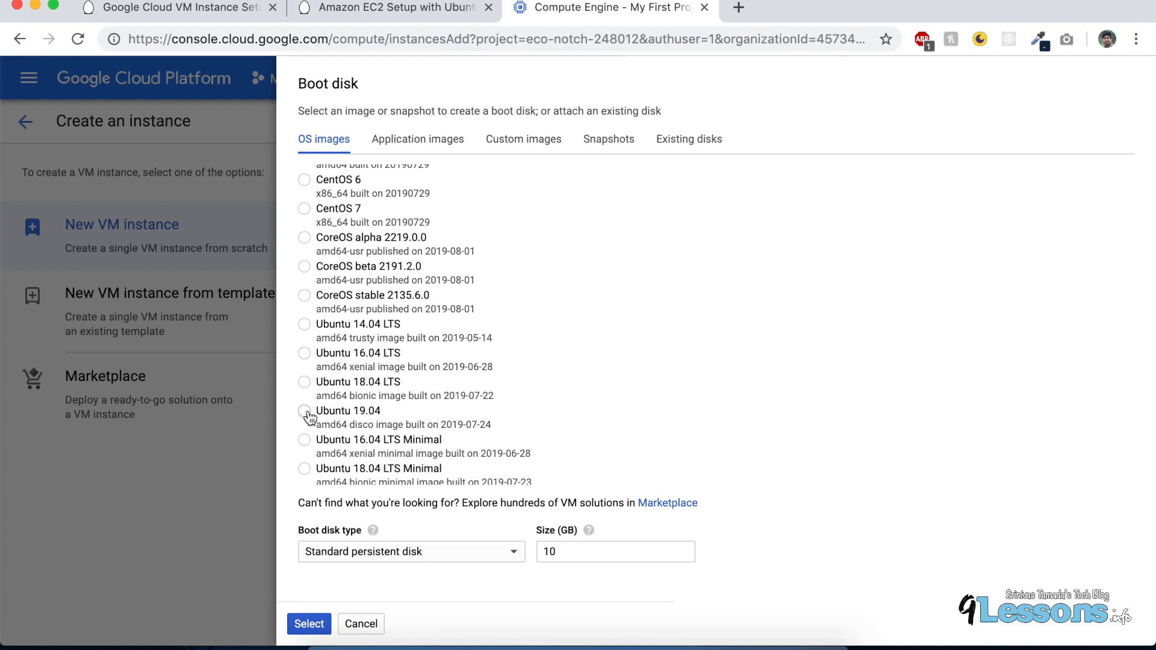
pyautogui.click(305, 410)
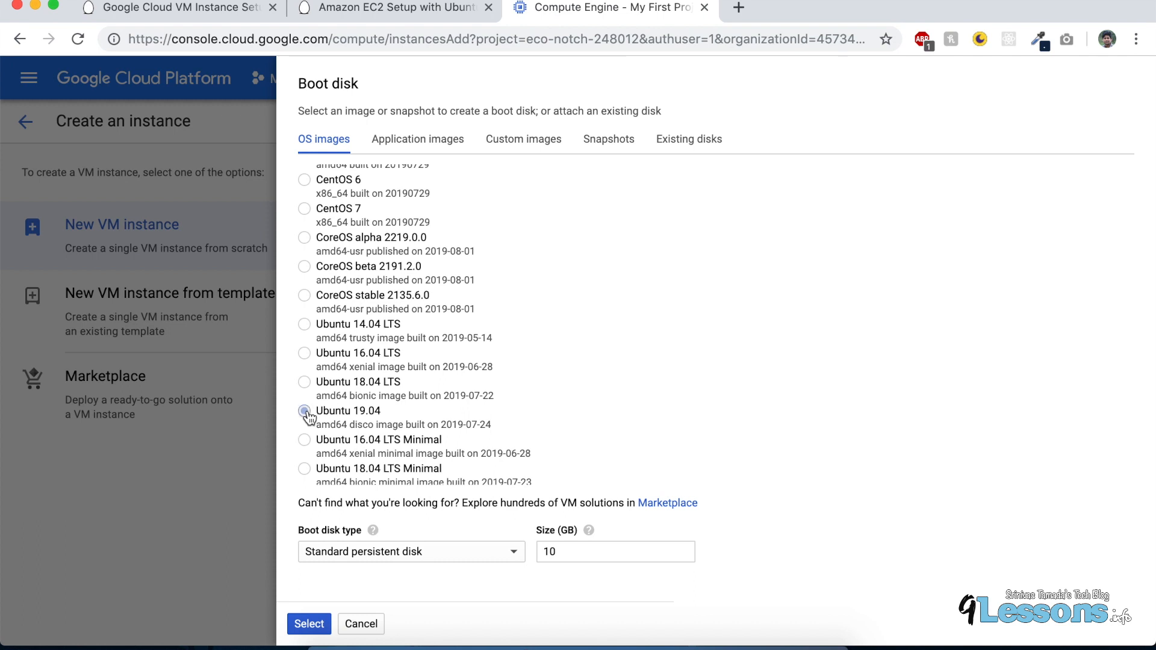
pyautogui.click(304, 411)
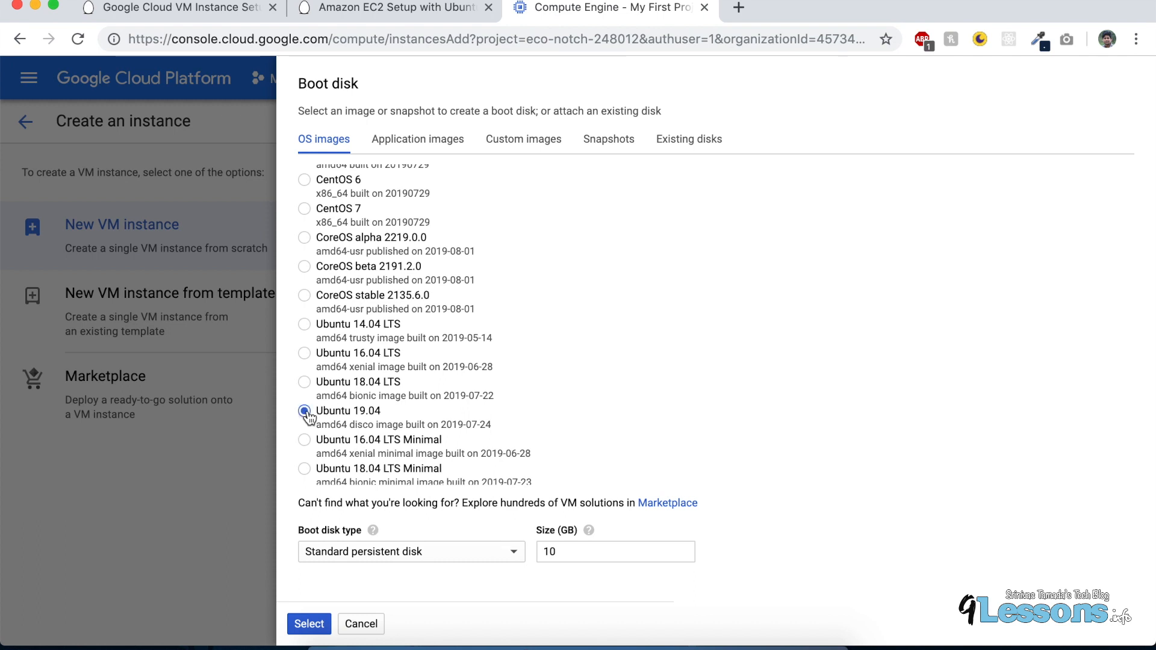
pyautogui.moveTo(356, 393)
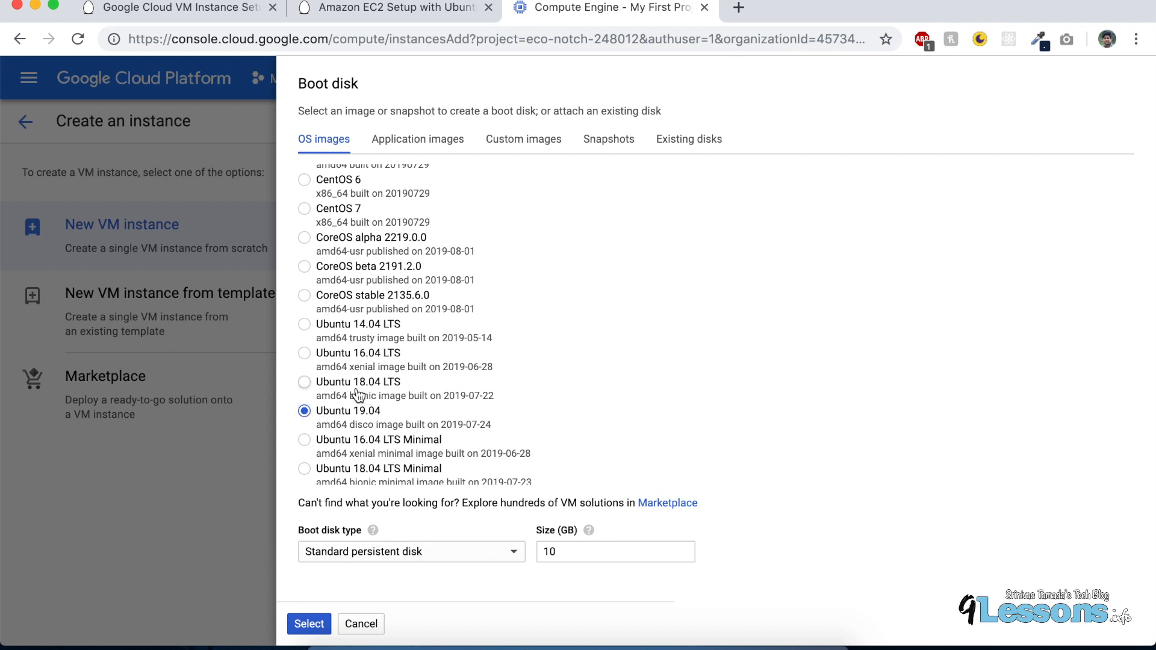
pyautogui.moveTo(361, 390)
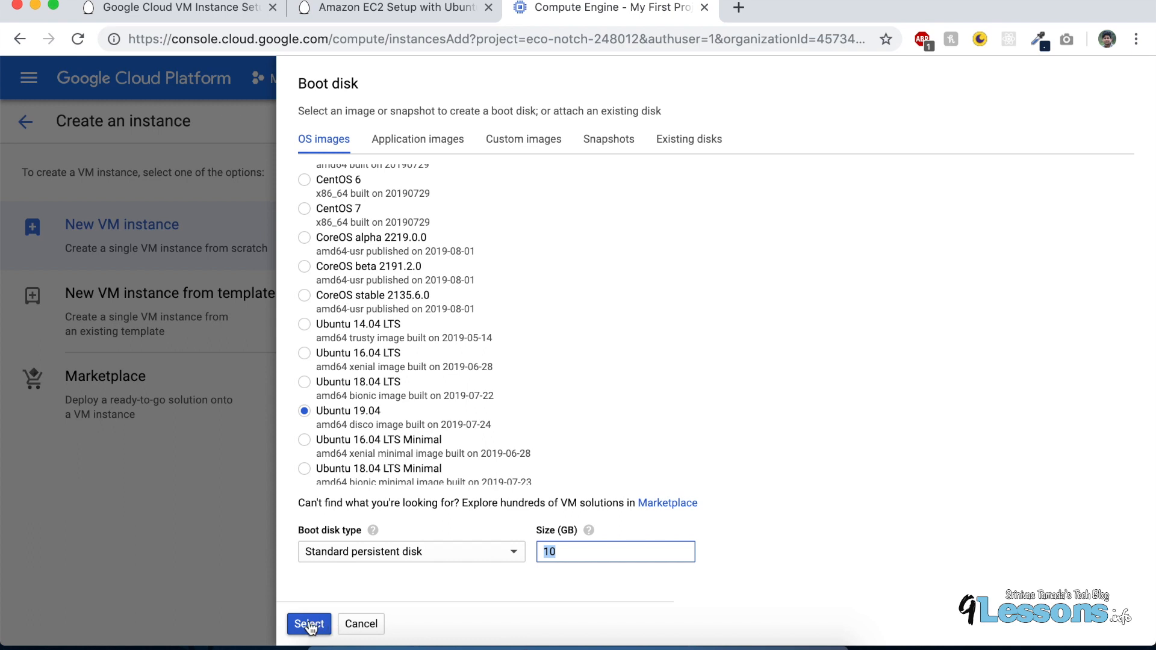
# Step: Apply the Ubuntu 19.04 boot disk, allow HTTP and HTTPS traffic, and create demoinstance
pyautogui.click(309, 624)
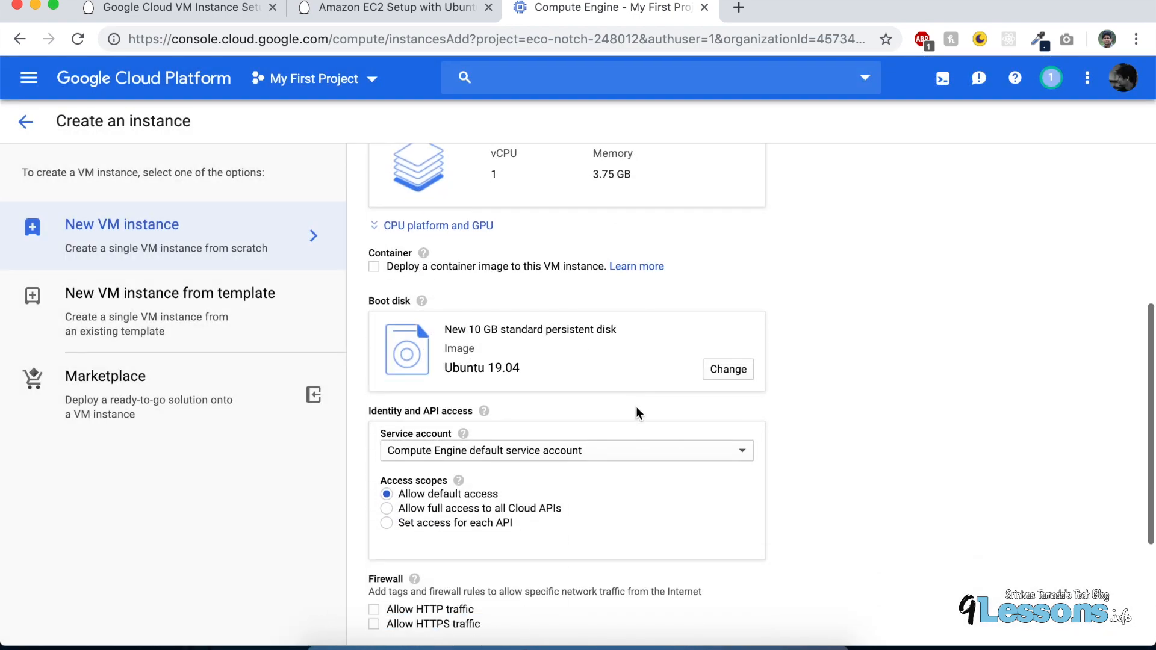
pyautogui.scroll(-3)
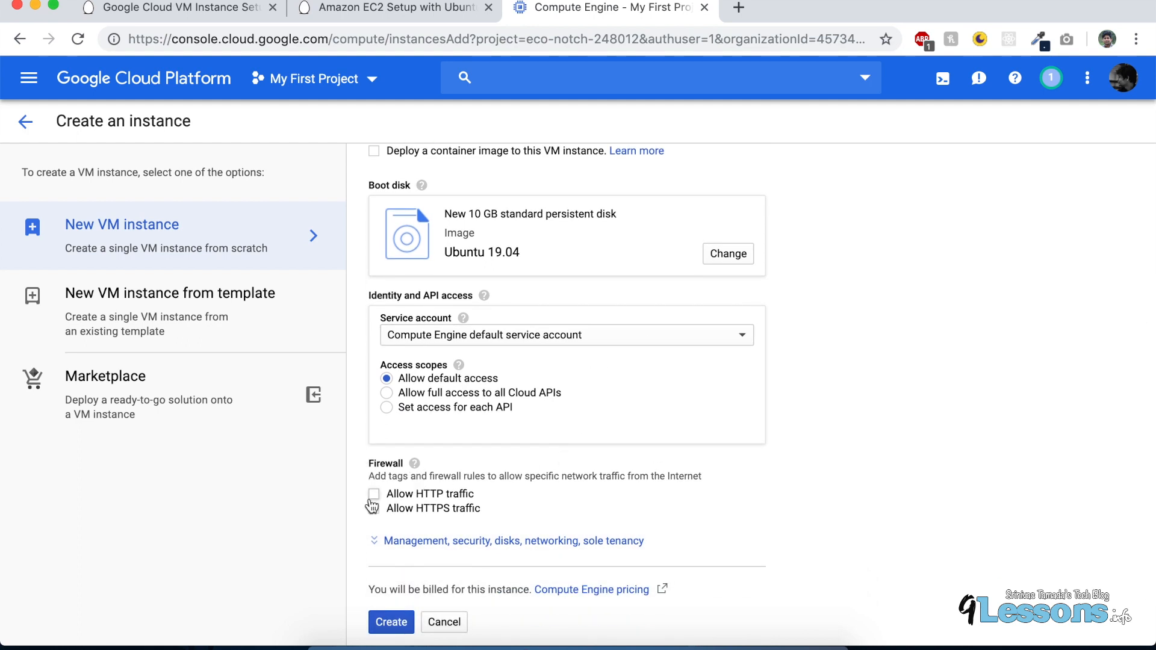
pyautogui.click(374, 508)
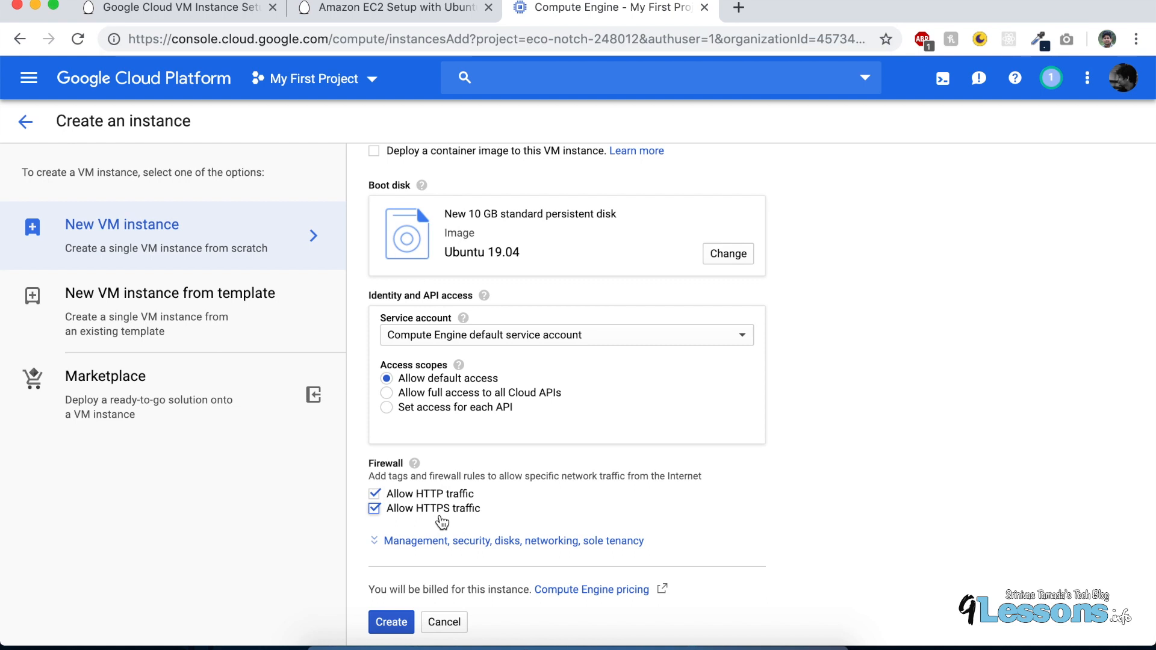
pyautogui.moveTo(469, 501)
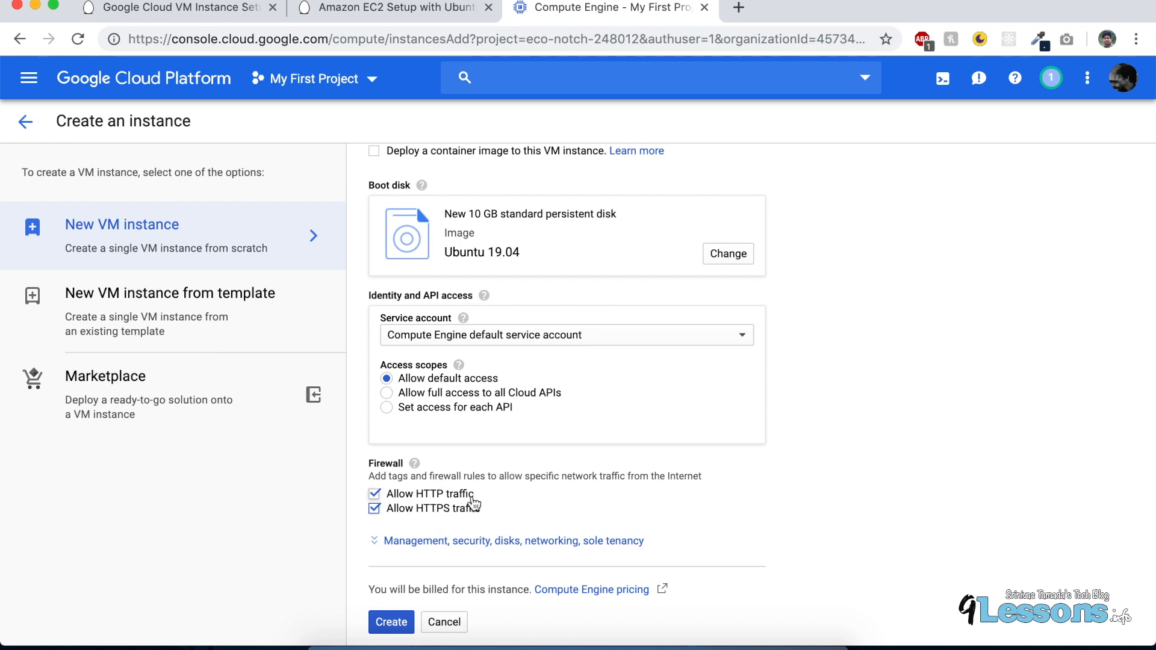
pyautogui.scroll(-3)
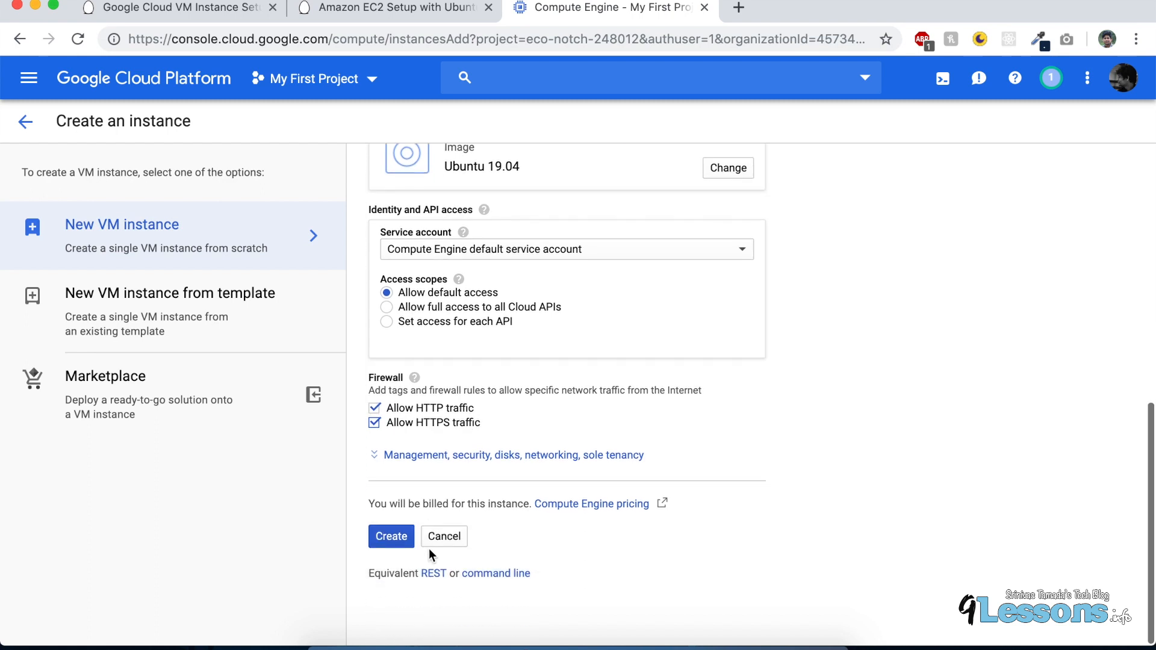
pyautogui.click(390, 537)
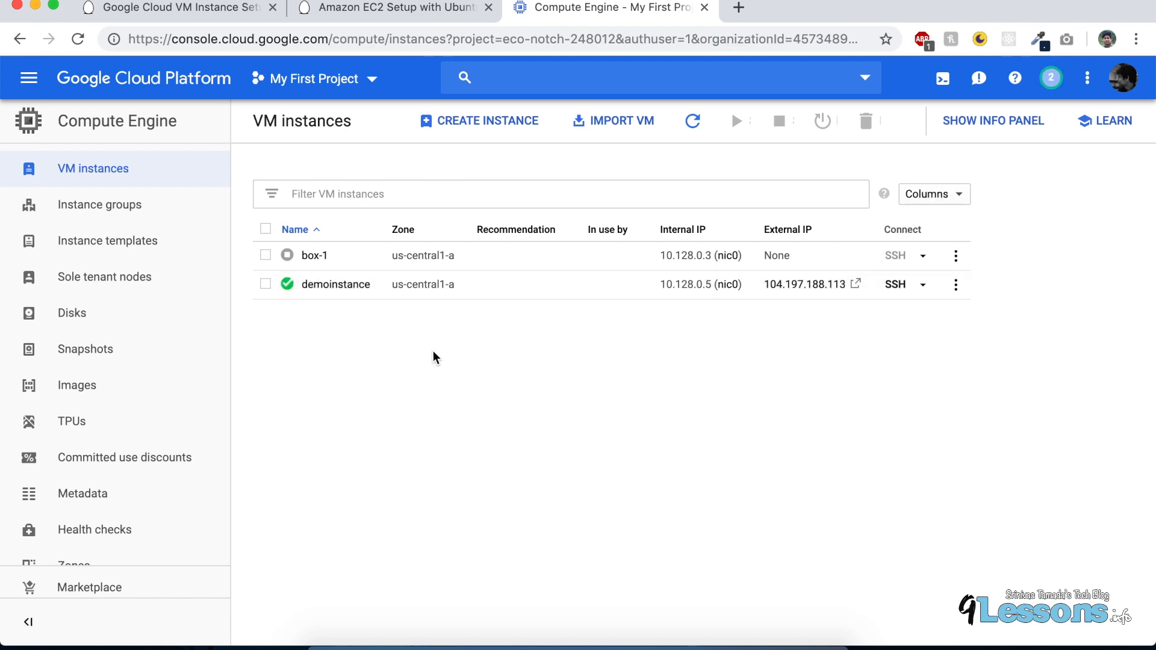
pyautogui.moveTo(735, 318)
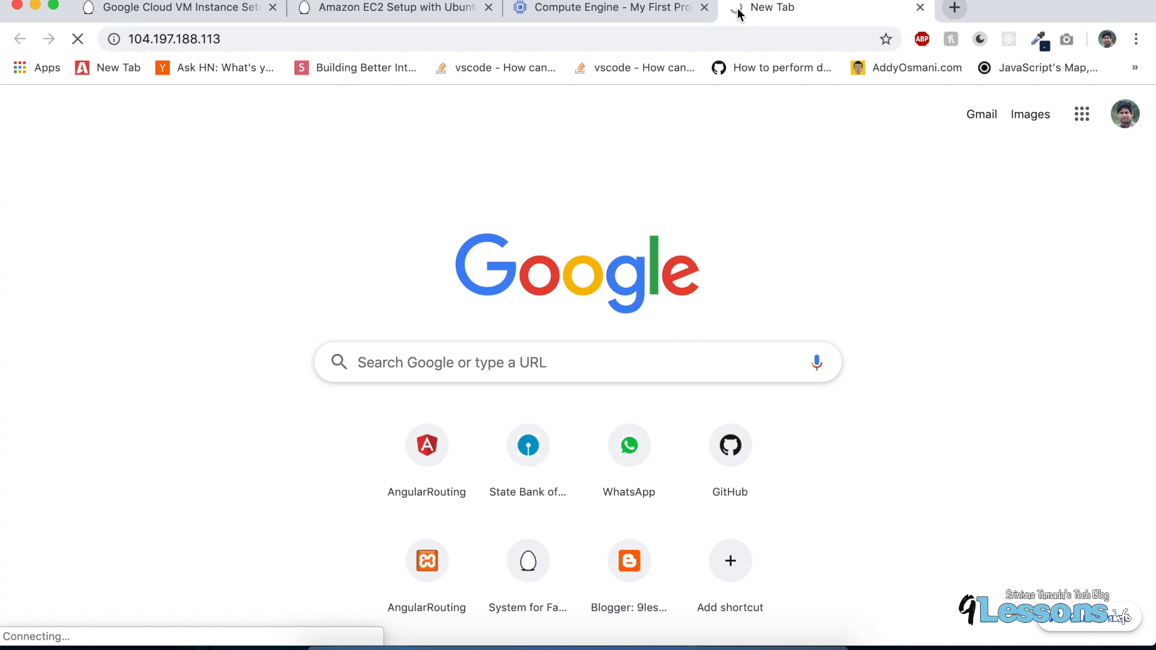
# Step: Check demoinstance's external IP in the VM list and view its actions menu
pyautogui.click(605, 7)
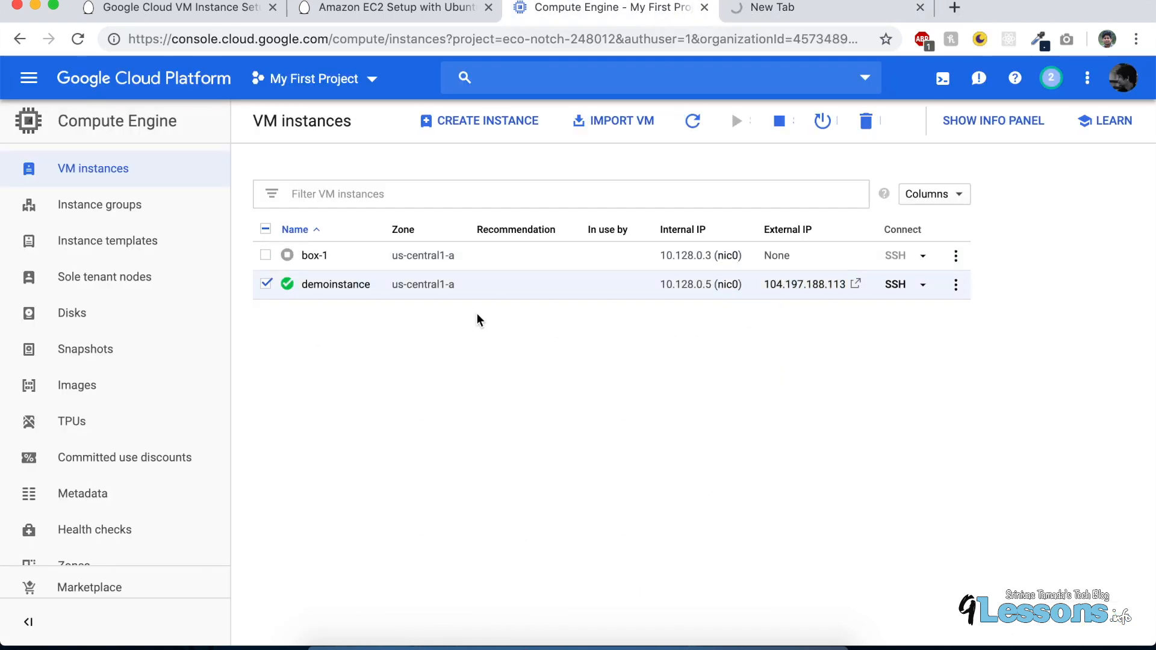
pyautogui.moveTo(804, 294)
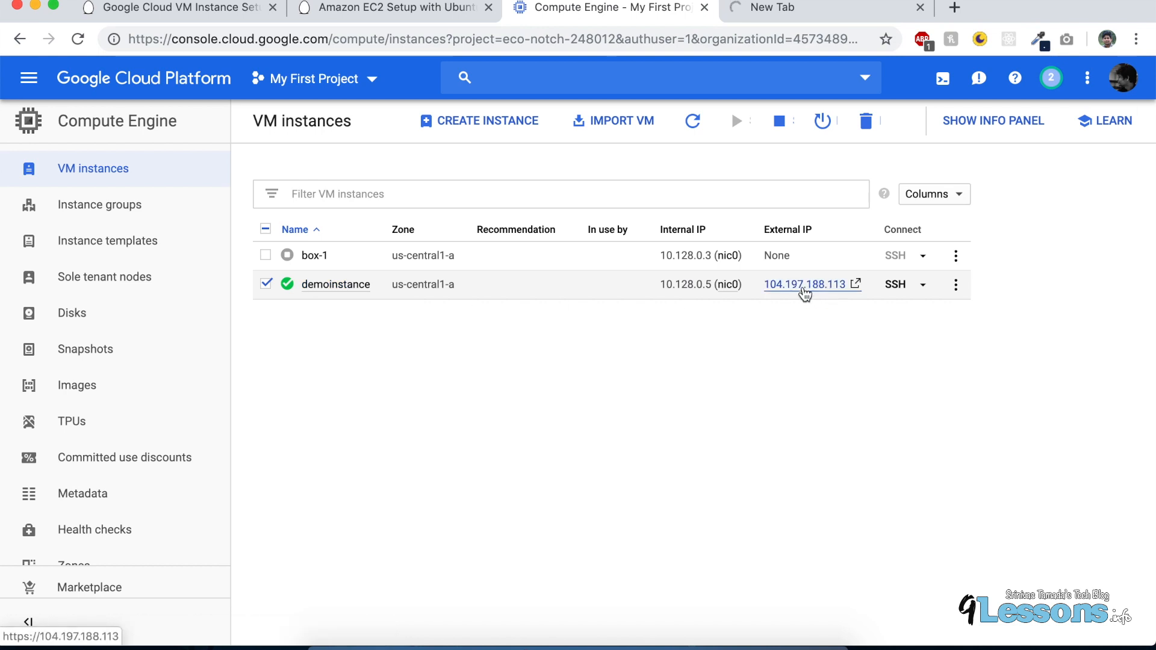
pyautogui.moveTo(809, 298)
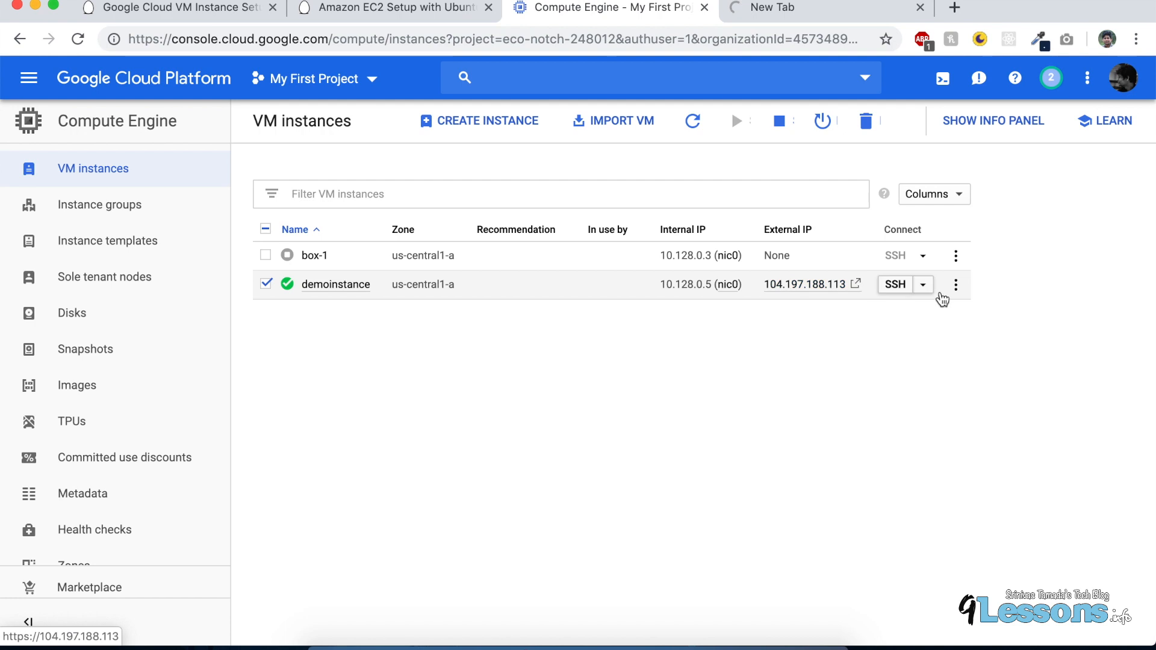
pyautogui.click(956, 284)
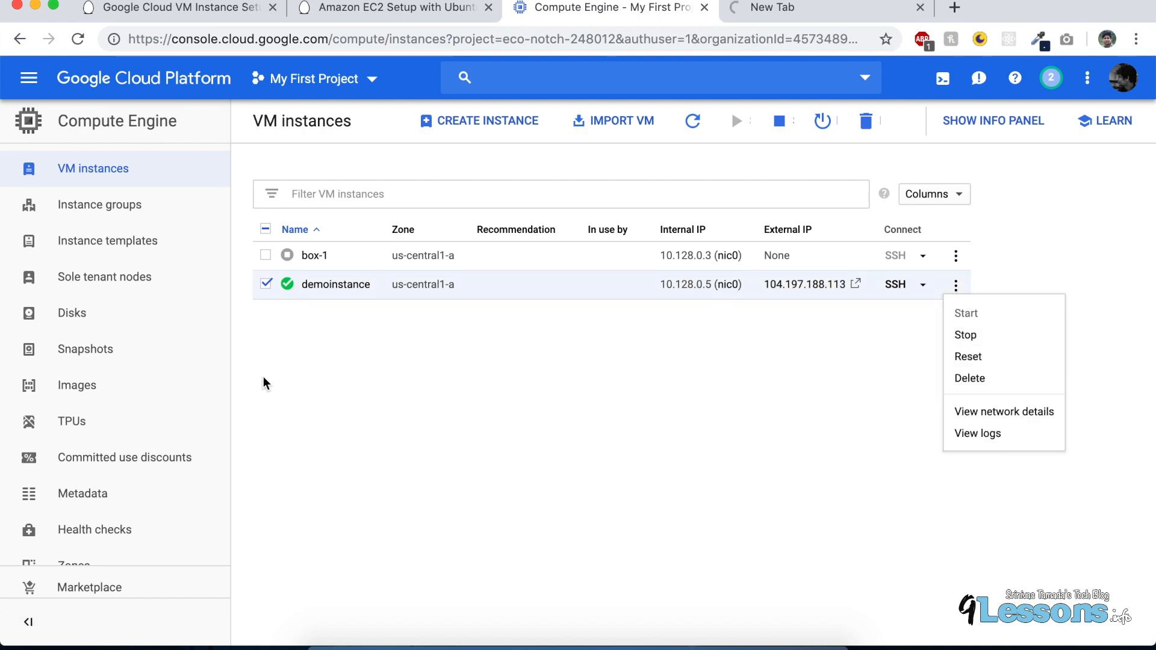
pyautogui.scroll(-3)
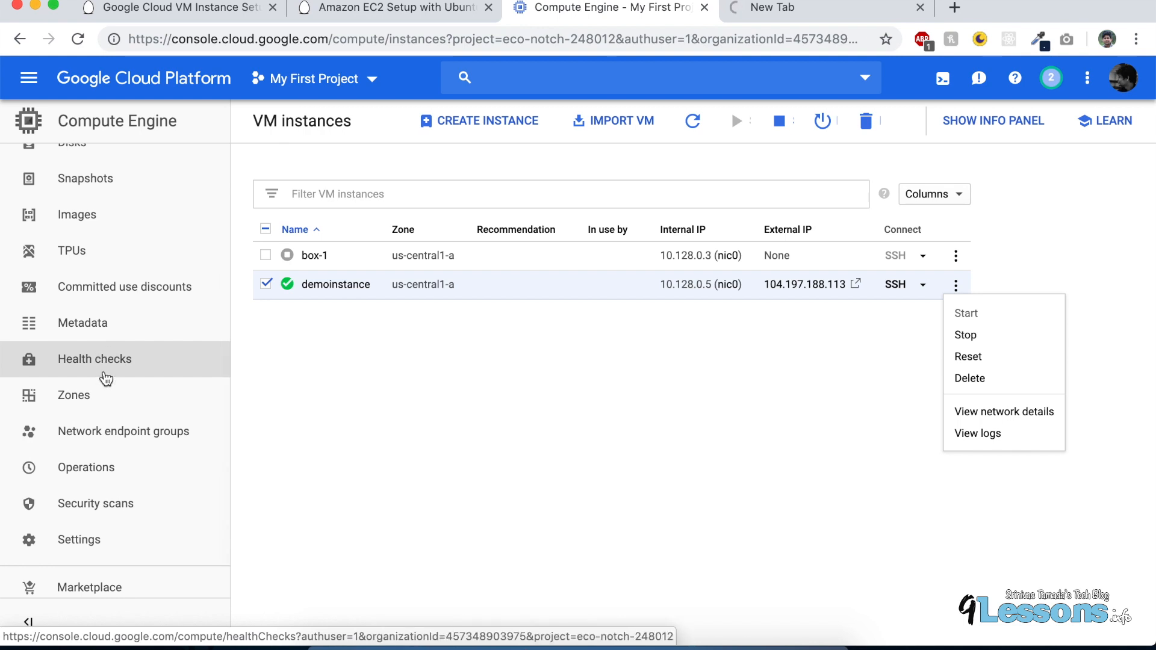
pyautogui.moveTo(102, 173)
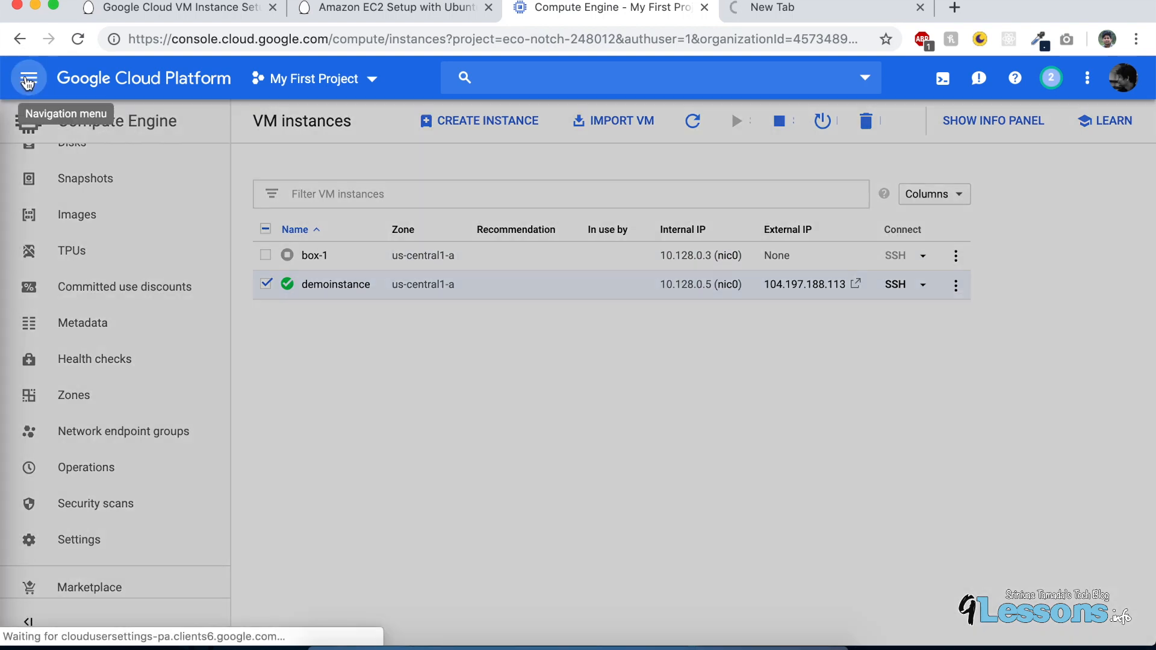
# Step: Navigate to VPC network > External IP addresses from the console menu
pyautogui.click(31, 77)
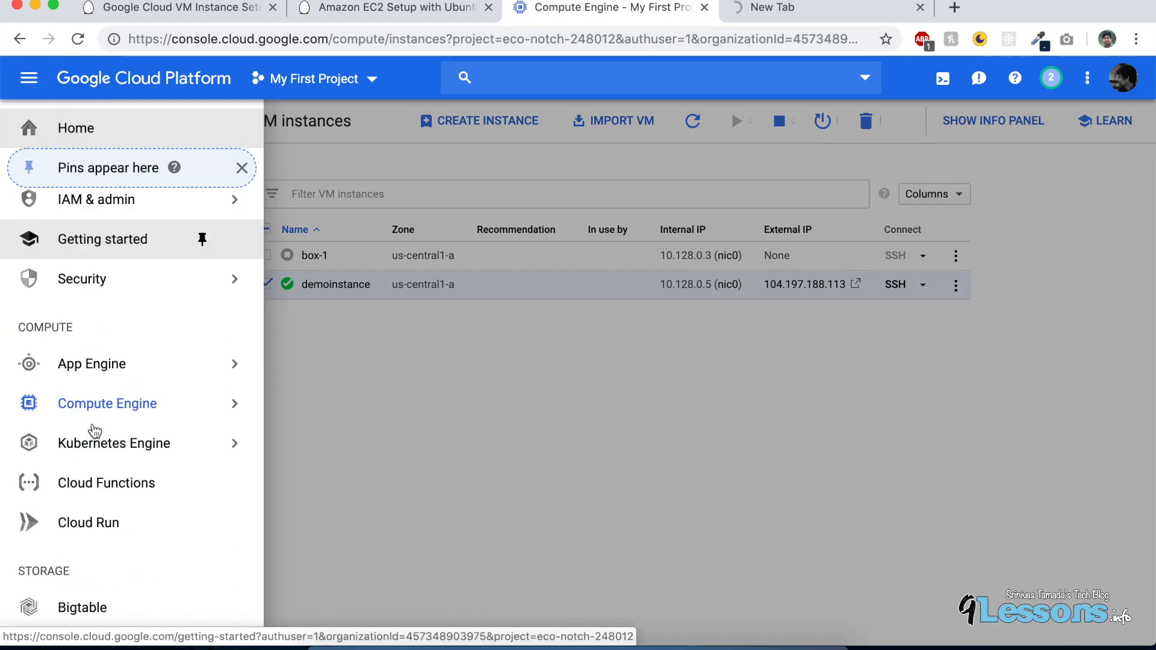
pyautogui.scroll(-3)
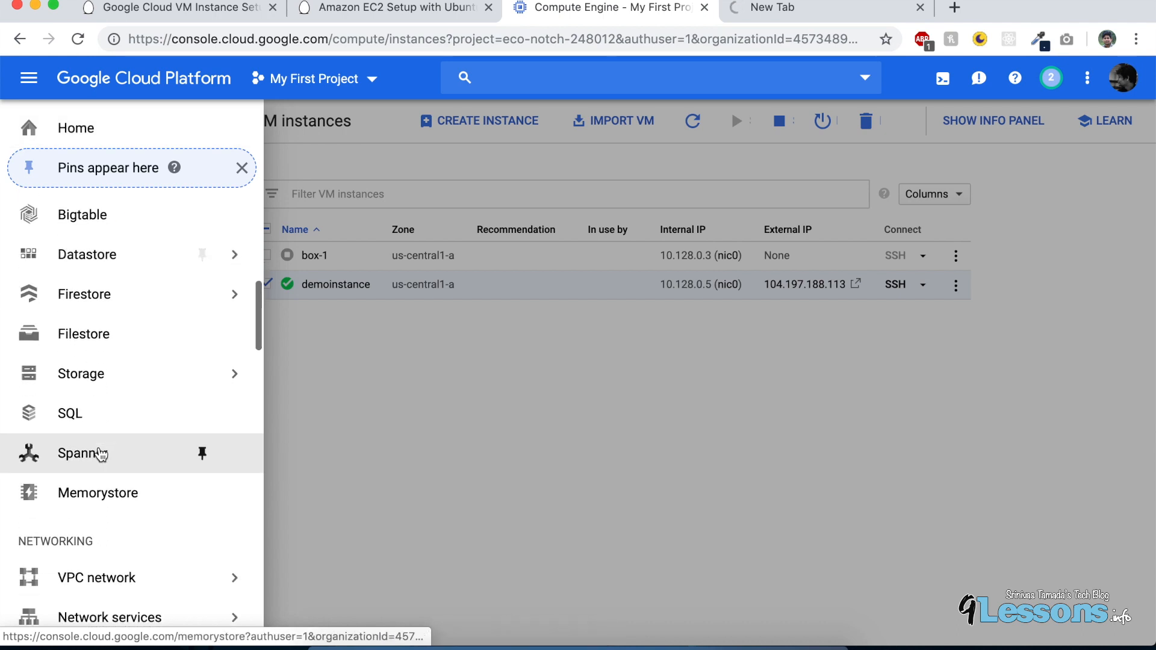
pyautogui.click(97, 452)
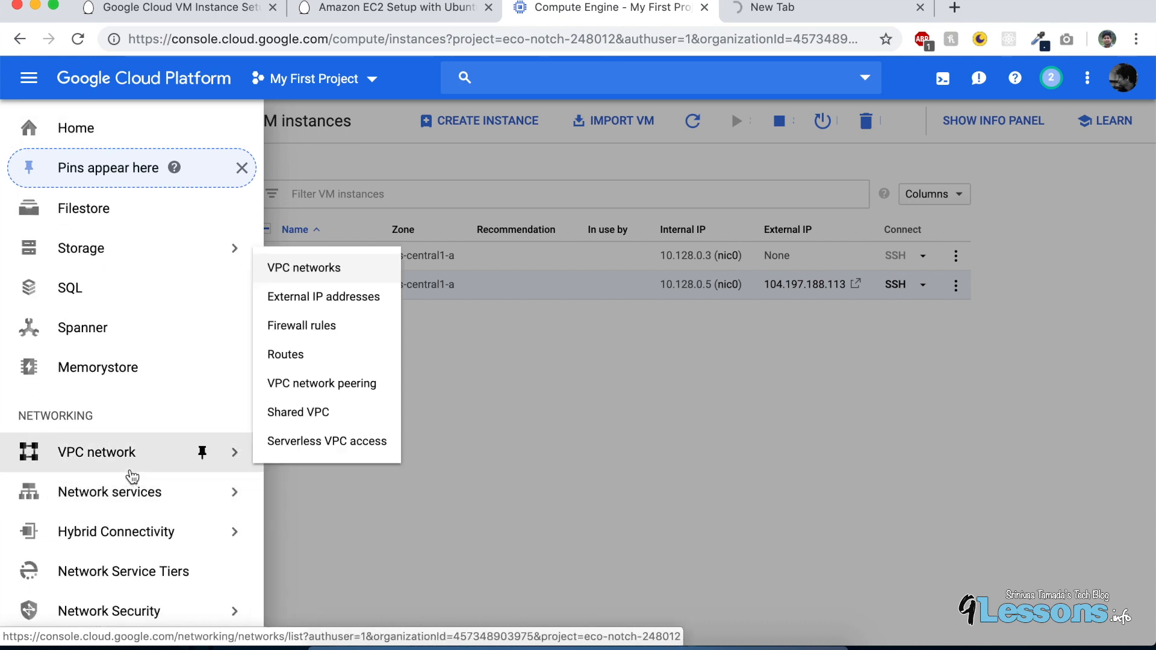
pyautogui.moveTo(328, 323)
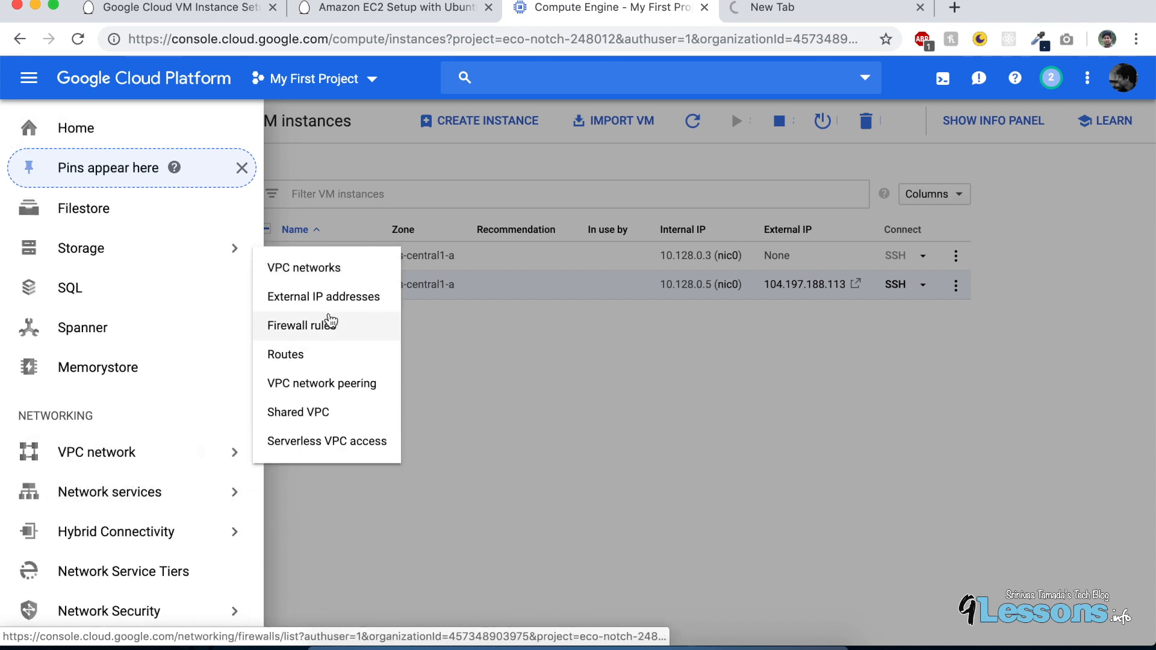
pyautogui.moveTo(330, 313)
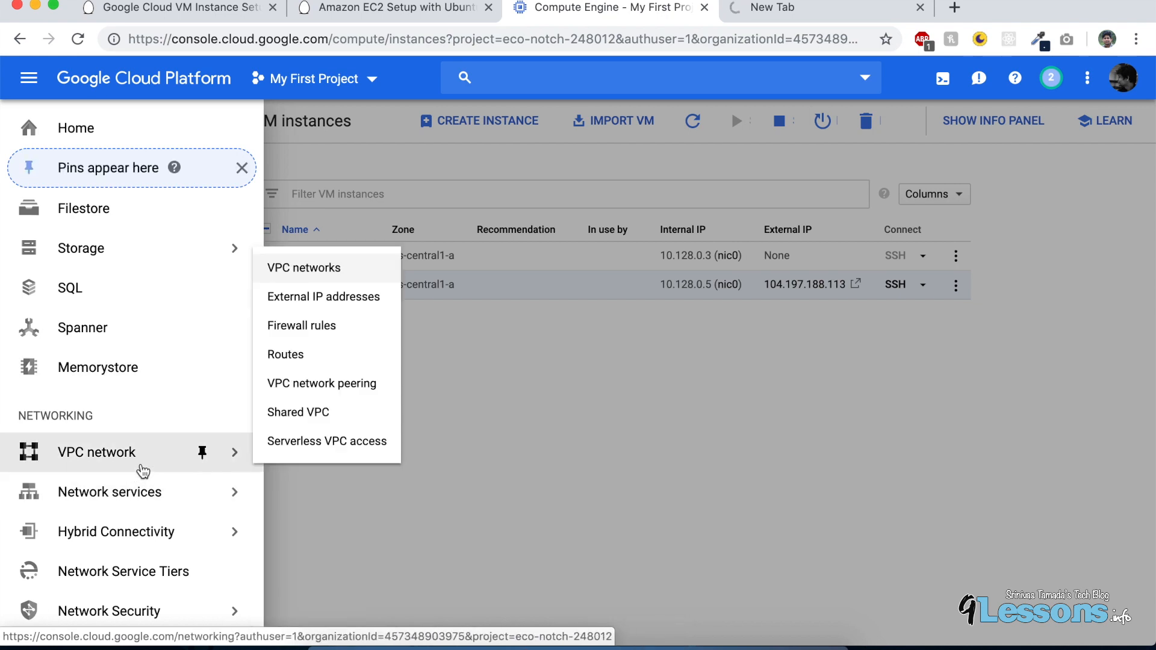
pyautogui.moveTo(301, 311)
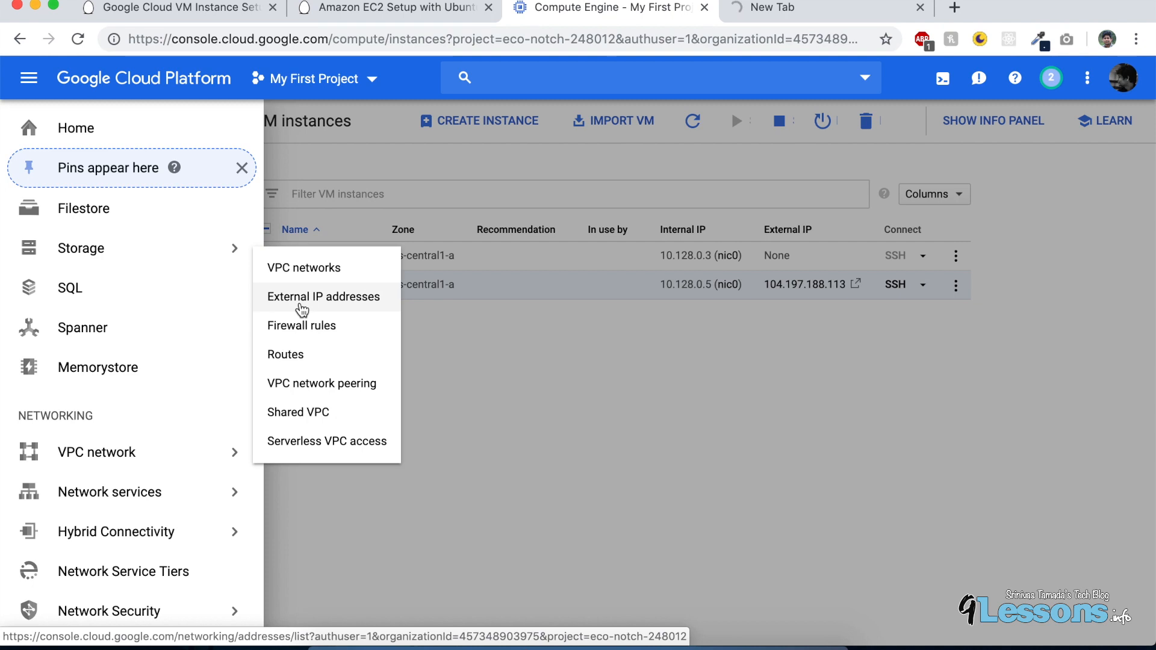
pyautogui.click(323, 296)
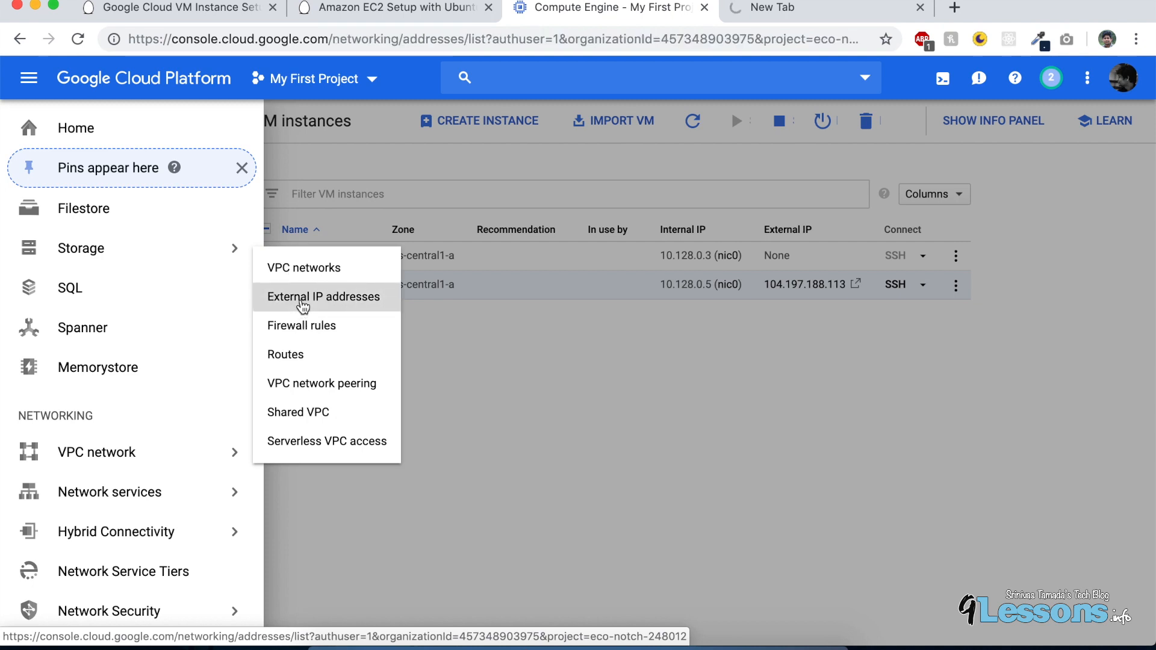
# Step: Make 104.197.188.113 a static address named demoinstanceip attached to demoinstance and reserve it
pyautogui.click(323, 296)
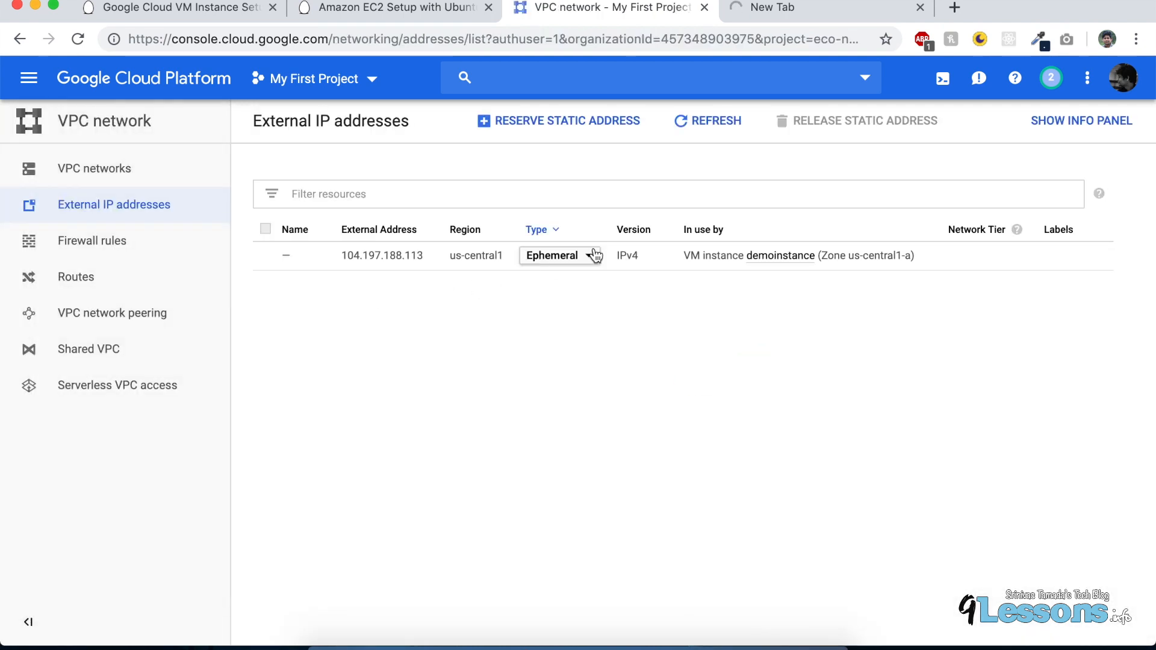
pyautogui.click(560, 256)
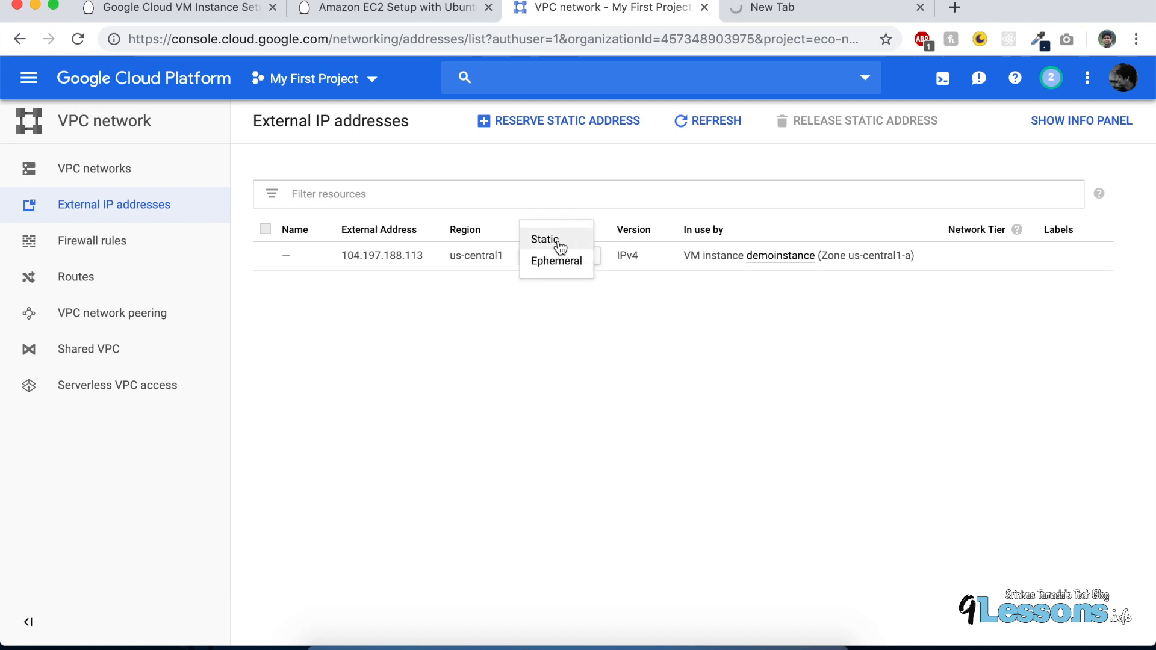
pyautogui.click(568, 121)
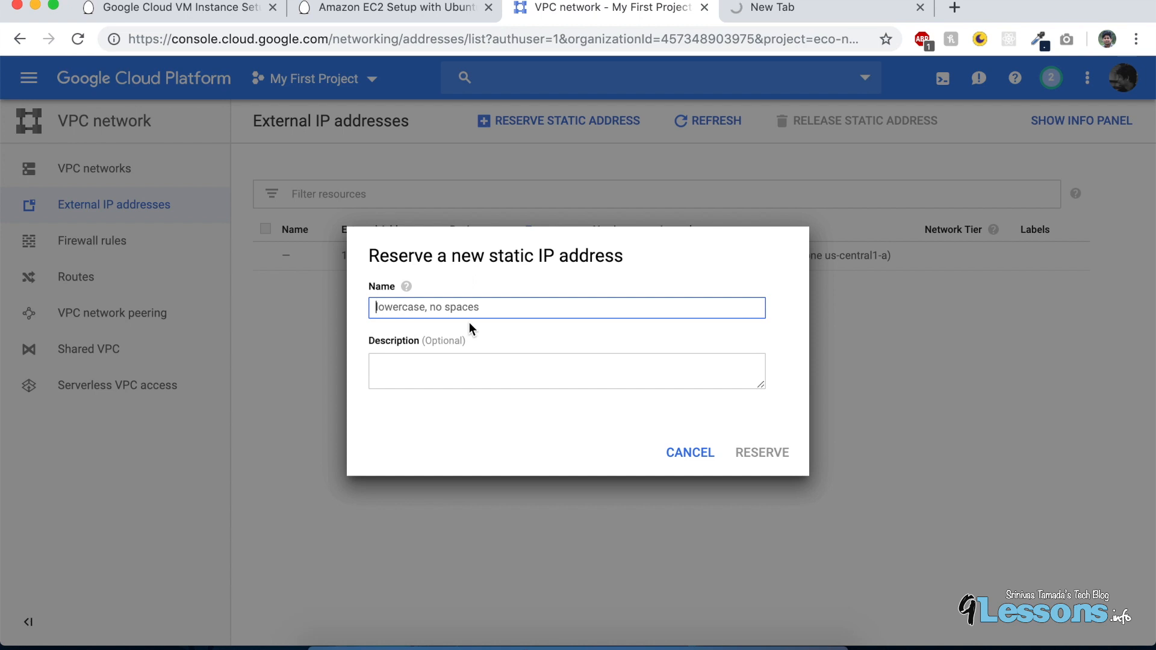
pyautogui.write('demo')
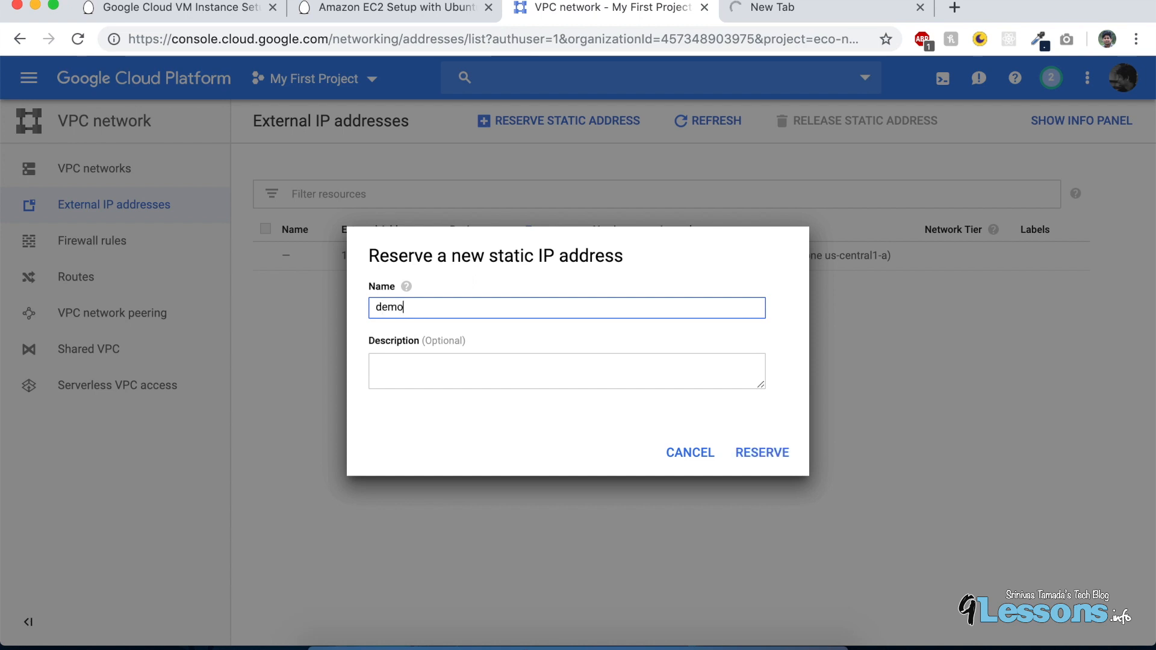
pyautogui.write('instanceip')
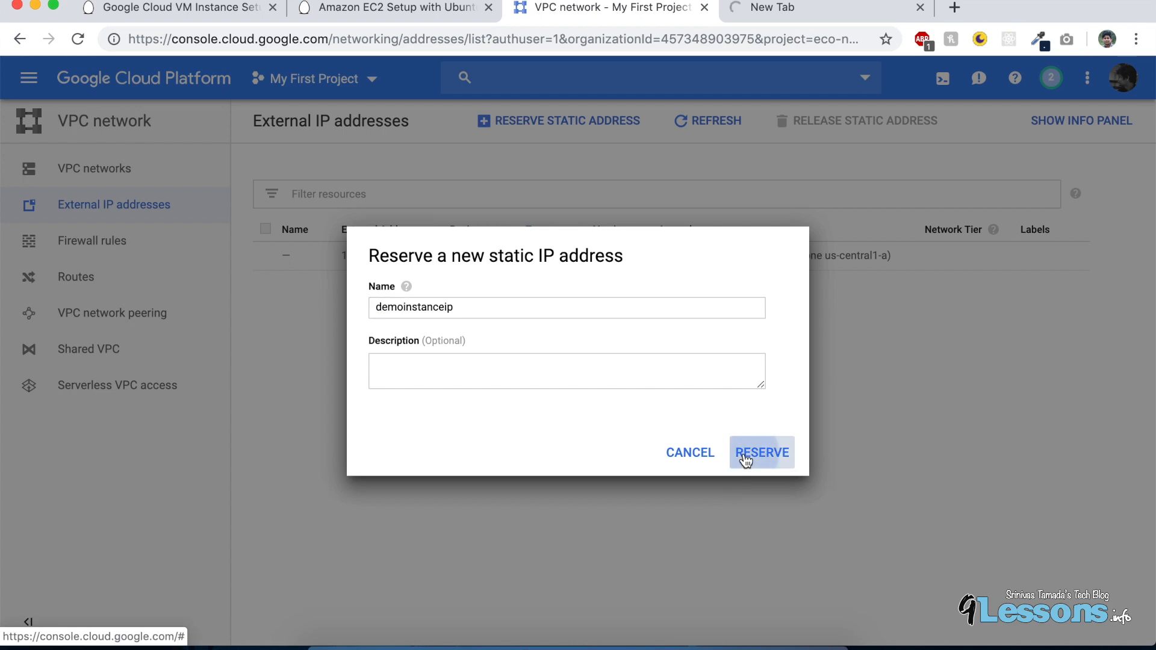
pyautogui.click(760, 453)
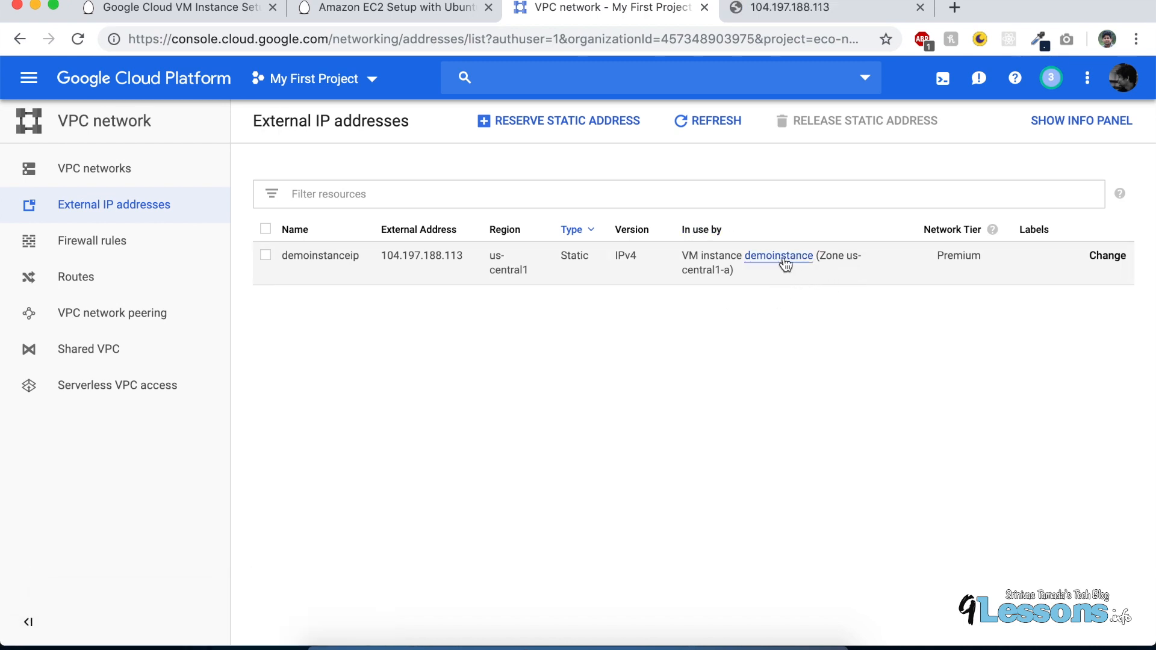
pyautogui.moveTo(384, 279)
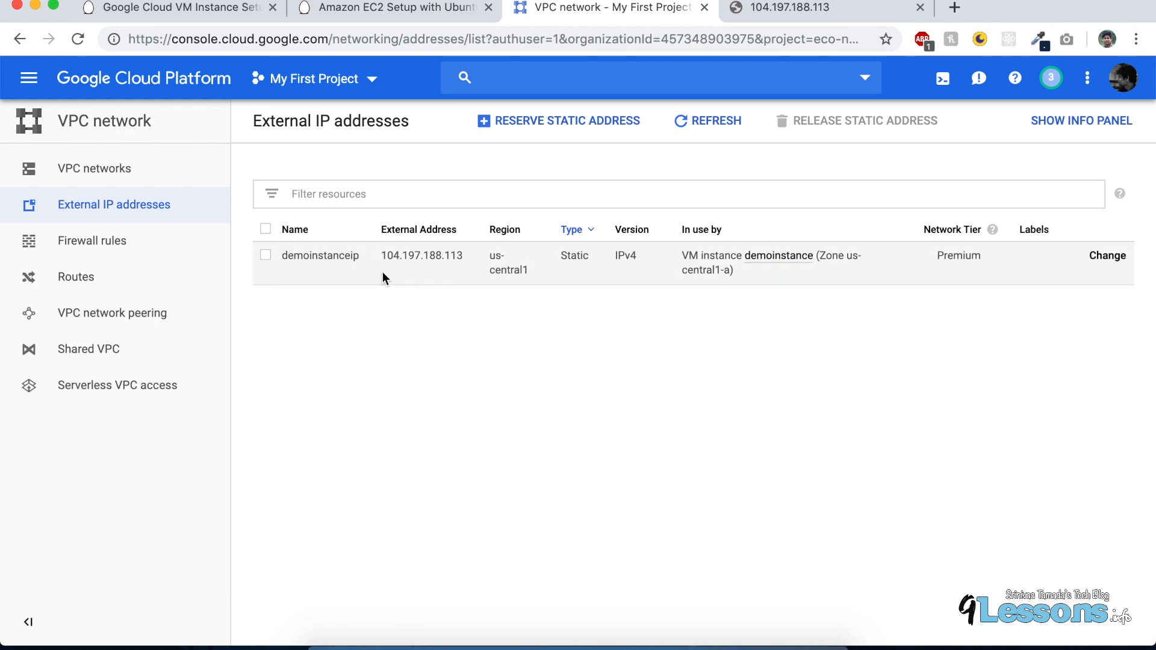
pyautogui.moveTo(406, 262)
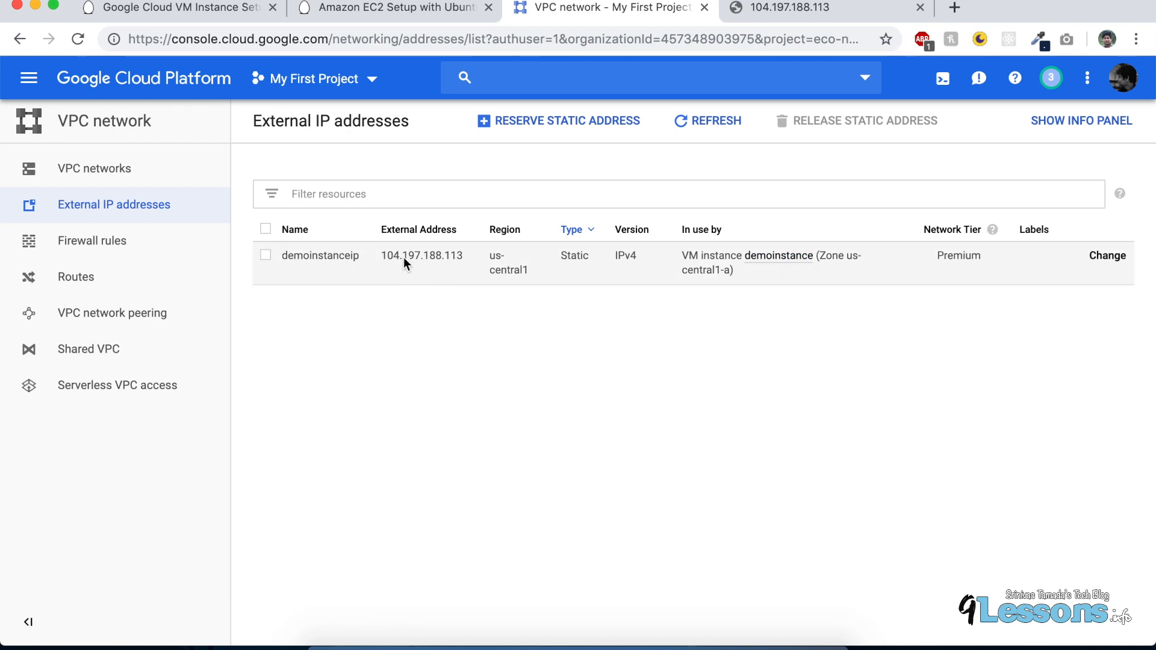
pyautogui.moveTo(553, 272)
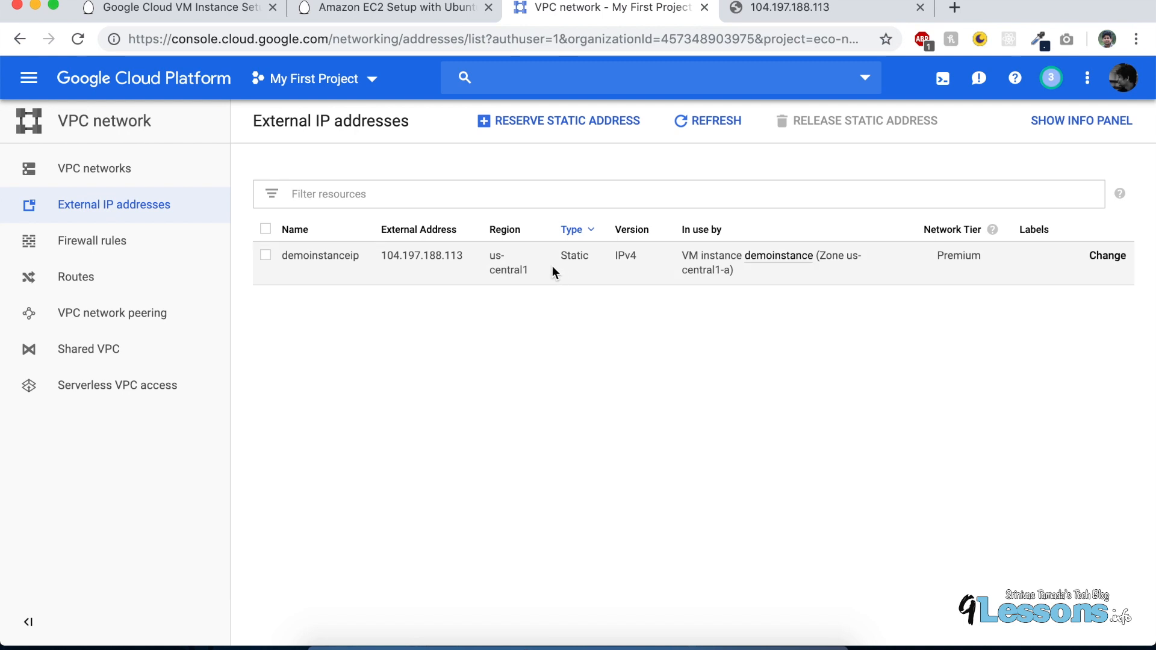
# Step: Note the demoinstanceip row's Premium tier, then go to Compute Engine VM instances showing 104.197.188.113
pyautogui.doubleClick(958, 255)
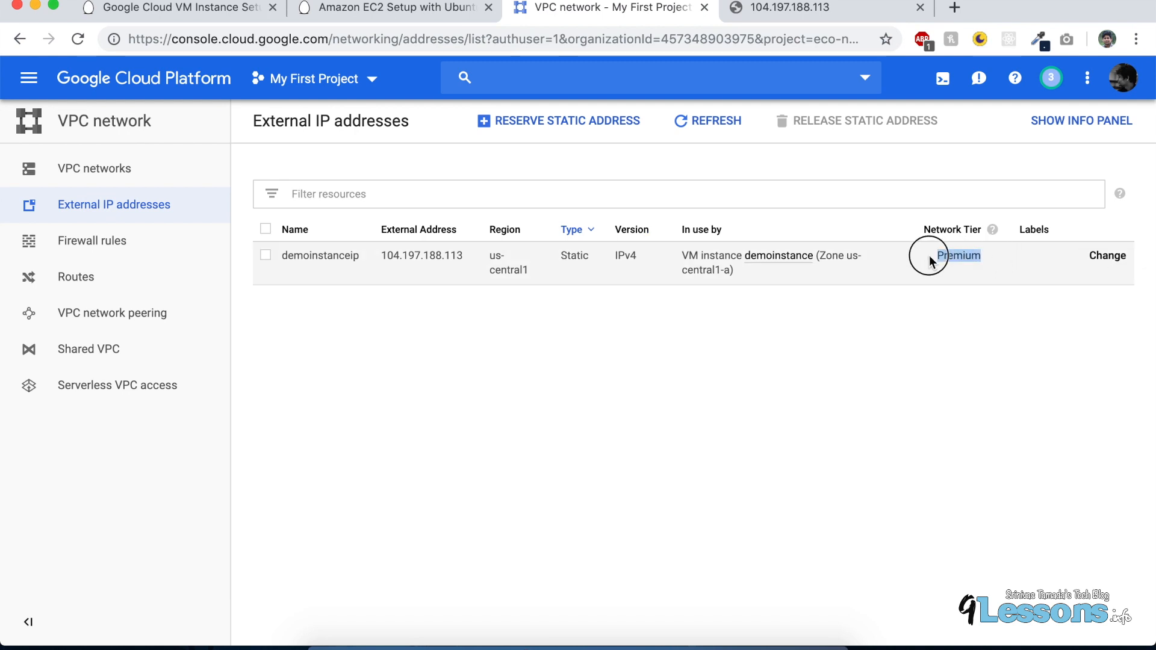
pyautogui.click(264, 256)
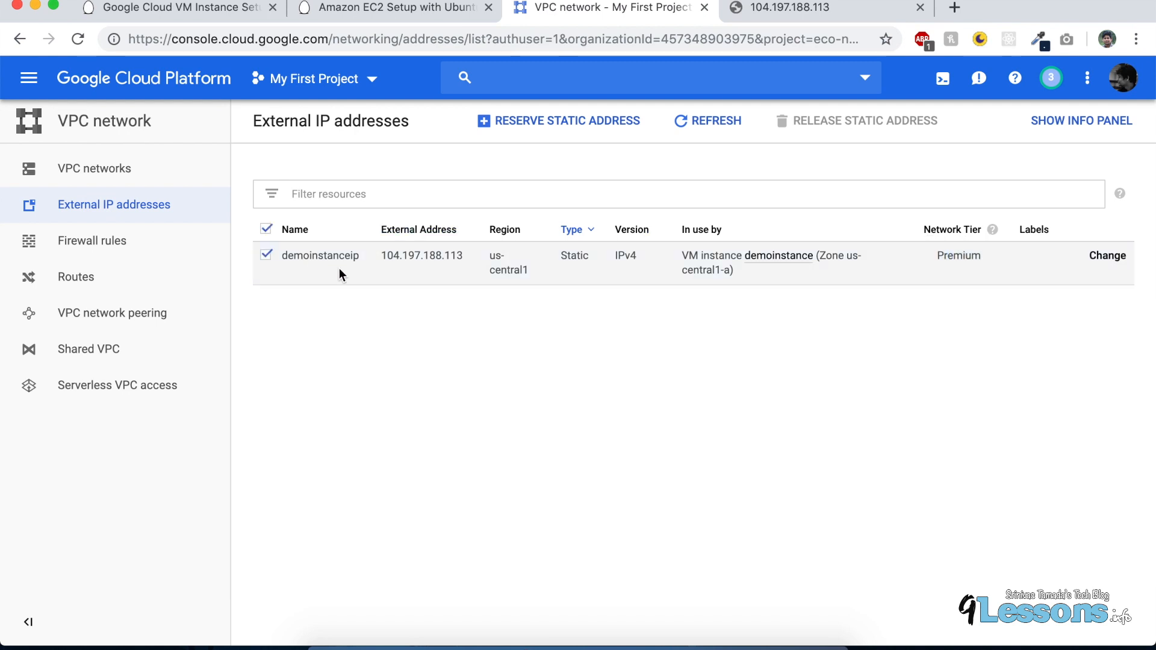
pyautogui.moveTo(348, 278)
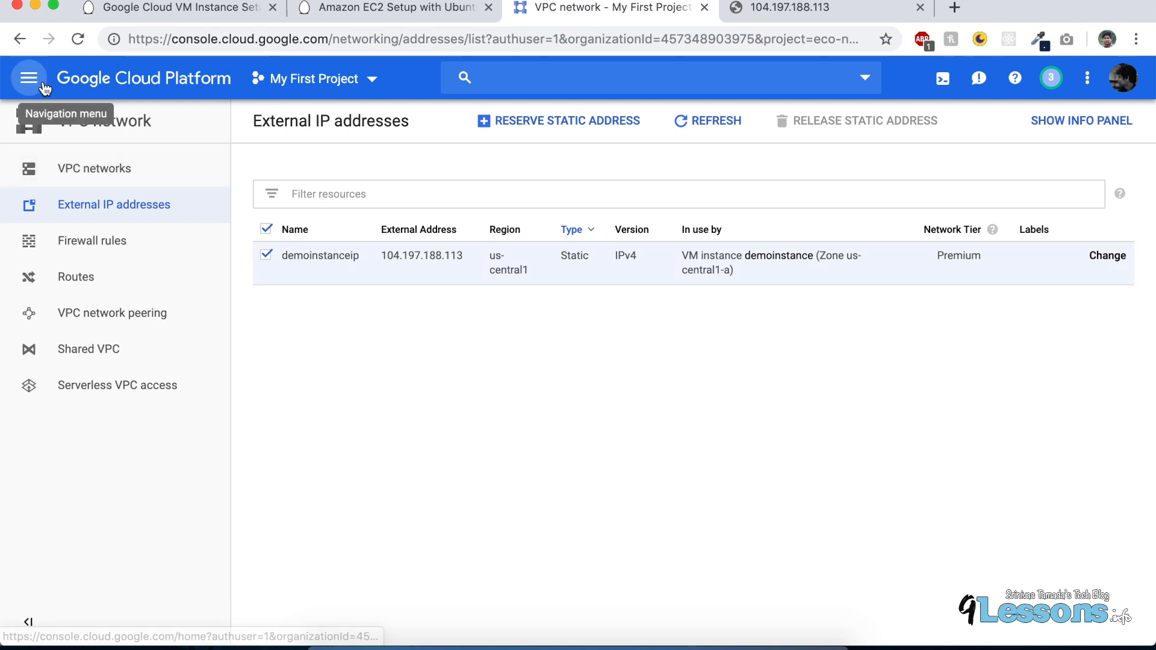
pyautogui.click(29, 77)
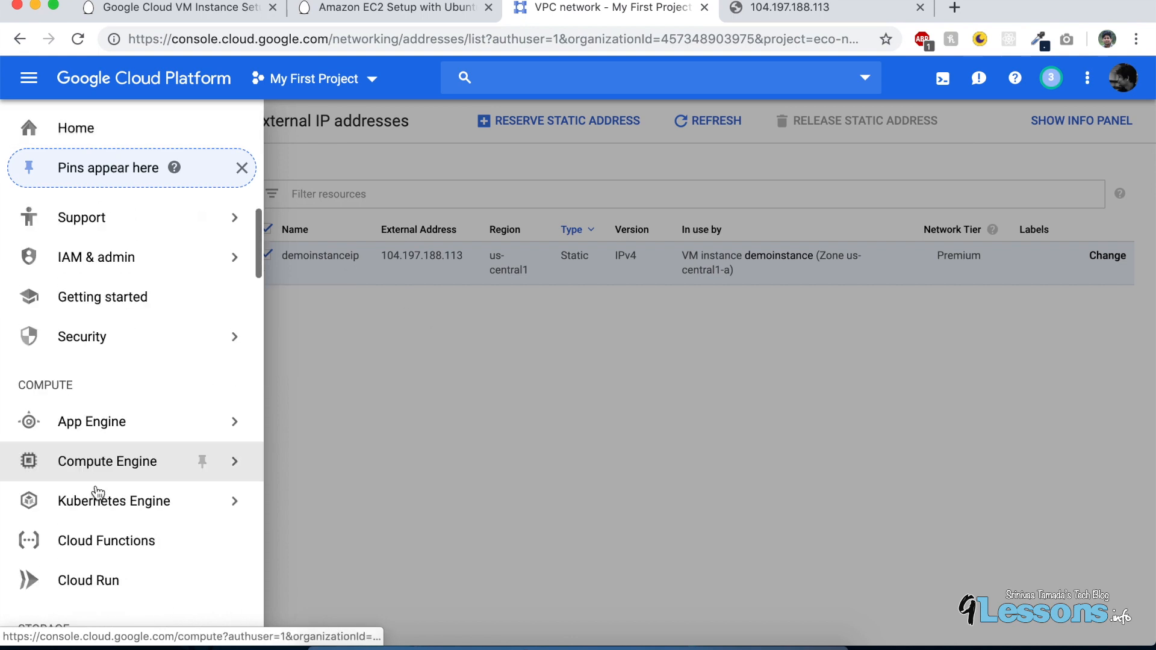
pyautogui.click(107, 461)
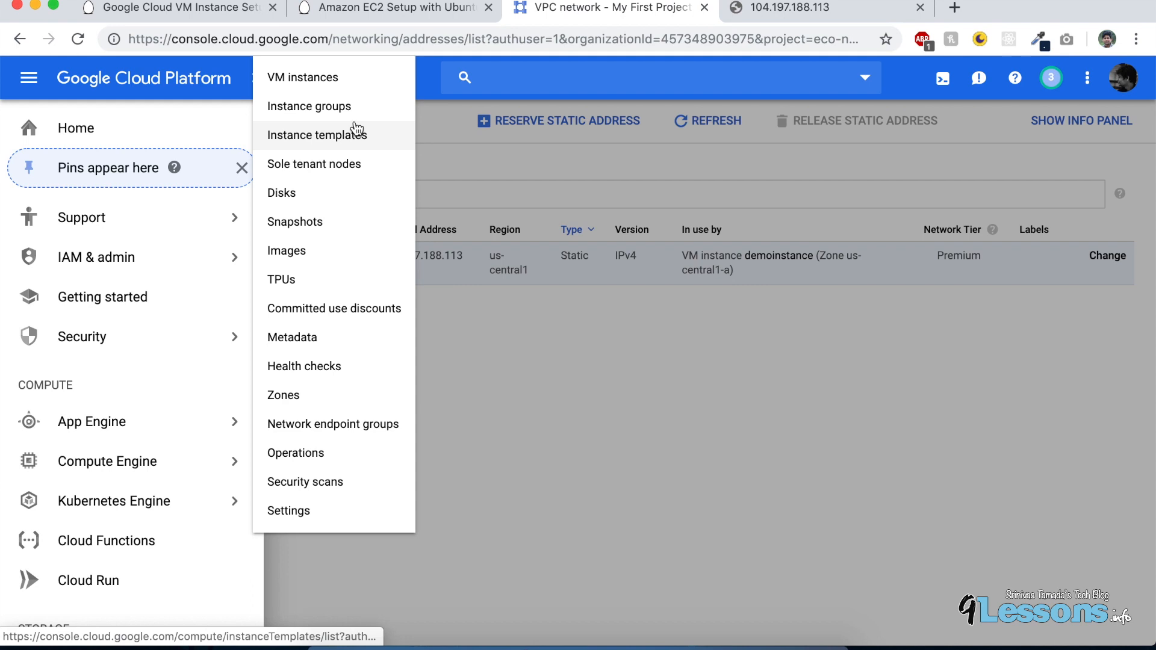
pyautogui.click(303, 77)
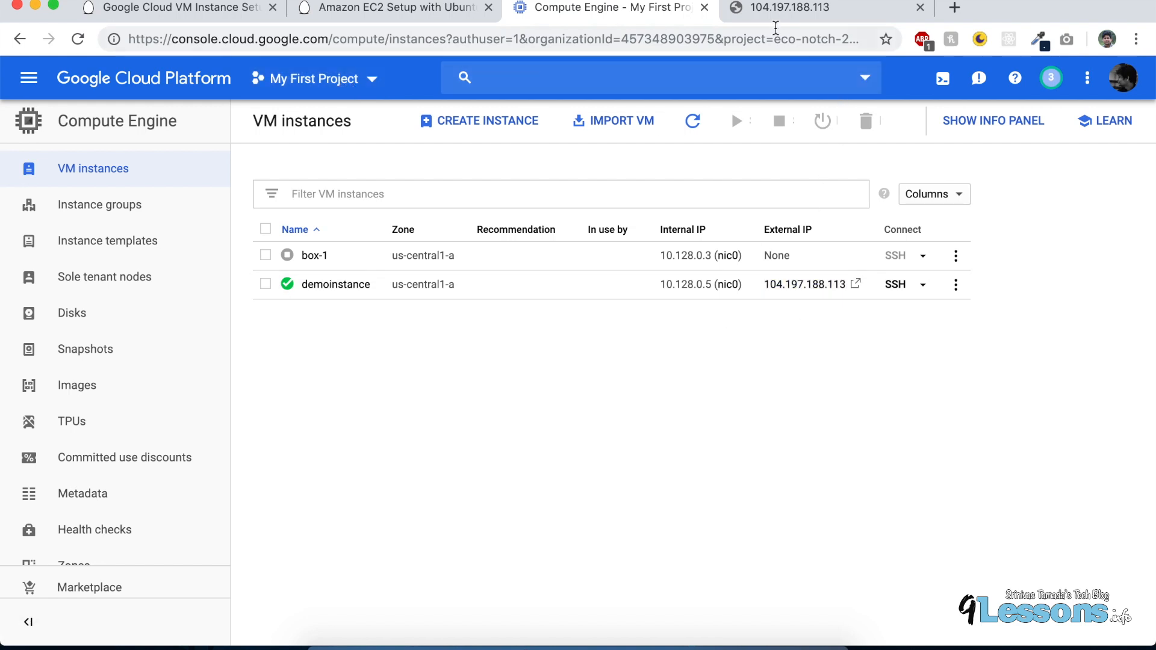
pyautogui.click(813, 9)
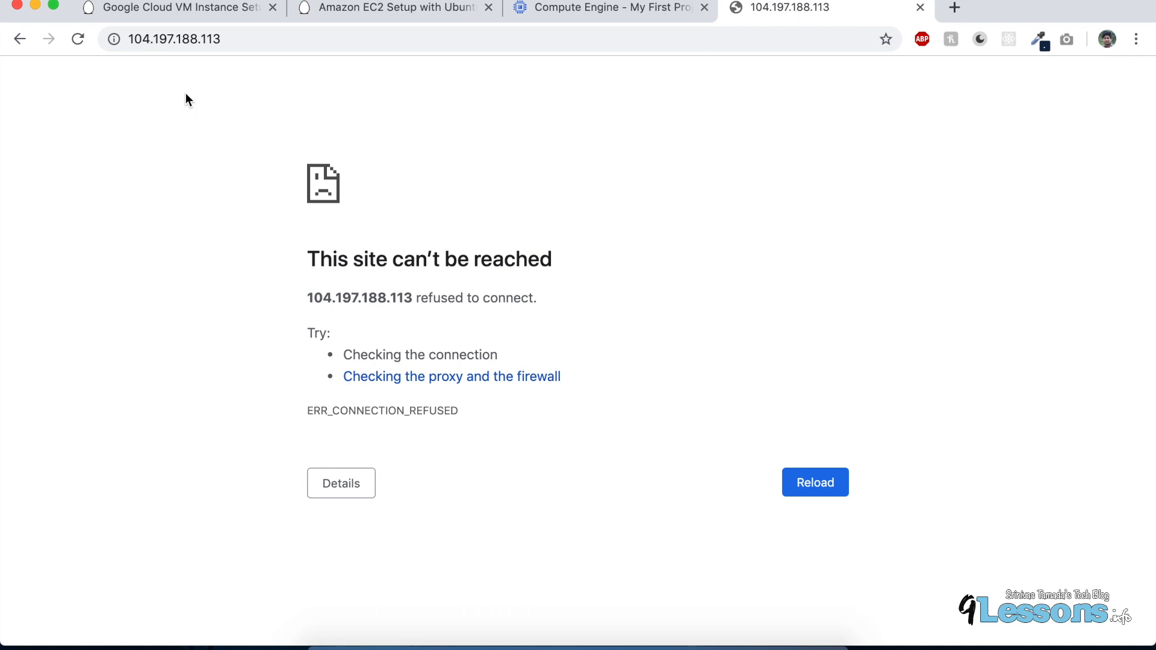
pyautogui.moveTo(527, 273)
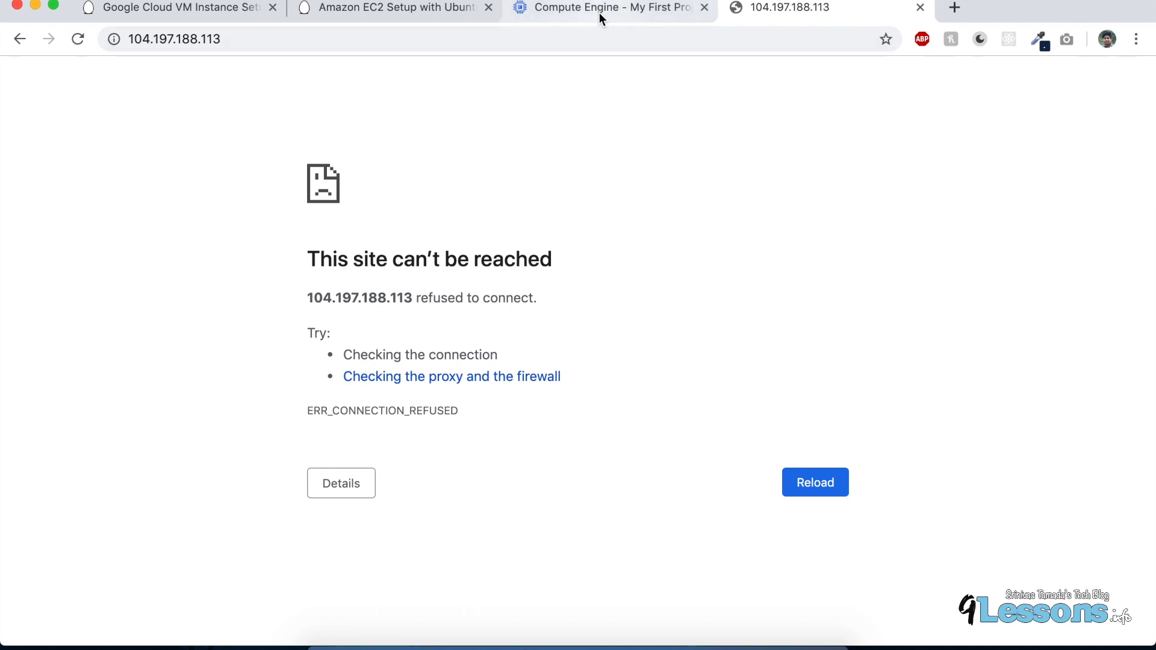
pyautogui.moveTo(633, 16)
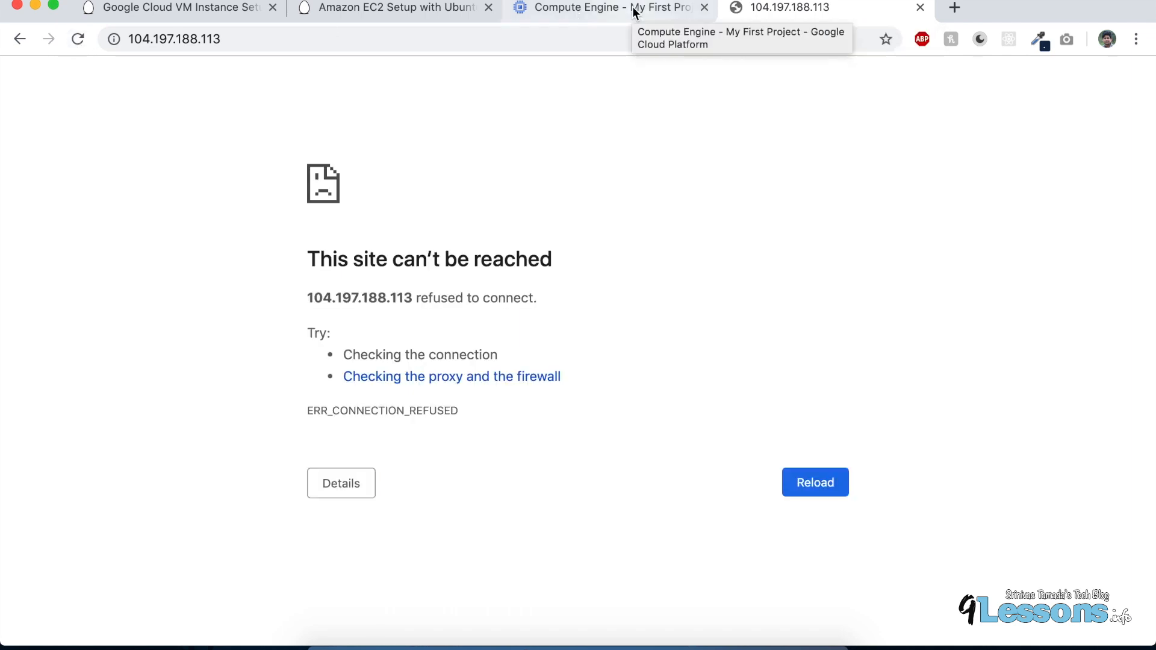
pyautogui.click(599, 7)
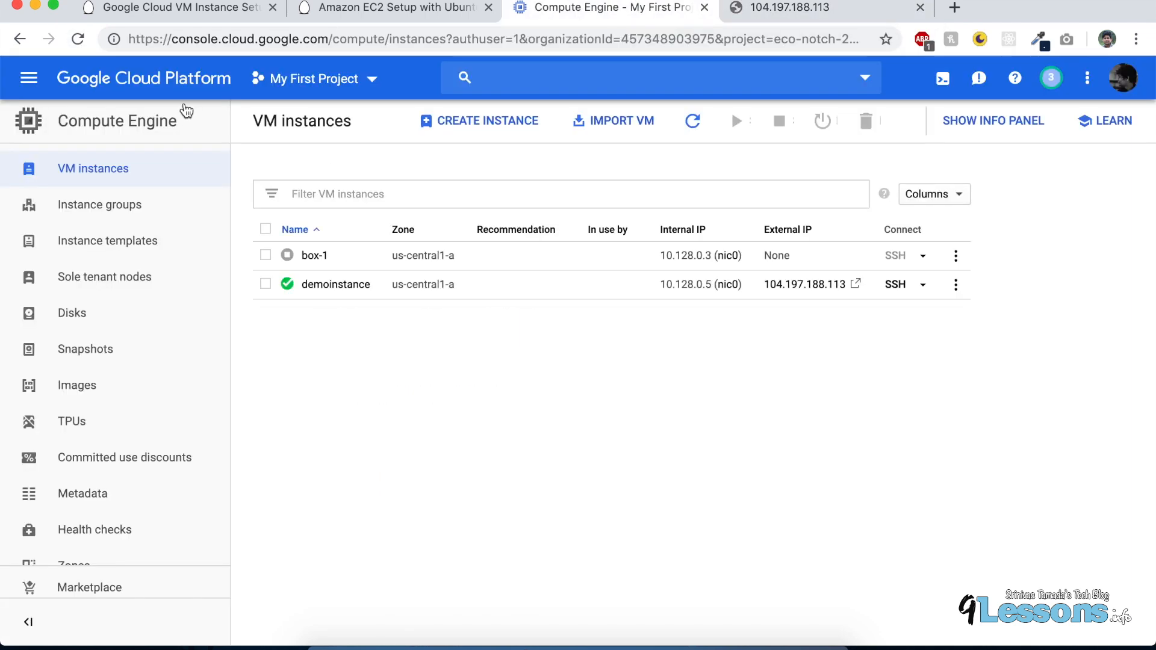
# Step: Scroll the 9lessons article to XAMPP Installation Commands and open the apachefriends.org XAMPP site
pyautogui.click(180, 10)
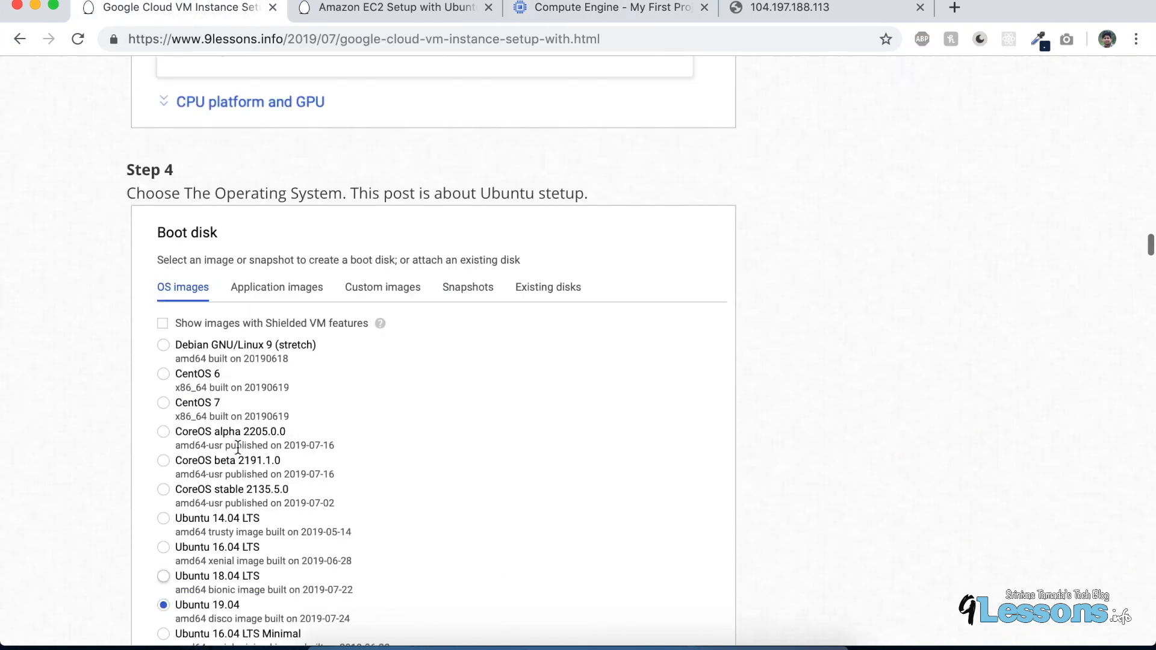
pyautogui.scroll(-3)
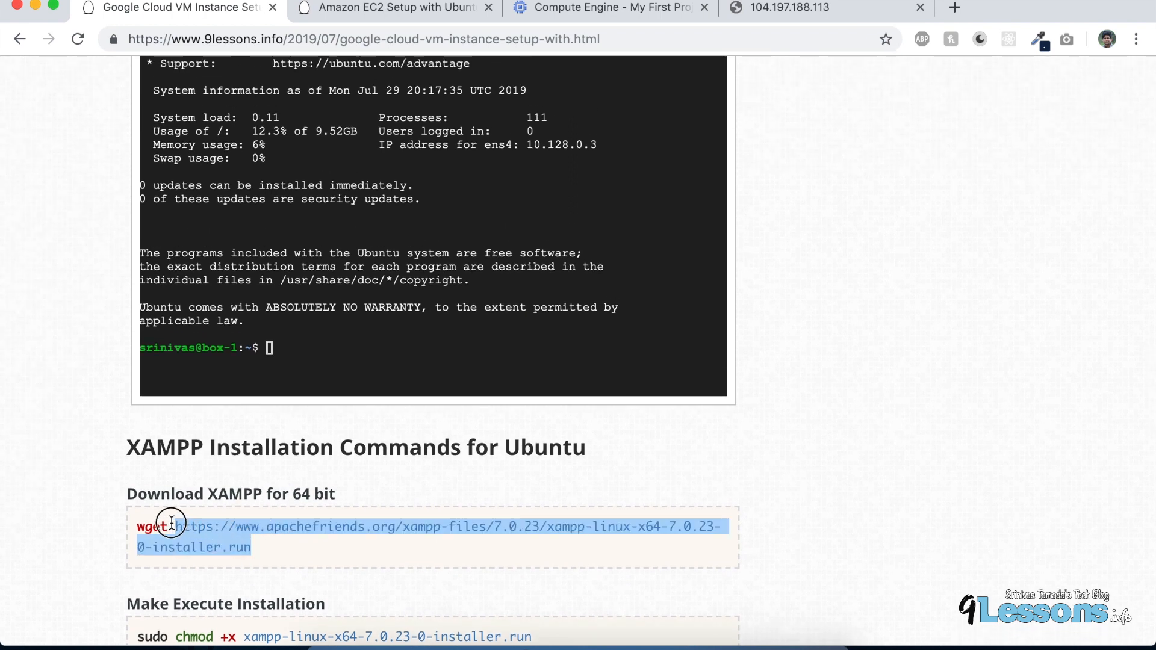
pyautogui.write('xampp')
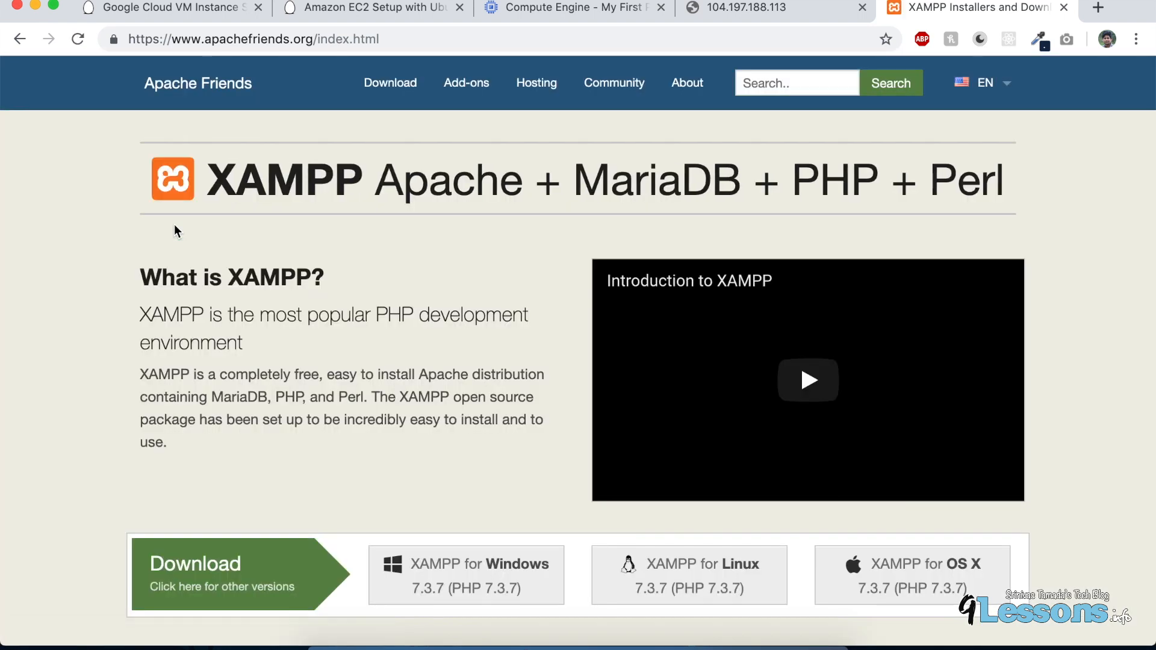
# Step: Back in the article, select the XAMPP version number 7.0.23 in the download command
pyautogui.click(169, 10)
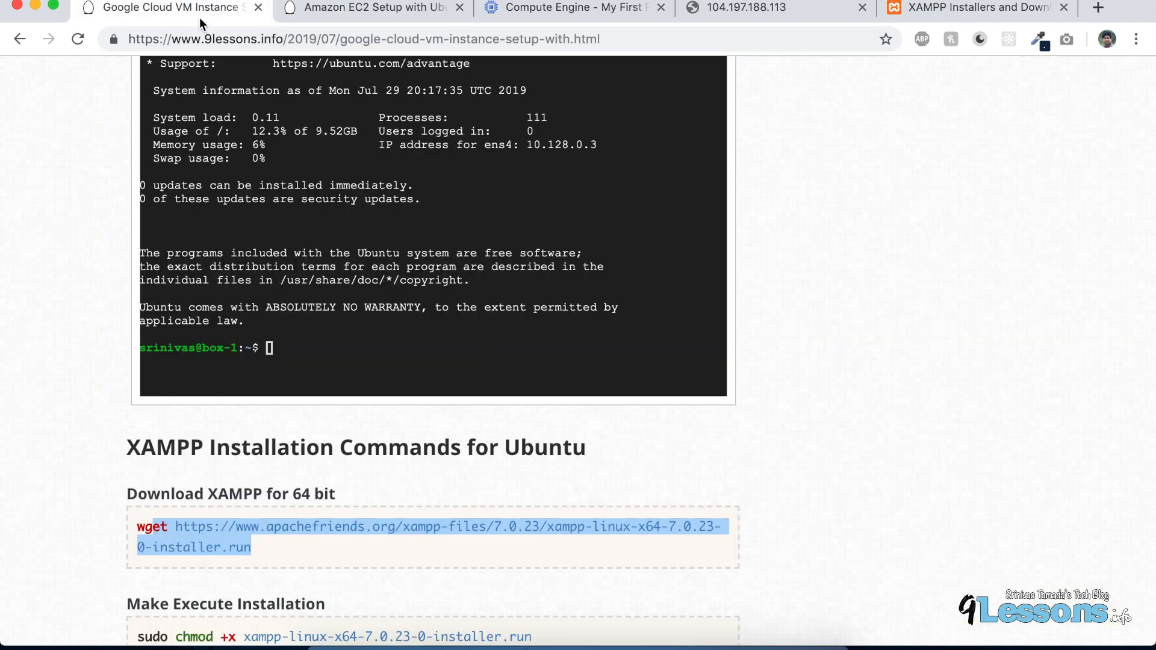
pyautogui.click(672, 528)
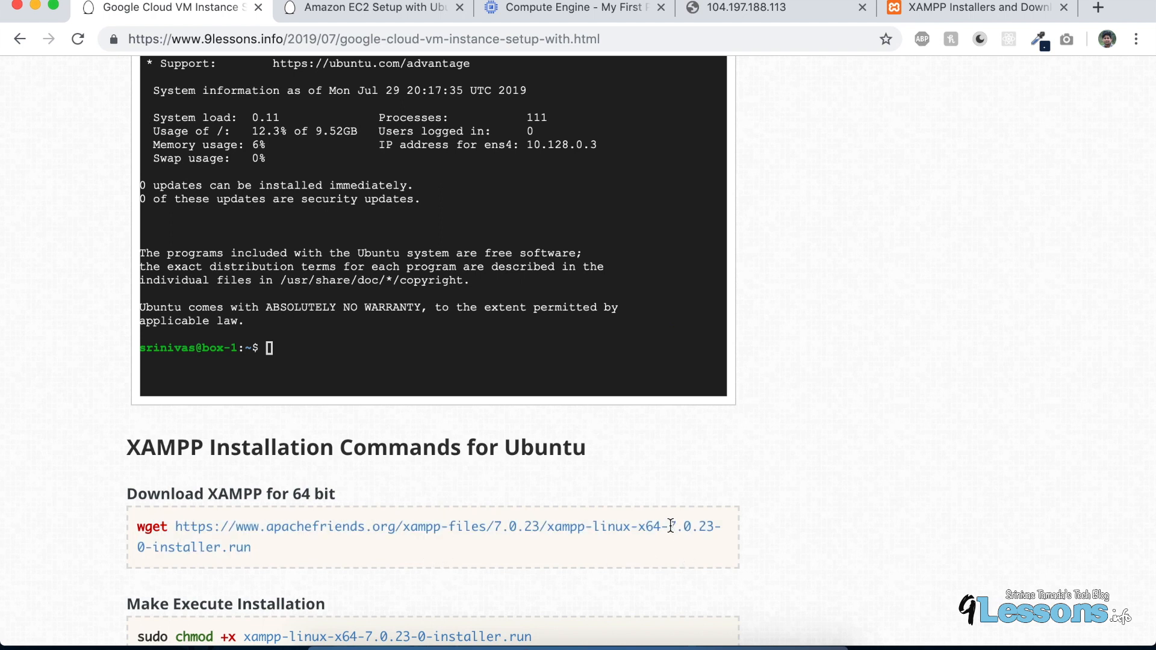
pyautogui.doubleClick(694, 527)
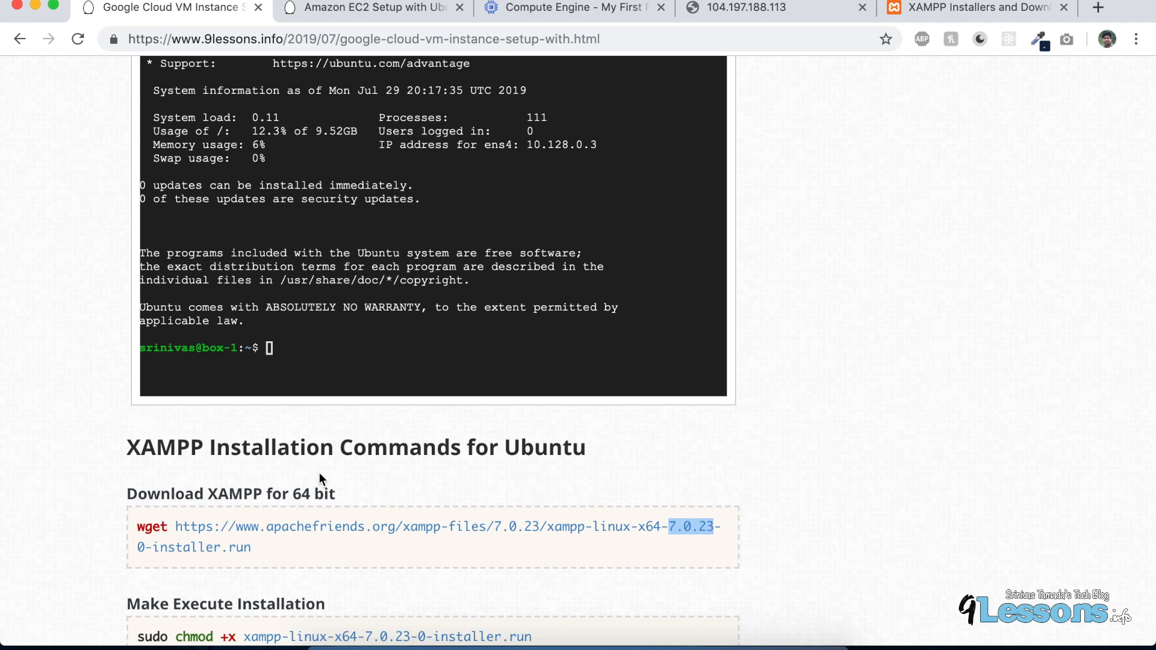
pyautogui.moveTo(691, 564)
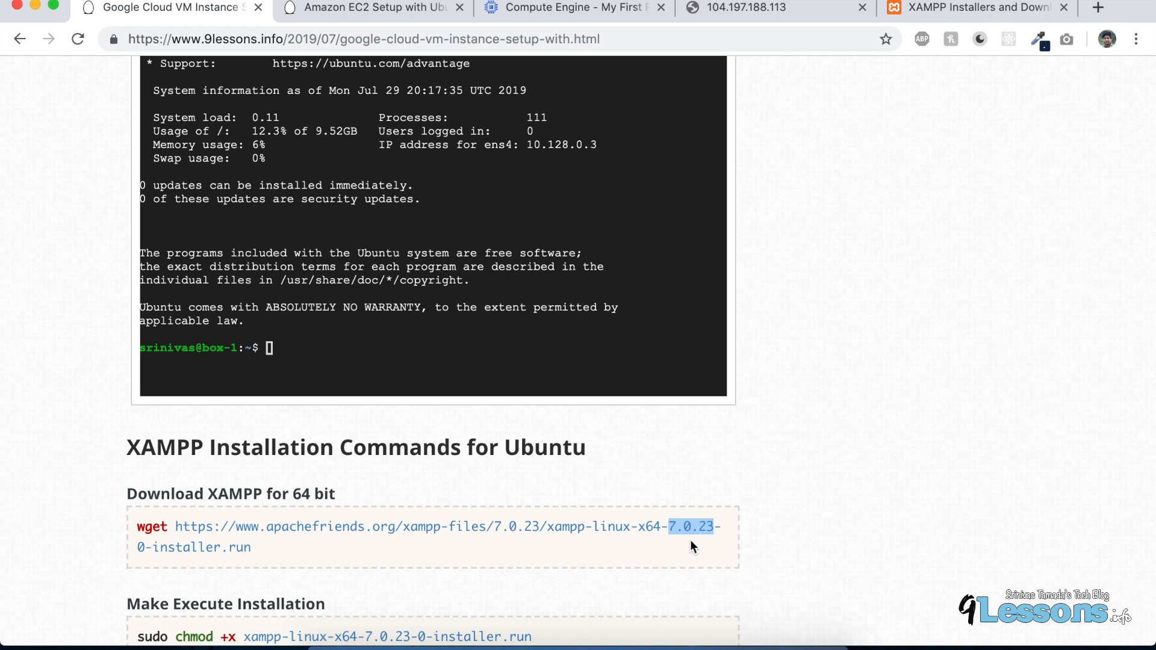
pyautogui.moveTo(542, 11)
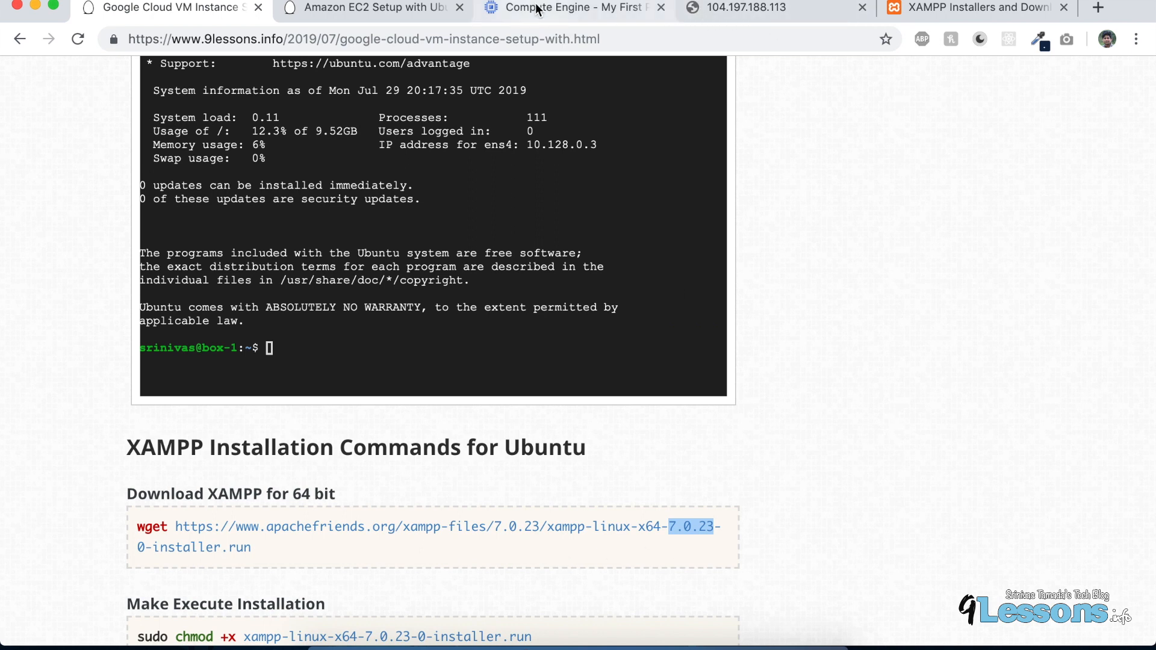
# Step: Return to the Compute Engine VM instances list showing demoinstance running
pyautogui.click(579, 8)
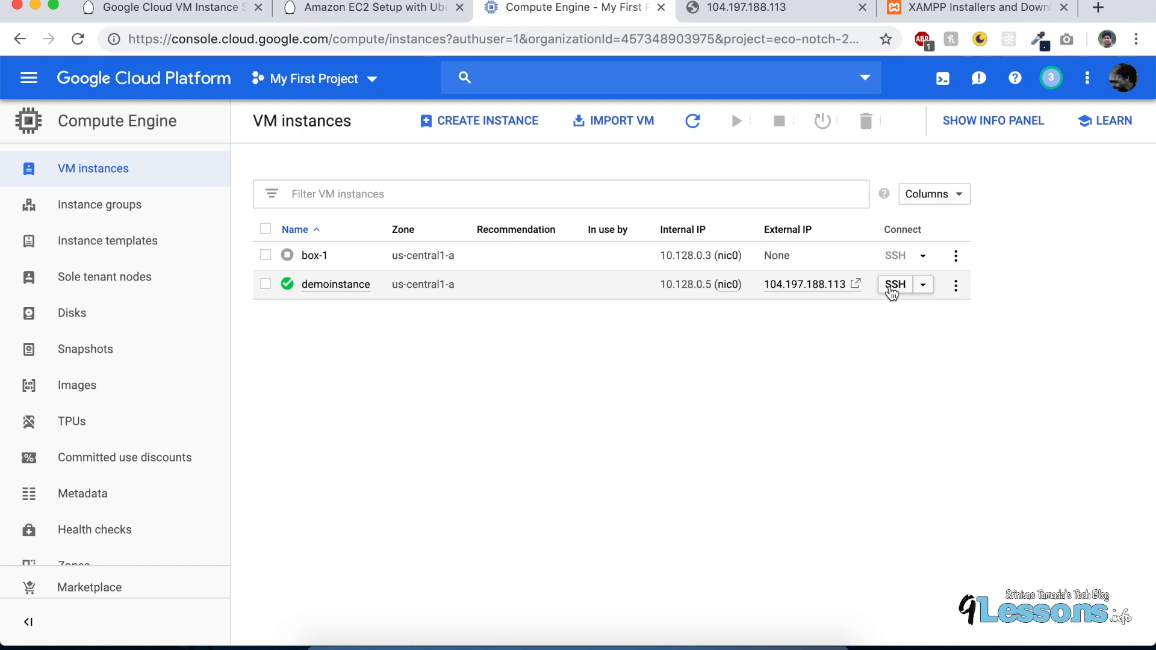
# Step: Start an SSH browser terminal on demoinstance and create and enter a downloads folder
pyautogui.click(893, 284)
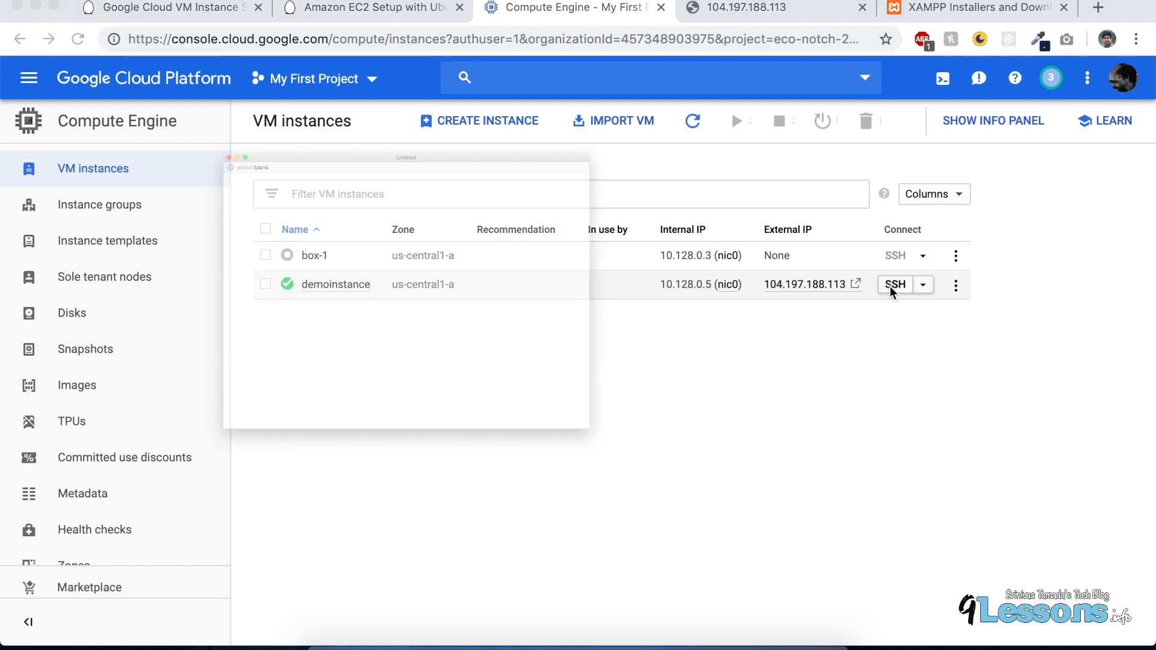
pyautogui.click(896, 284)
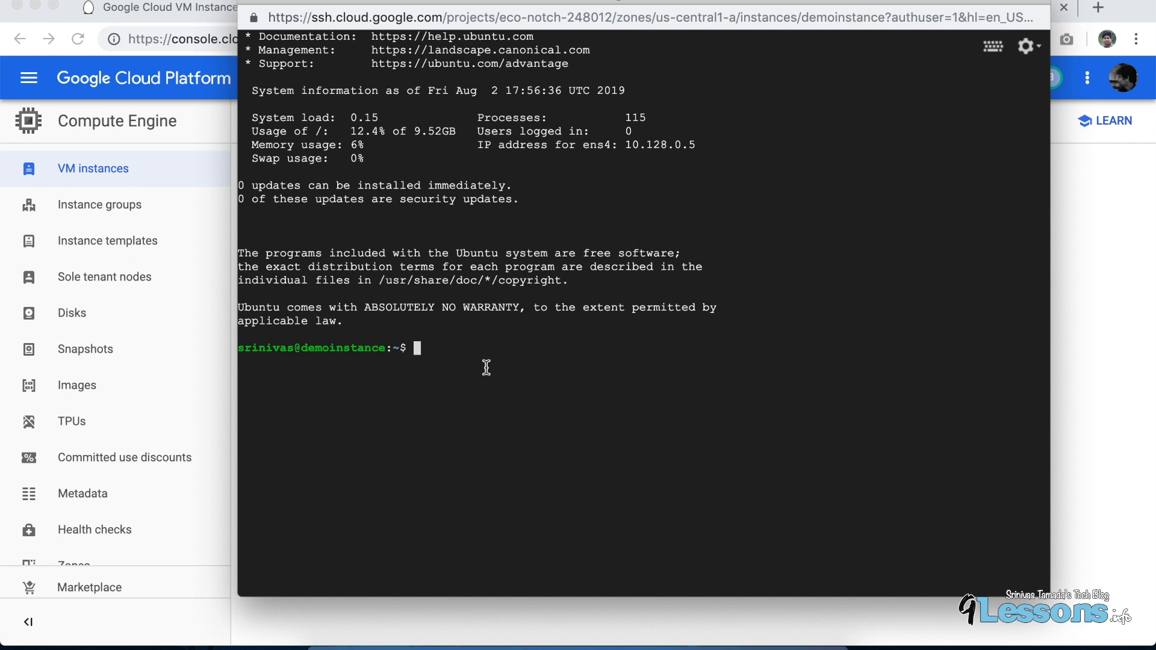
pyautogui.write('ls')
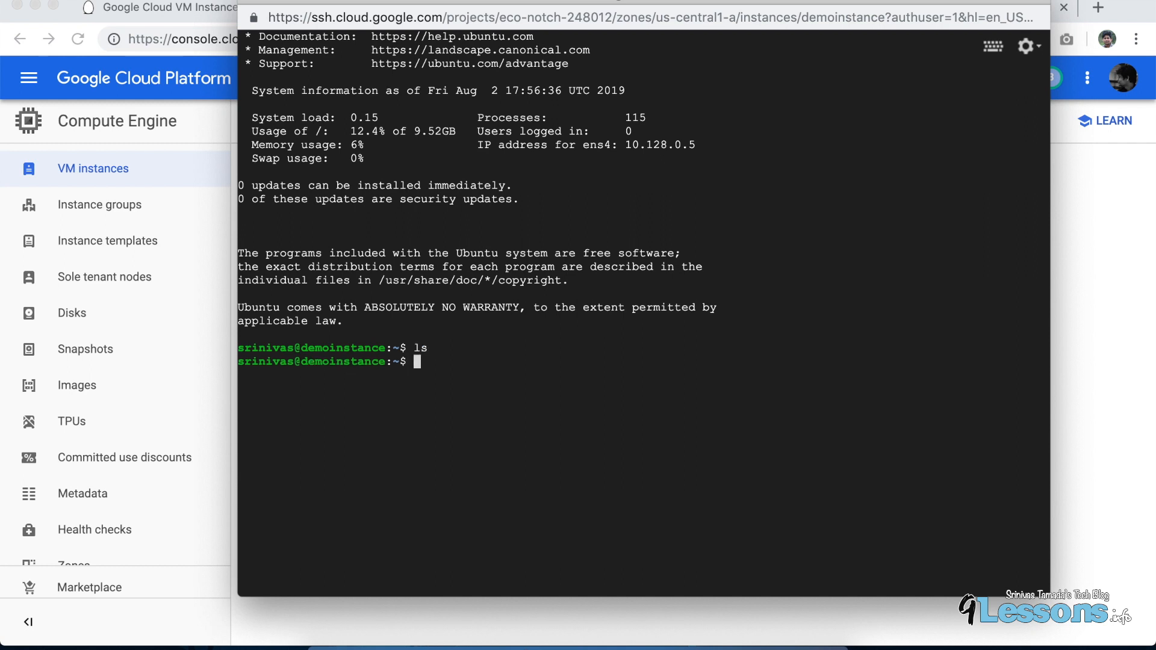
pyautogui.write('mkdir downloads')
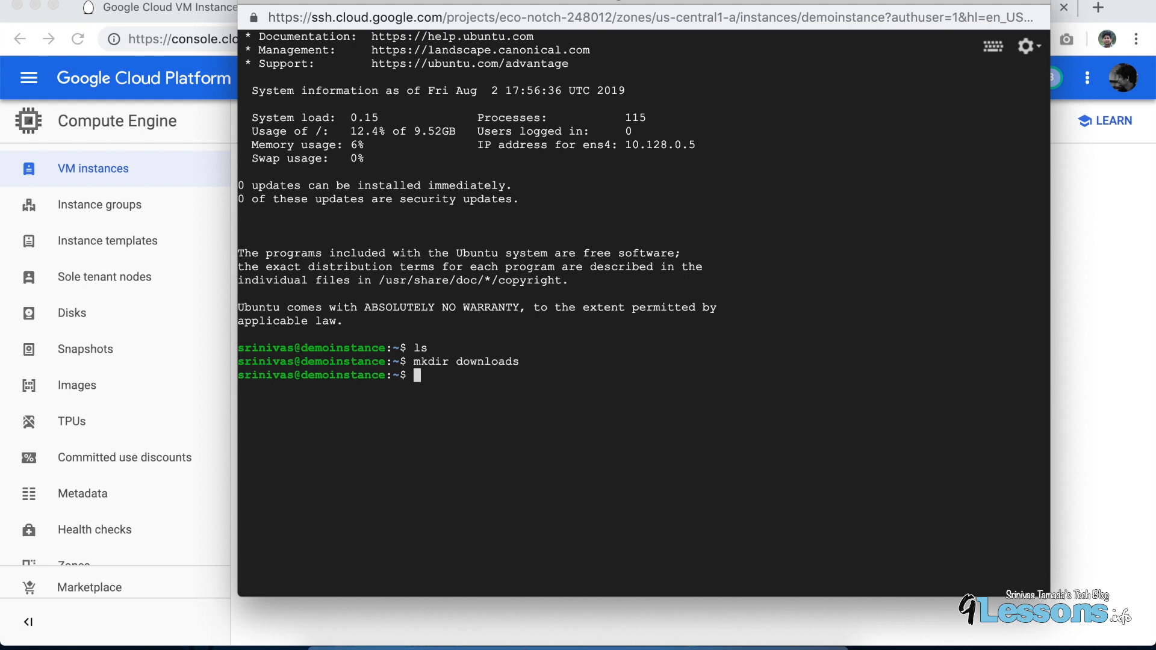
pyautogui.write('c')
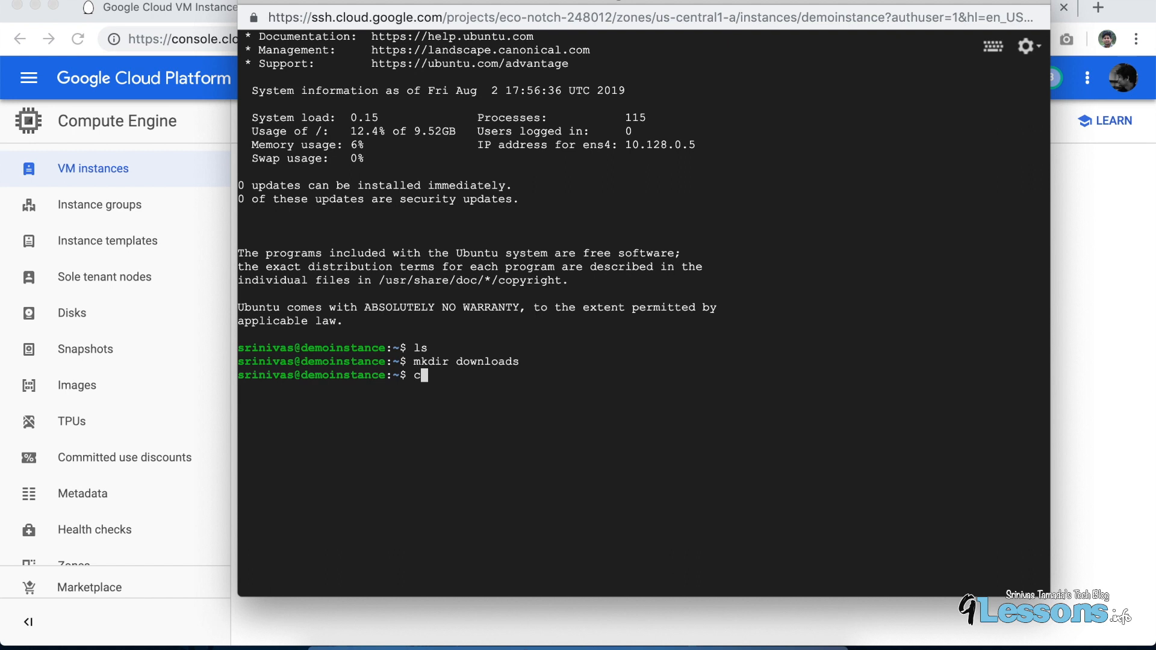
pyautogui.write('d downloads')
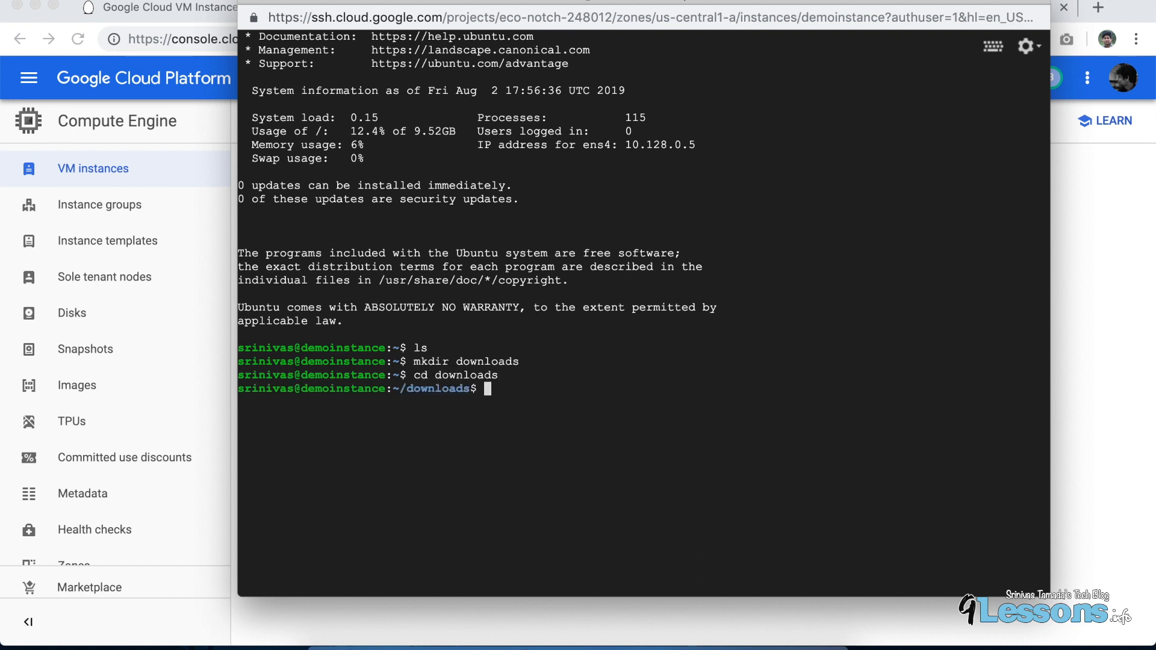
# Step: Download the xampp-linux-x64-7.0.23-0-installer.run with wget and list it to confirm
pyautogui.write('wget https://www.apachefriends.org/xampp-files/7.0.23/xampp-linux-x64-7.0.23-0-installer.run')
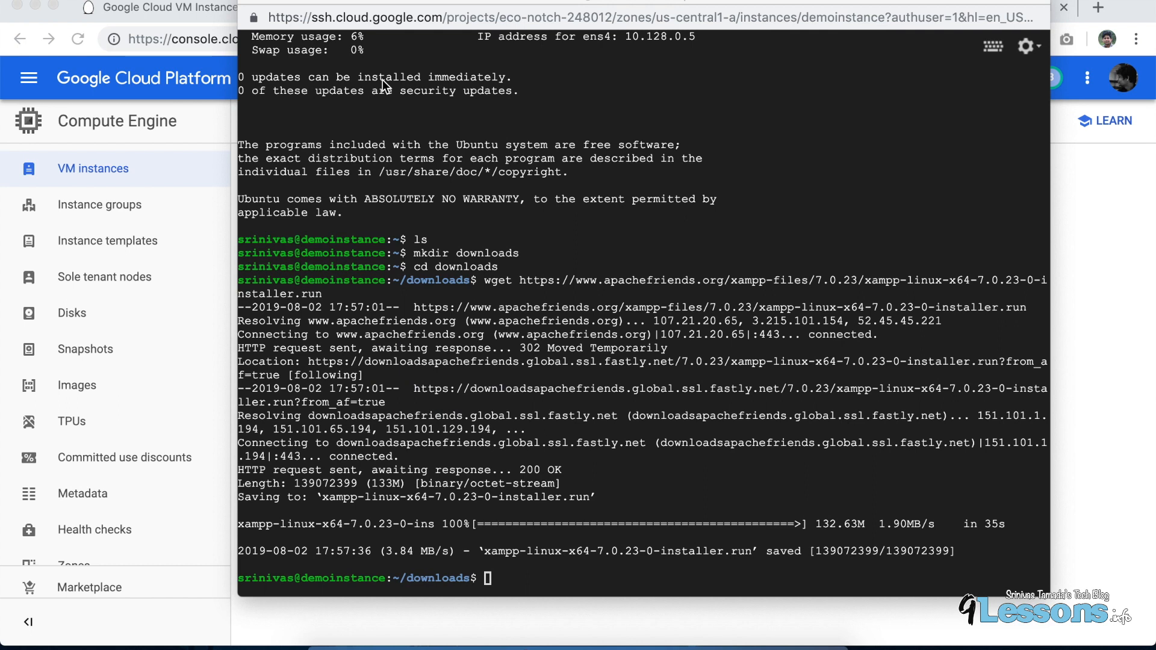
pyautogui.write('ls')
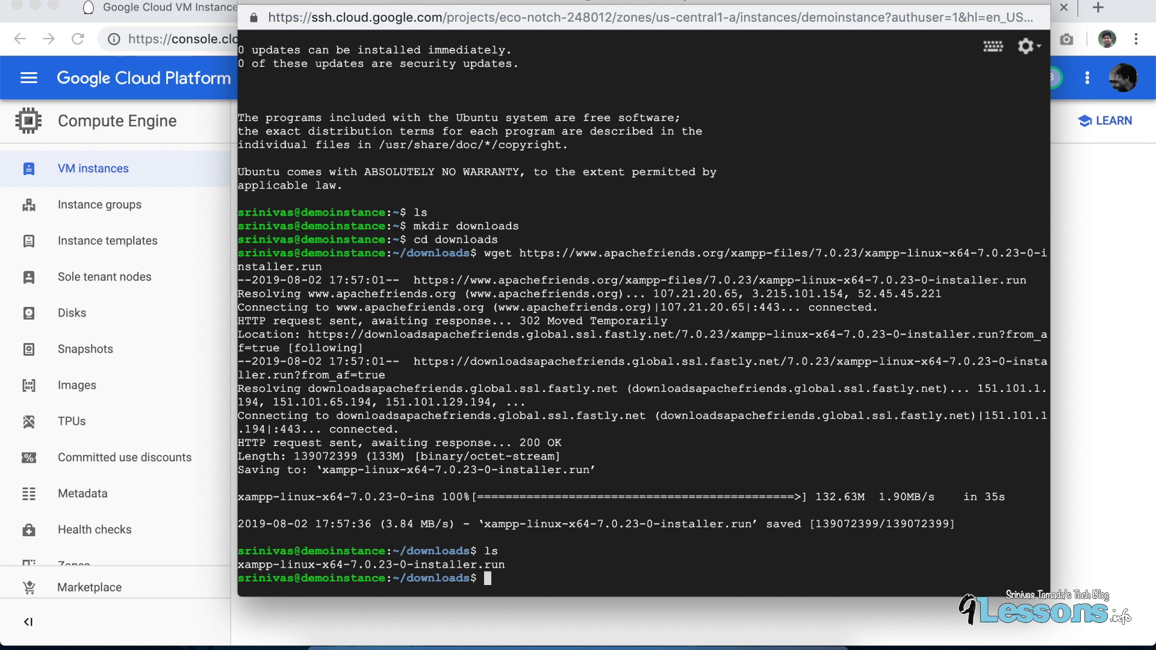
pyautogui.write('apt-get')
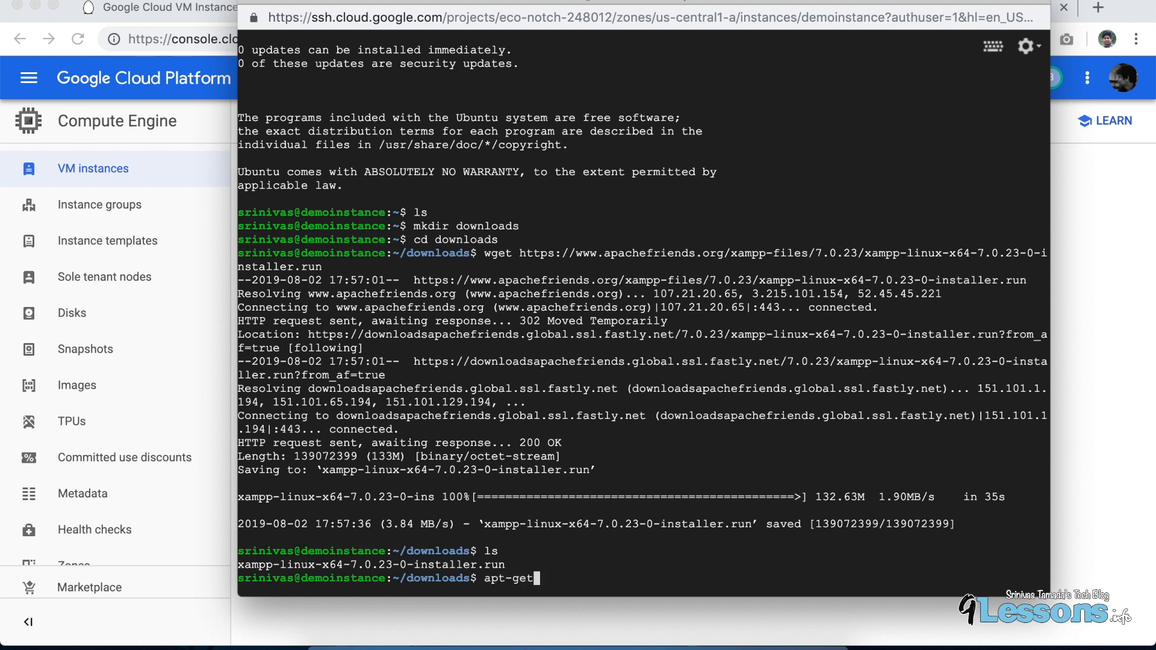
# Step: Run apt-get update, then rerun it with sudo after the permission error
pyautogui.write('update')
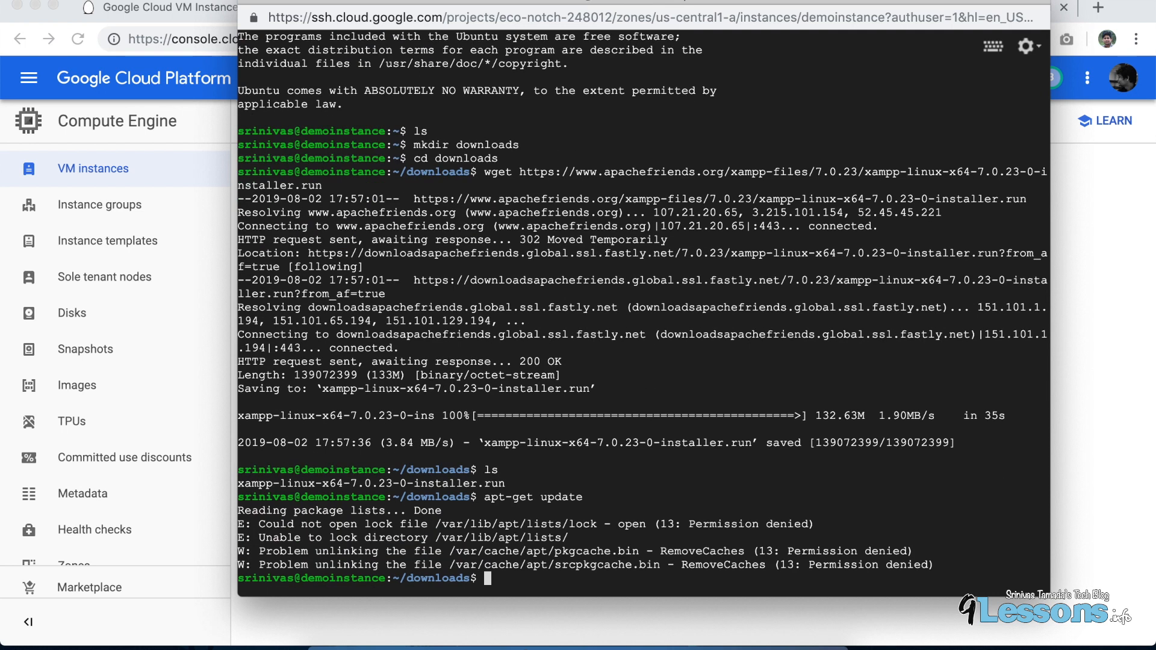
pyautogui.write('sudo')
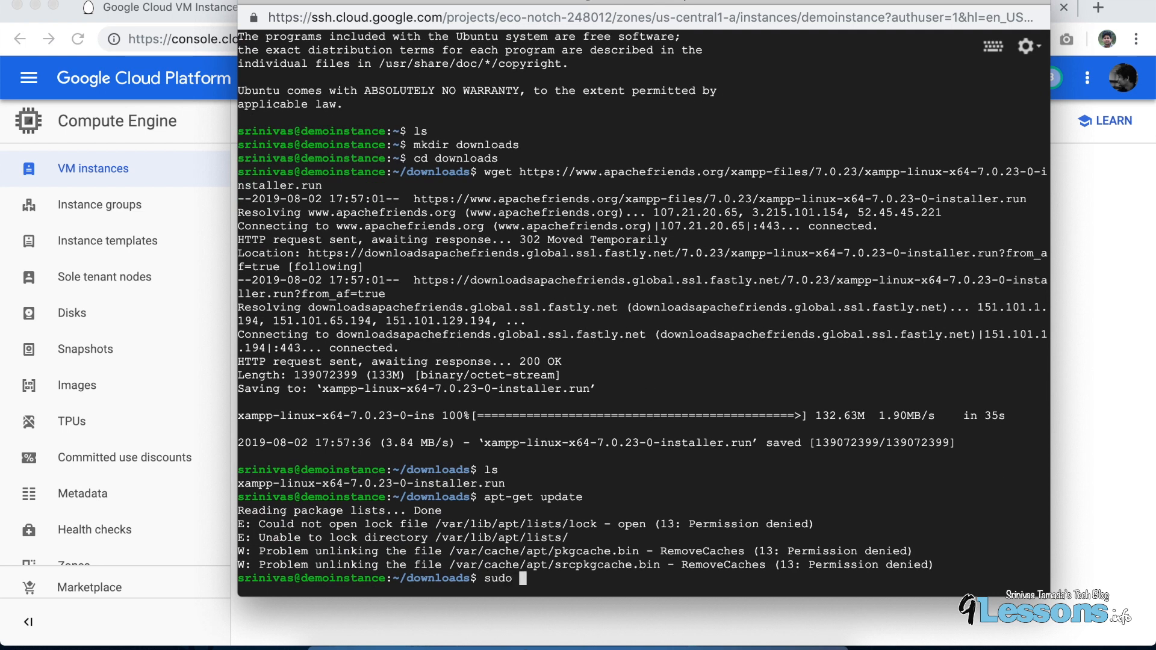
pyautogui.write('apt-get u')
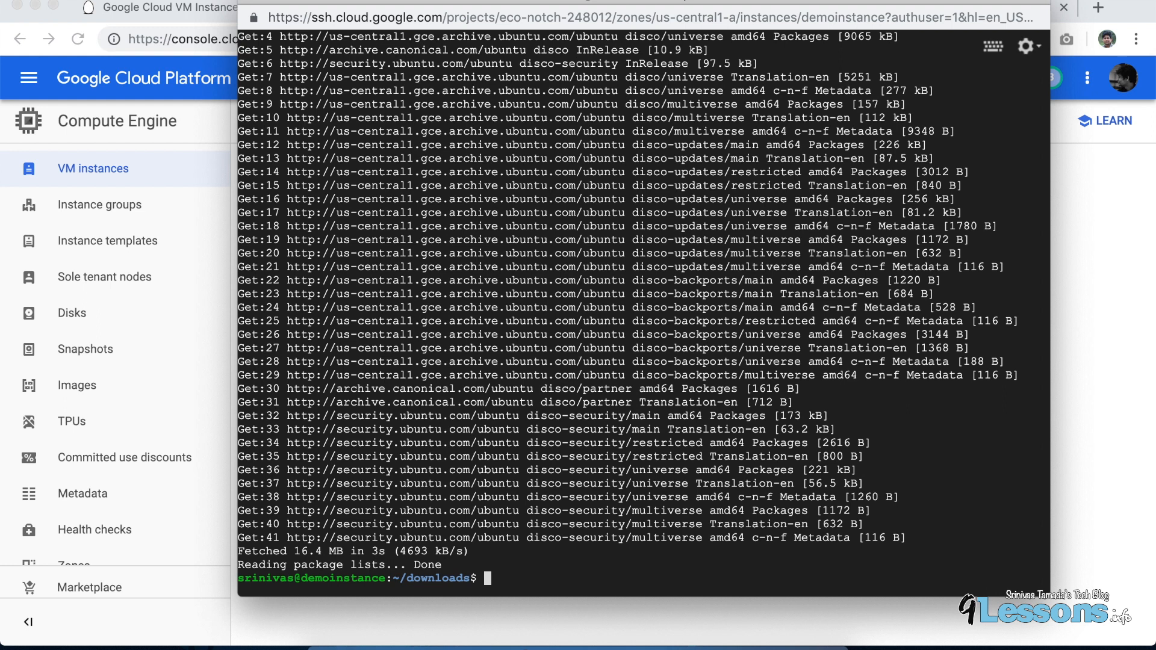
pyautogui.moveTo(577, 290)
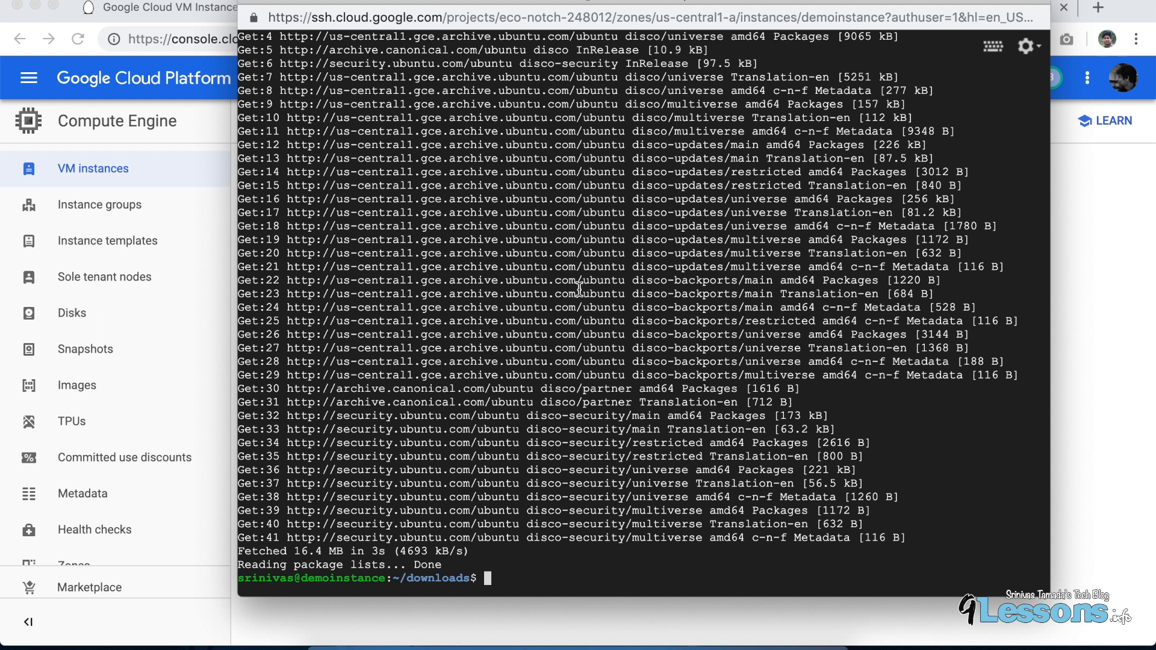
pyautogui.moveTo(576, 301)
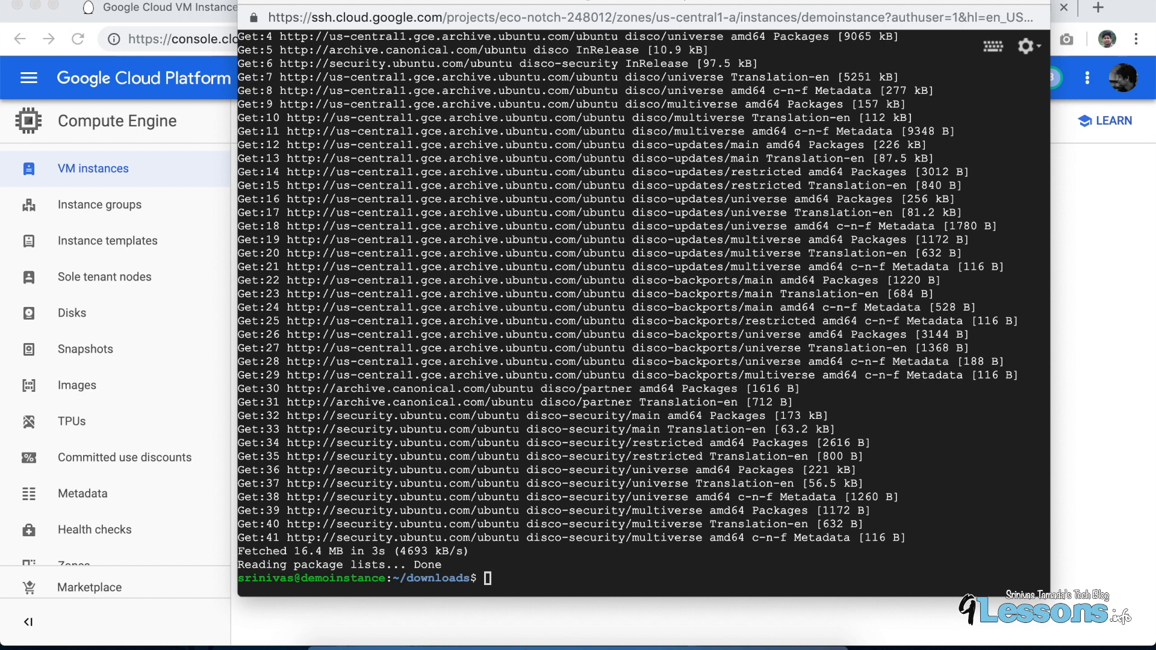
pyautogui.moveTo(597, 401)
pyautogui.write('sudo chmod +x xampp-linux-x64-7.0.23-0-installer.run')
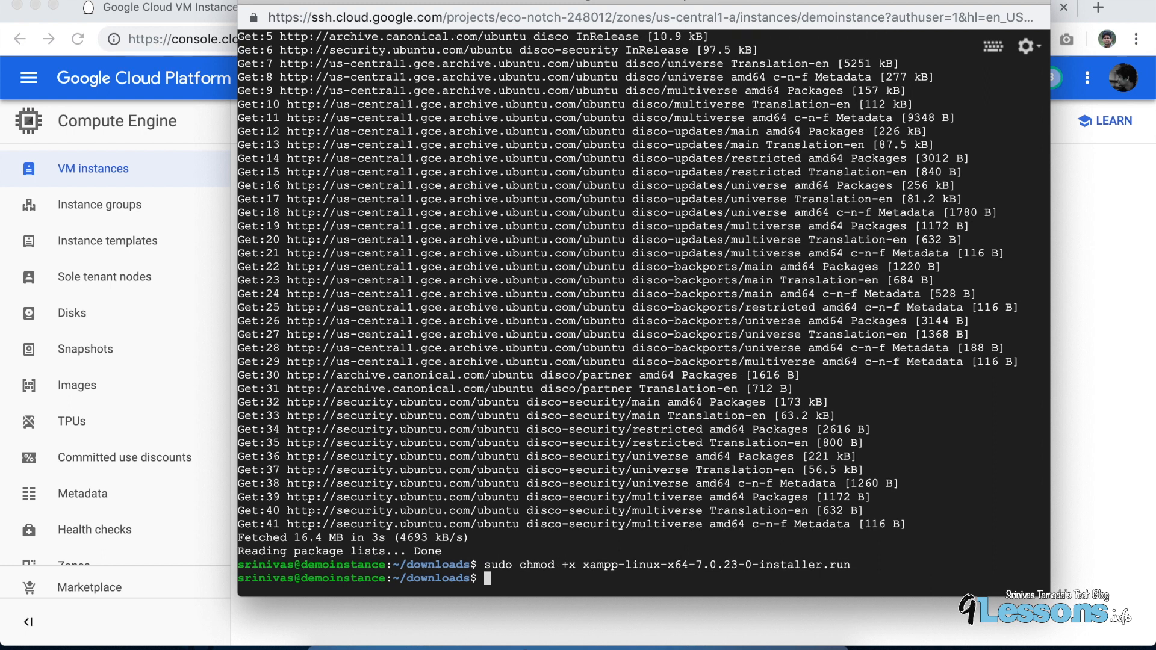
# Step: Run sudo ./xampp-linux-x64-7.0.23-0-installer.run and answer y until it installs to /opt/lampp
pyautogui.write('sudo ./xampp-linux-x64-7.0.23-0-installer.run')
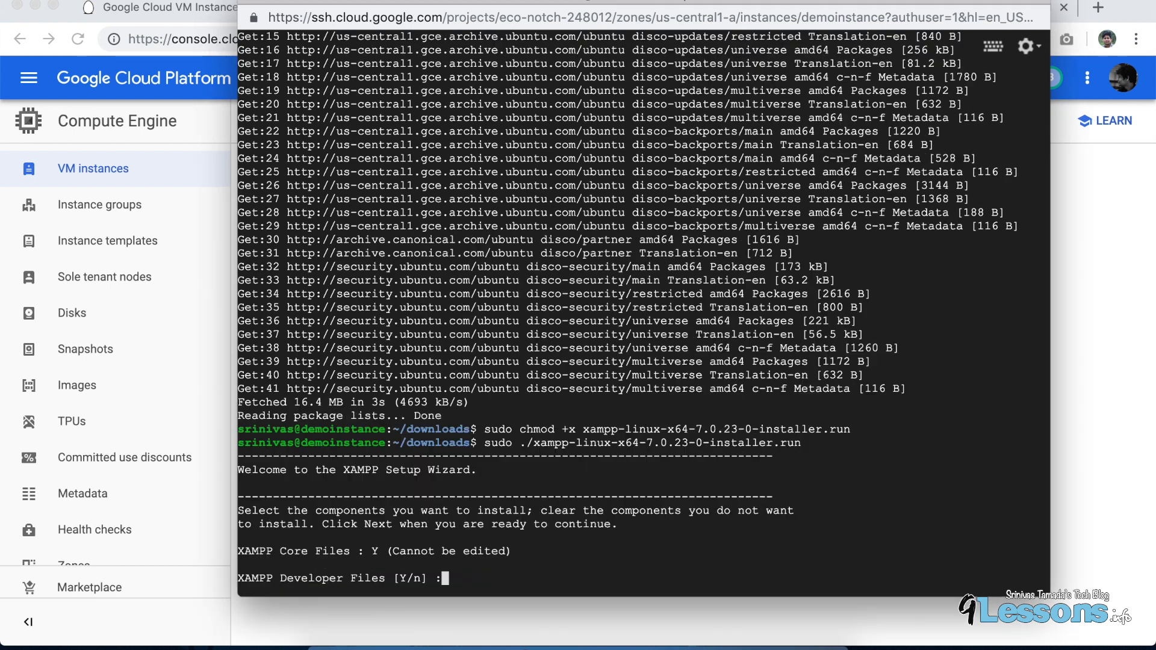
pyautogui.moveTo(680, 484)
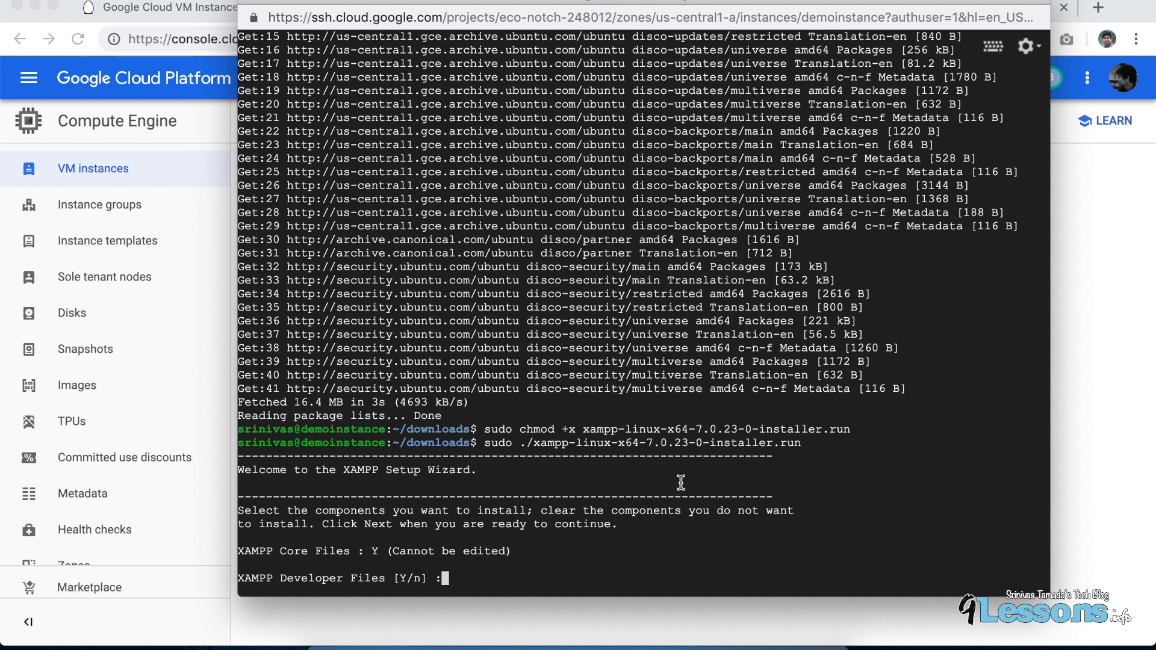
pyautogui.write('y')
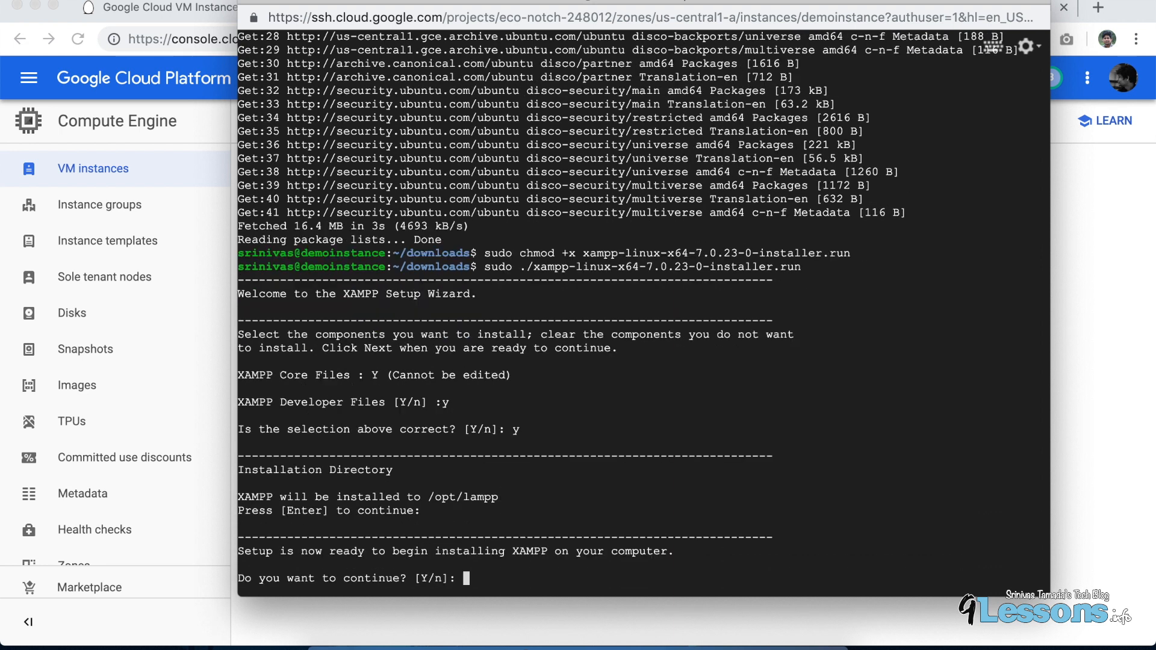
pyautogui.write('y')
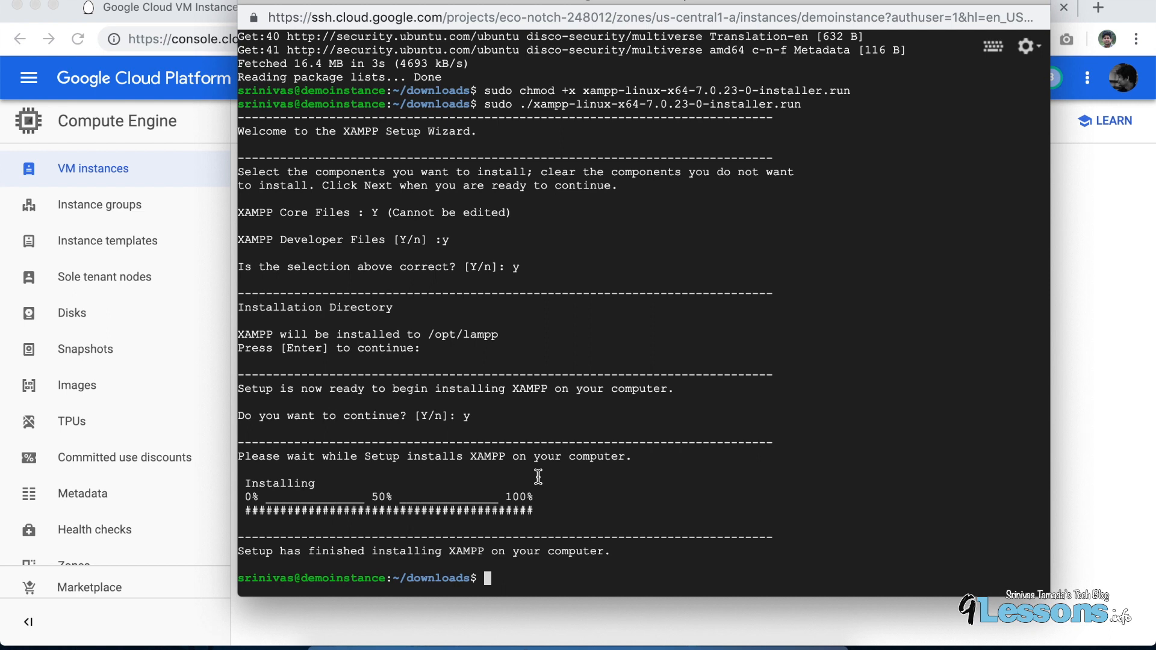
pyautogui.moveTo(534, 493)
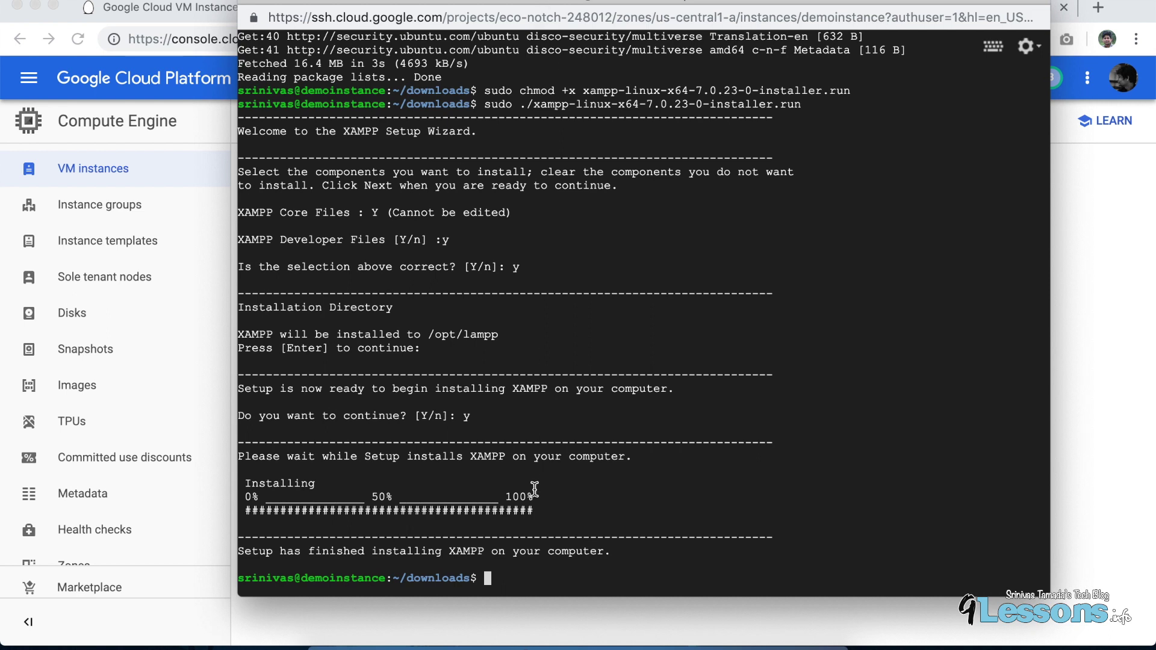
pyautogui.write('/opt/')
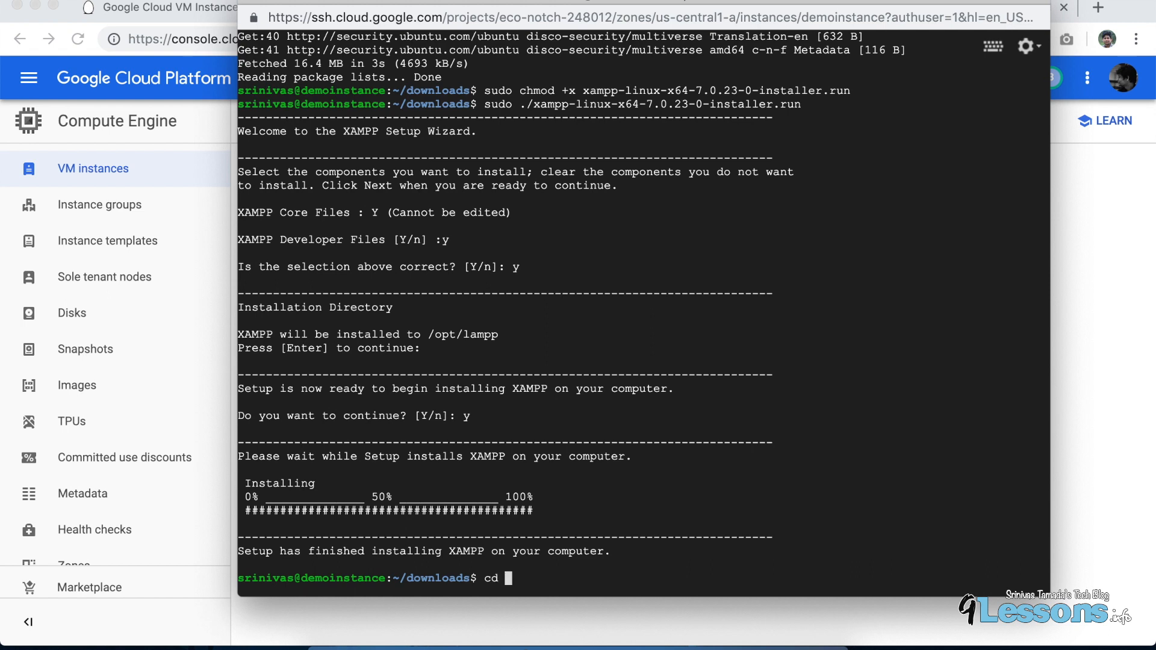
# Step: Change into /opt/lampp and its htdocs folder and list their contents
pyautogui.write('/opt/lampp')
pyautogui.write('ls')
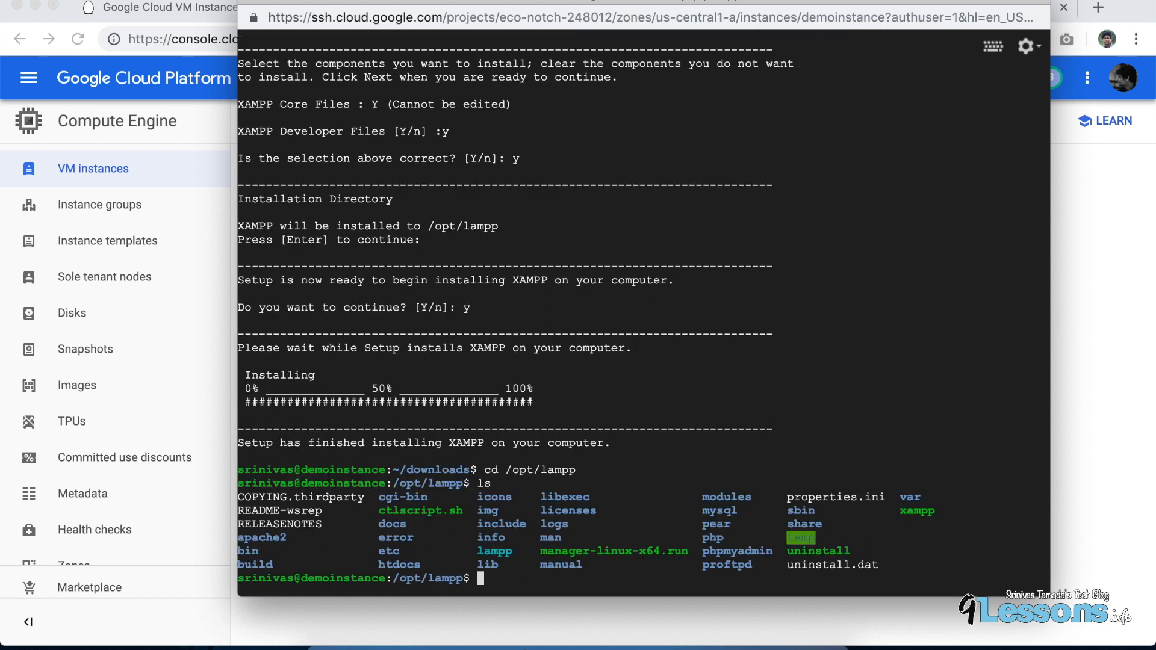
pyautogui.write('cd htdocs/')
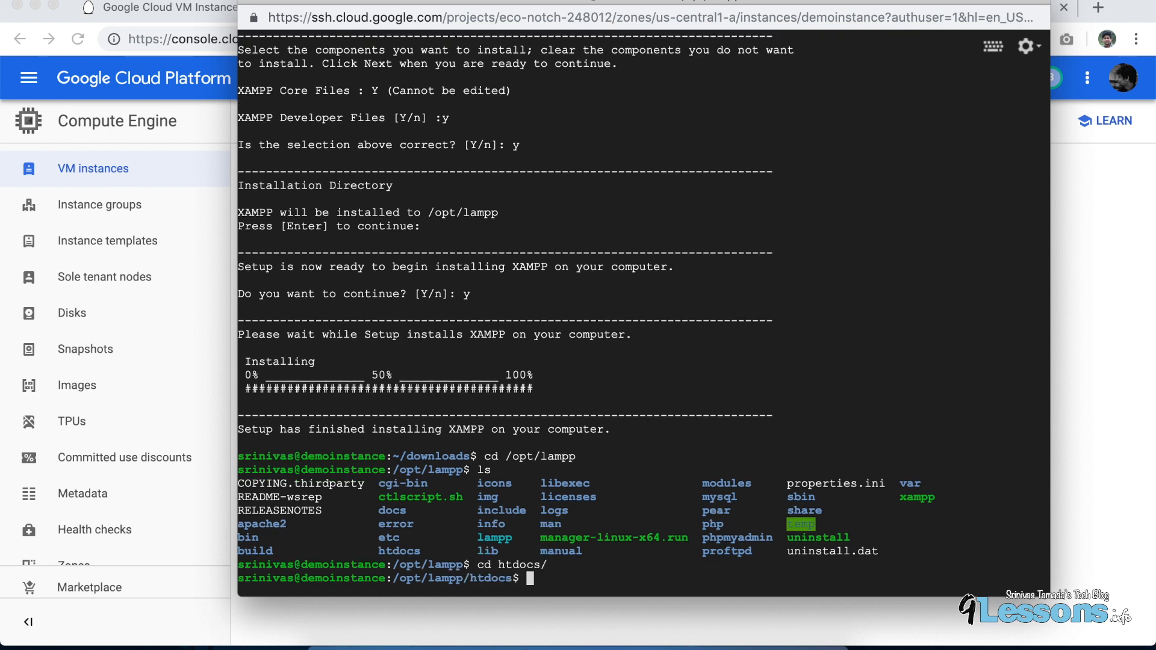
pyautogui.write('ls')
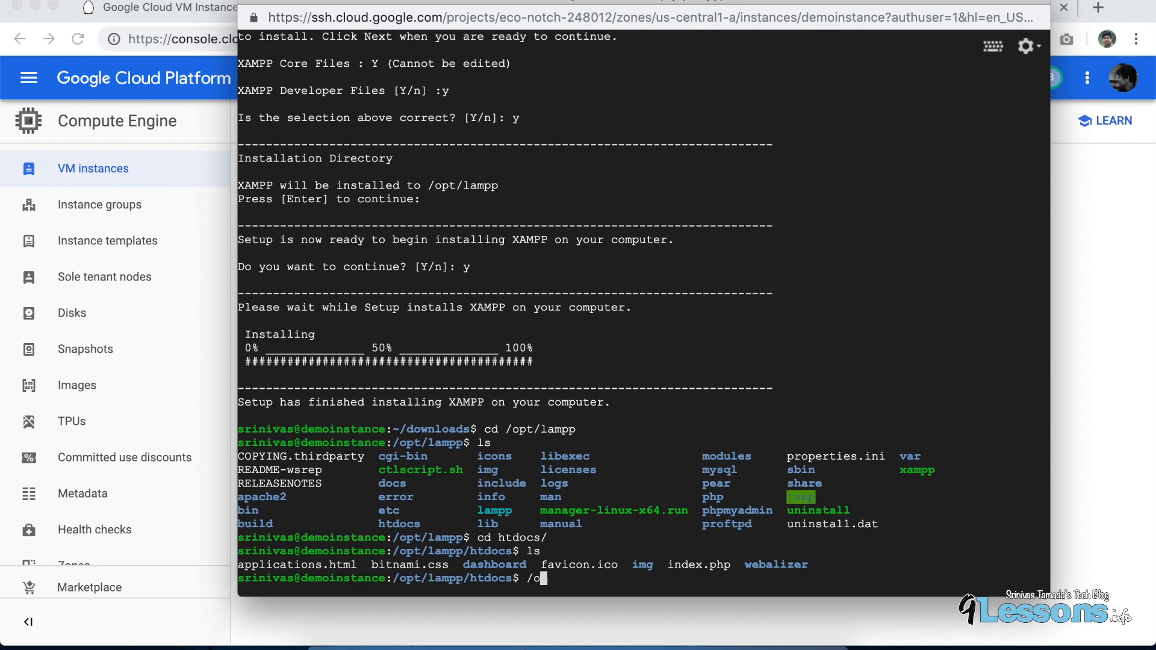
pyautogui.write('/otp/lampp')
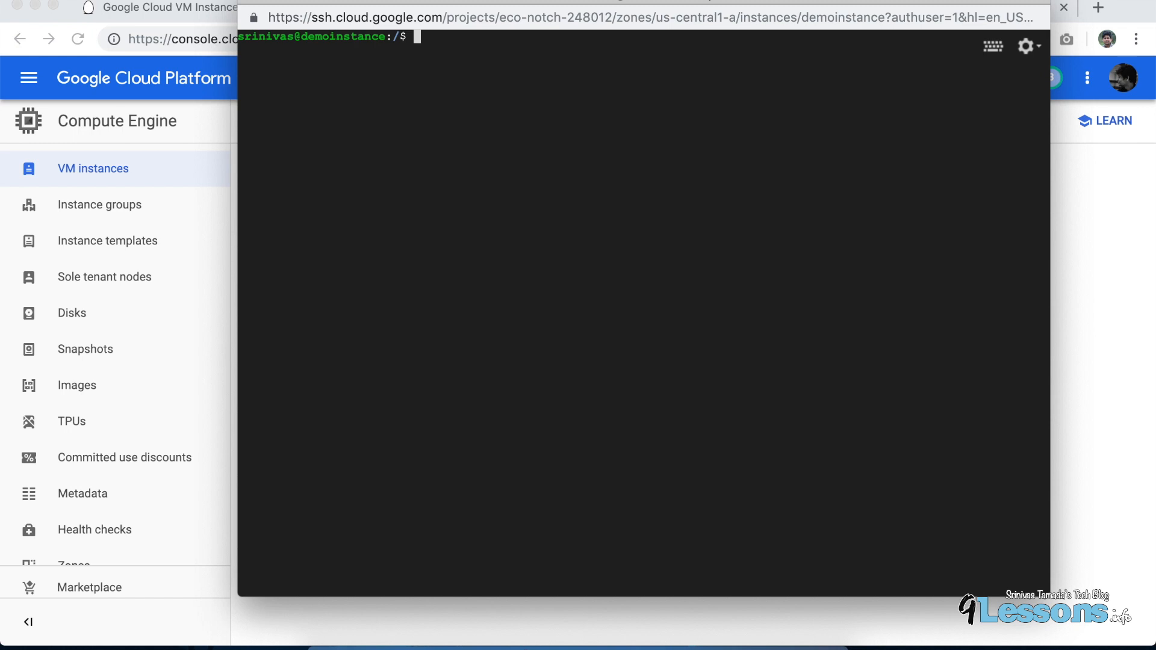
# Step: Run sudo /opt/lampp/lampp start so Apache, MySQL and ProFTPD report running
pyautogui.write('sudo /opt/lampp/lampp start')
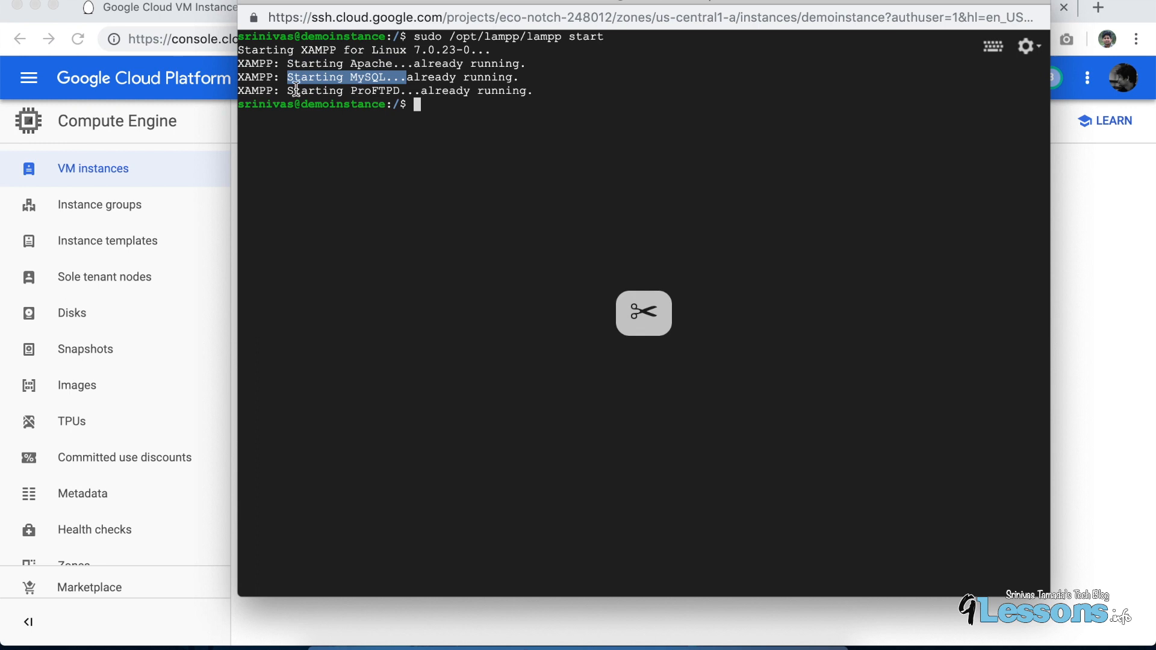
pyautogui.moveTo(287, 77); pyautogui.dragTo(457, 77)
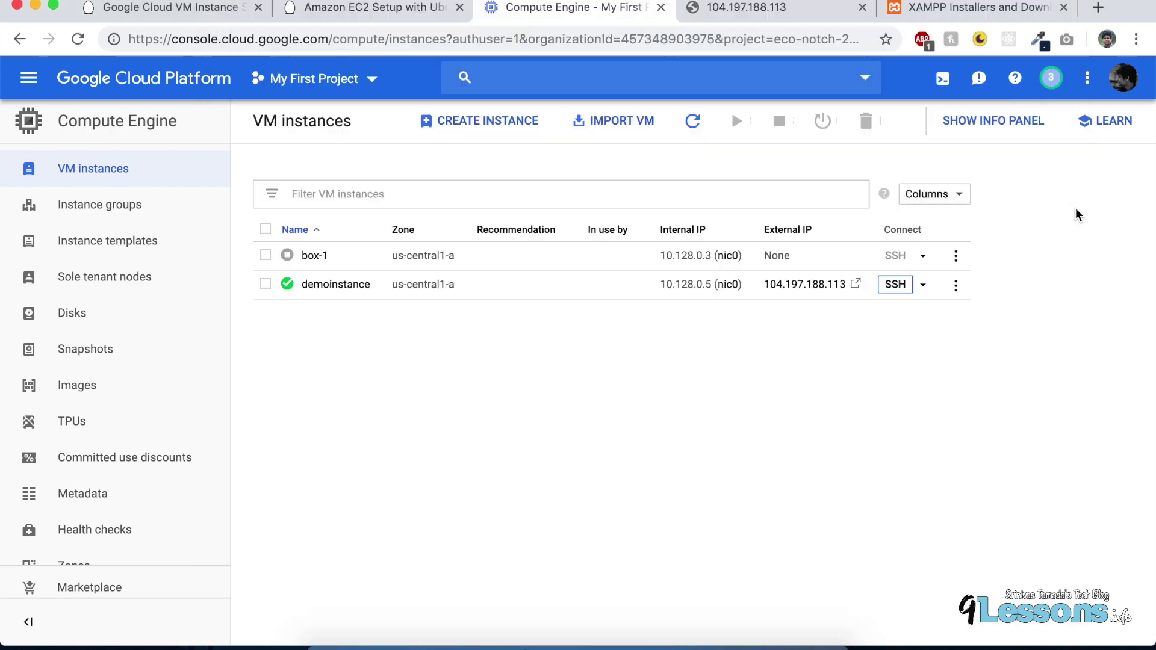
# Step: Reload 104.197.188.113 to show the XAMPP welcome dashboard, then return to VM instances
pyautogui.click(773, 6)
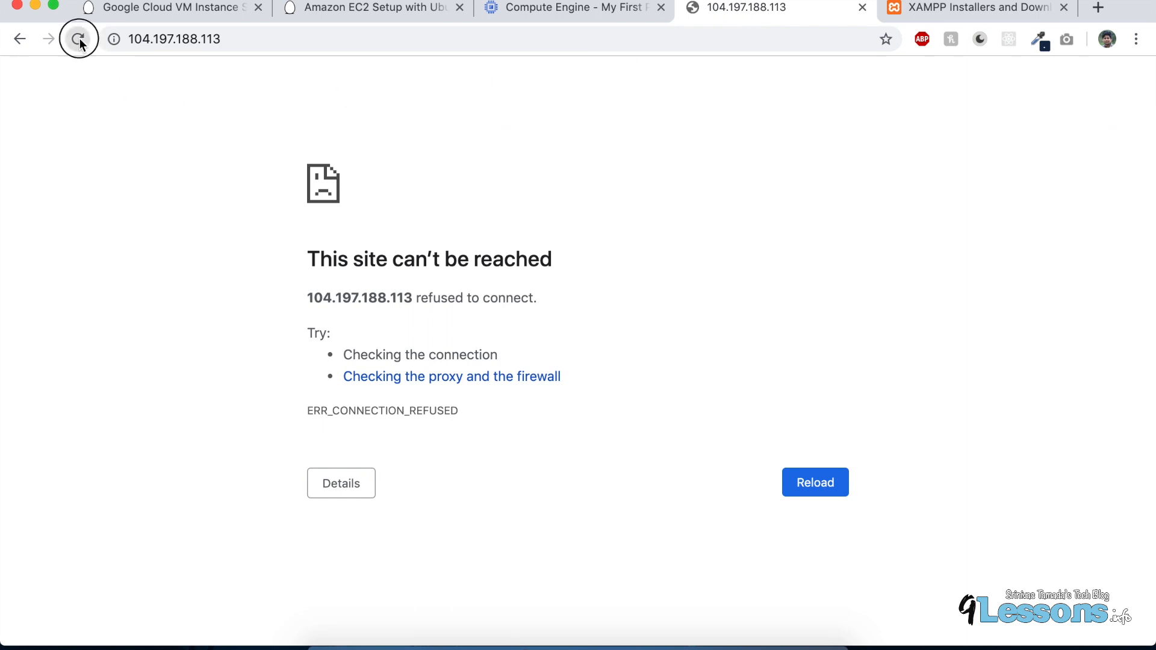
pyautogui.click(75, 38)
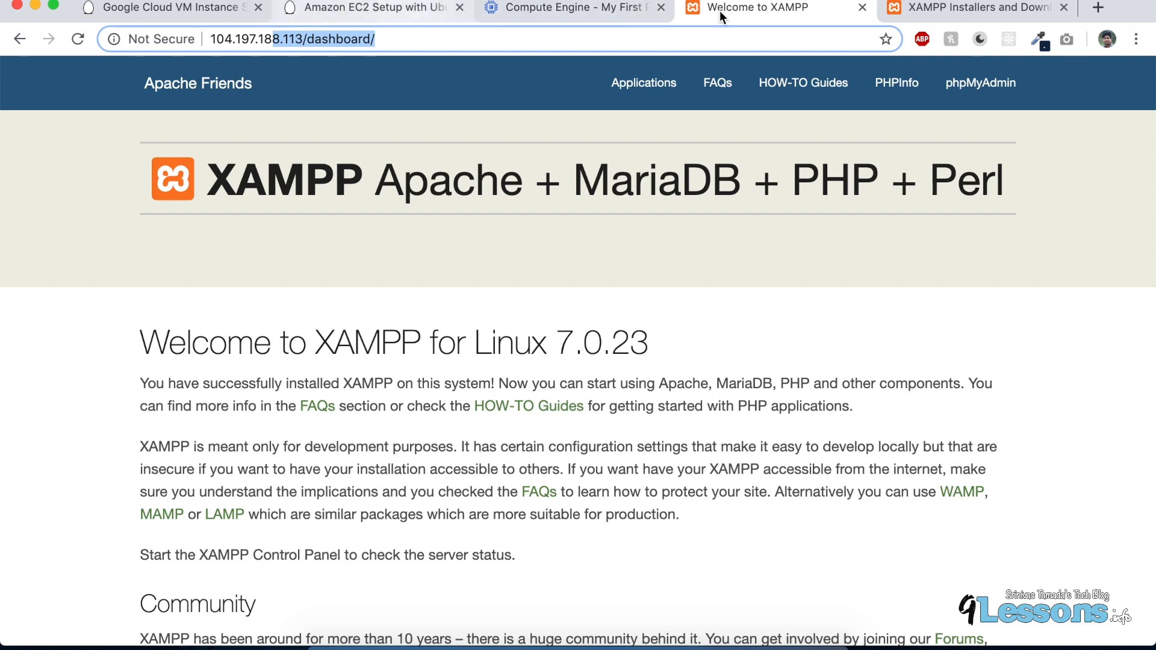
pyautogui.moveTo(226, 134)
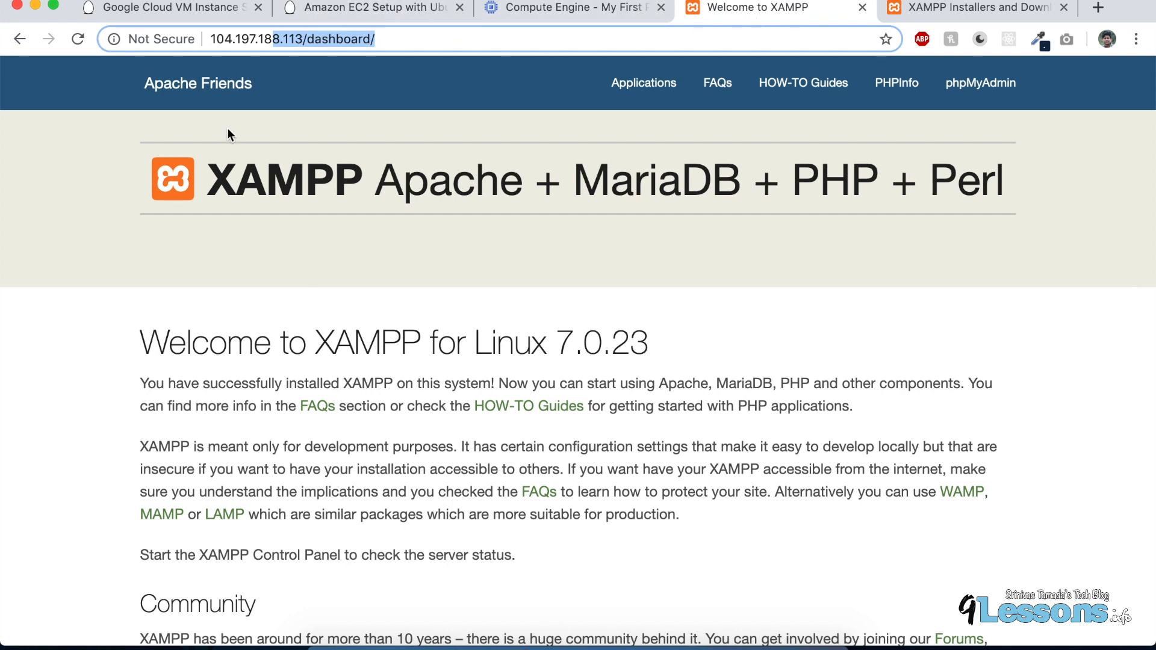
pyautogui.click(573, 11)
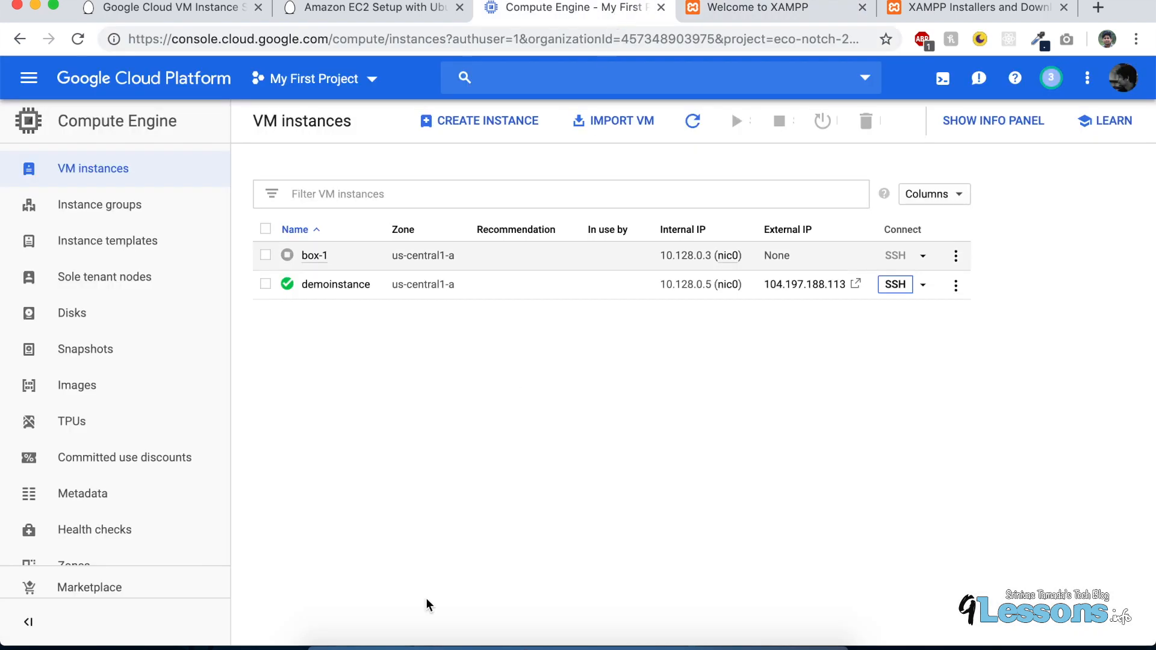
# Step: In /opt/lampp/htdocs, edit index.html in vi with a My demo Server heading
pyautogui.click(895, 284)
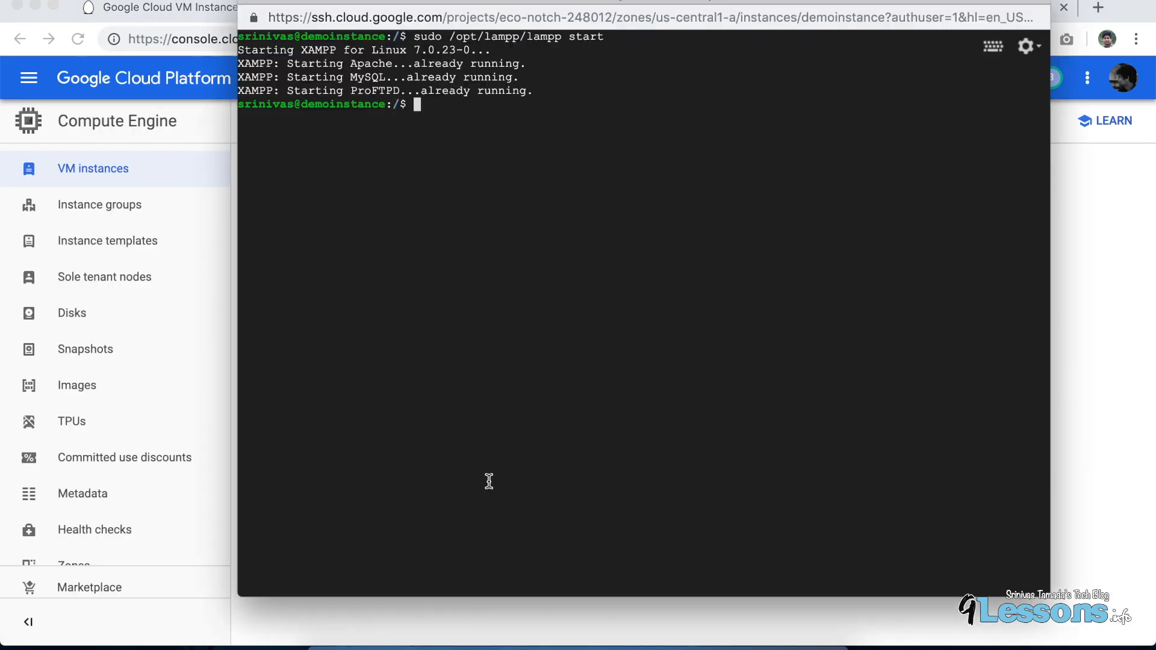
pyautogui.write('cd')
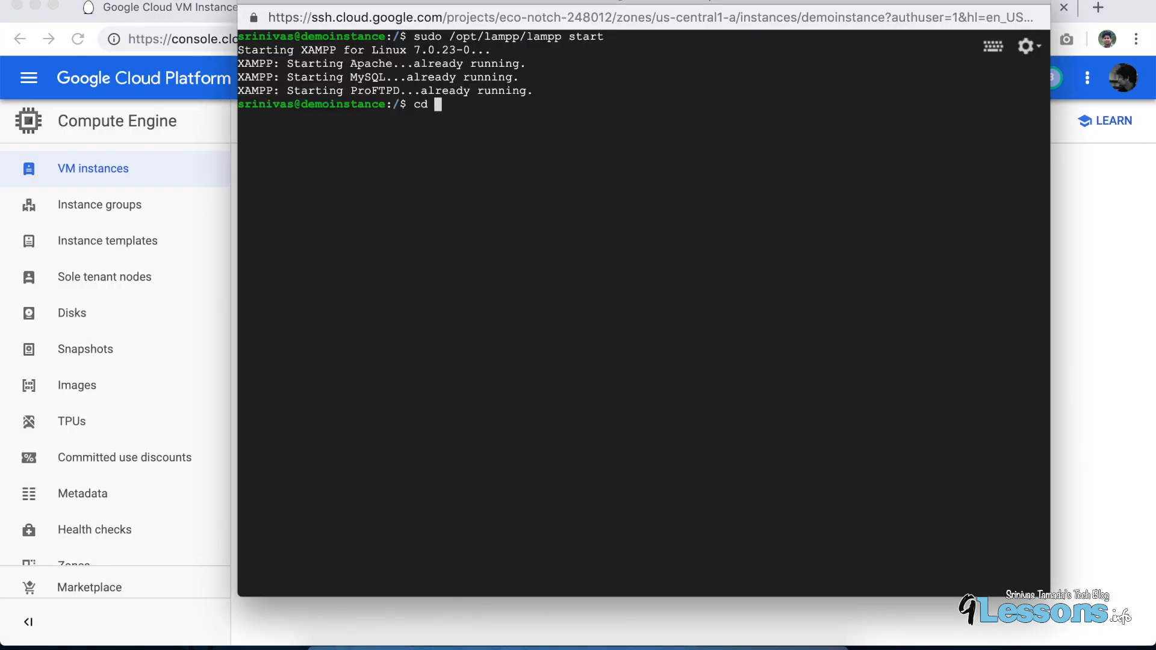
pyautogui.write('/opt/lampp/htod')
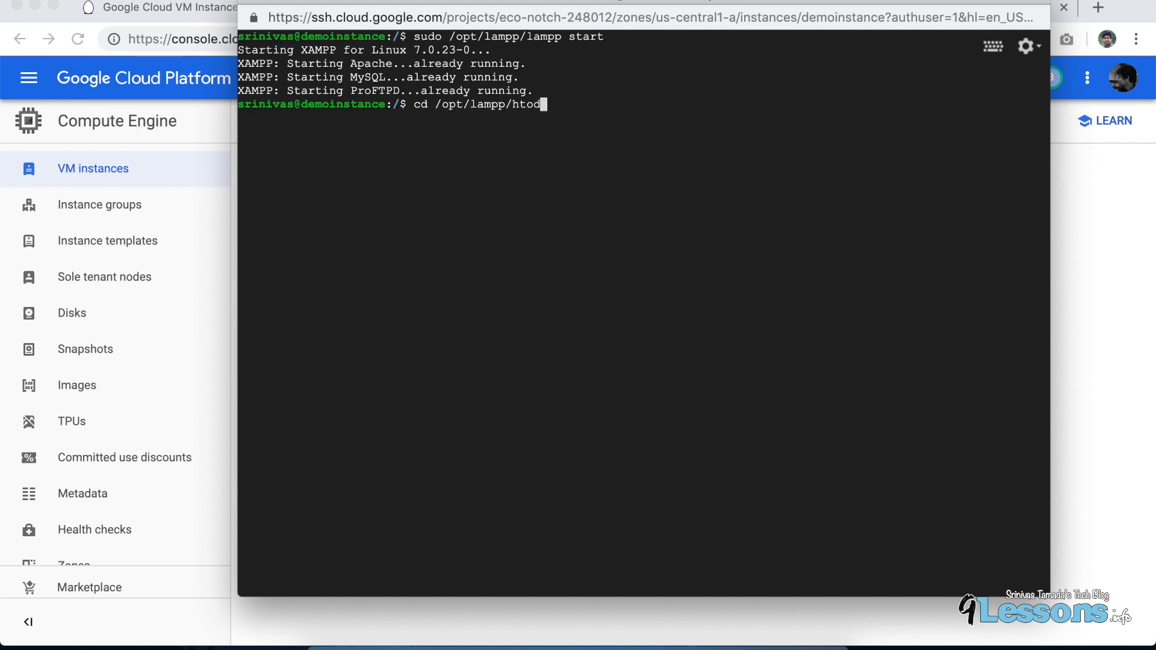
pyautogui.press('Enter')
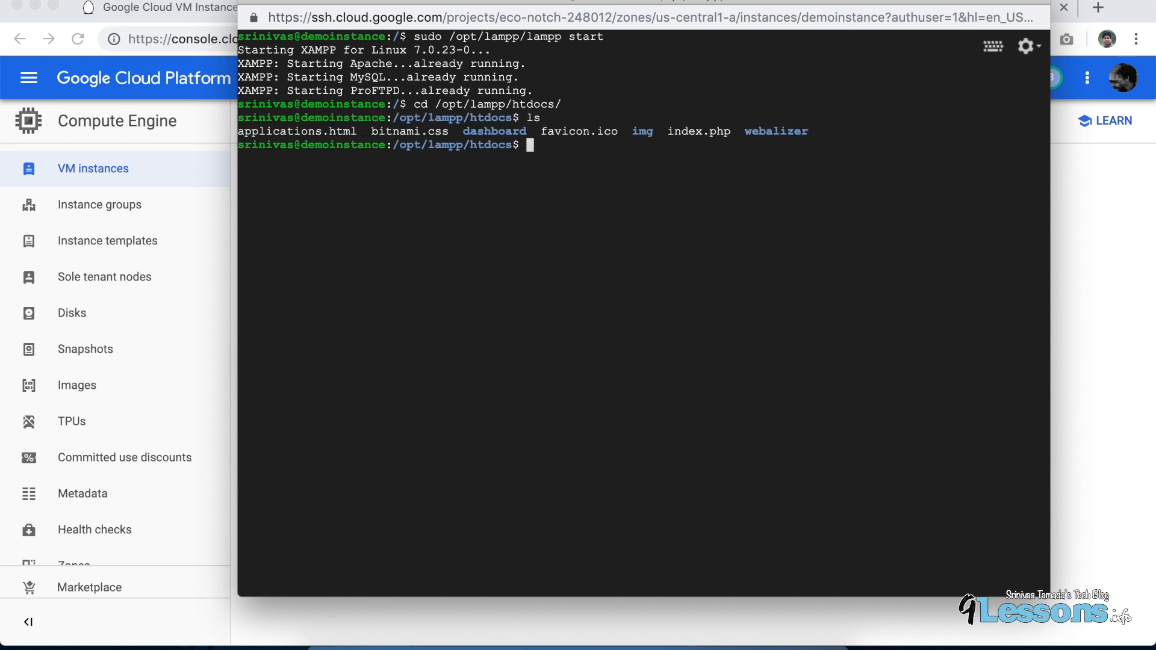
pyautogui.write('vi')
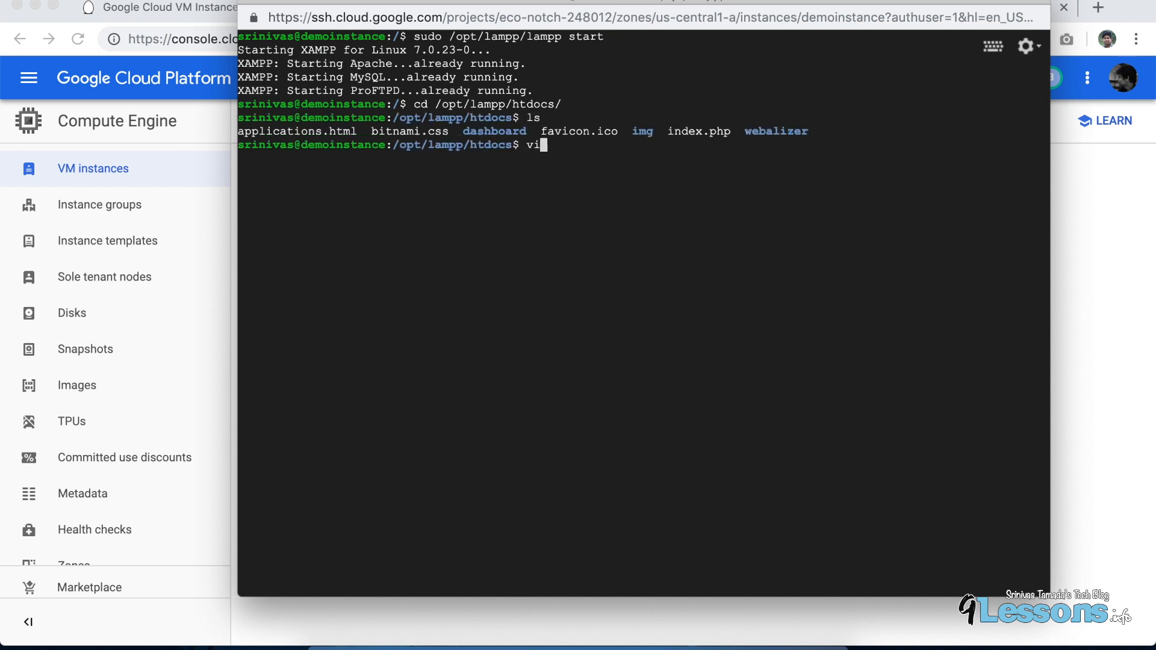
pyautogui.write('index.hmtl')
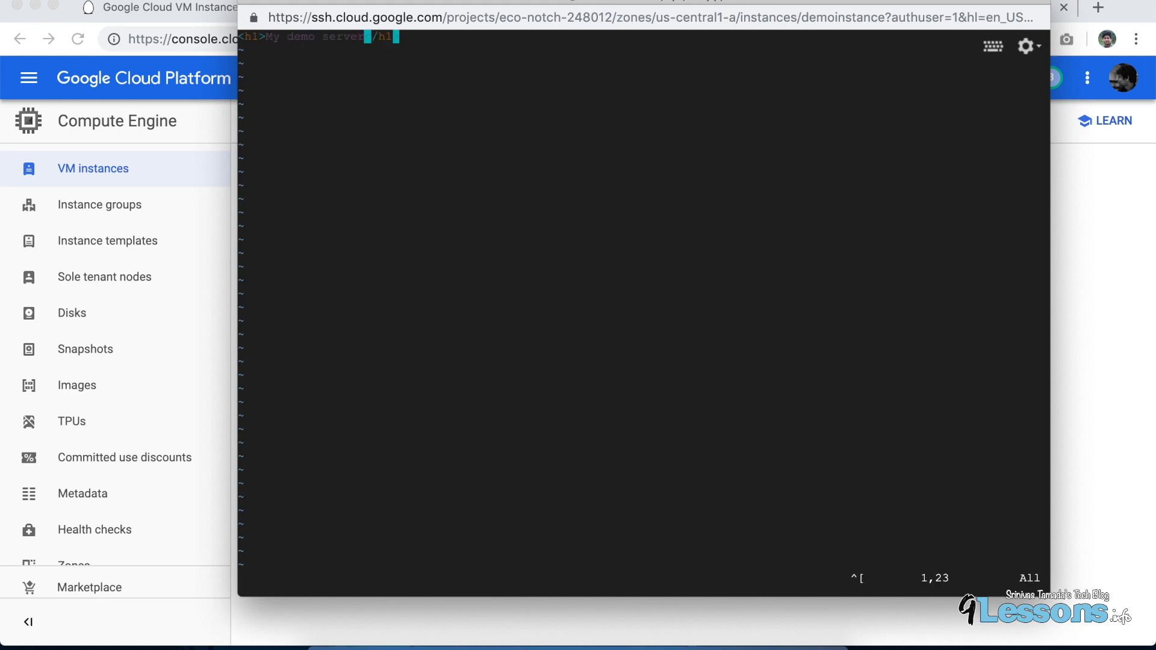
pyautogui.press('Return')
pyautogui.write('ls')
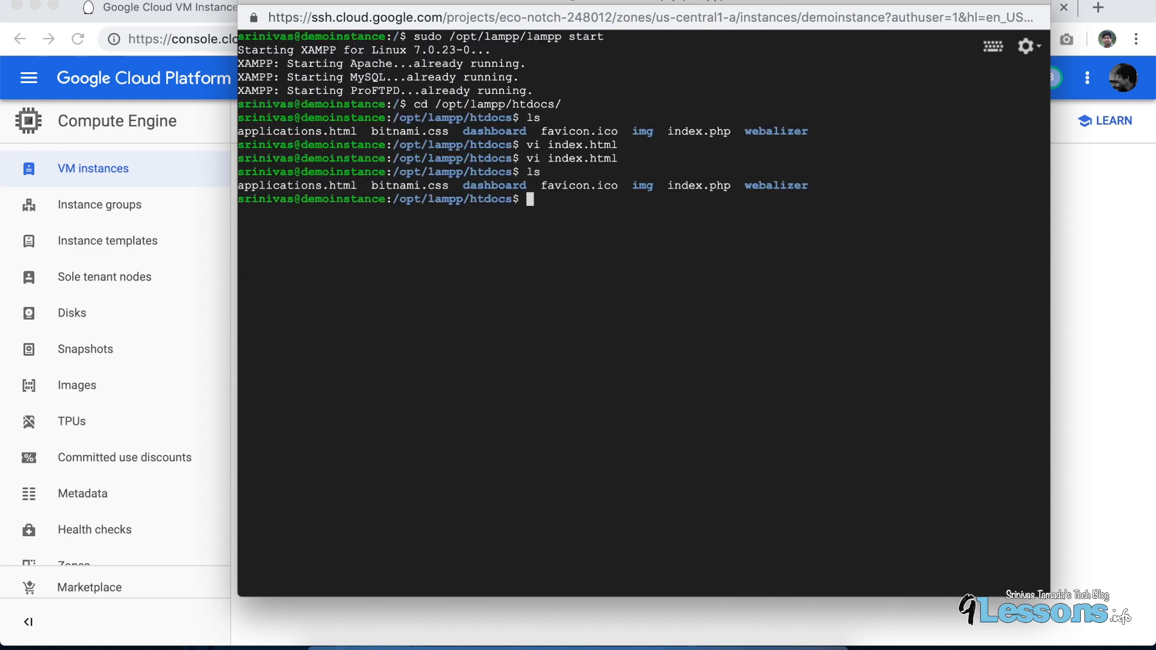
# Step: From /opt/lampp run sudo chmod 777 htdocs to make the folder fully writable
pyautogui.write('cd ..')
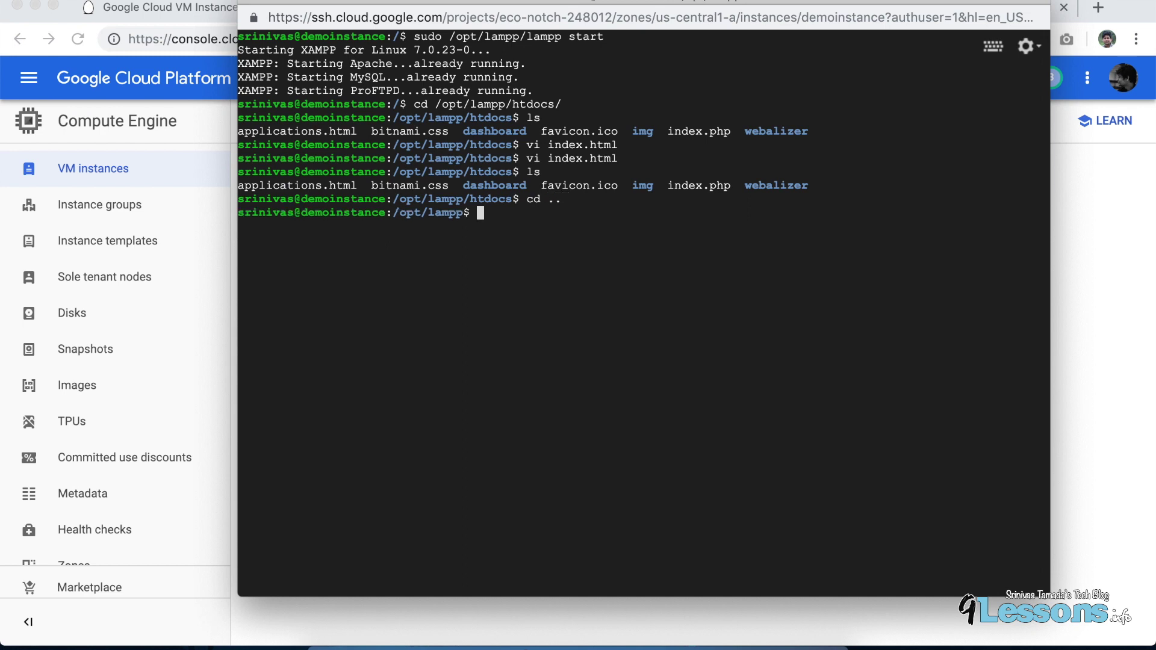
pyautogui.write('sudo')
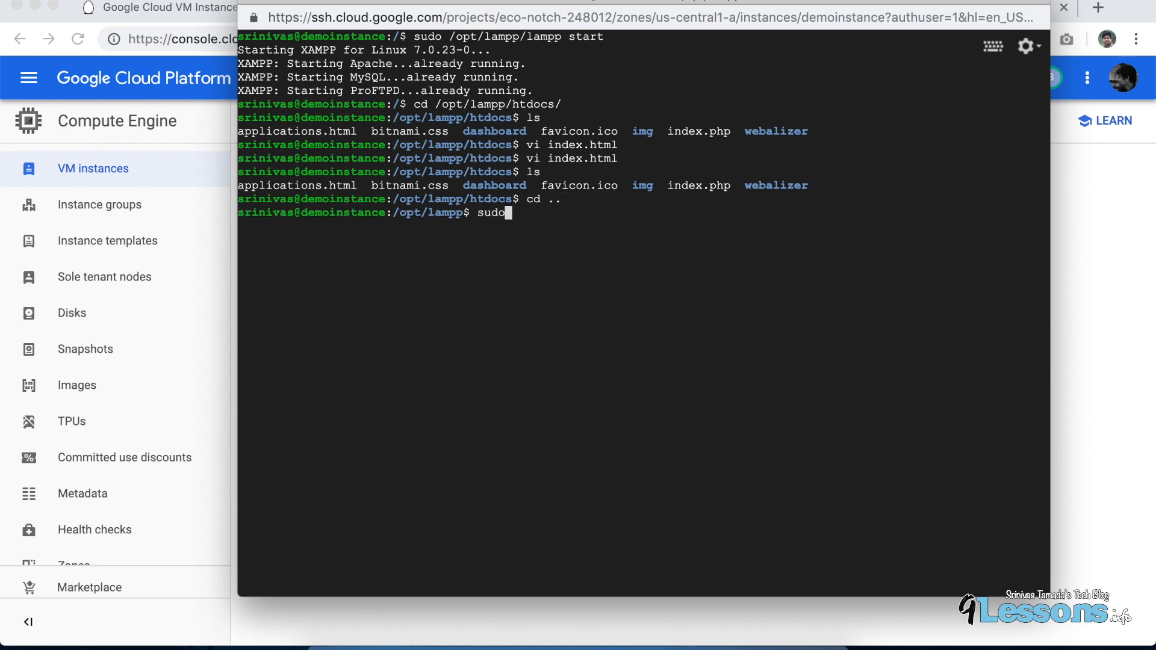
pyautogui.write('chmod')
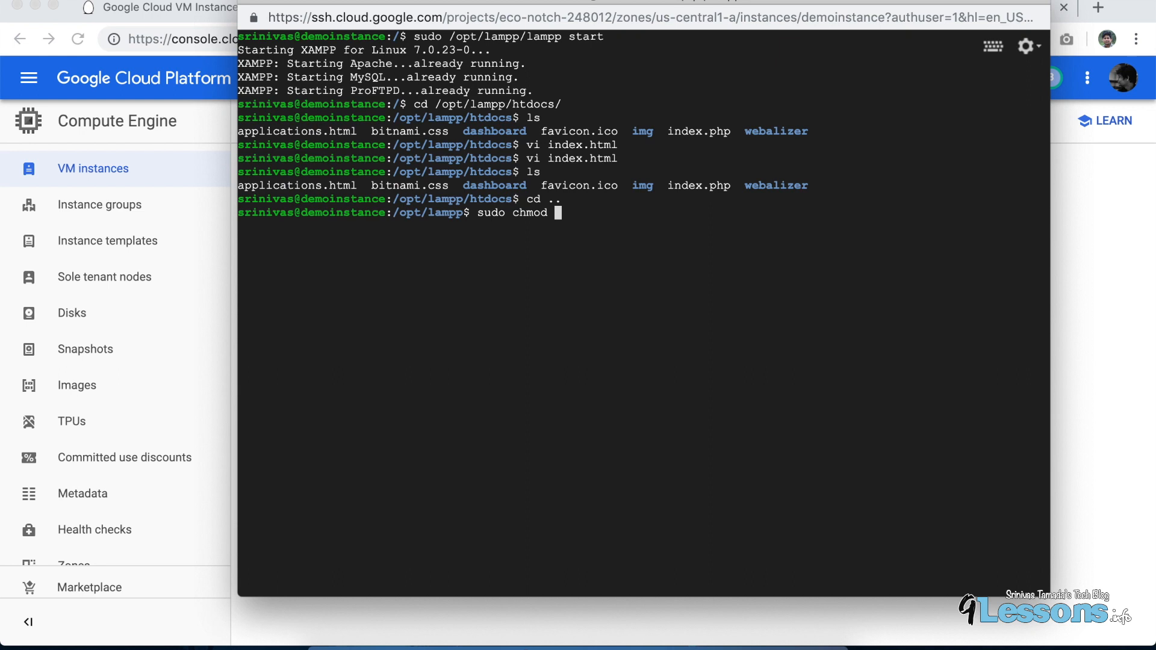
pyautogui.write('777 htod')
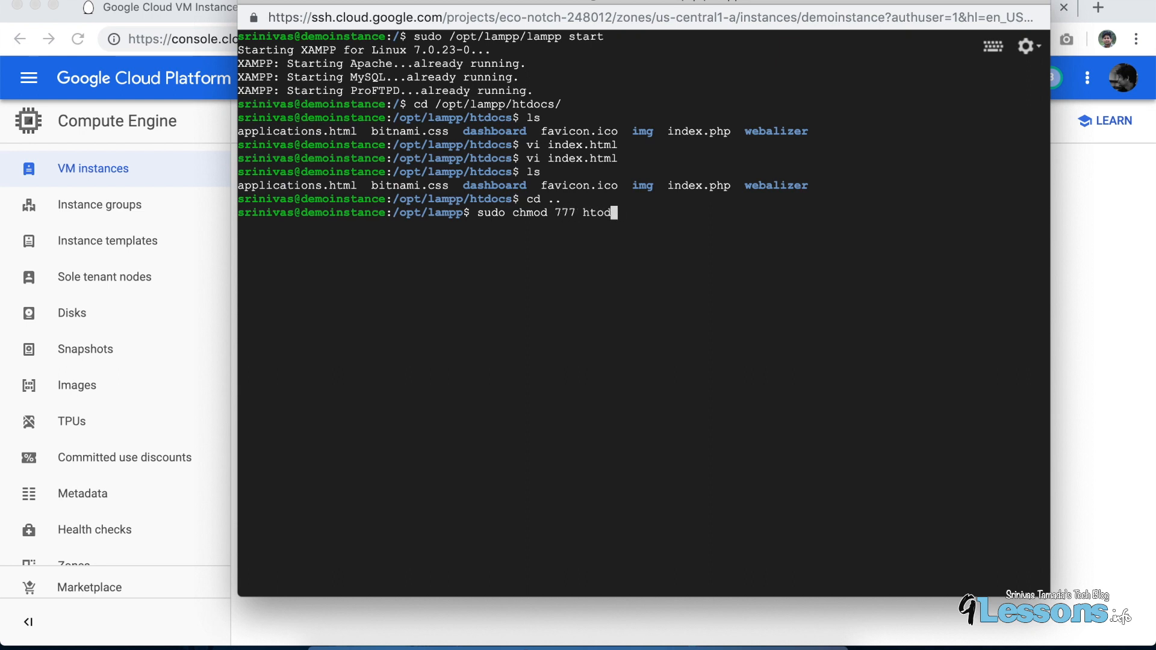
pyautogui.write('ocs')
pyautogui.write('ls')
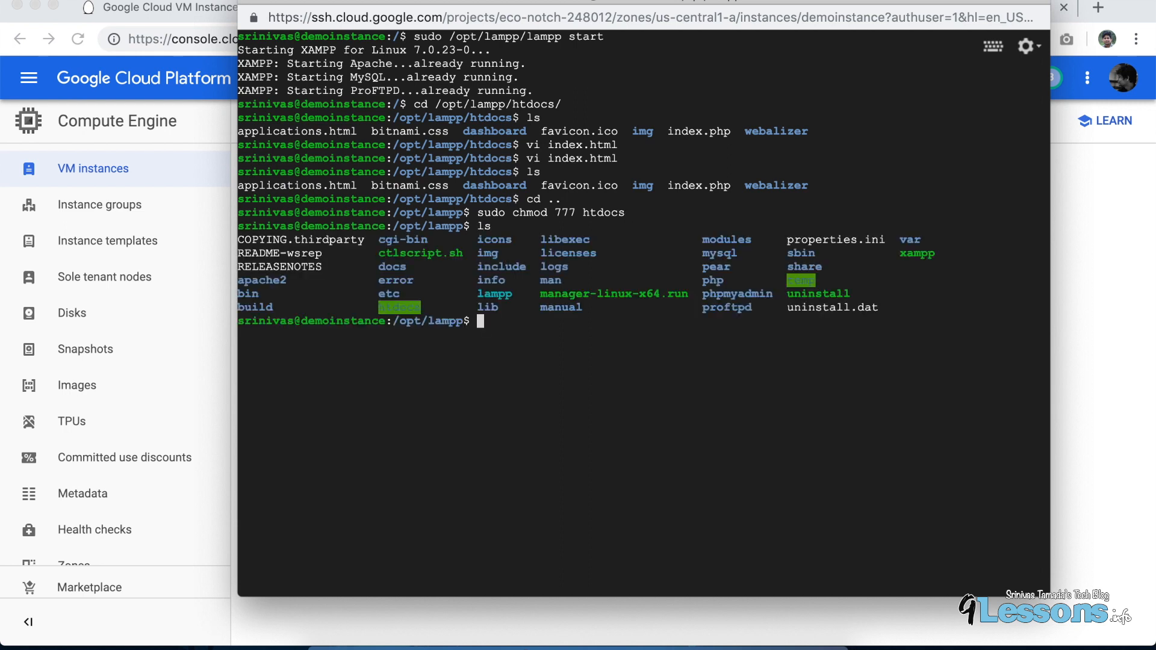
pyautogui.doubleClick(399, 307)
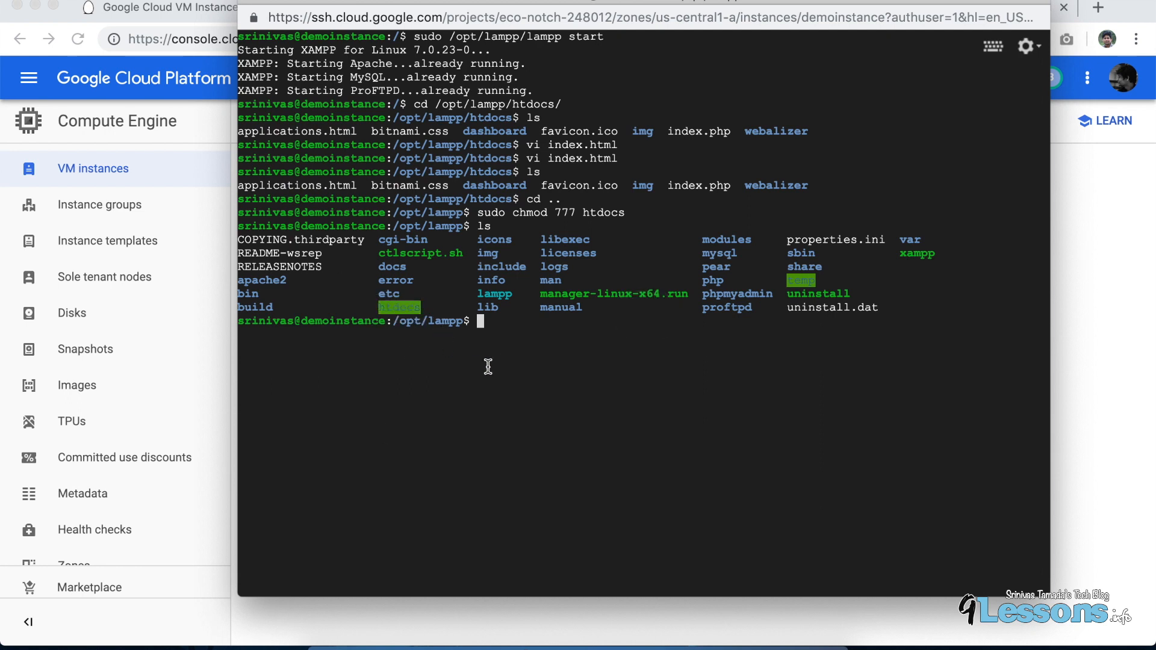
# Step: Recreate index.html in htdocs with <h1>My demo Server</h1> and list the folder
pyautogui.write('cd htdocs')
pyautogui.write('ls')
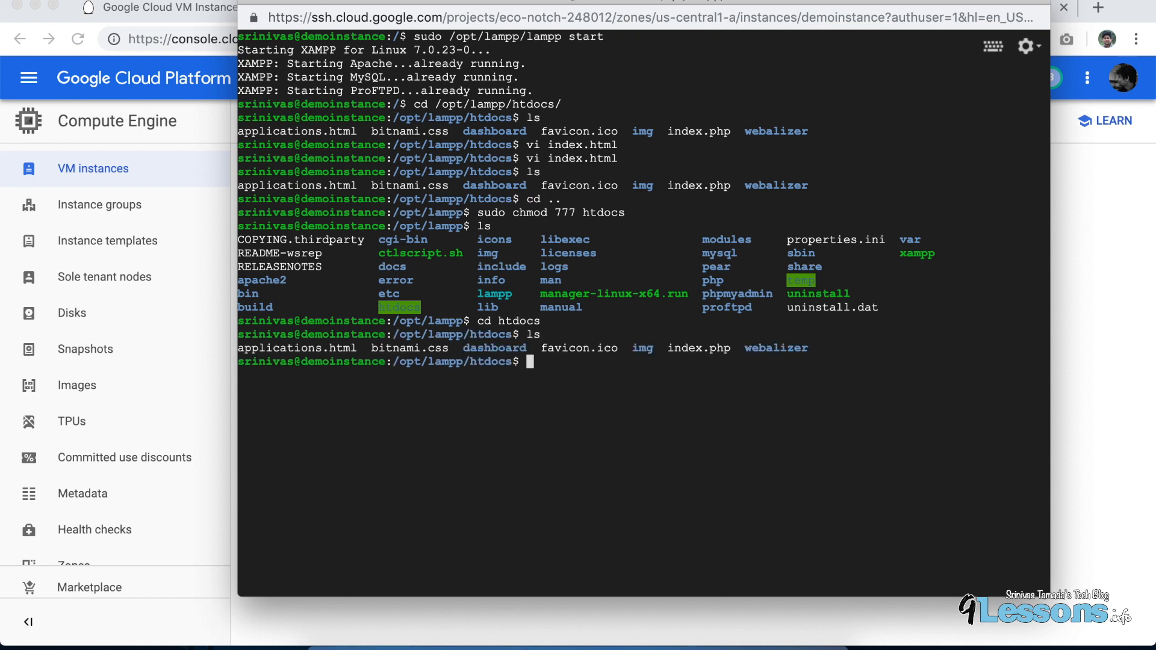
pyautogui.write('vi i')
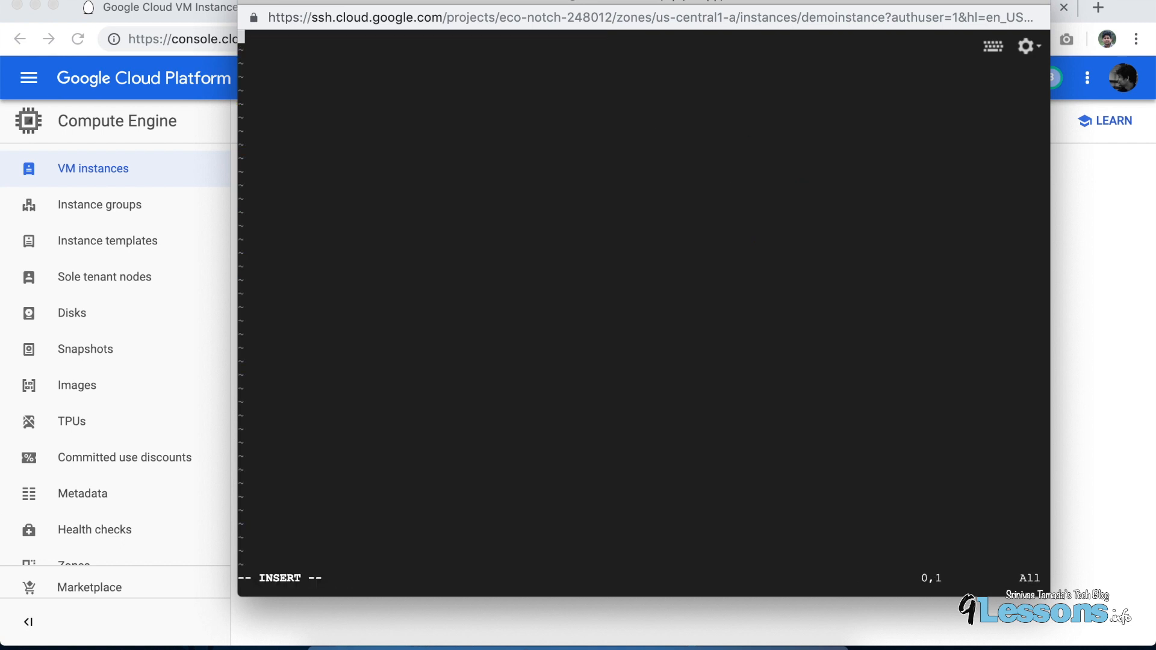
pyautogui.write('hi')
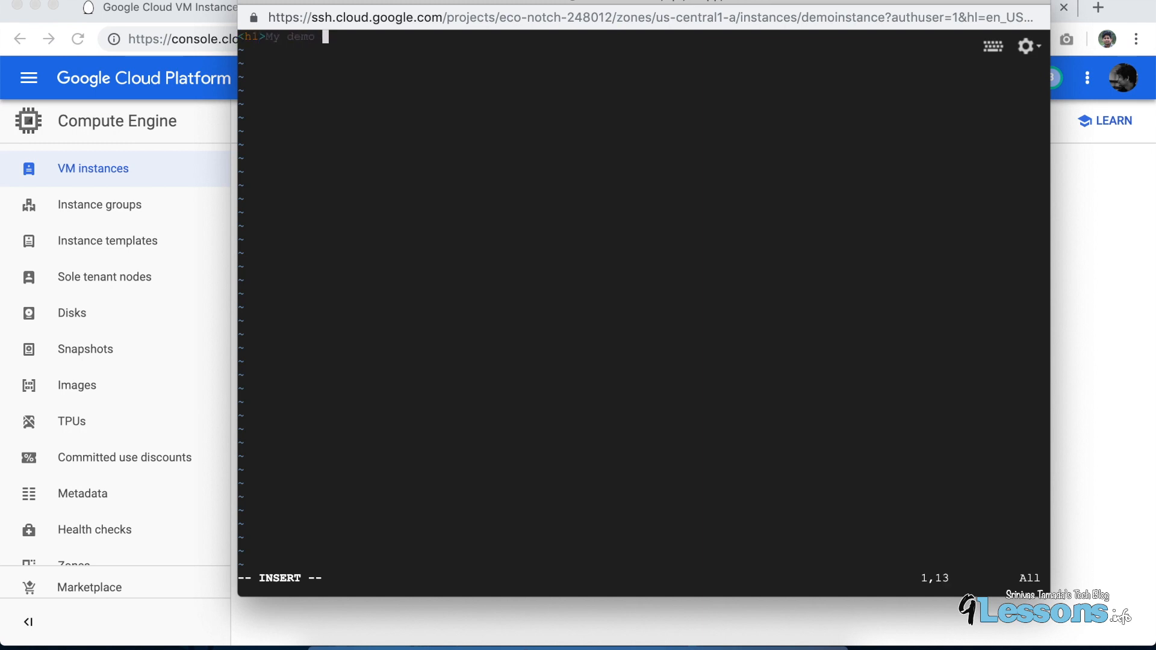
pyautogui.write('Server</h')
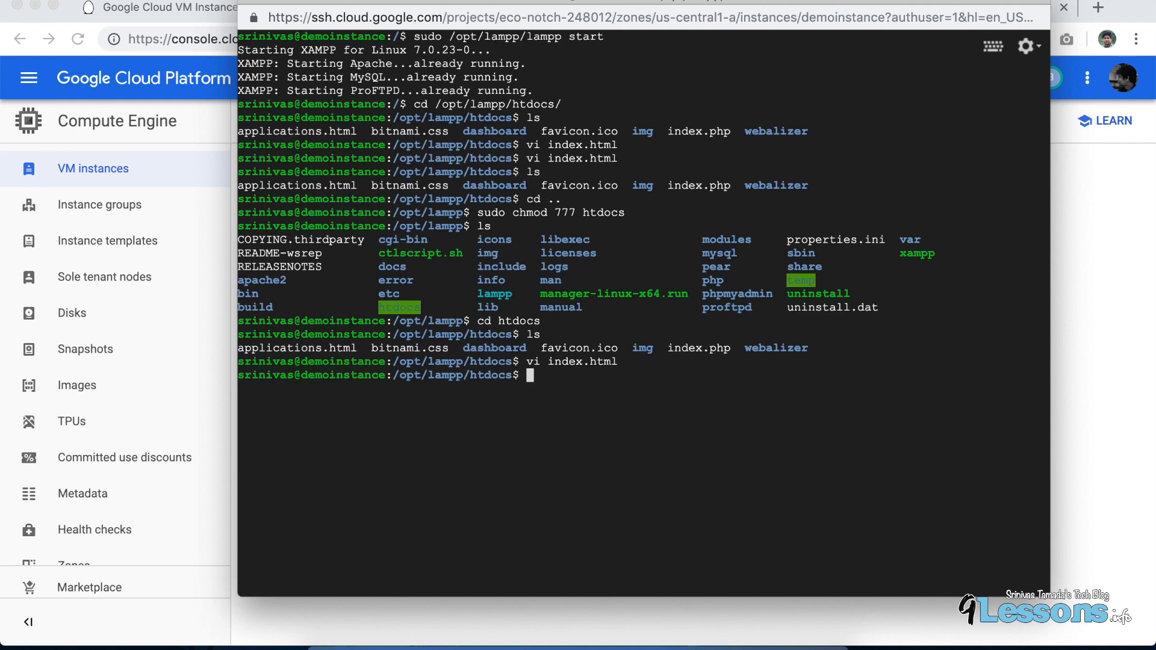
pyautogui.write('ls')
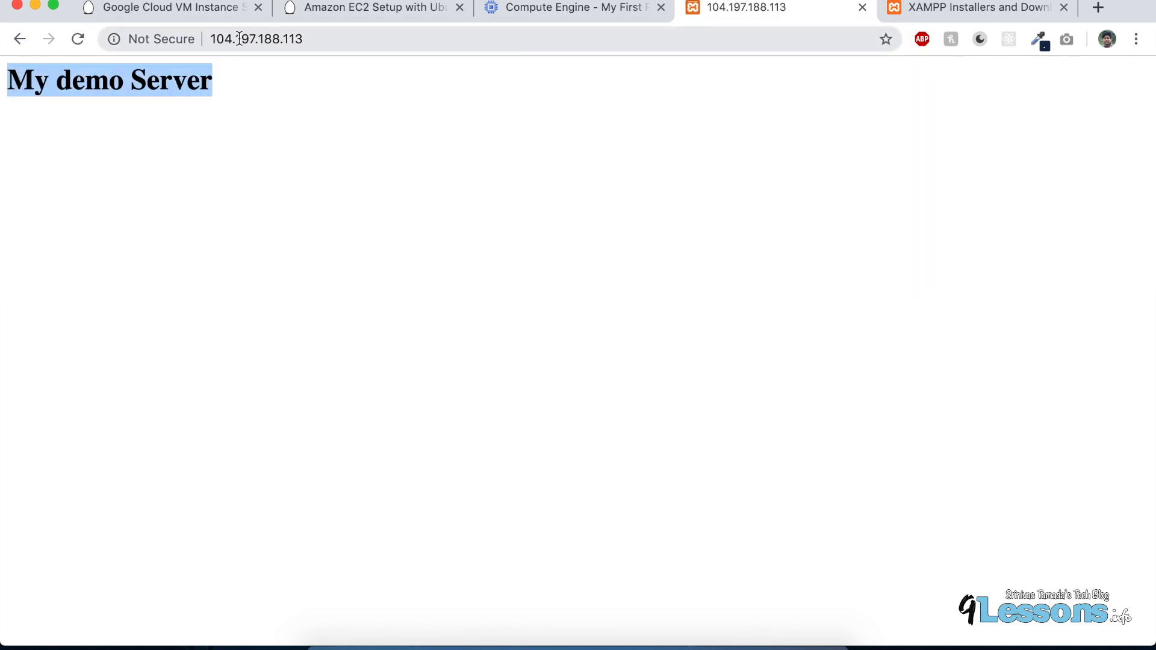
# Step: Search 9lessons for 'free https cloud' and scroll to the Activate Free SSL article
pyautogui.click(255, 39)
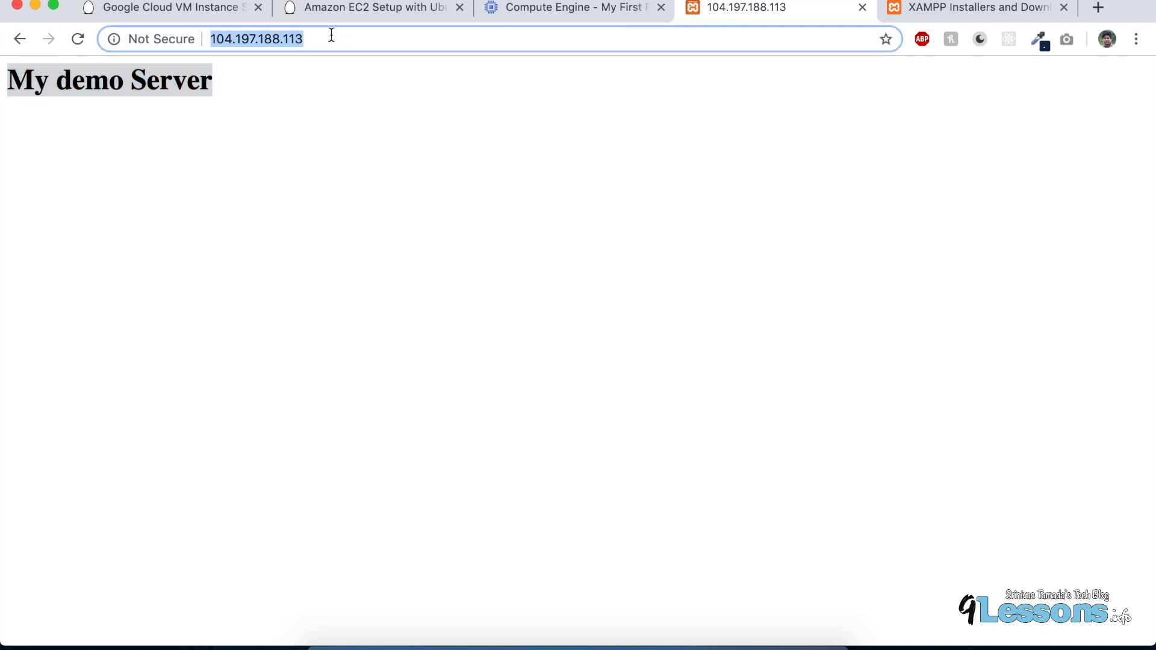
pyautogui.moveTo(1095, 7)
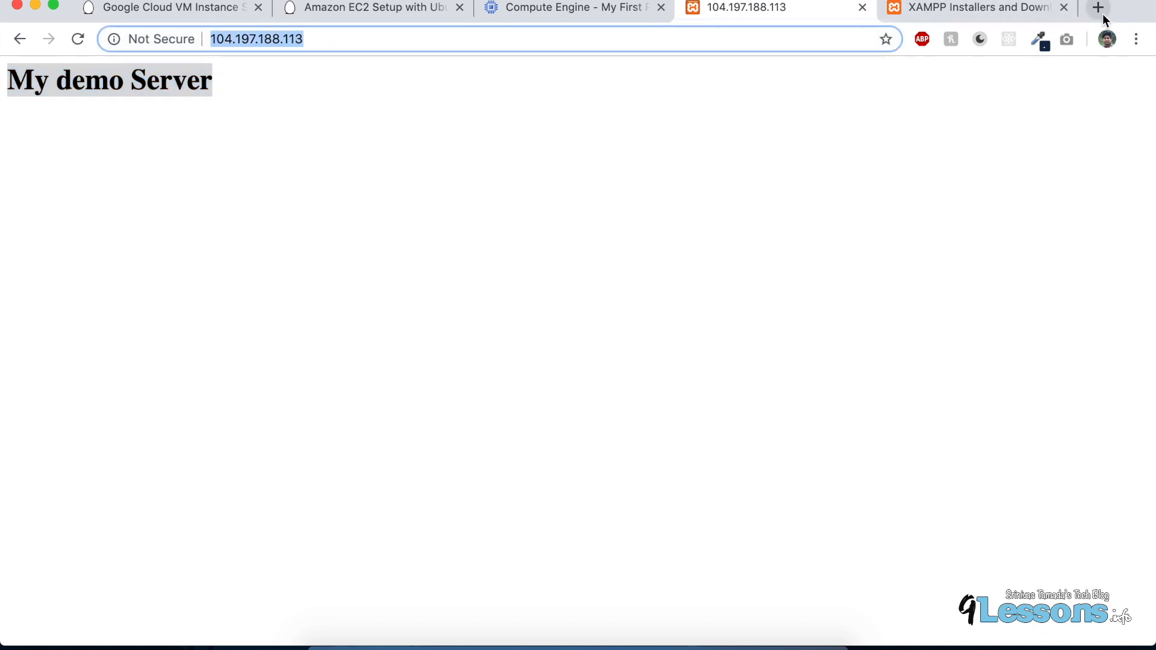
pyautogui.click(1098, 7)
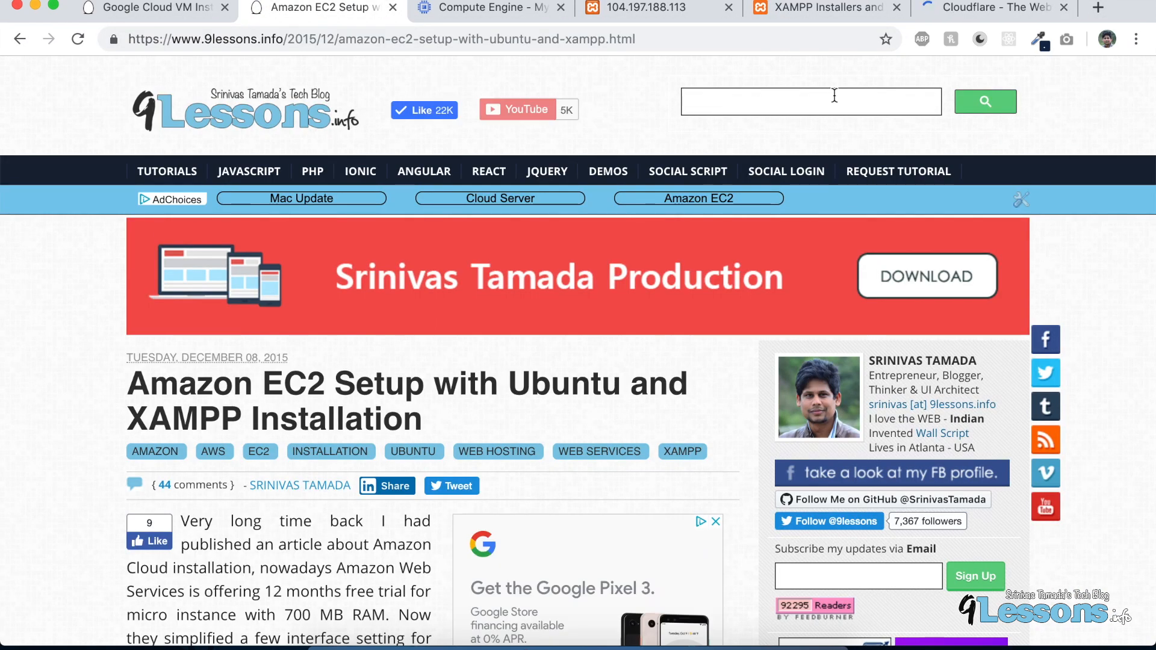
pyautogui.write('free https')
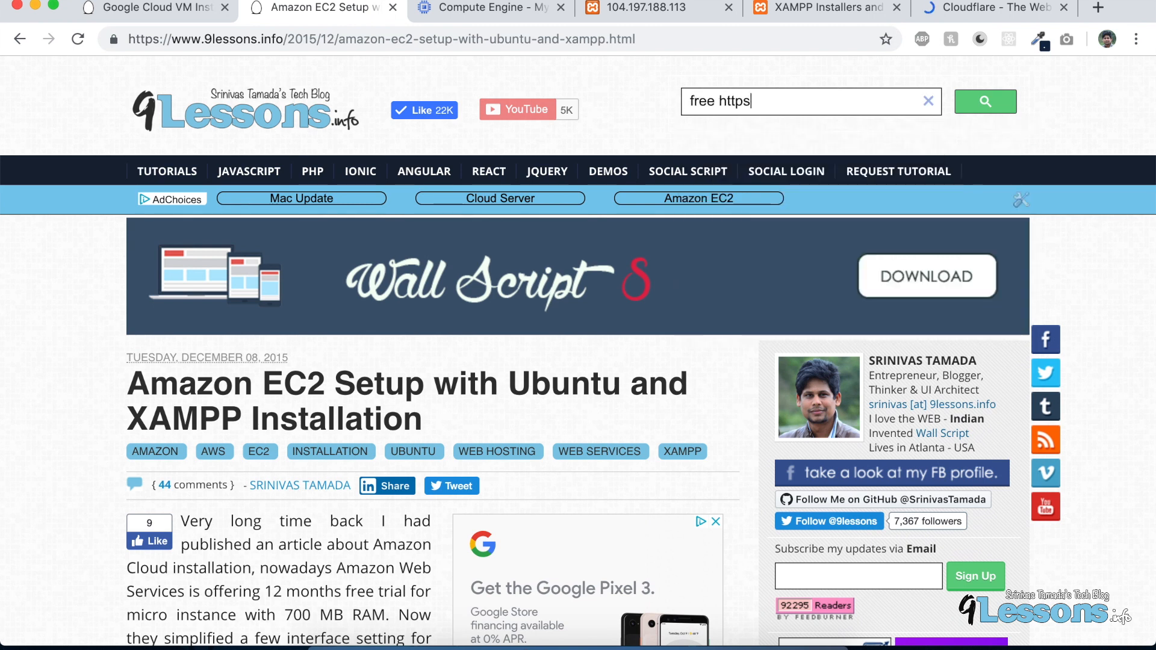
pyautogui.write('cloud')
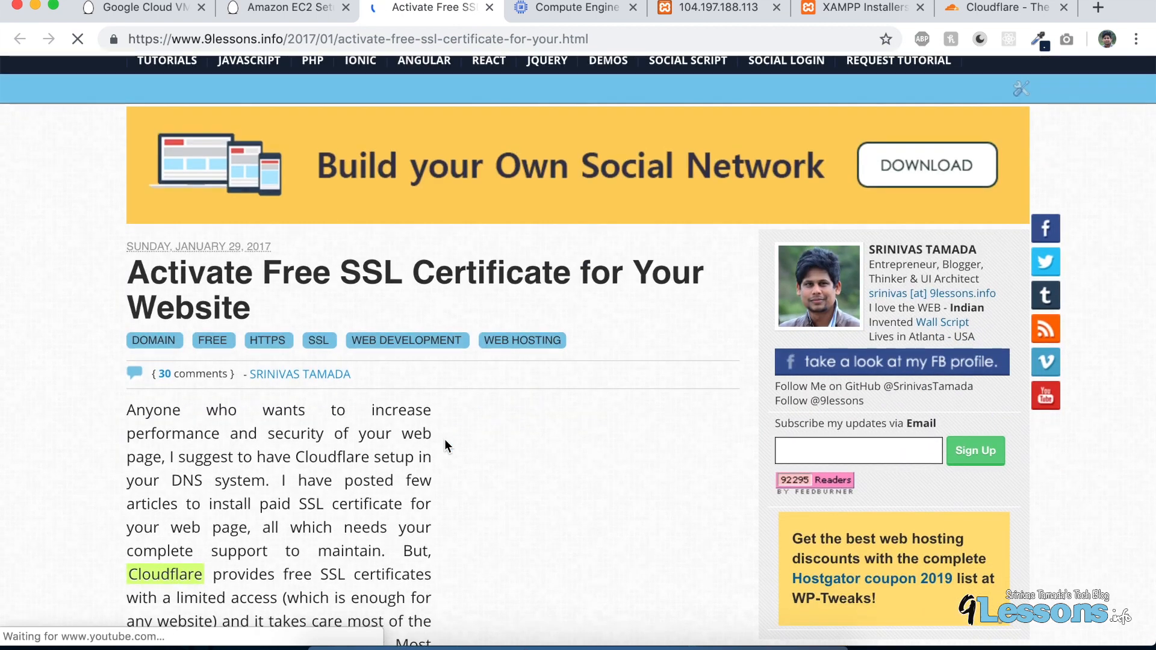
pyautogui.scroll(-3)
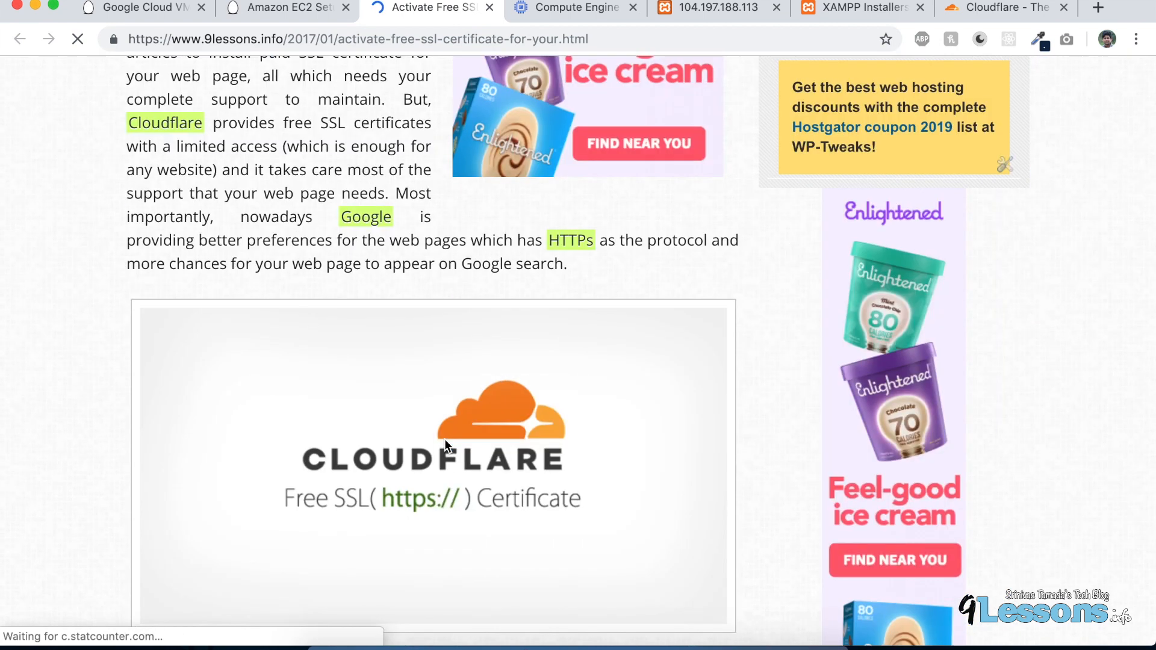
pyautogui.scroll(-3)
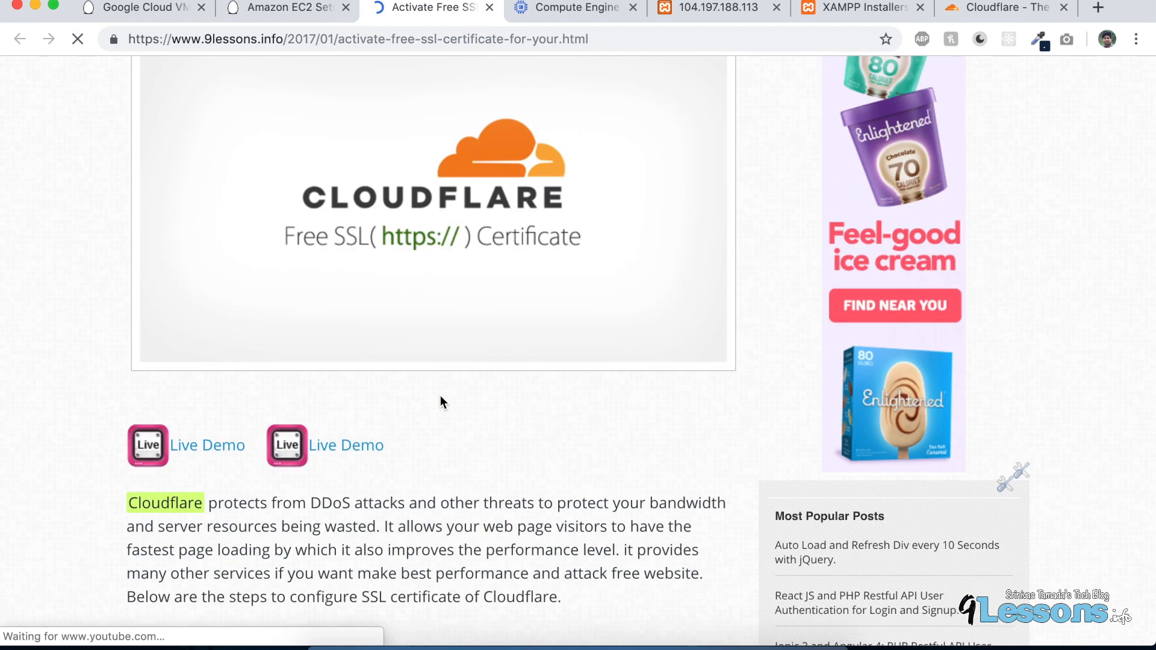
# Step: Switch between the My demo Server page and the Amazon EC2 article's Domain Settings section
pyautogui.click(299, 11)
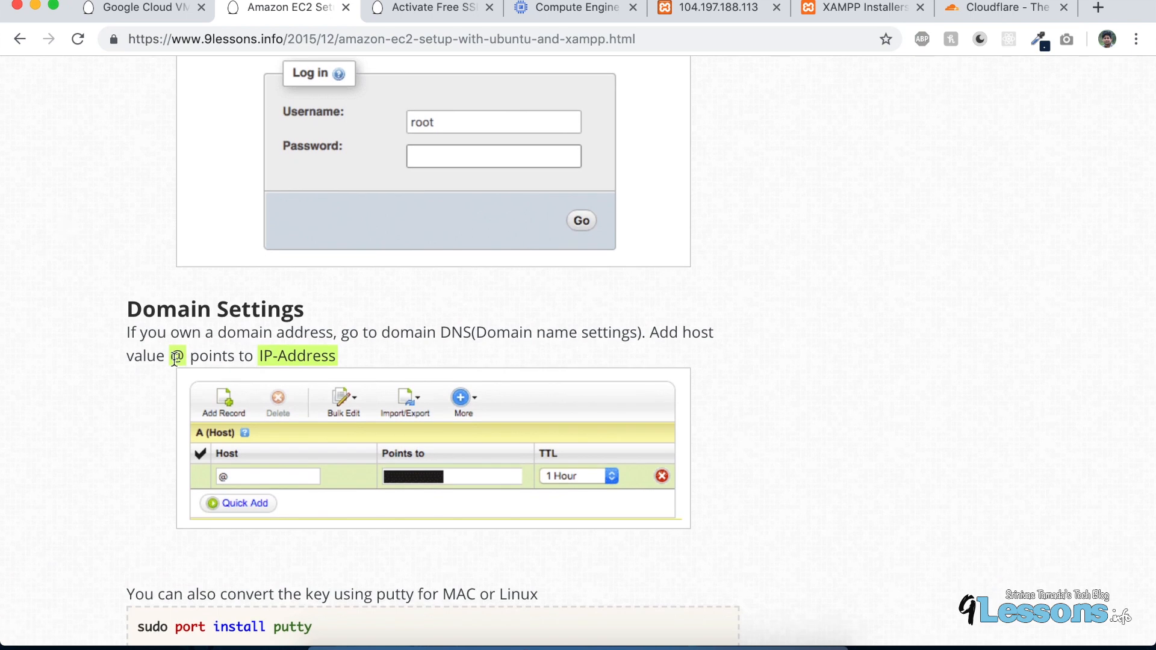
pyautogui.moveTo(411, 483)
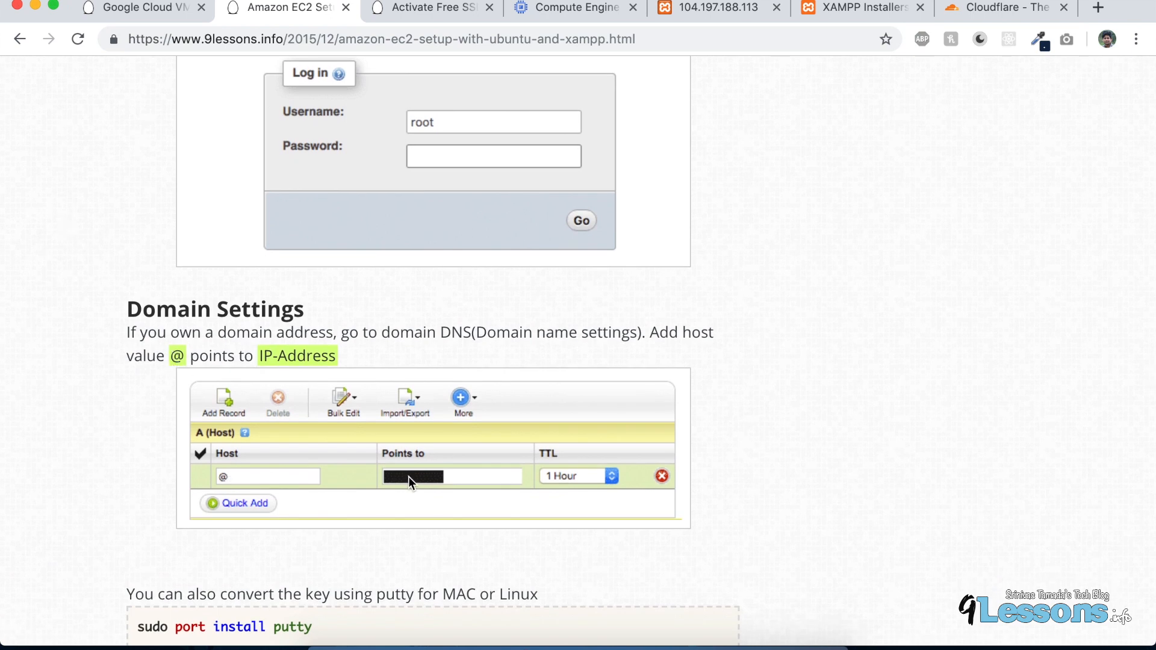
pyautogui.click(722, 7)
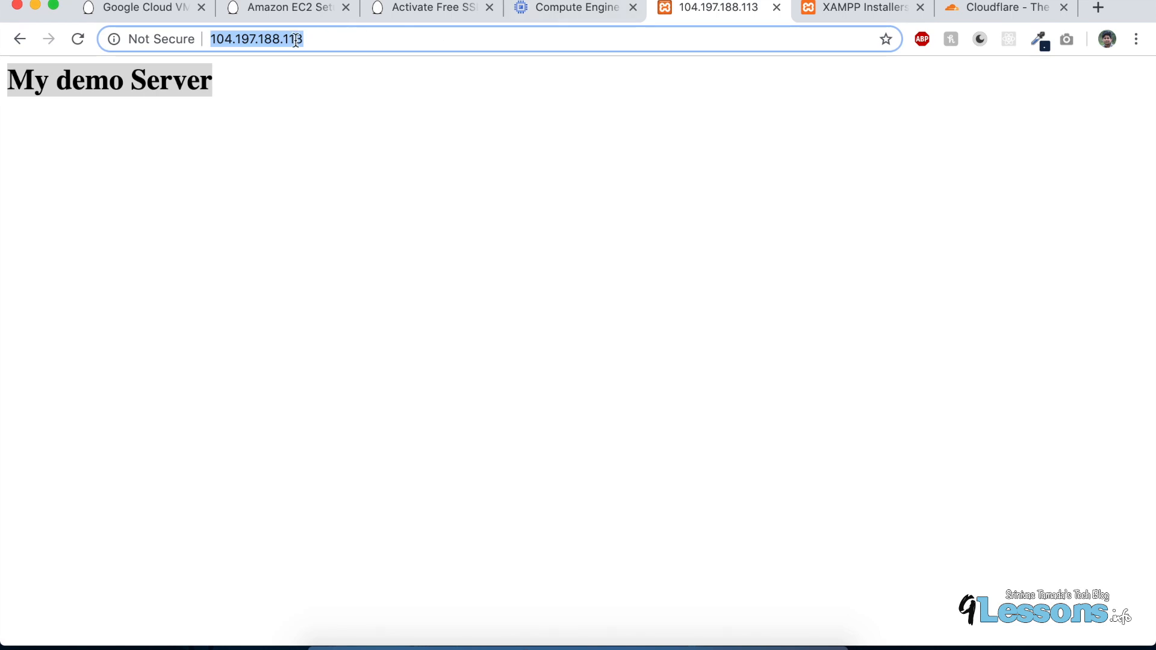
pyautogui.click(287, 10)
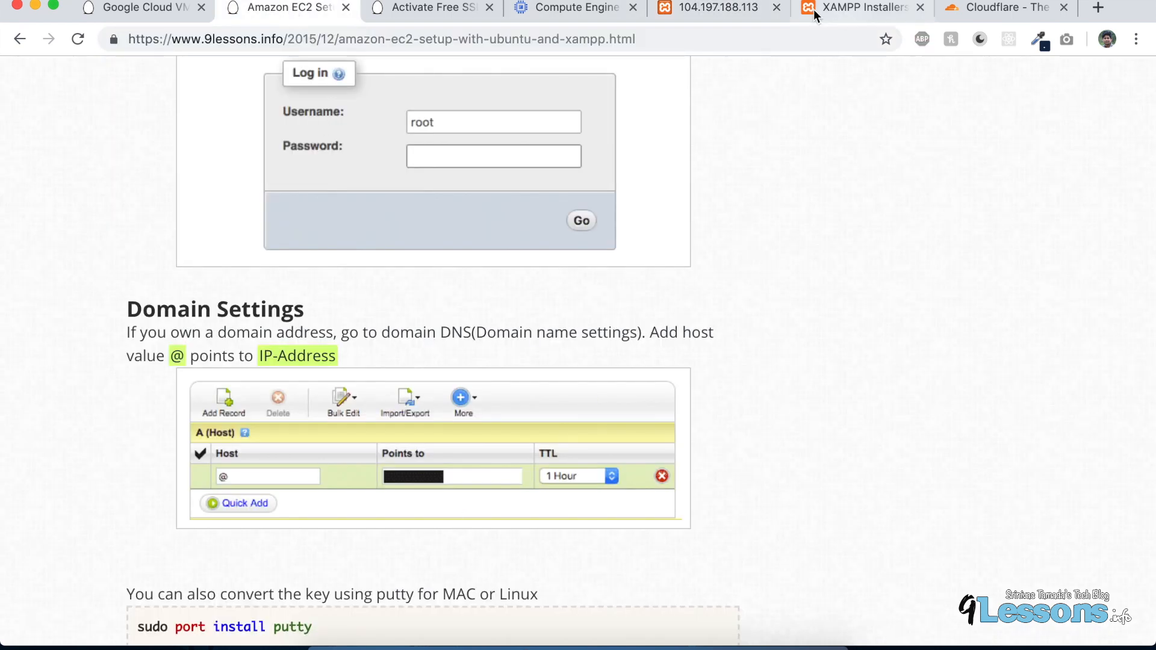
# Step: Open the server's dashboard, try phpMyAdmin (403 Access forbidden), then return to the VM article
pyautogui.click(715, 7)
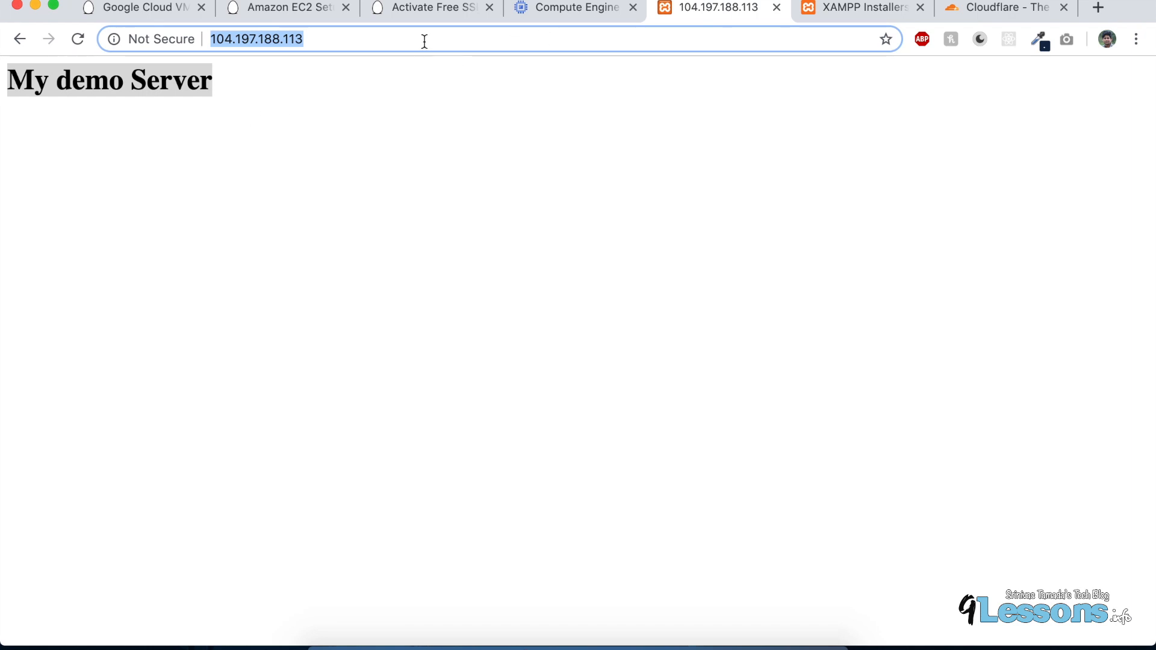
pyautogui.write('/')
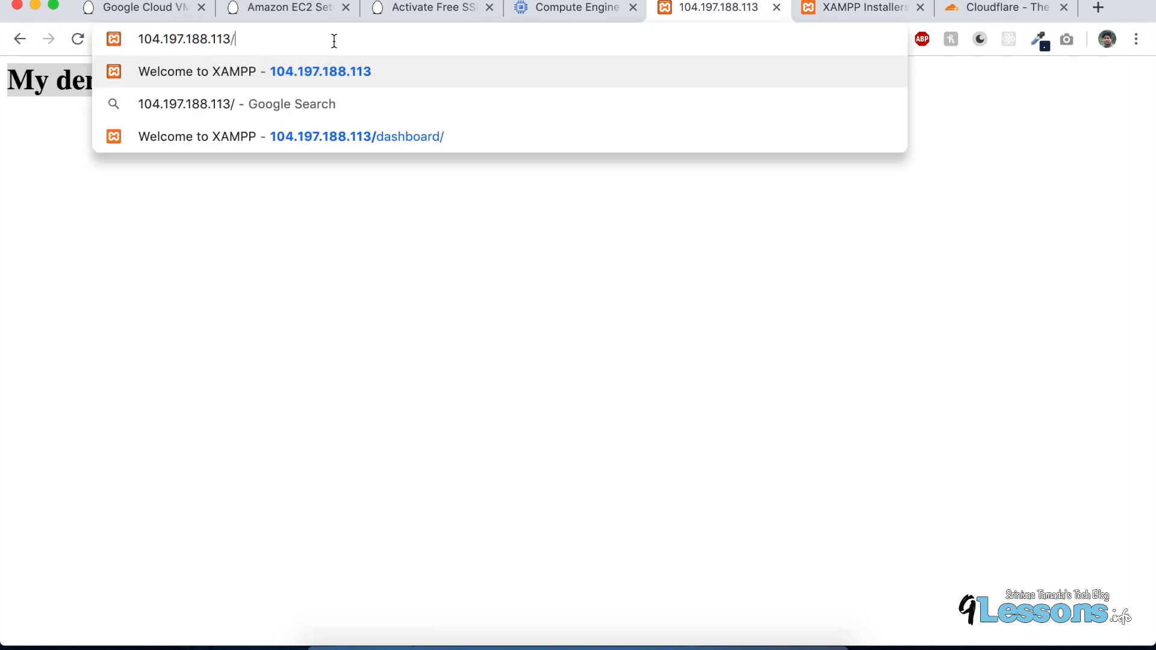
pyautogui.write('index.')
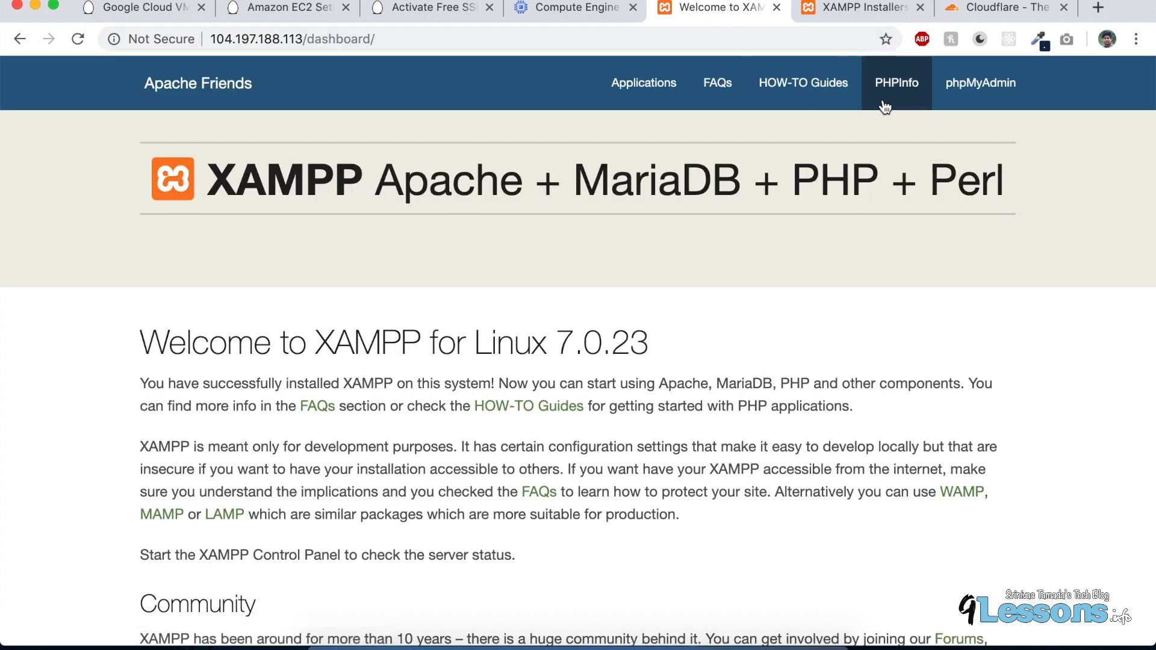
pyautogui.click(980, 82)
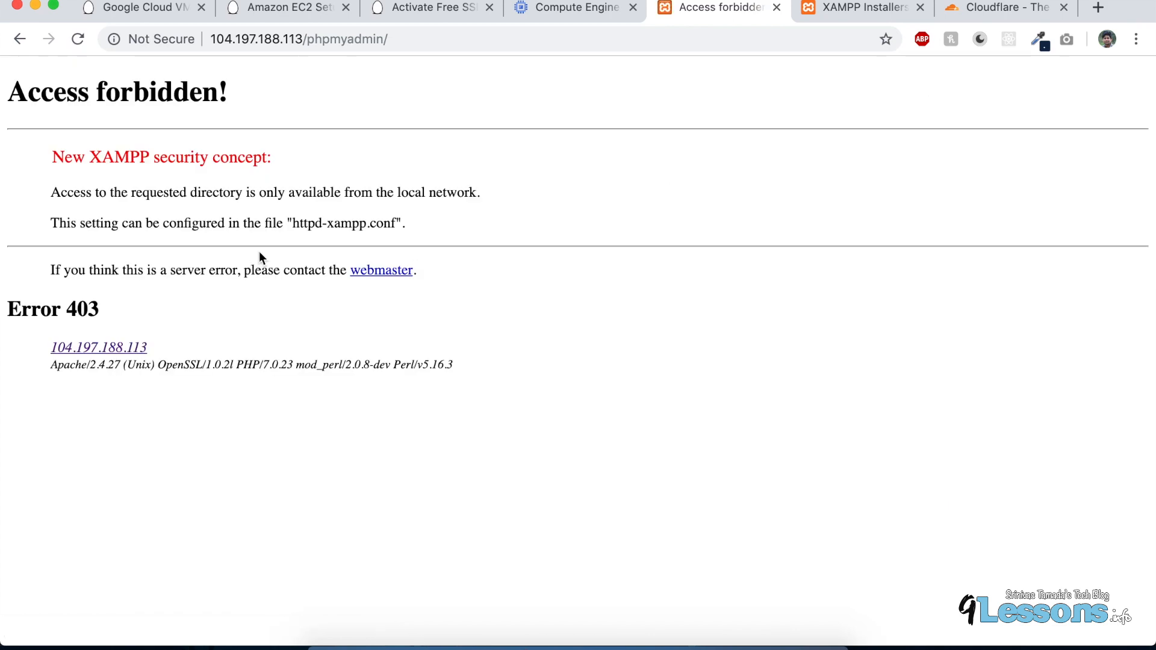
pyautogui.click(144, 8)
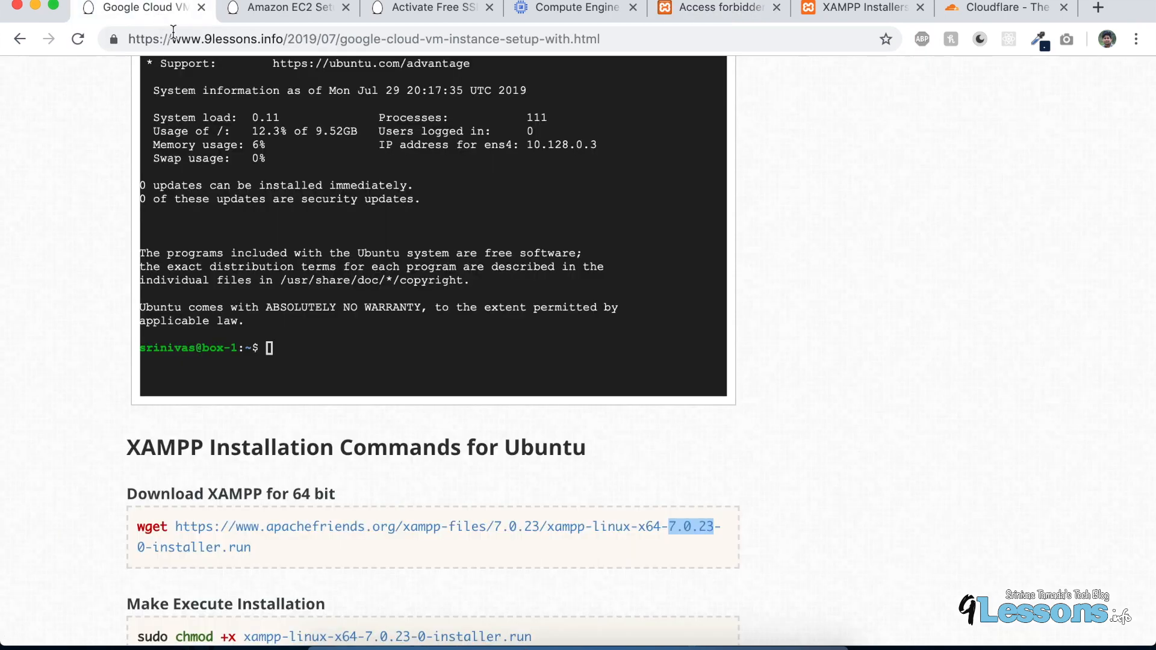
# Step: Scroll the 9lessons tutorial to the httpd-xampp.conf edit command and select it
pyautogui.scroll(-3)
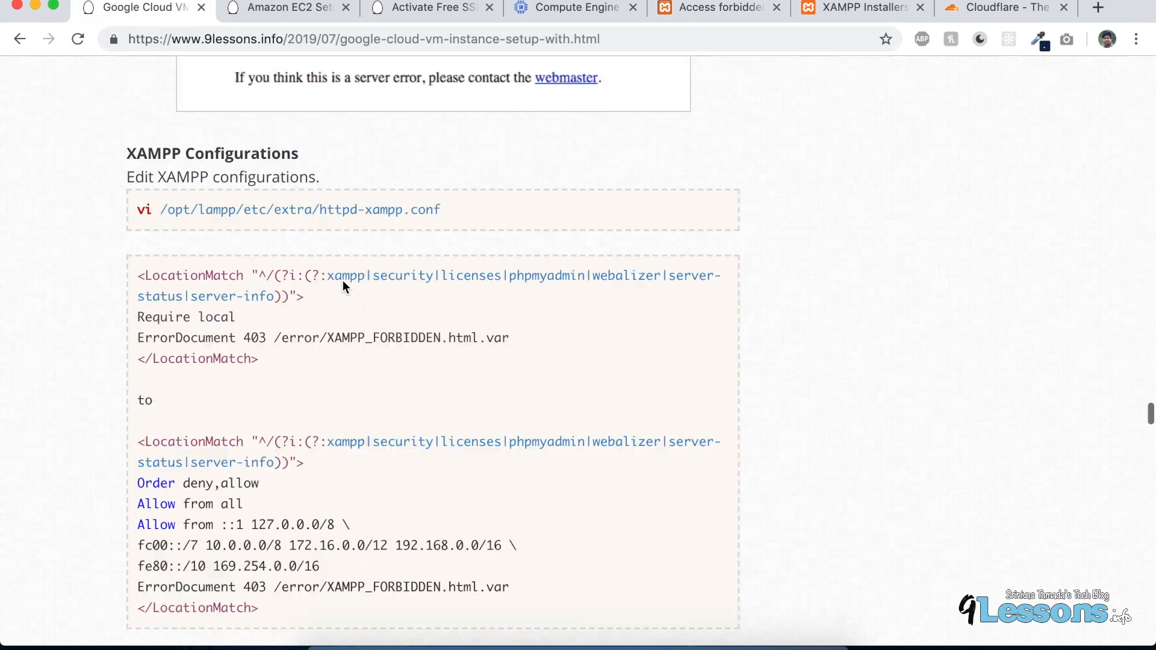
pyautogui.scroll(3)
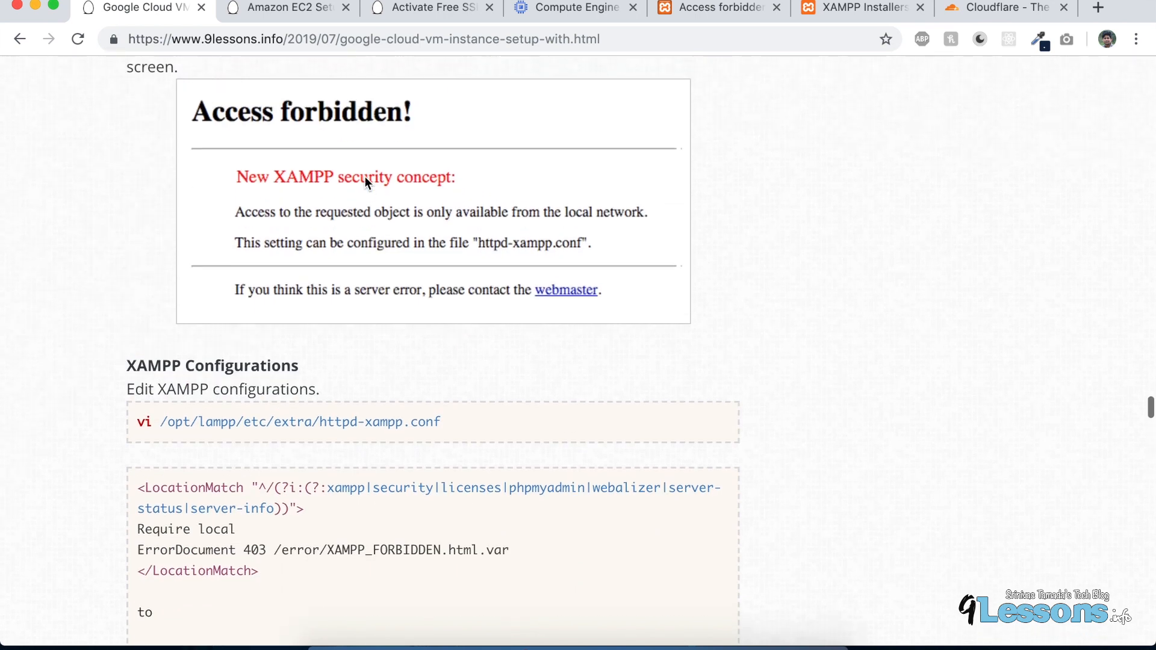
pyautogui.scroll(-3)
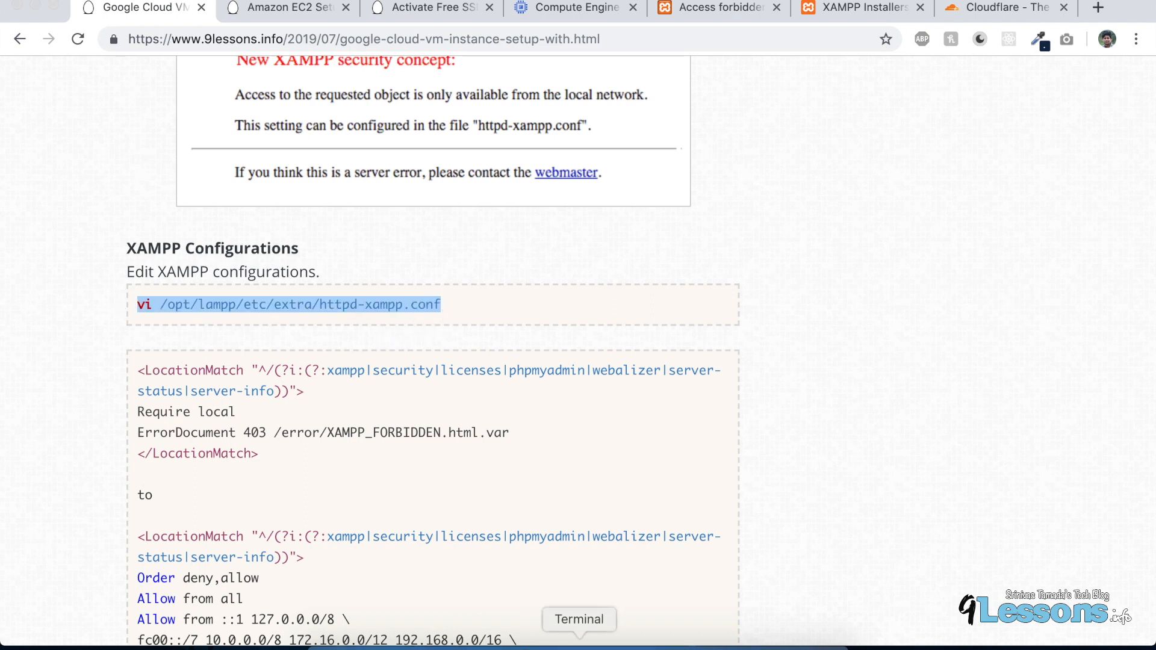
pyautogui.click(578, 619)
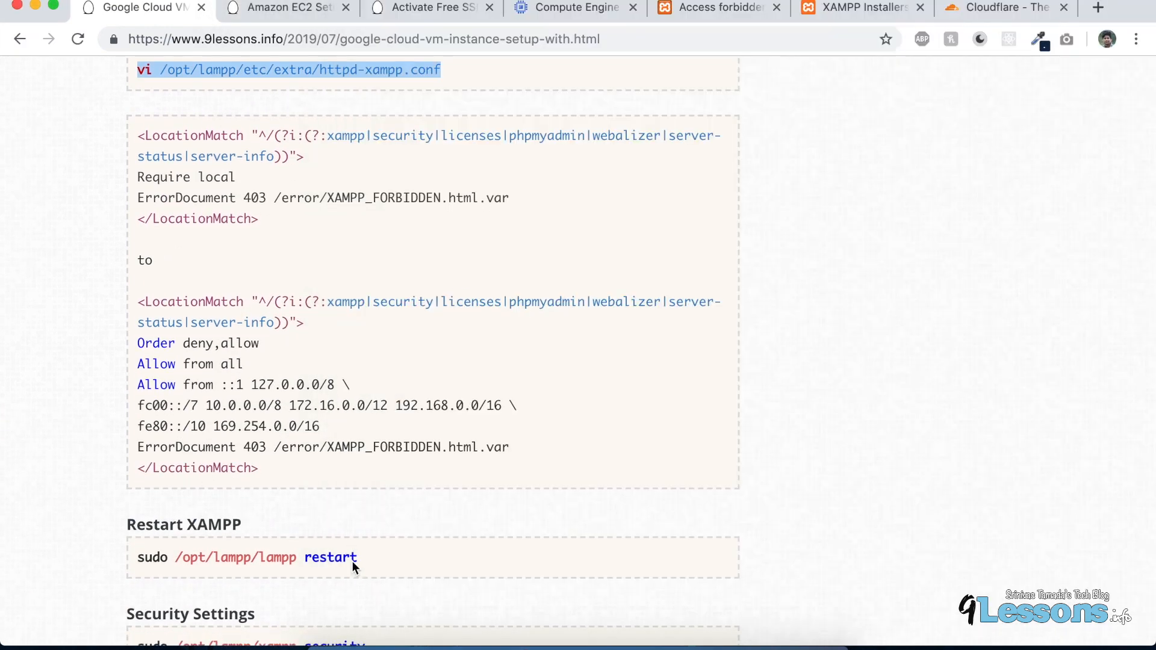
# Step: Review the restart, security and phpMyAdmin sections, then return to Compute Engine instances
pyautogui.scroll(-3)
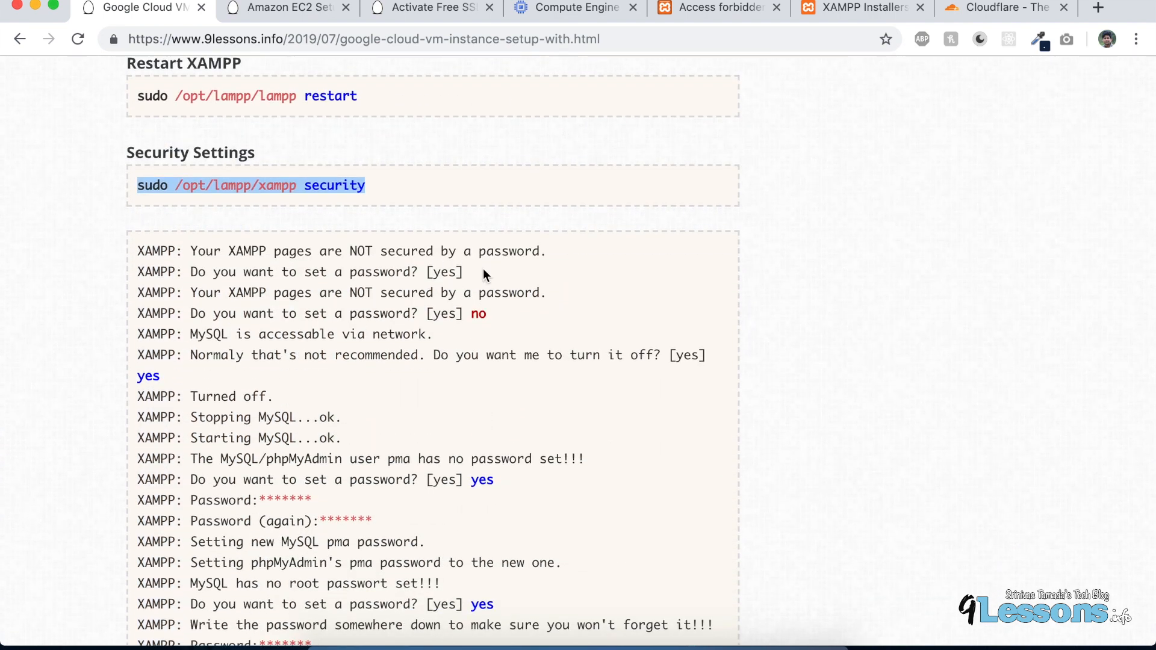
pyautogui.scroll(-3)
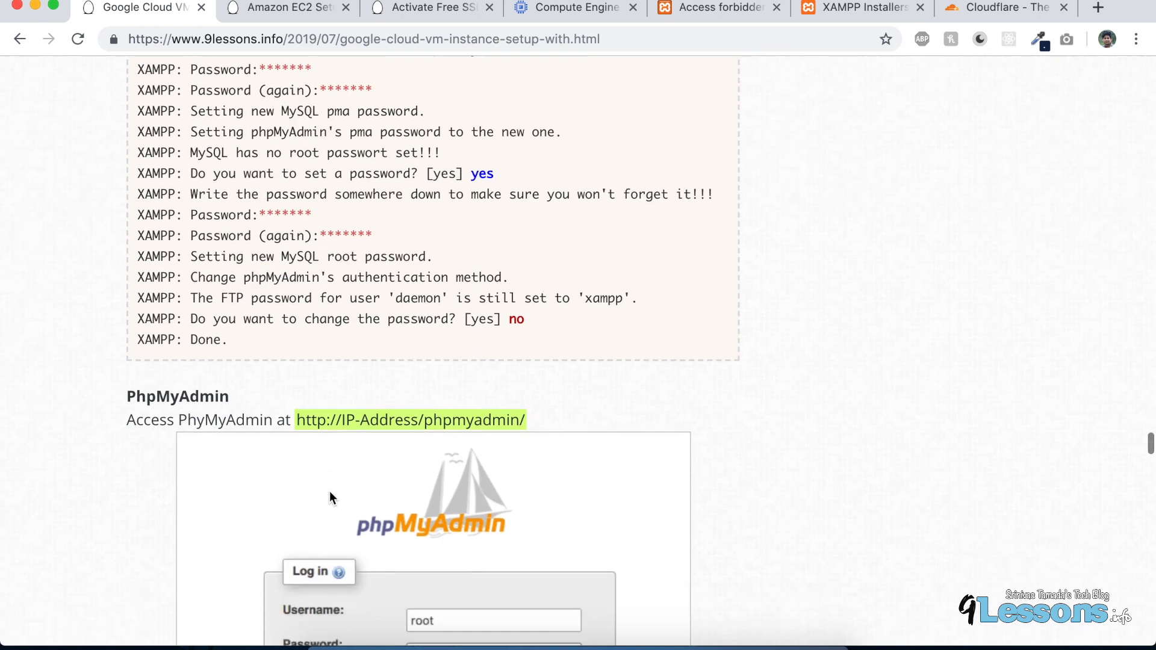
pyautogui.scroll(-3)
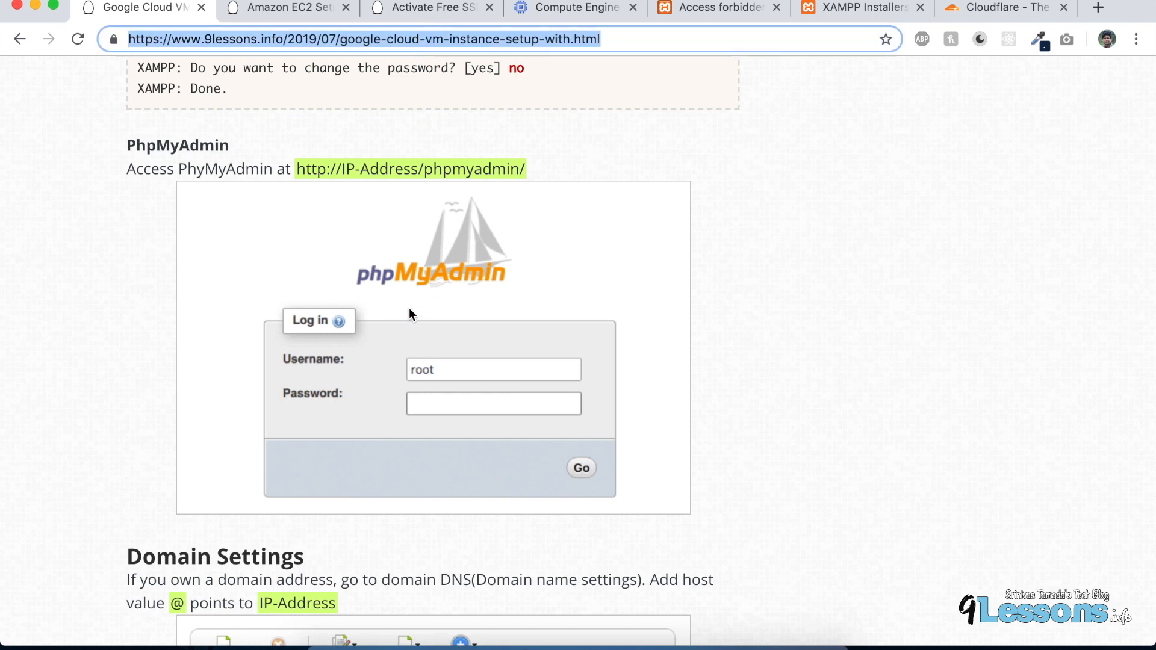
pyautogui.scroll(-3)
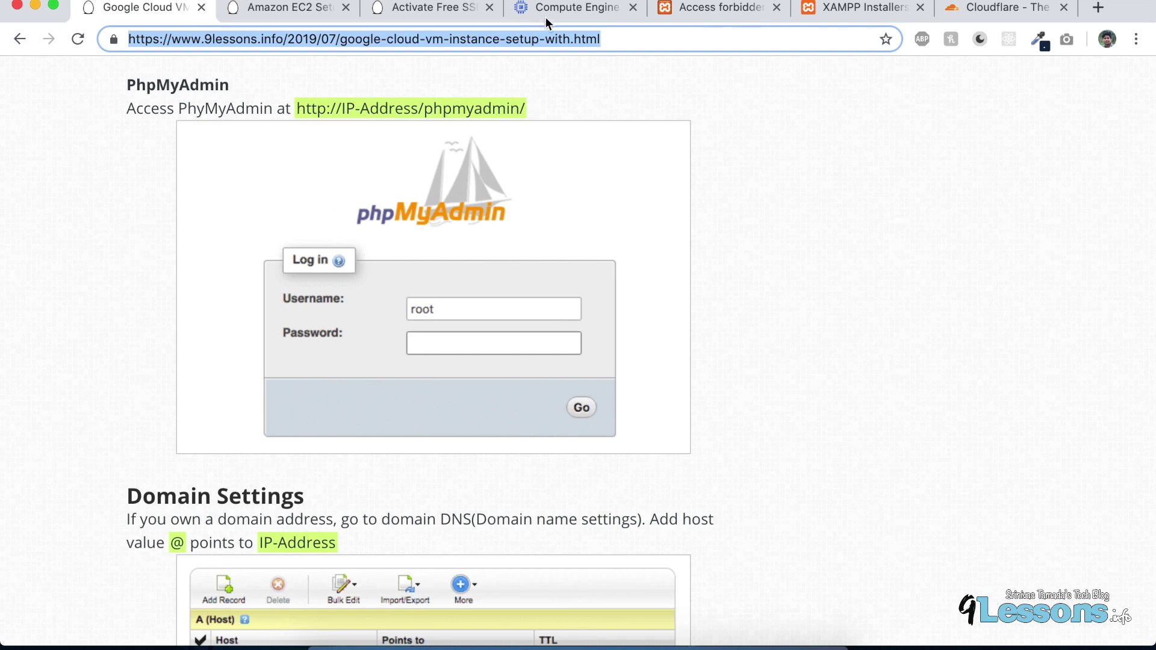
pyautogui.click(575, 7)
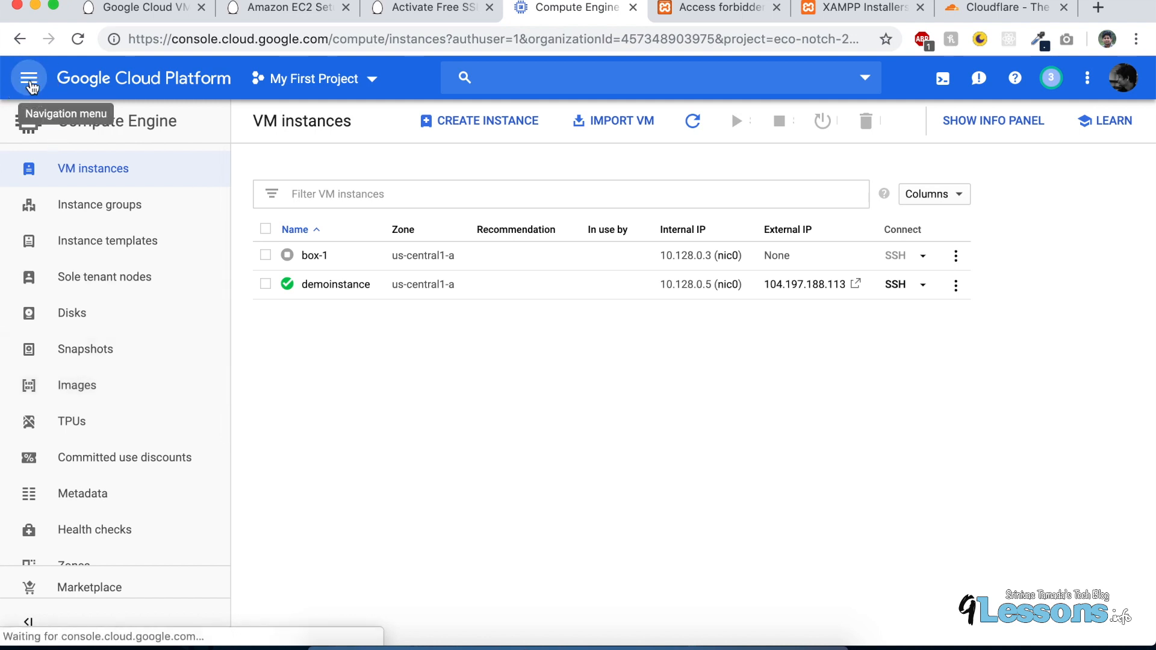
# Step: Show demoinstance's network interface details with its tags and firewall rules (default-allow-http, https)
pyautogui.click(29, 77)
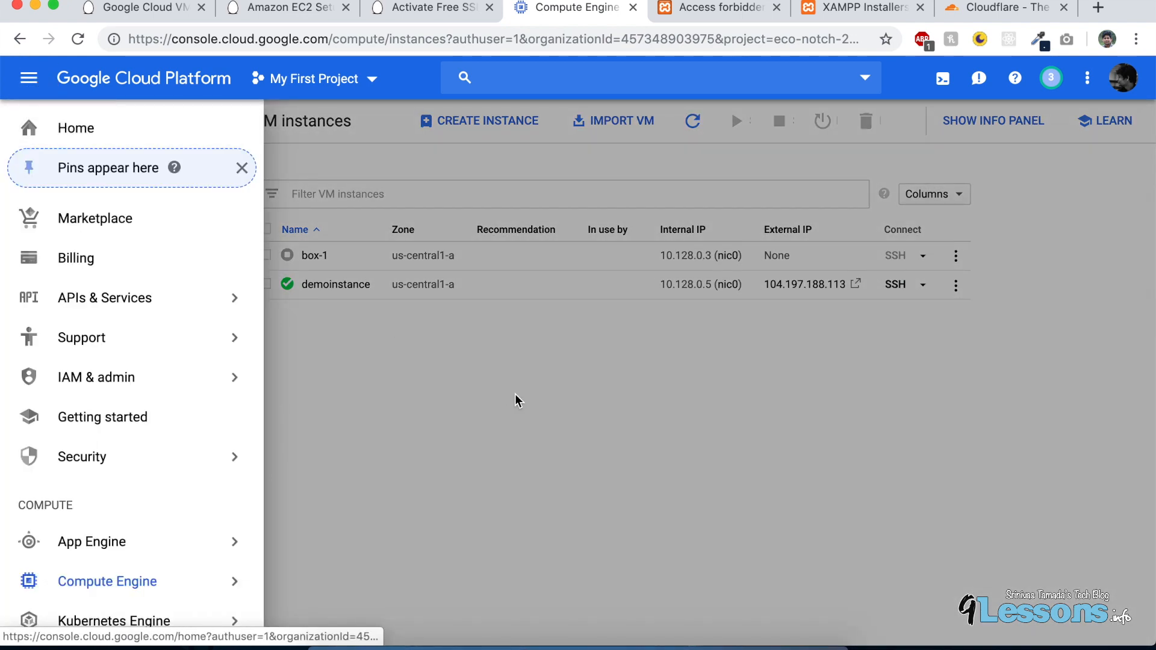
pyautogui.click(956, 284)
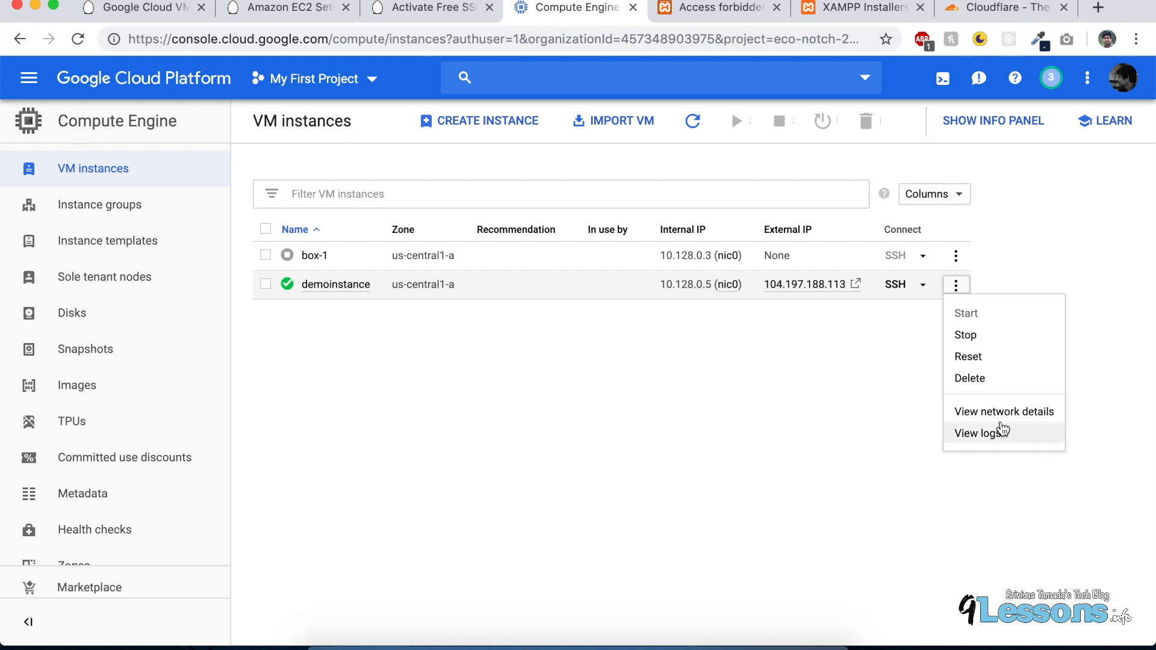
pyautogui.click(1004, 412)
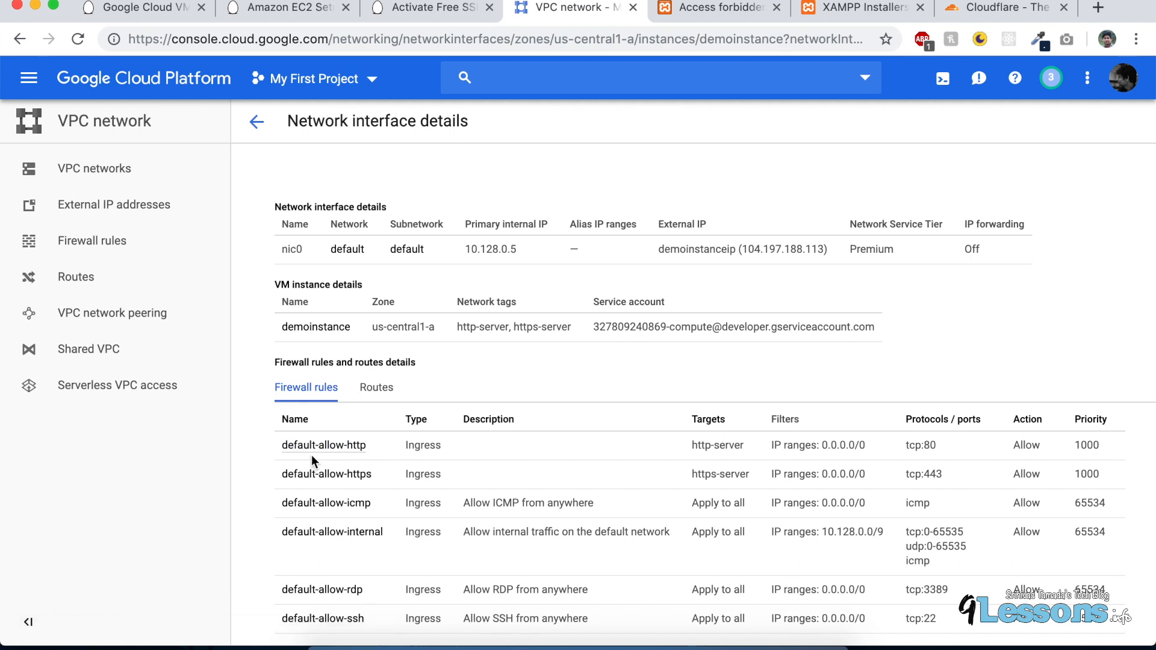
pyautogui.moveTo(927, 445)
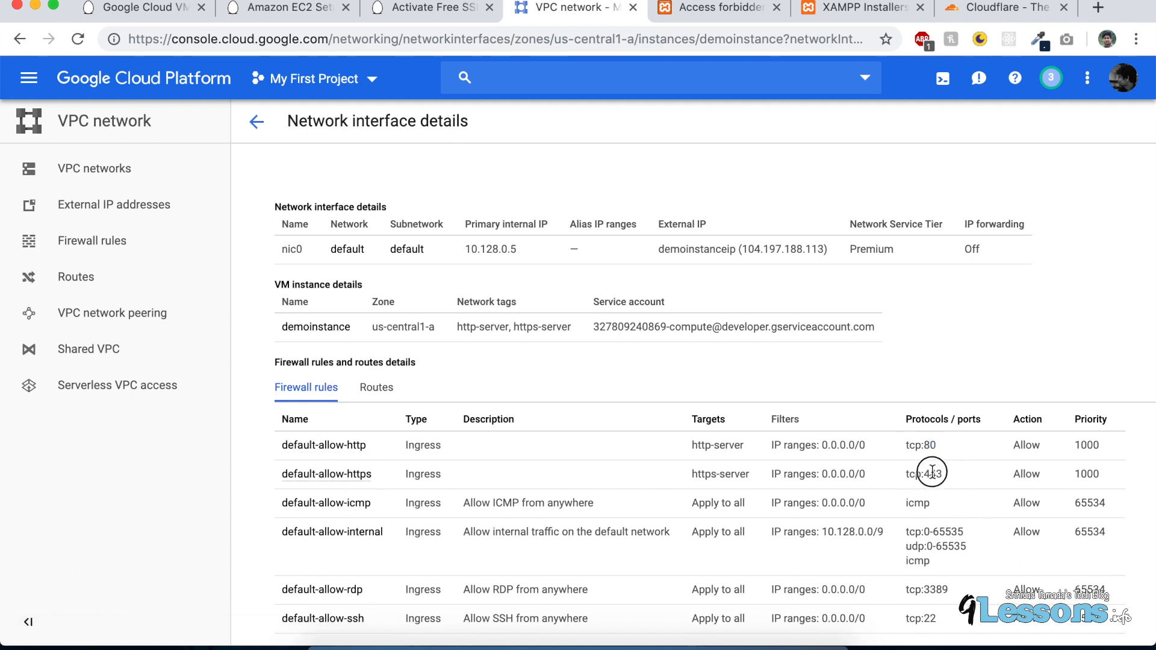
# Step: Review the https rule (tcp:443), then go to VPC network's Firewall rules list of six default ingress rules
pyautogui.doubleClick(931, 474)
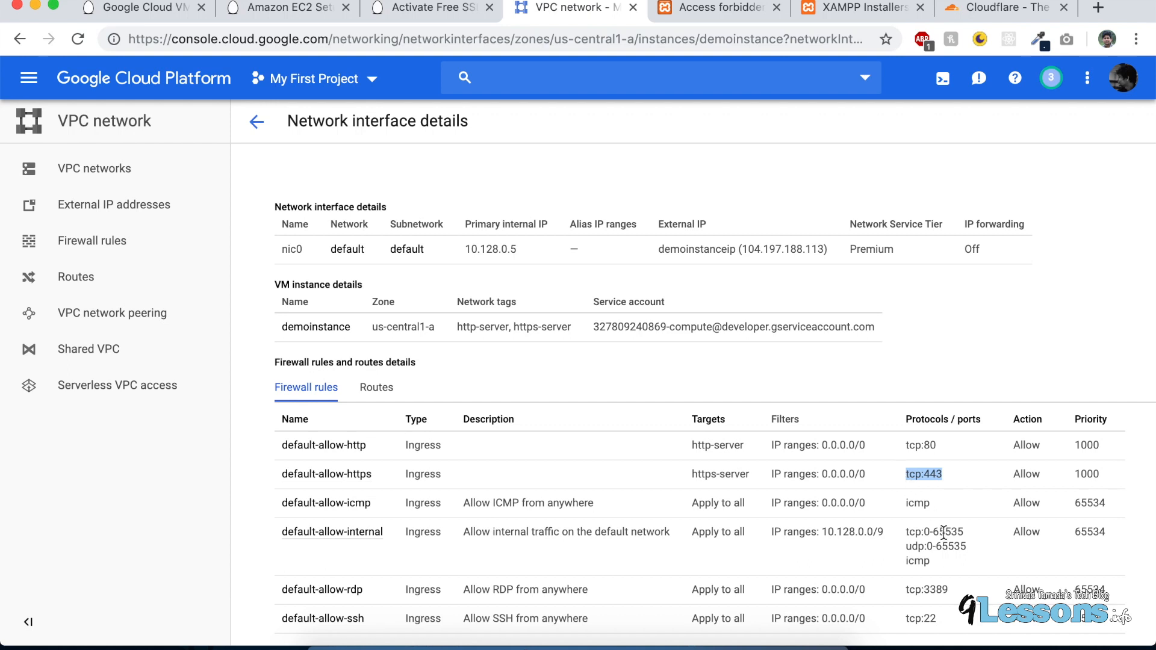
pyautogui.scroll(-3)
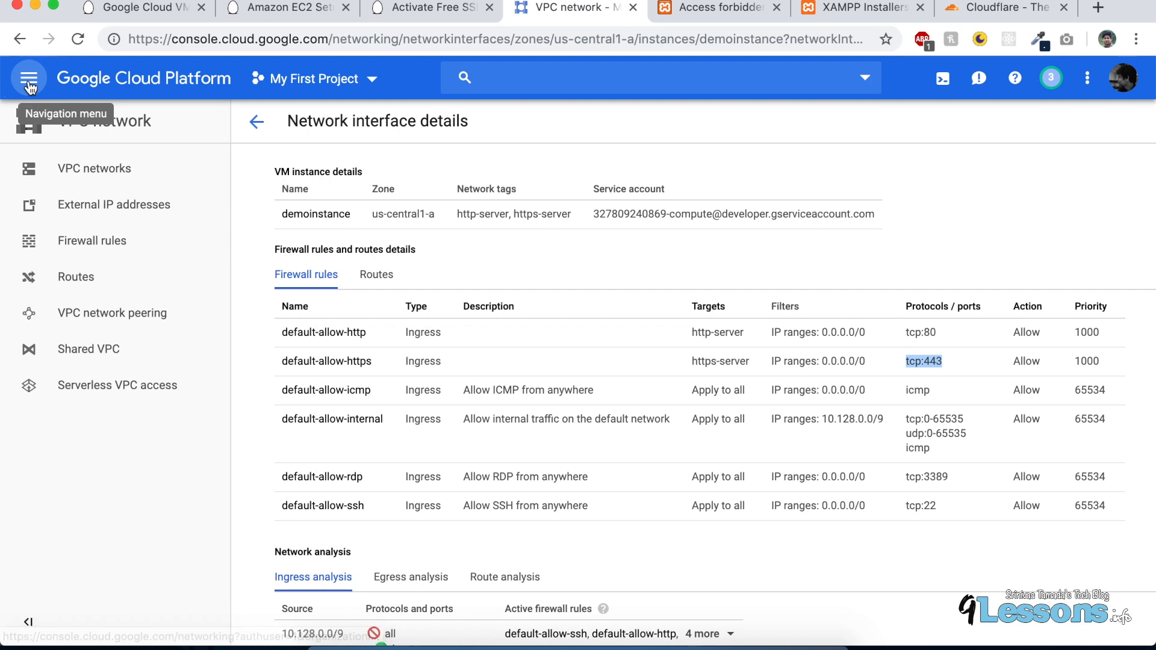
pyautogui.click(29, 77)
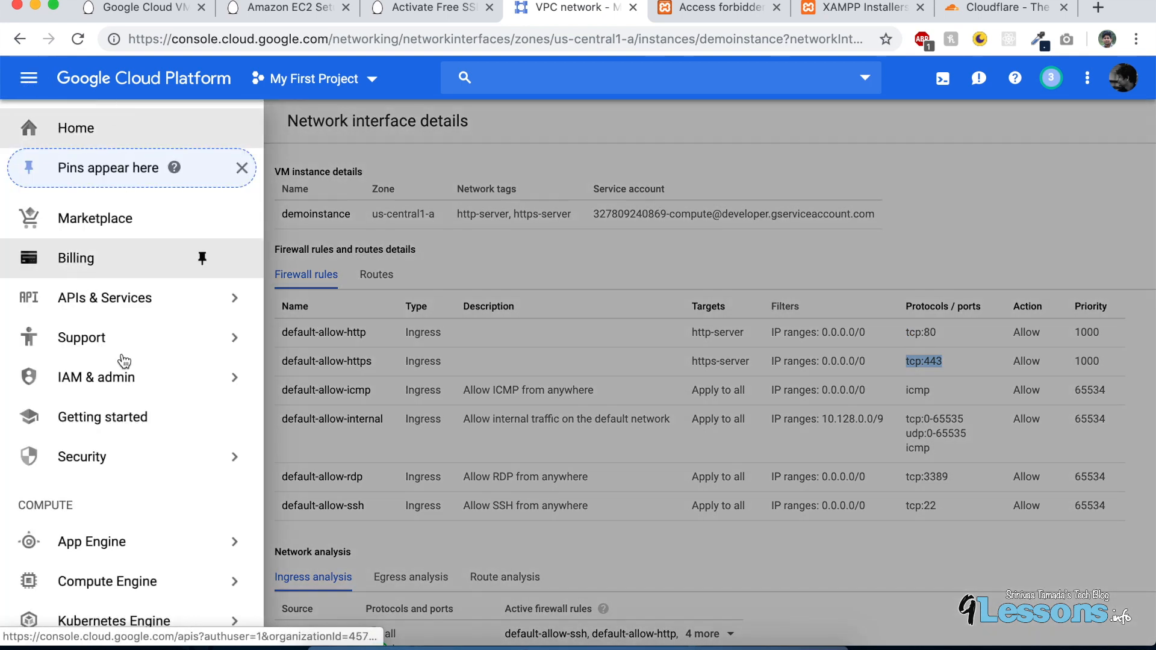
pyautogui.click(97, 457)
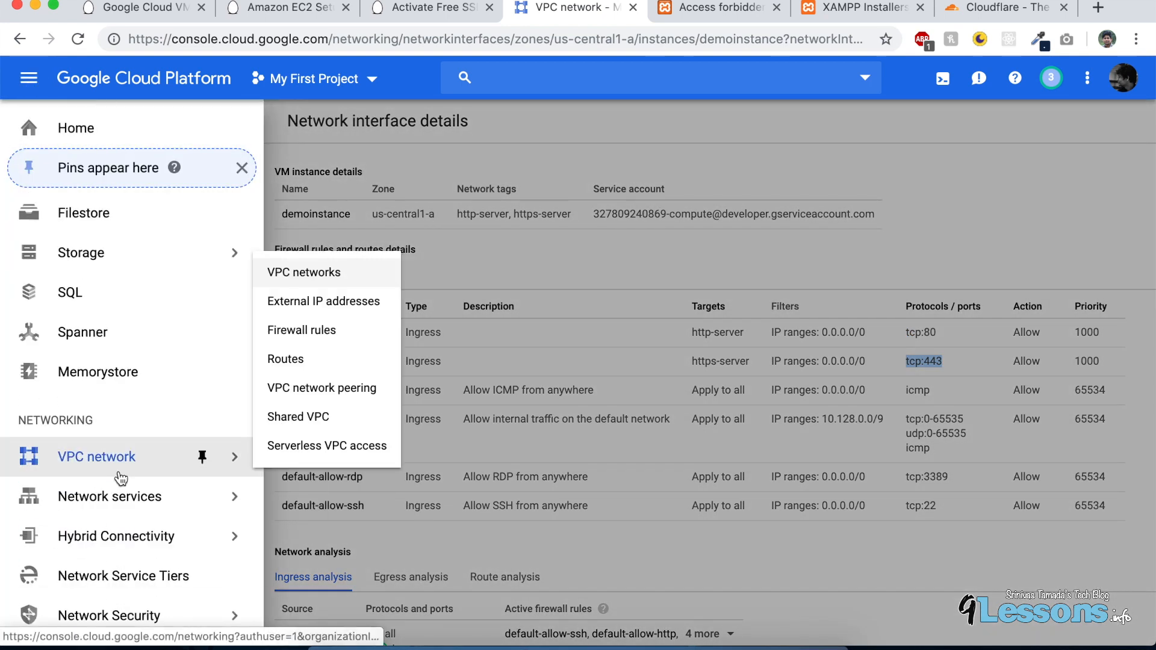
pyautogui.moveTo(318, 334)
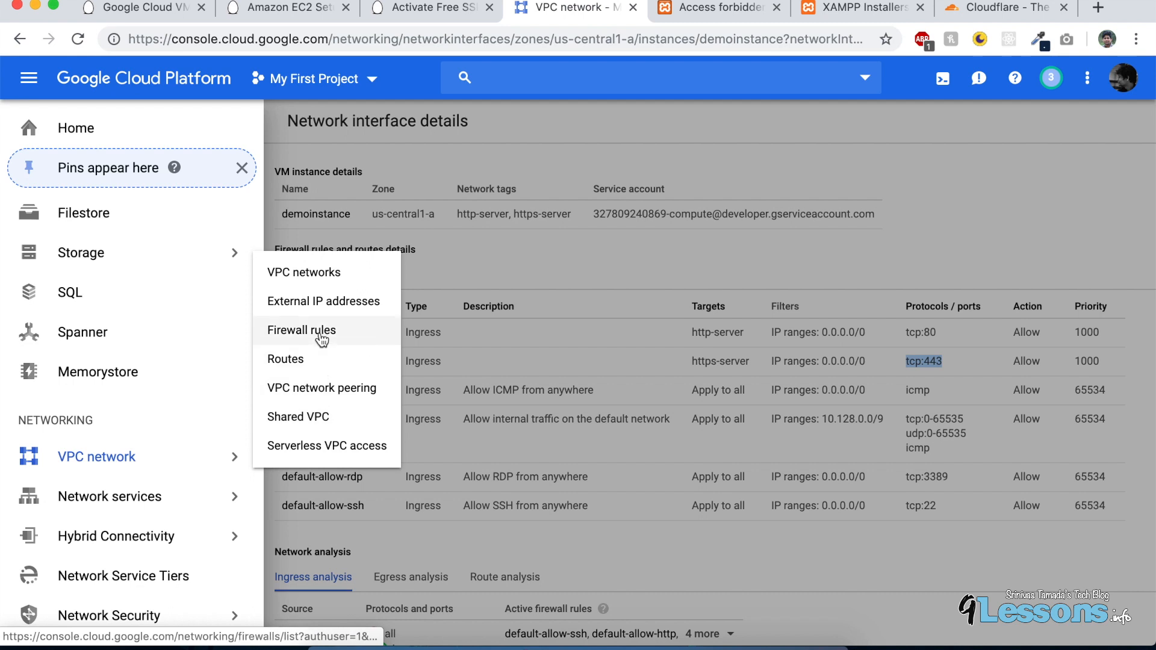
pyautogui.moveTo(294, 339)
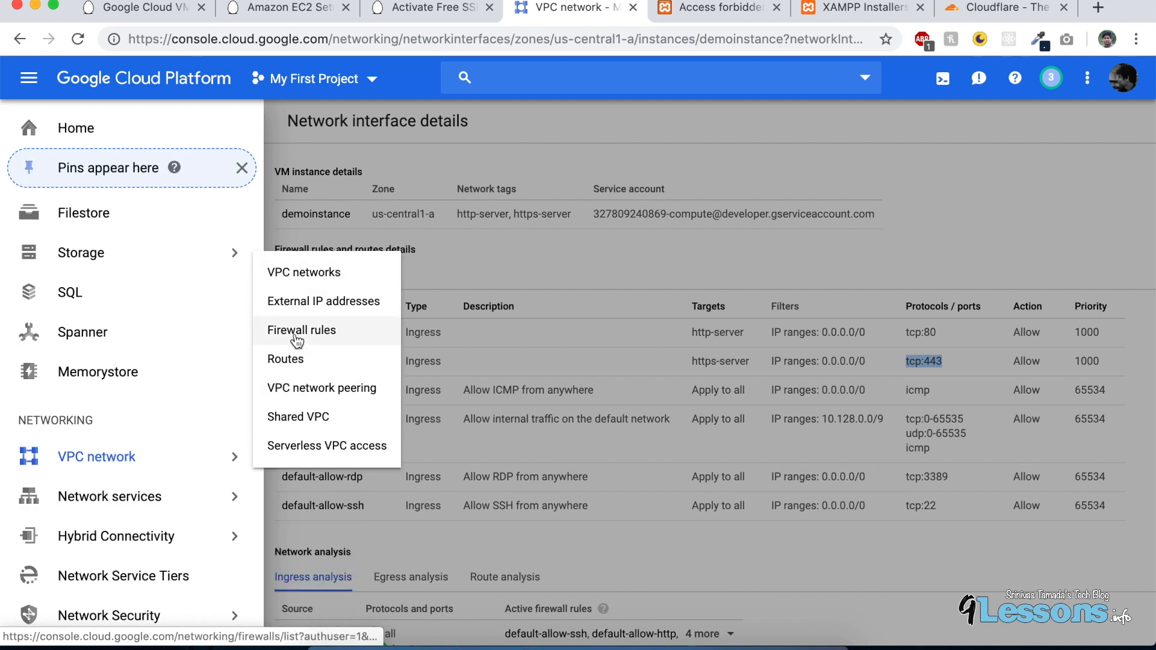
pyautogui.click(301, 330)
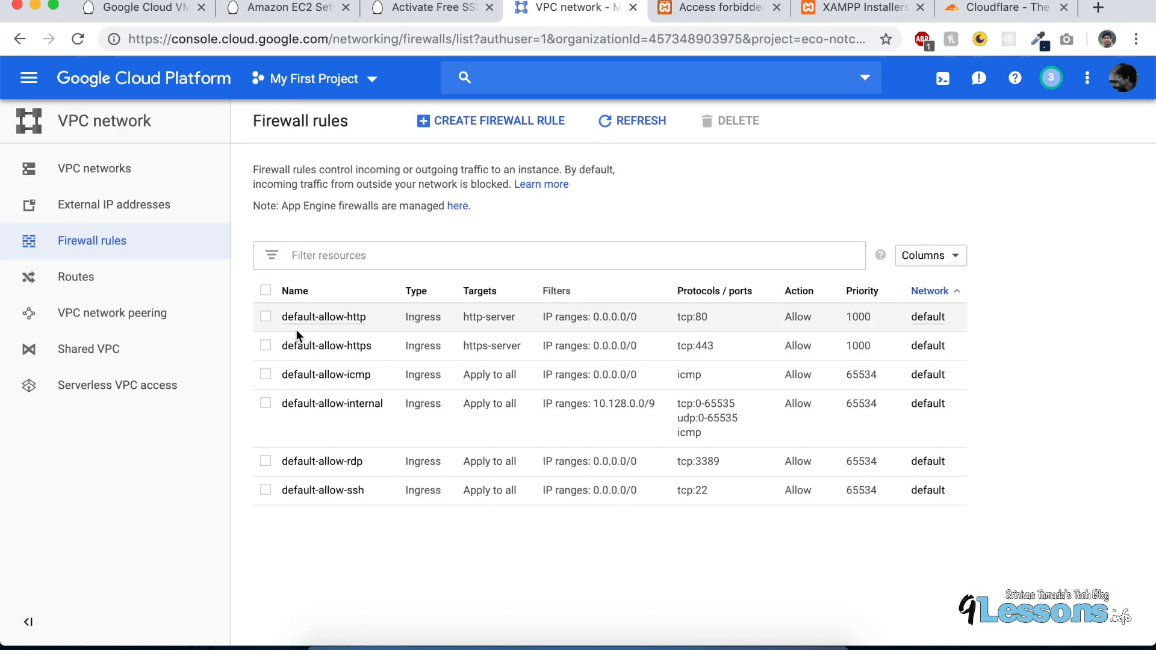
pyautogui.click(489, 121)
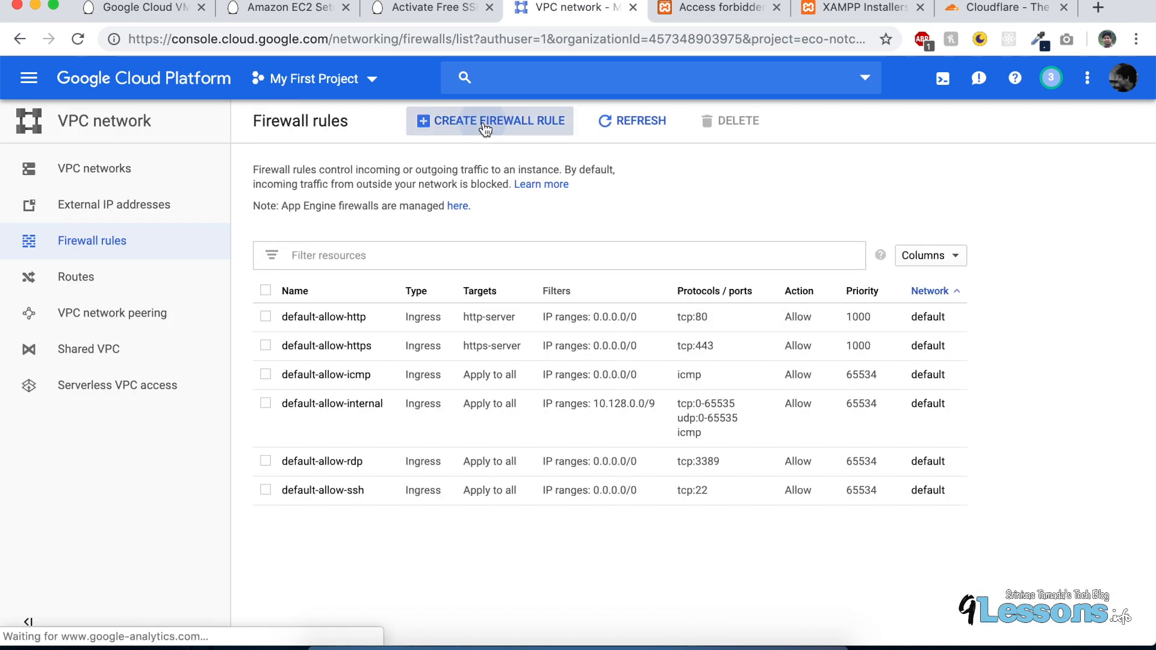
# Step: Start a new firewall rule named mydemofirewall, reusing the name as its target tag
pyautogui.click(488, 121)
pyautogui.write('M')
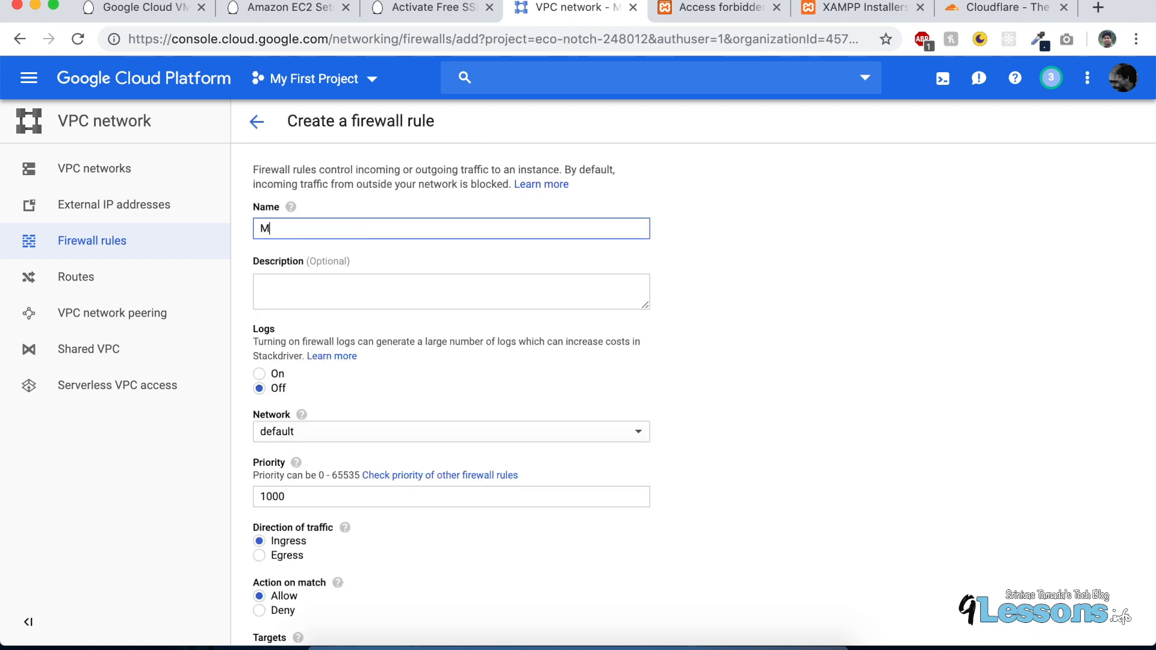
pyautogui.write('y')
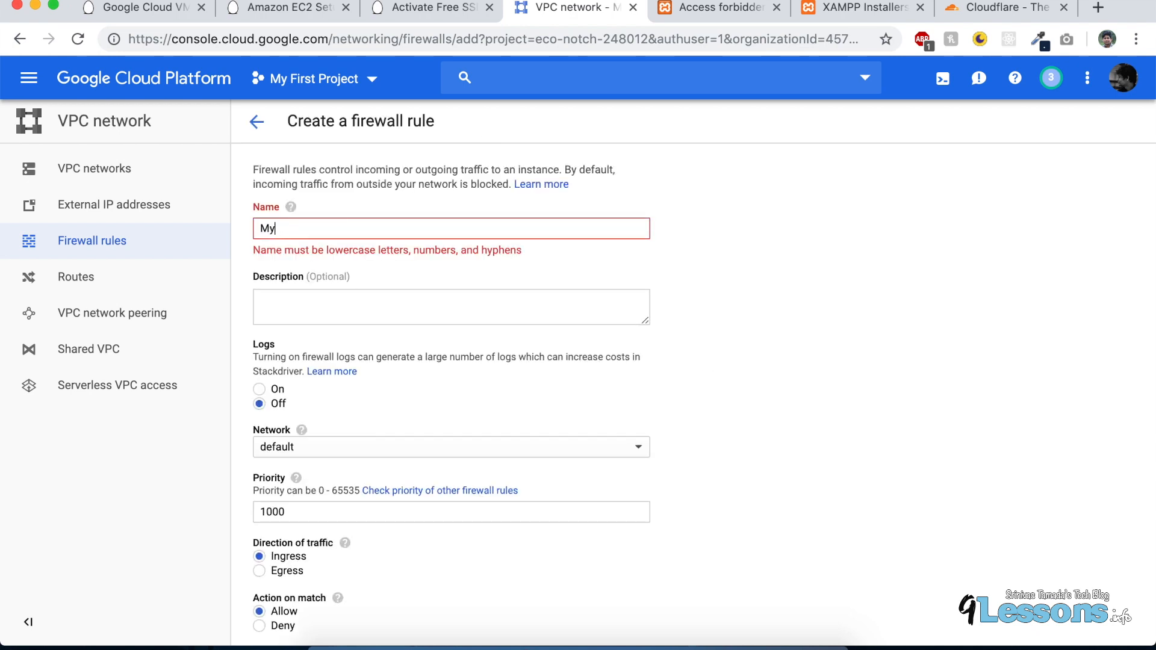
pyautogui.write('my')
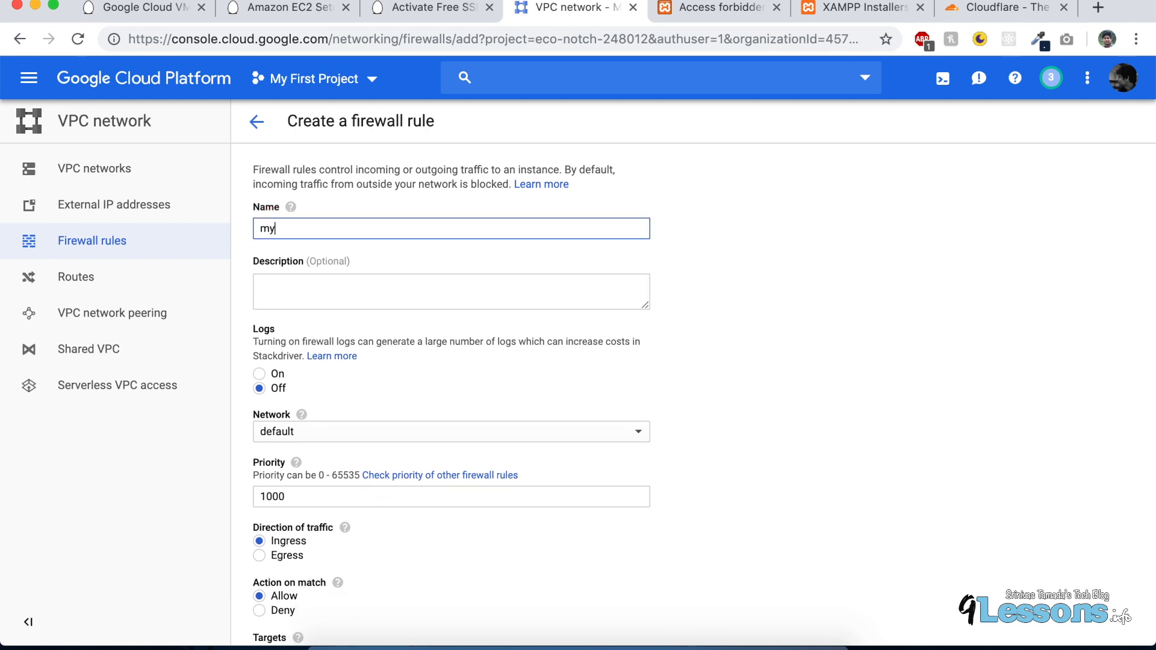
pyautogui.write('fd')
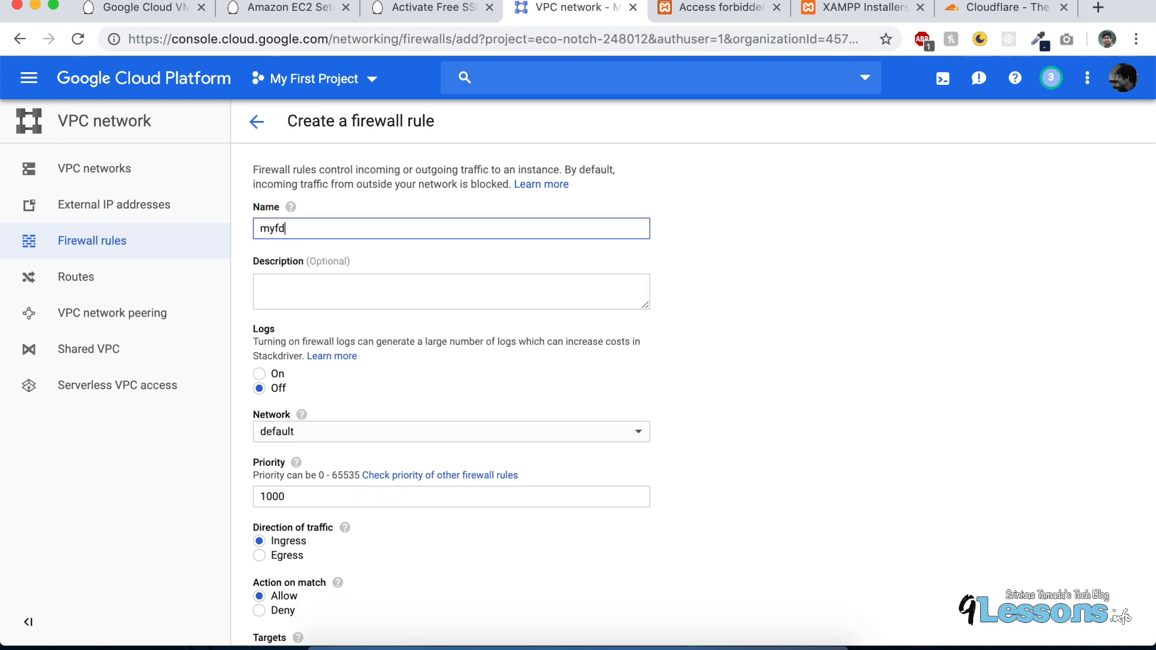
pyautogui.write('mydemofirewall')
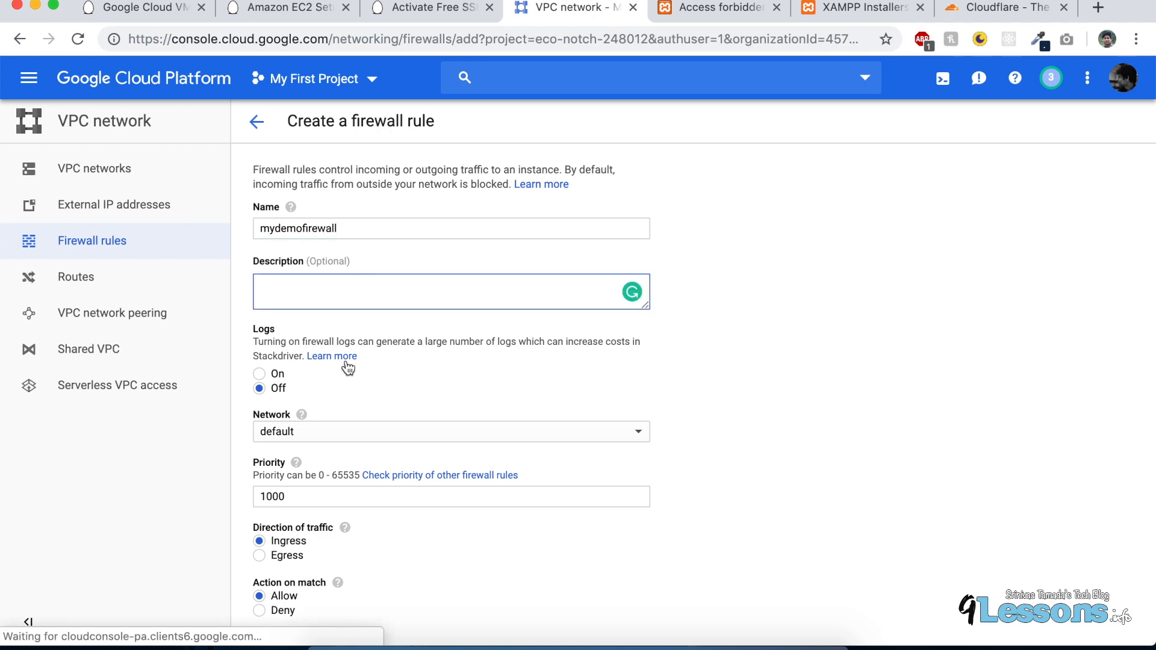
pyautogui.scroll(-3)
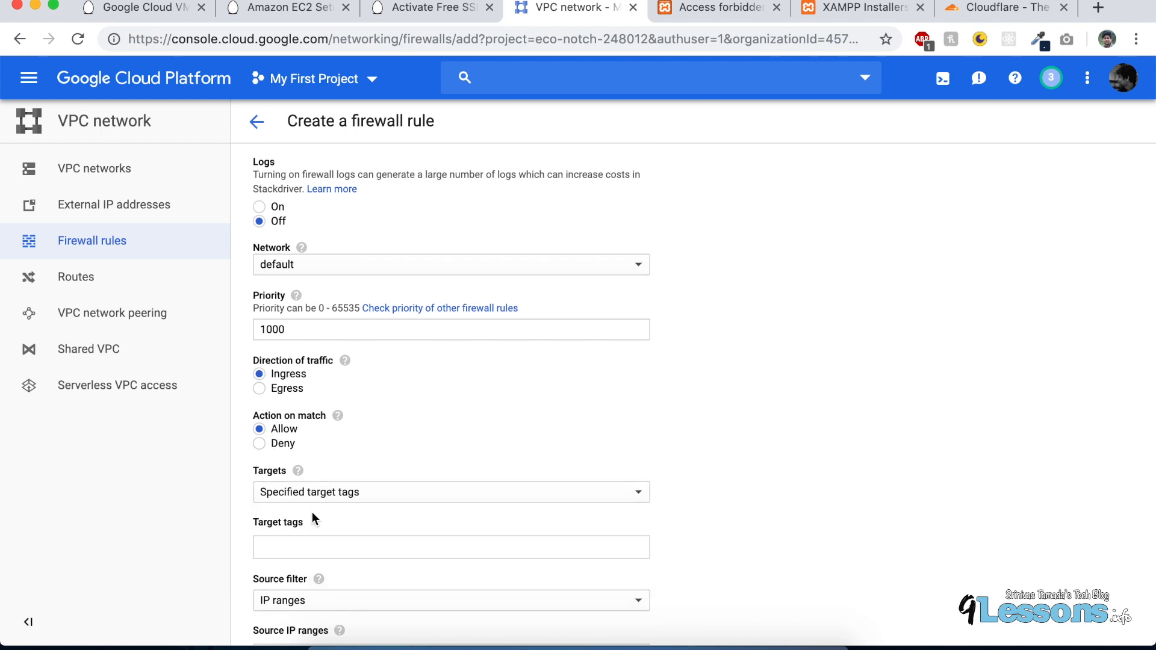
pyautogui.click(450, 547)
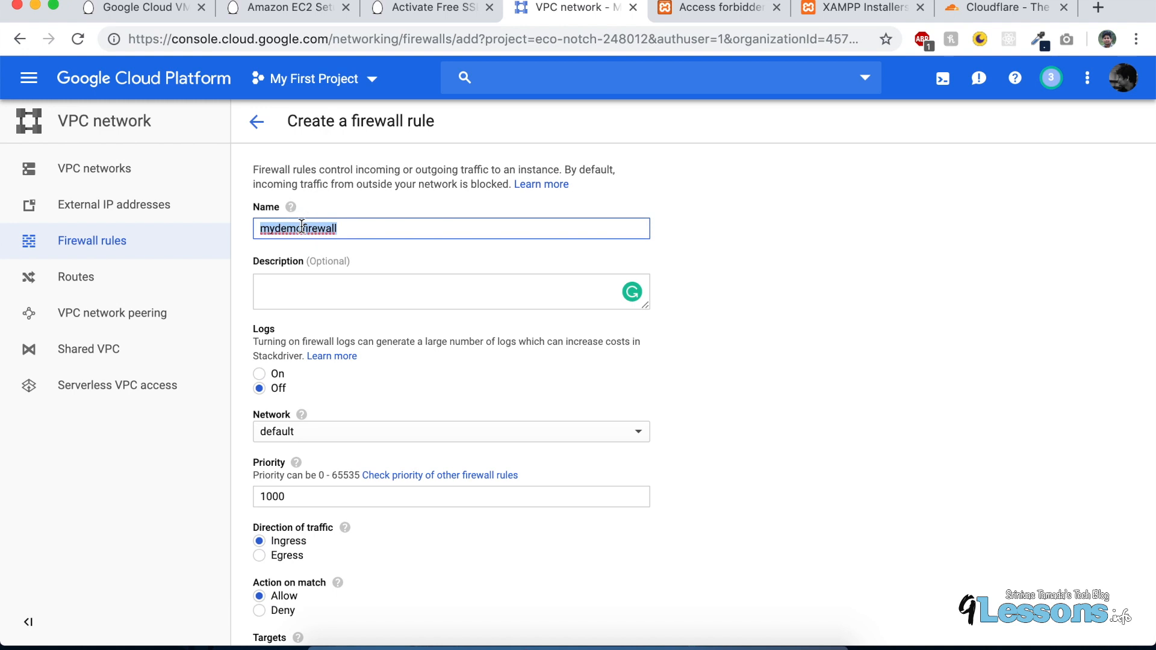
pyautogui.scroll(-3)
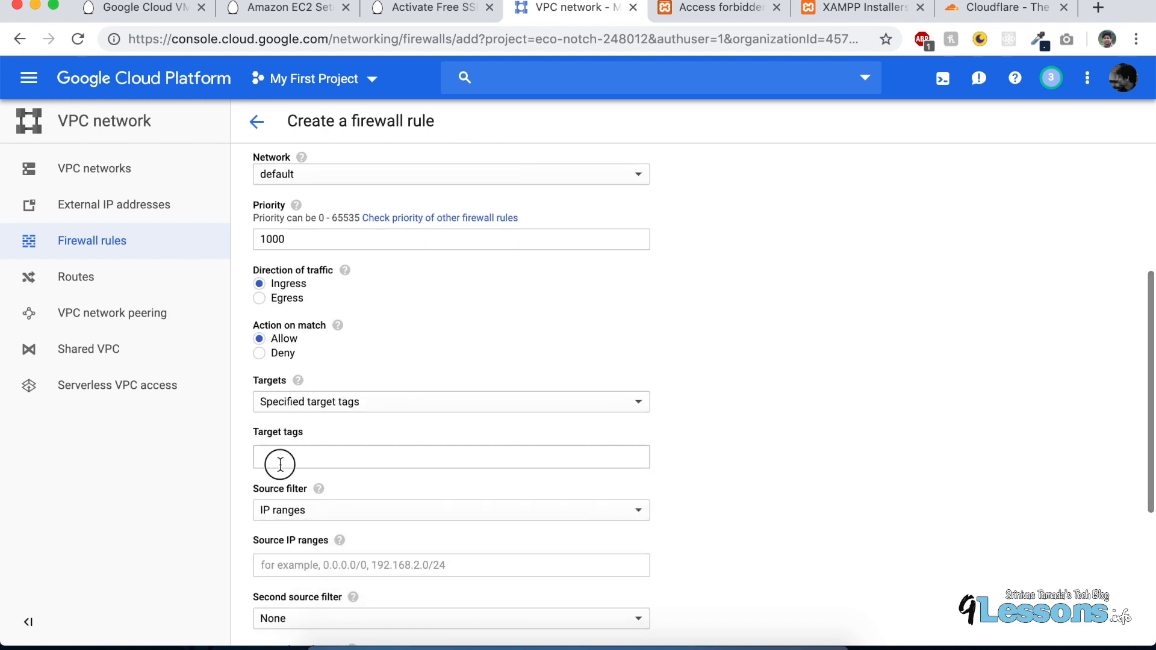
pyautogui.write('mydemofirewall')
pyautogui.write('0')
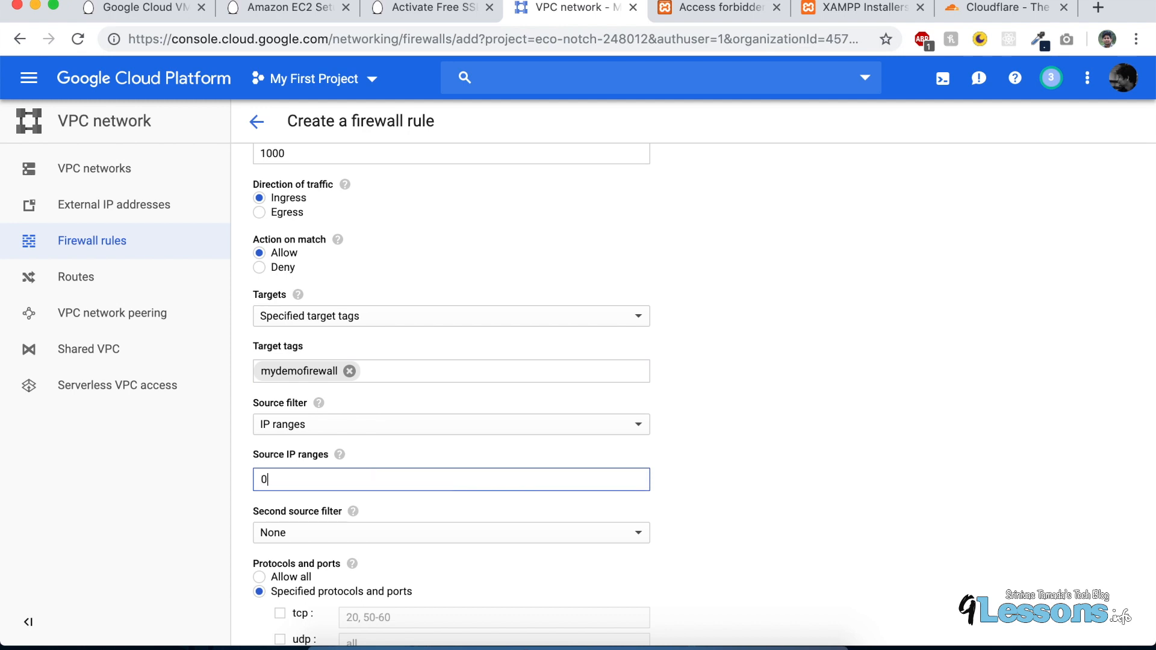
# Step: Allow ingress from 0.0.0.0/0 on TCP ports 90 and 3000, then create the rule
pyautogui.write('.0.0.0')
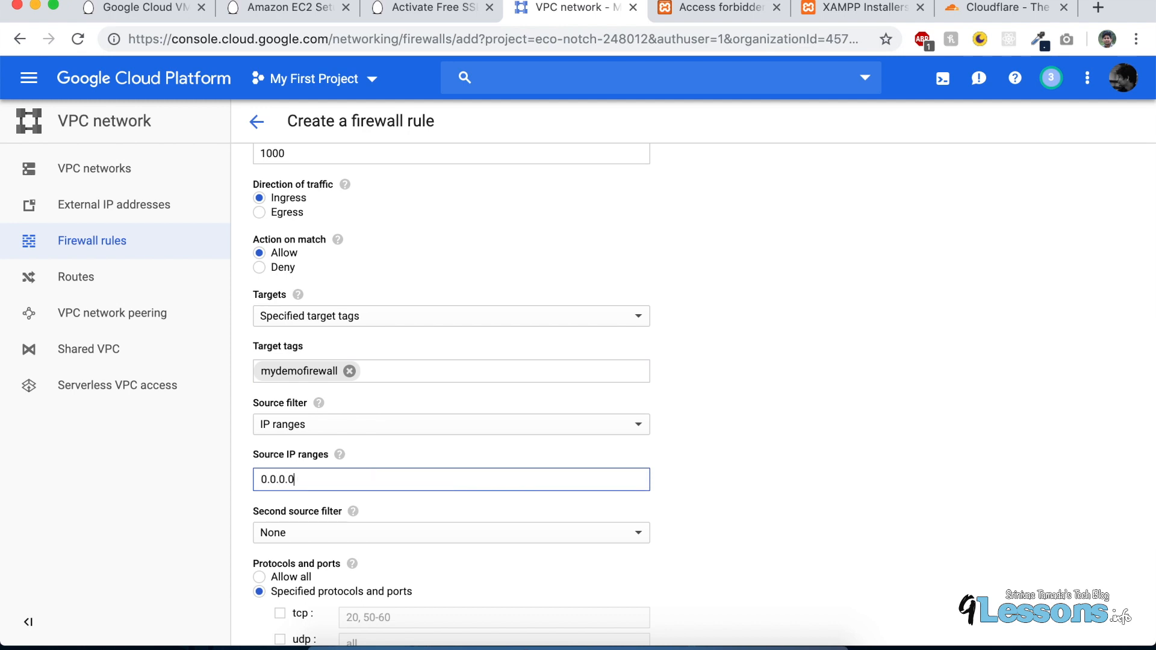
pyautogui.write('/')
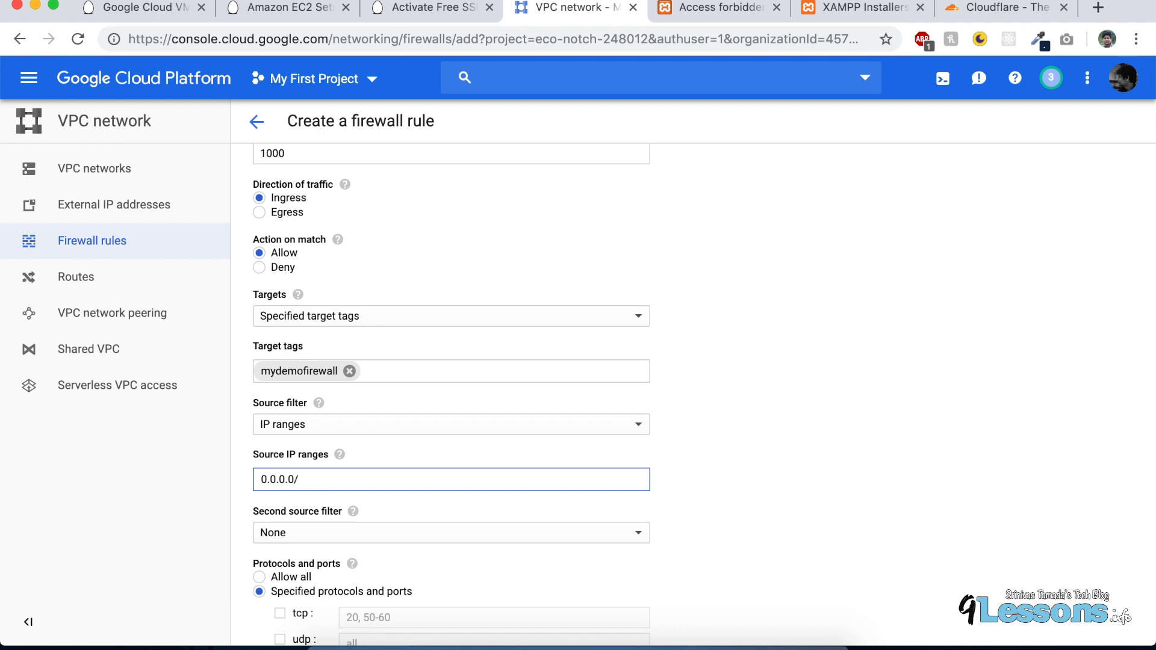
pyautogui.write('0')
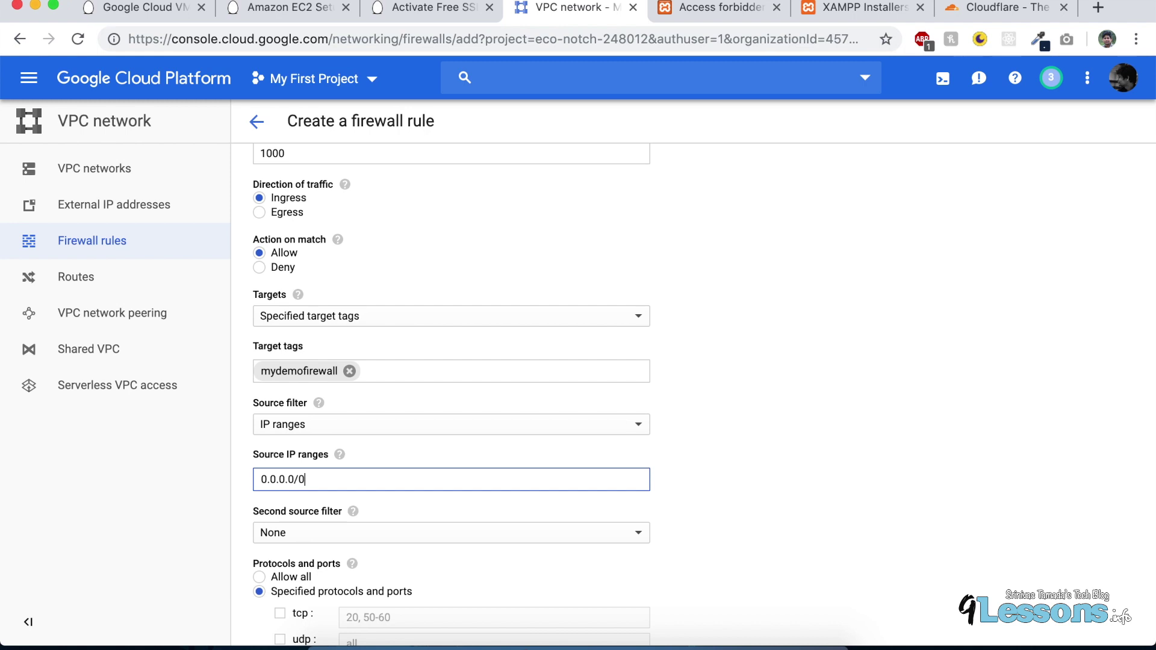
pyautogui.scroll(-3)
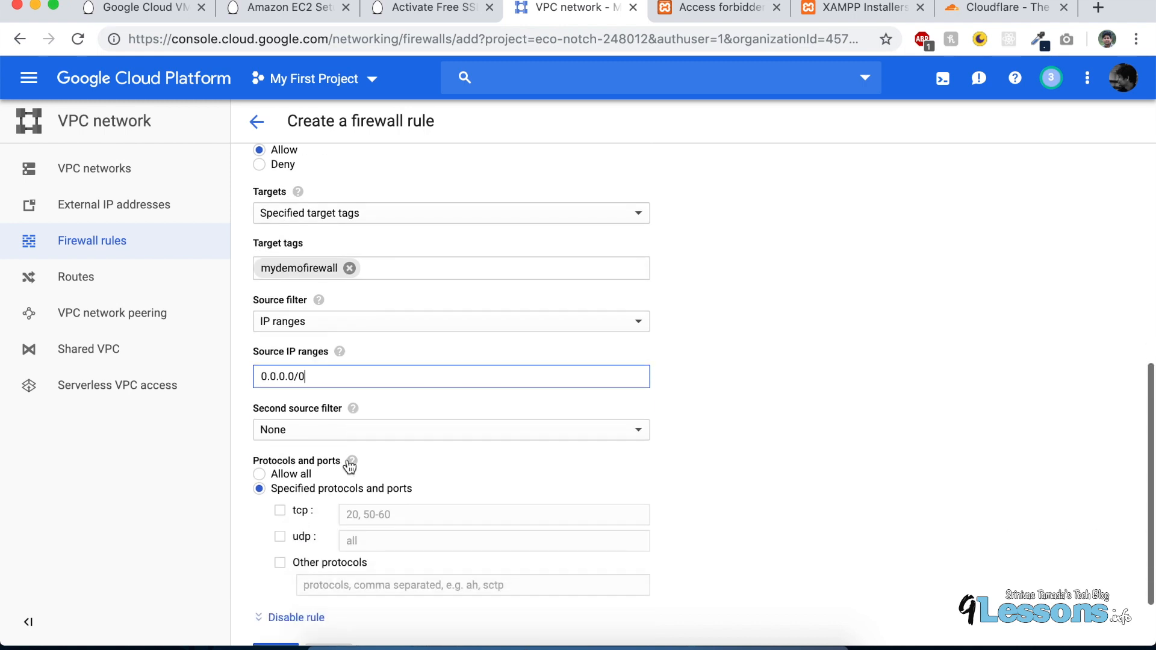
pyautogui.scroll(-3)
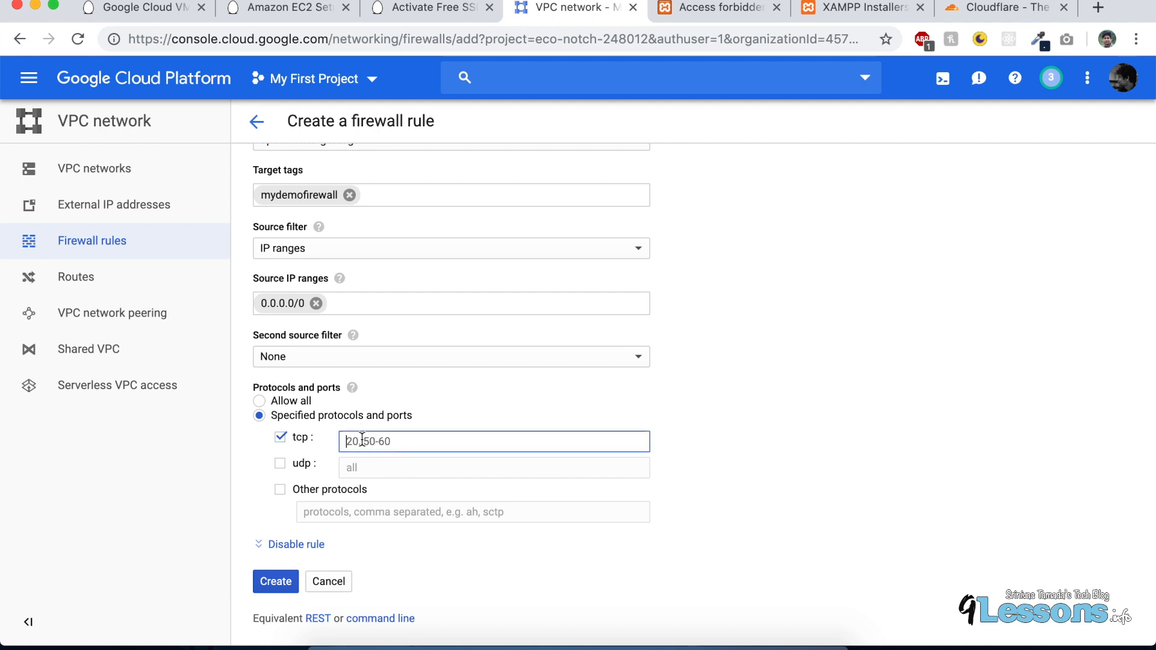
pyautogui.write('90')
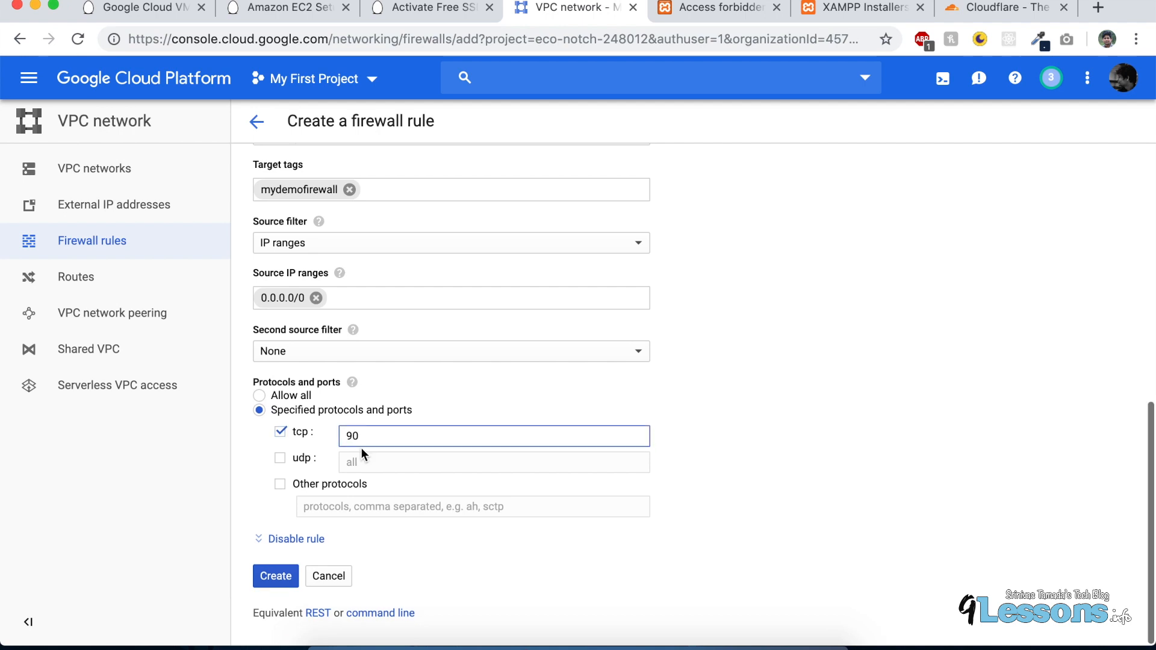
pyautogui.write(',100')
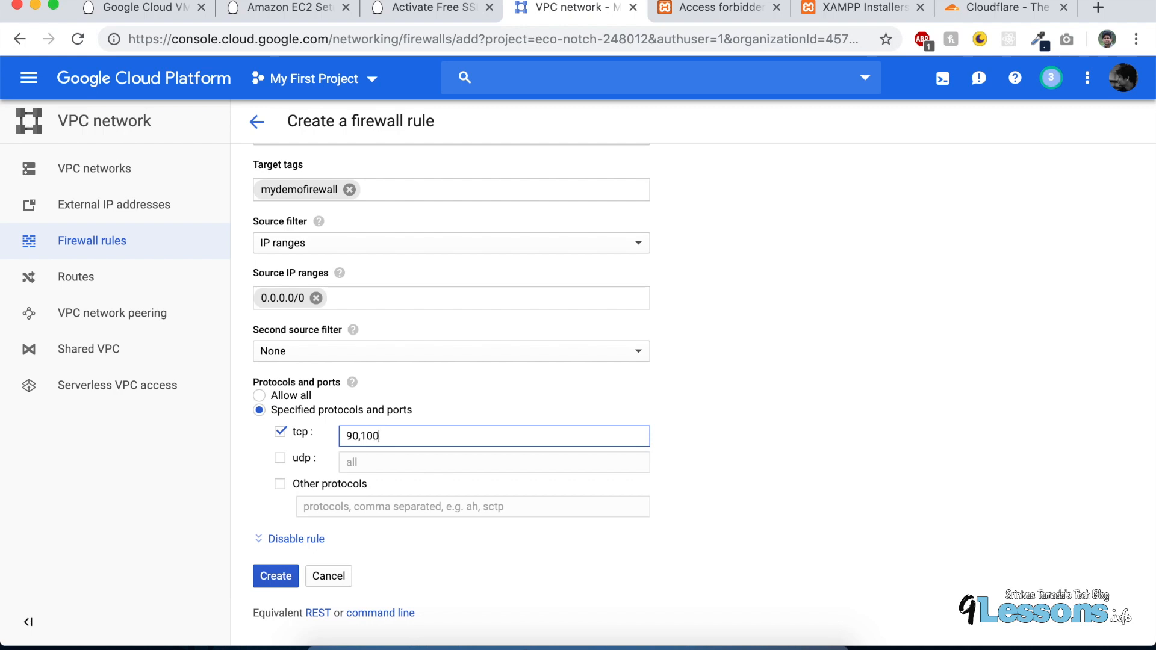
pyautogui.press('Backspace')
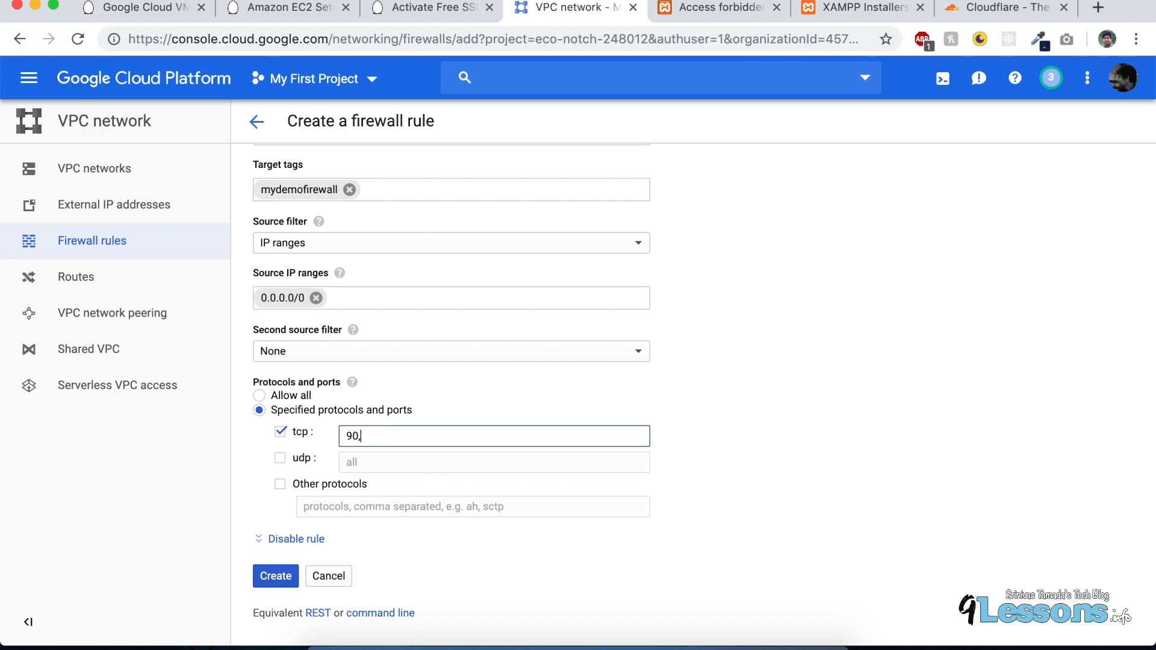
pyautogui.write('3000')
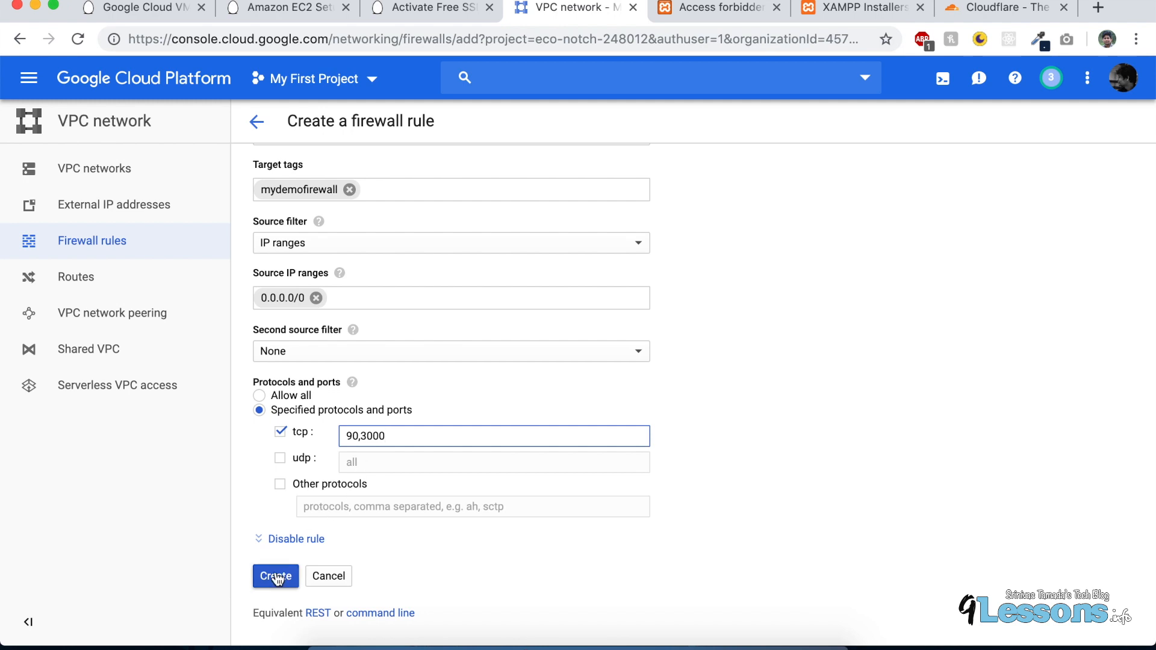
pyautogui.click(274, 575)
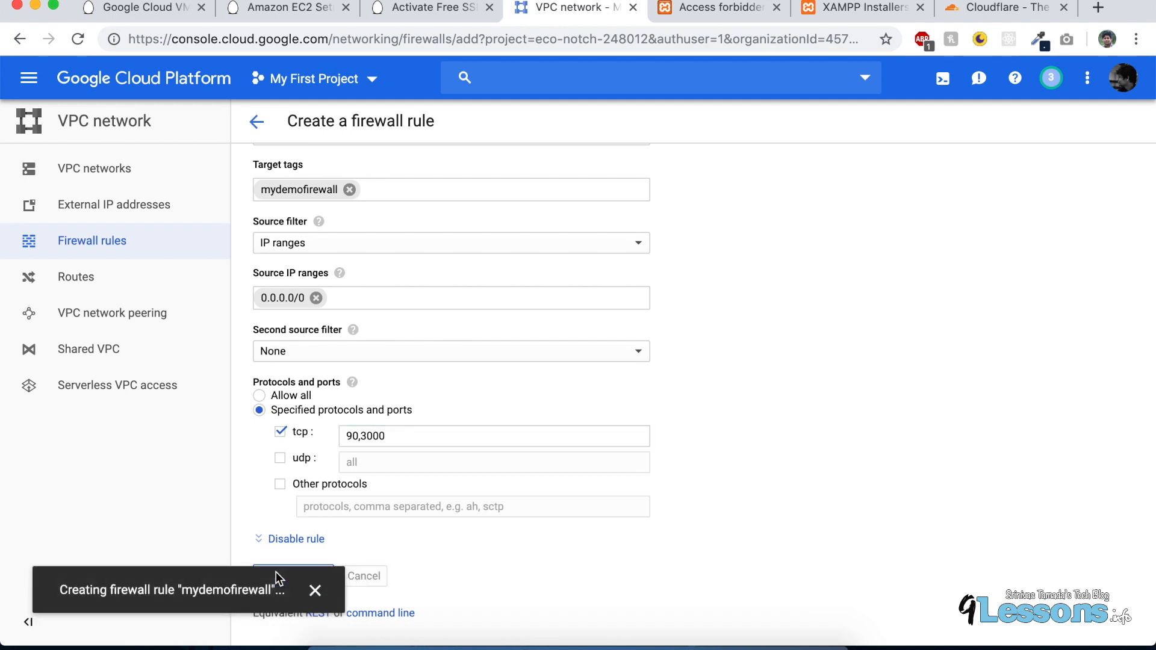
# Step: Confirm mydemofirewall (tcp:90,3000) appears in the list, then go to Compute Engine VM instances
pyautogui.click(292, 575)
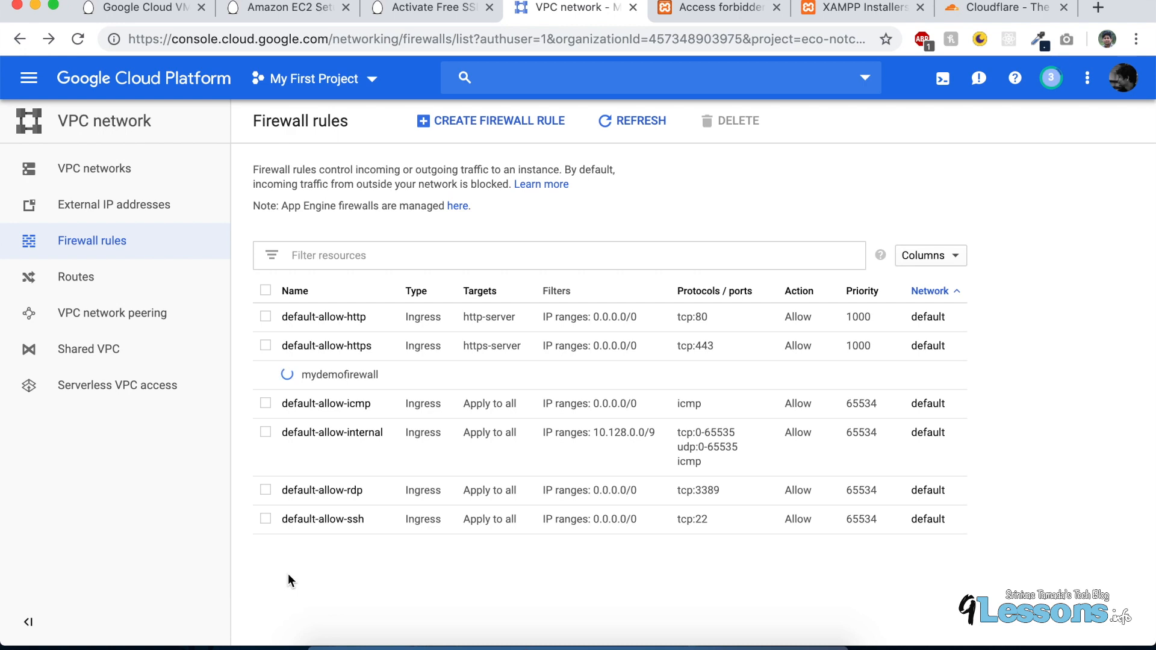
pyautogui.doubleClick(340, 374)
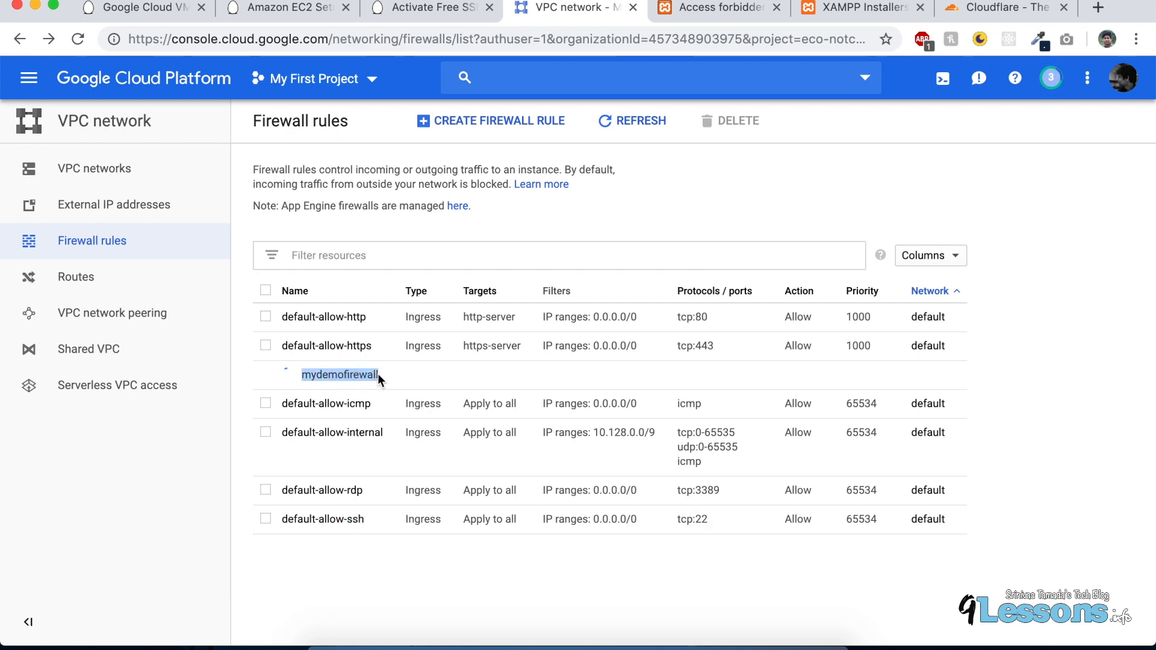
pyautogui.moveTo(29, 78)
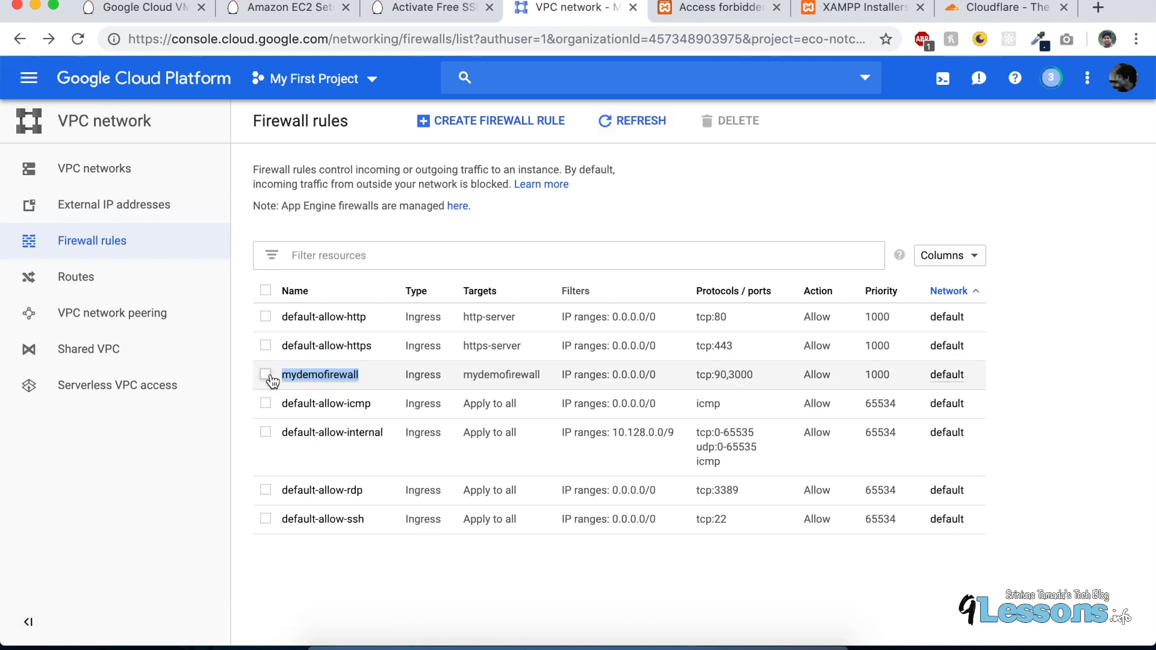
pyautogui.click(265, 374)
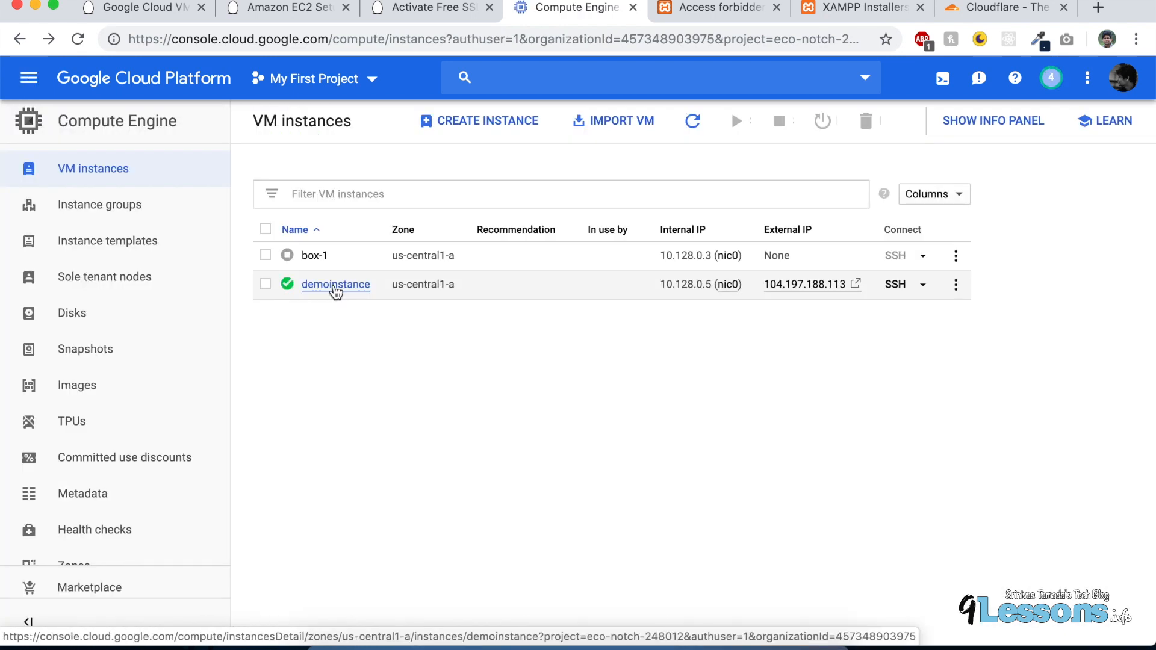
# Step: Edit demoinstance to add the mydemofirewall network tag alongside http-server and https-server
pyautogui.click(334, 285)
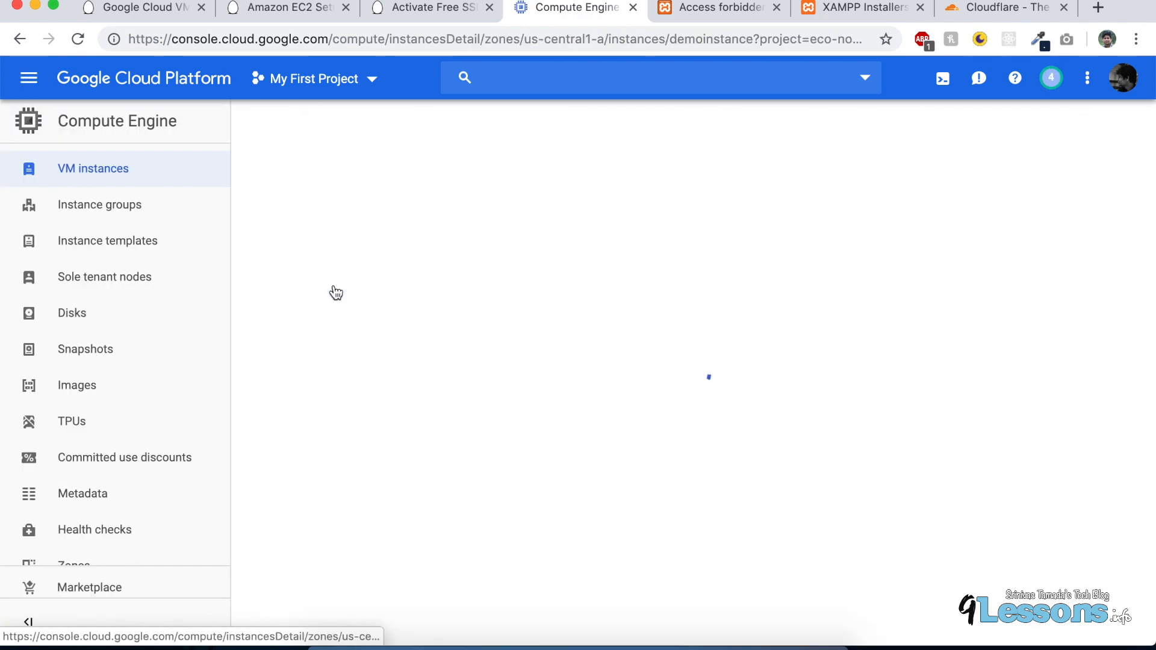
pyautogui.moveTo(324, 155)
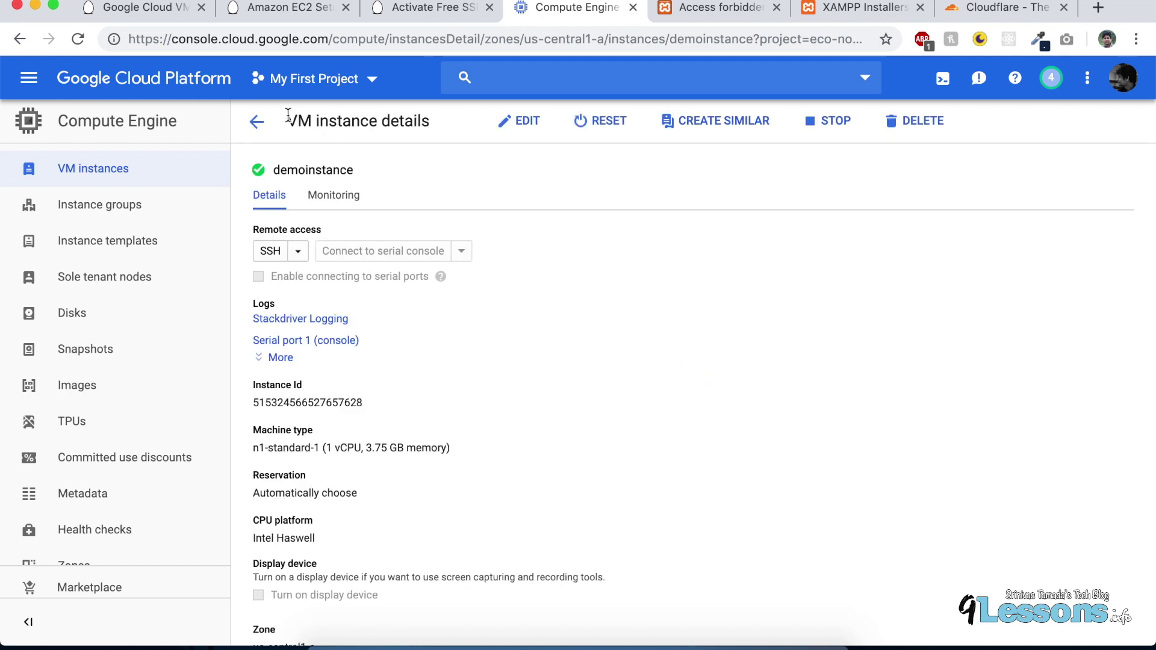
pyautogui.scroll(-3)
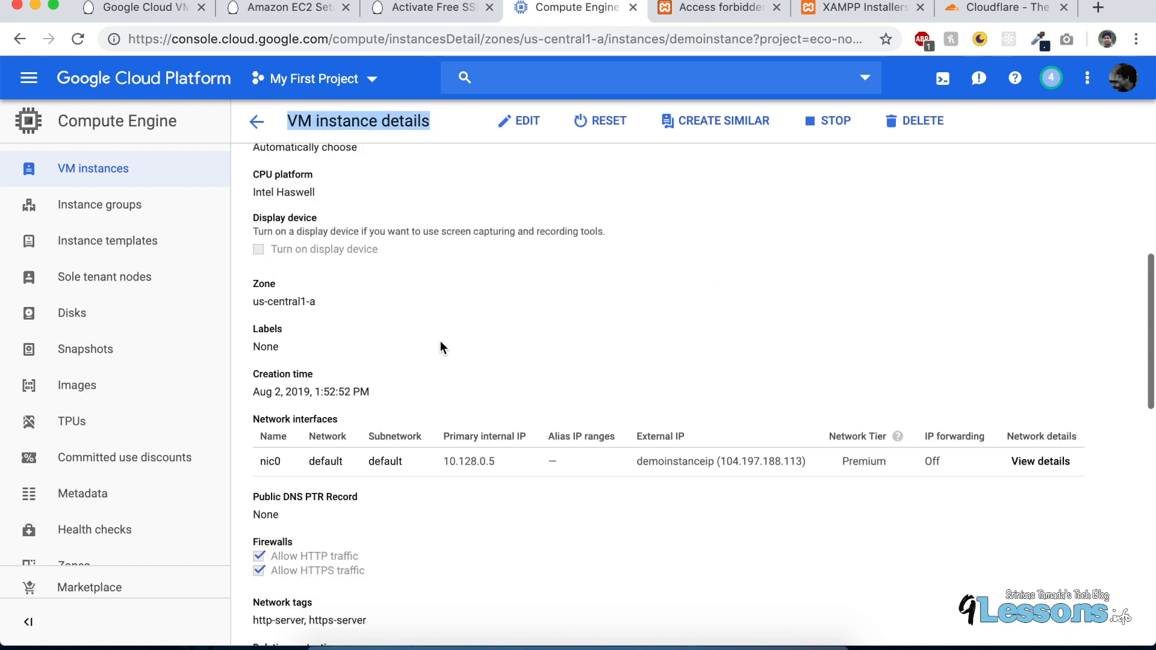
pyautogui.scroll(-3)
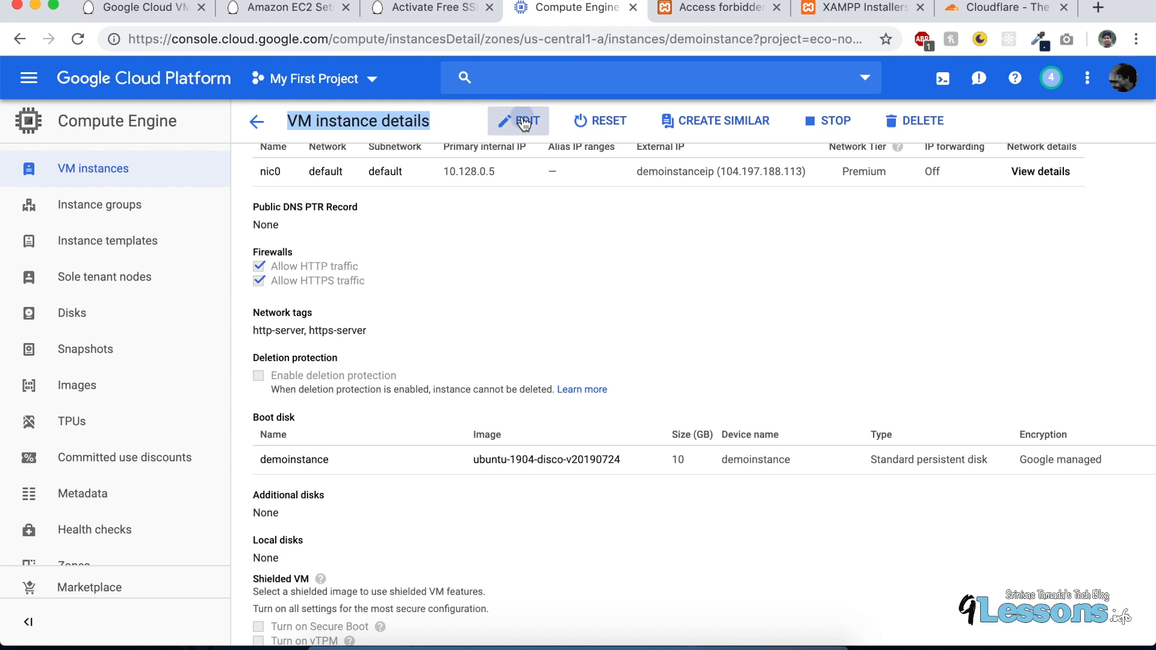
pyautogui.click(520, 120)
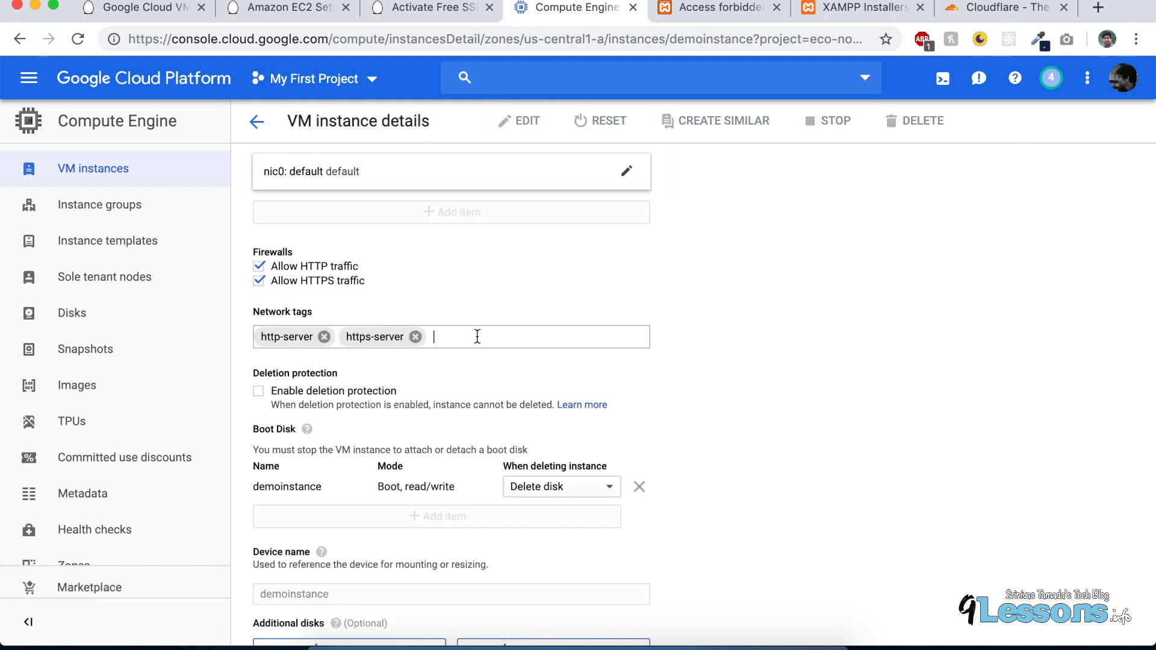
pyautogui.write('mydemofirewall')
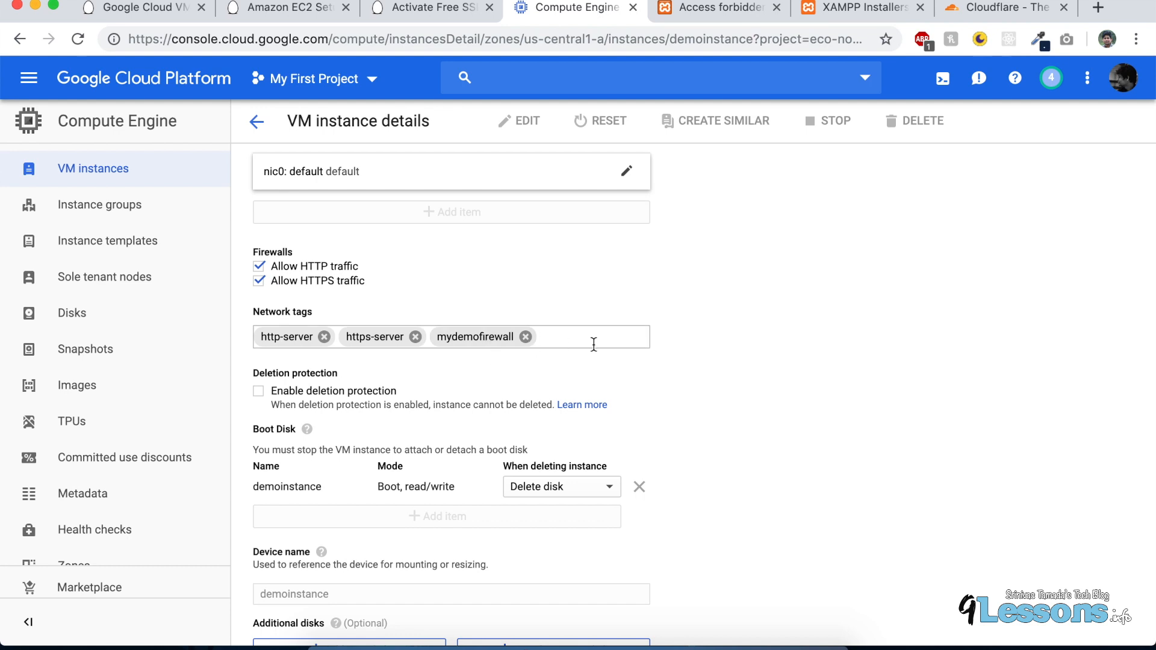
pyautogui.scroll(-3)
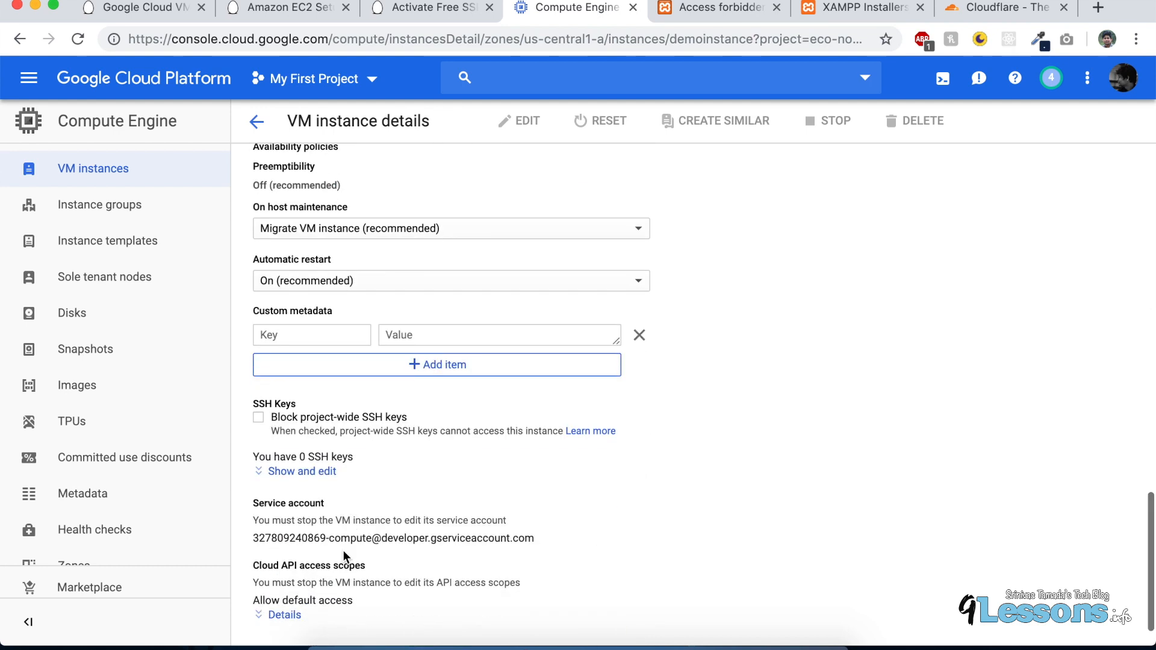
pyautogui.scroll(3)
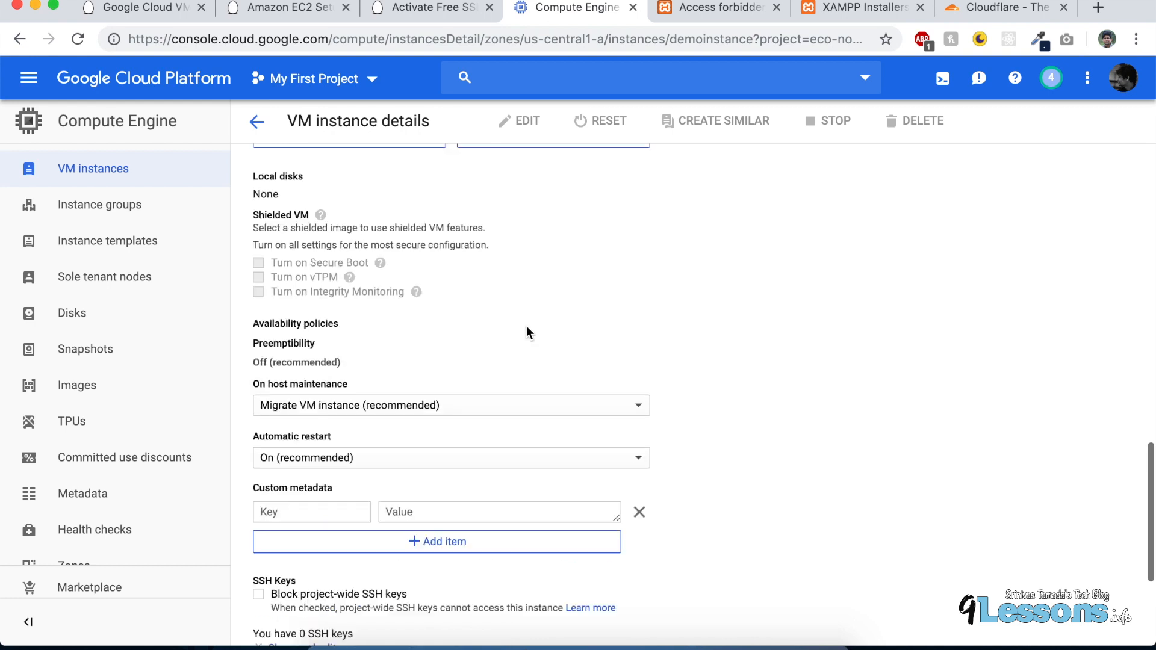
pyautogui.scroll(3)
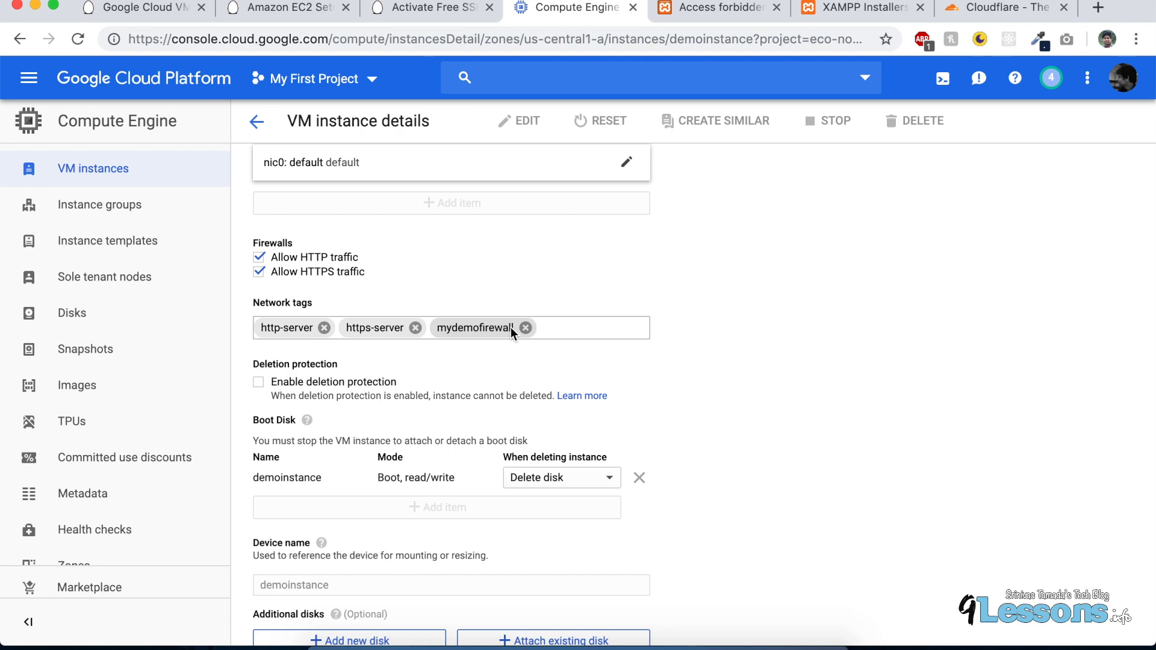
pyautogui.moveTo(510, 332)
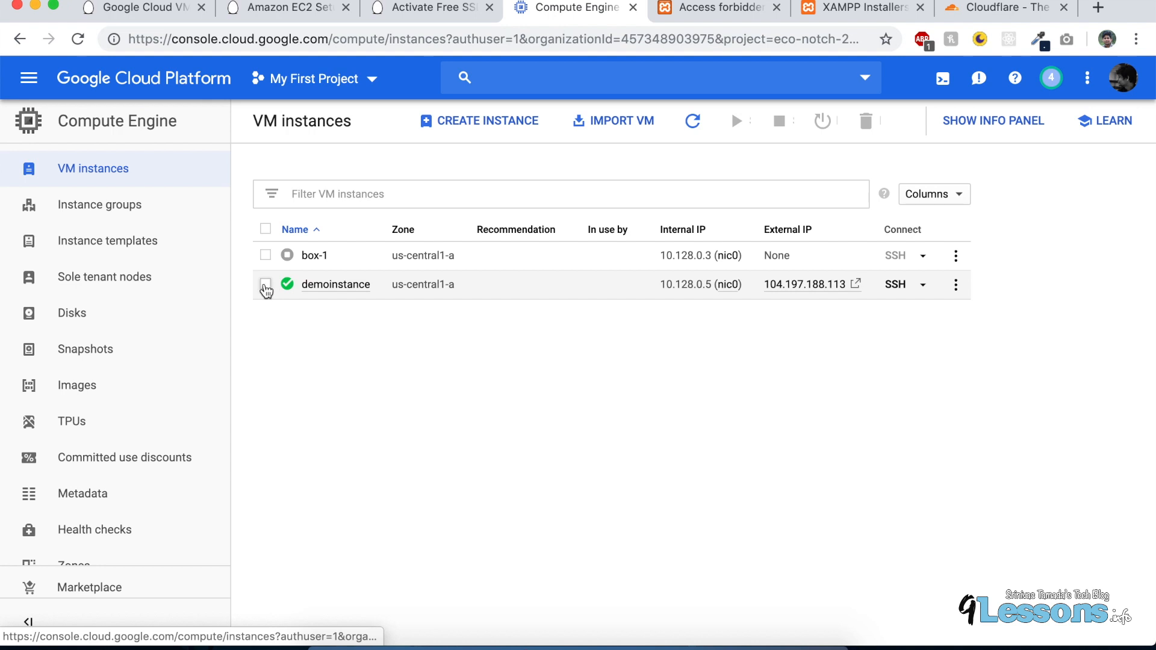
# Step: Select demoinstance in the instances list and bring up the console's navigation menu
pyautogui.click(265, 284)
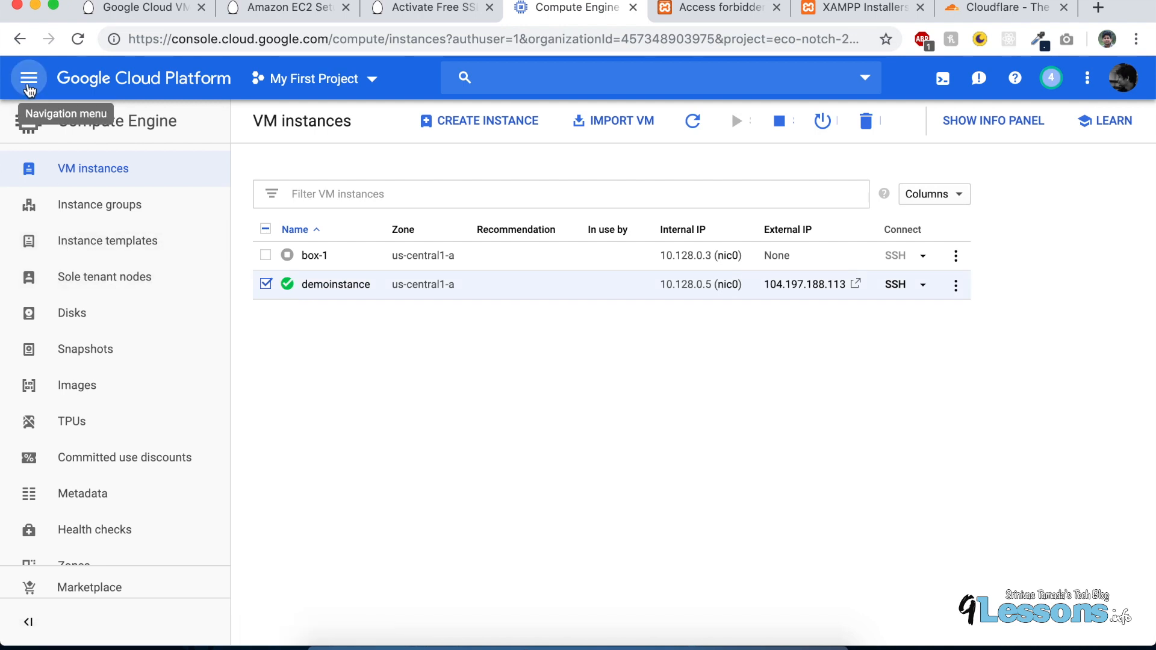
pyautogui.click(28, 77)
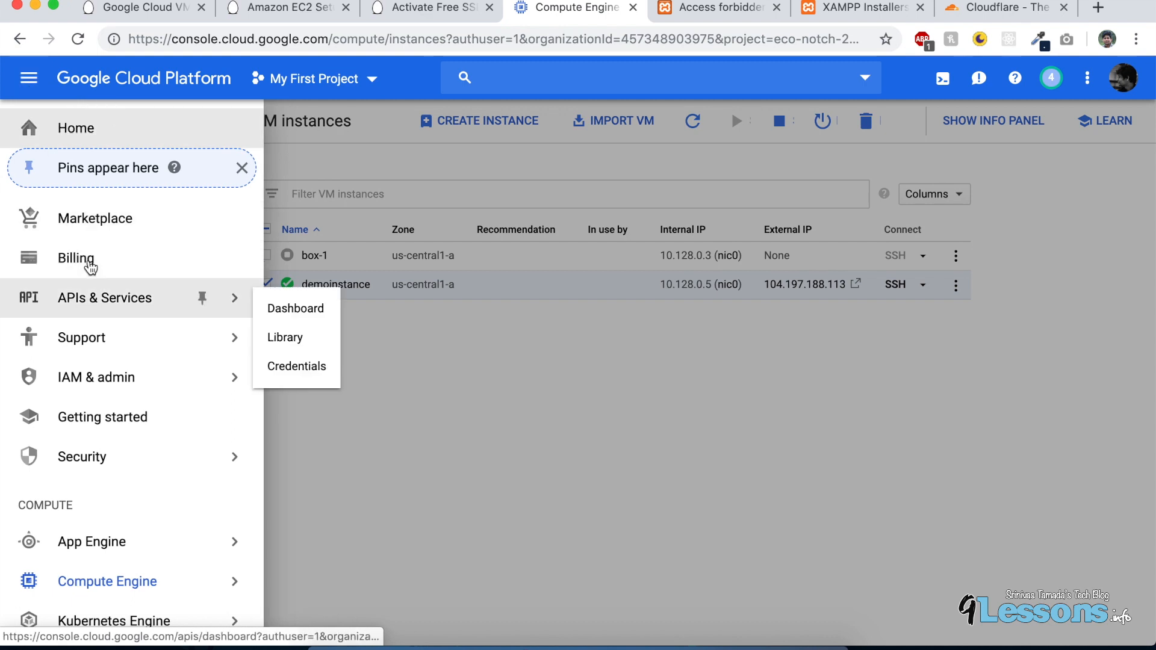
# Step: View the billing overview showing $295.71 of the $300 free-trial credit remaining
pyautogui.click(76, 257)
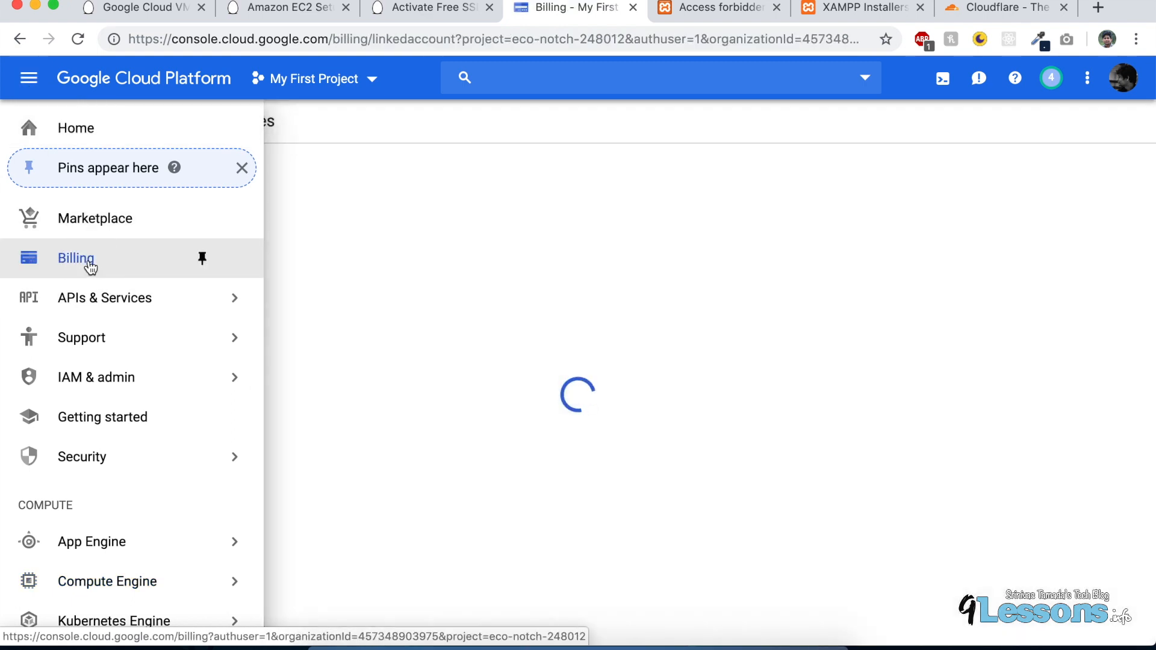
pyautogui.click(76, 257)
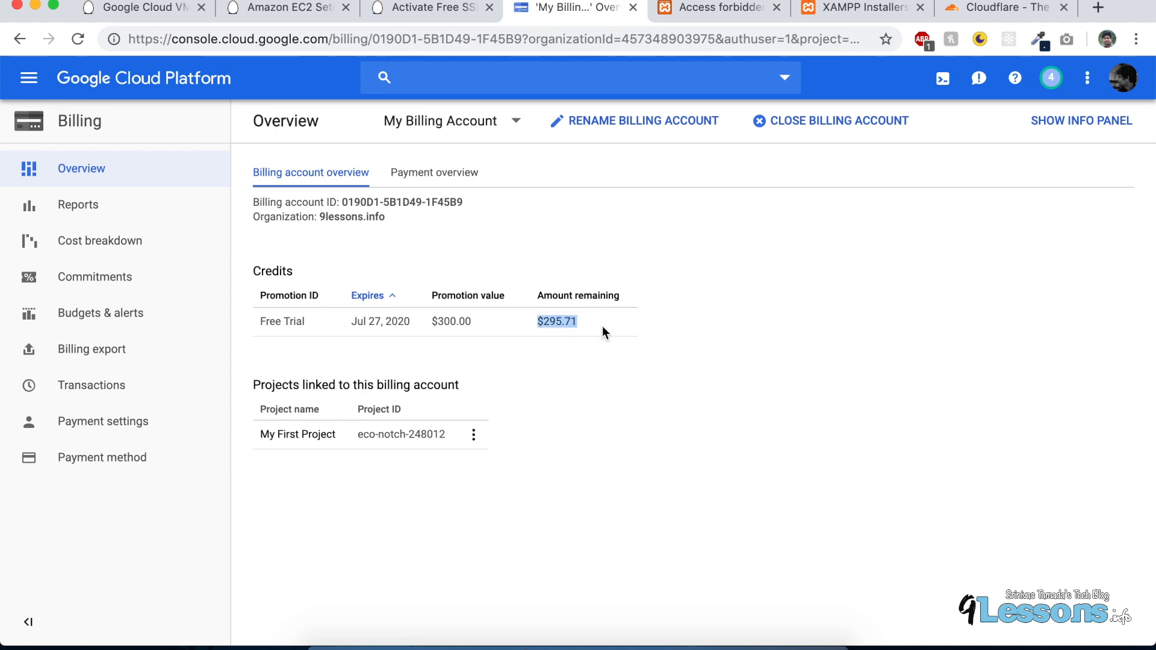
pyautogui.moveTo(570, 342)
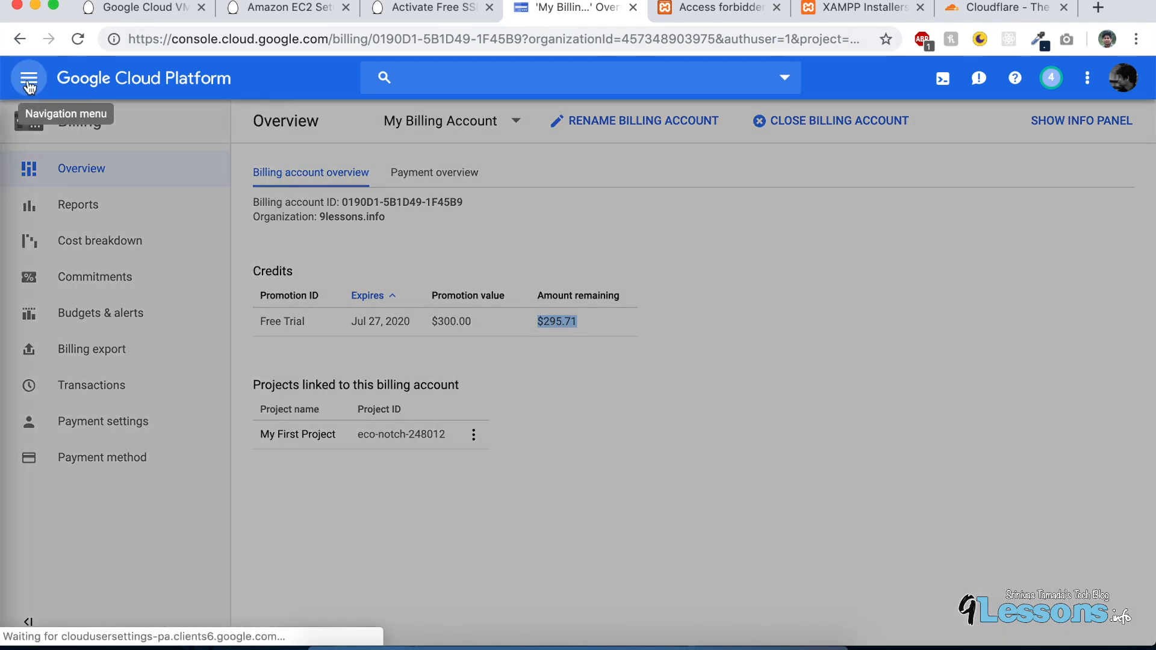
pyautogui.click(29, 77)
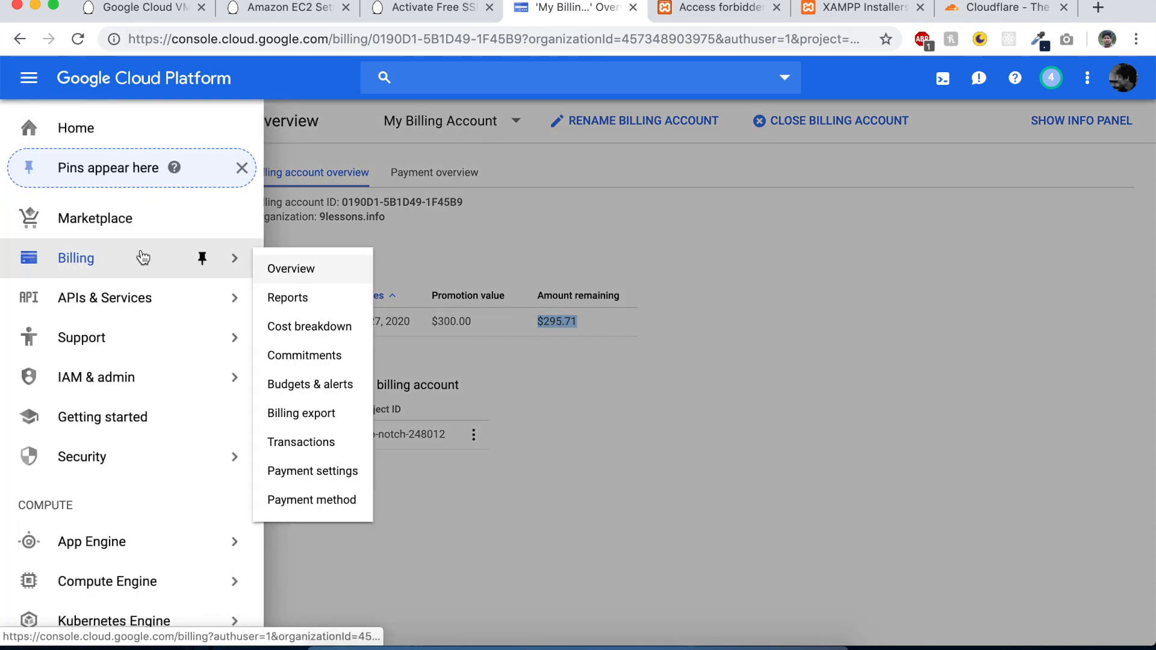